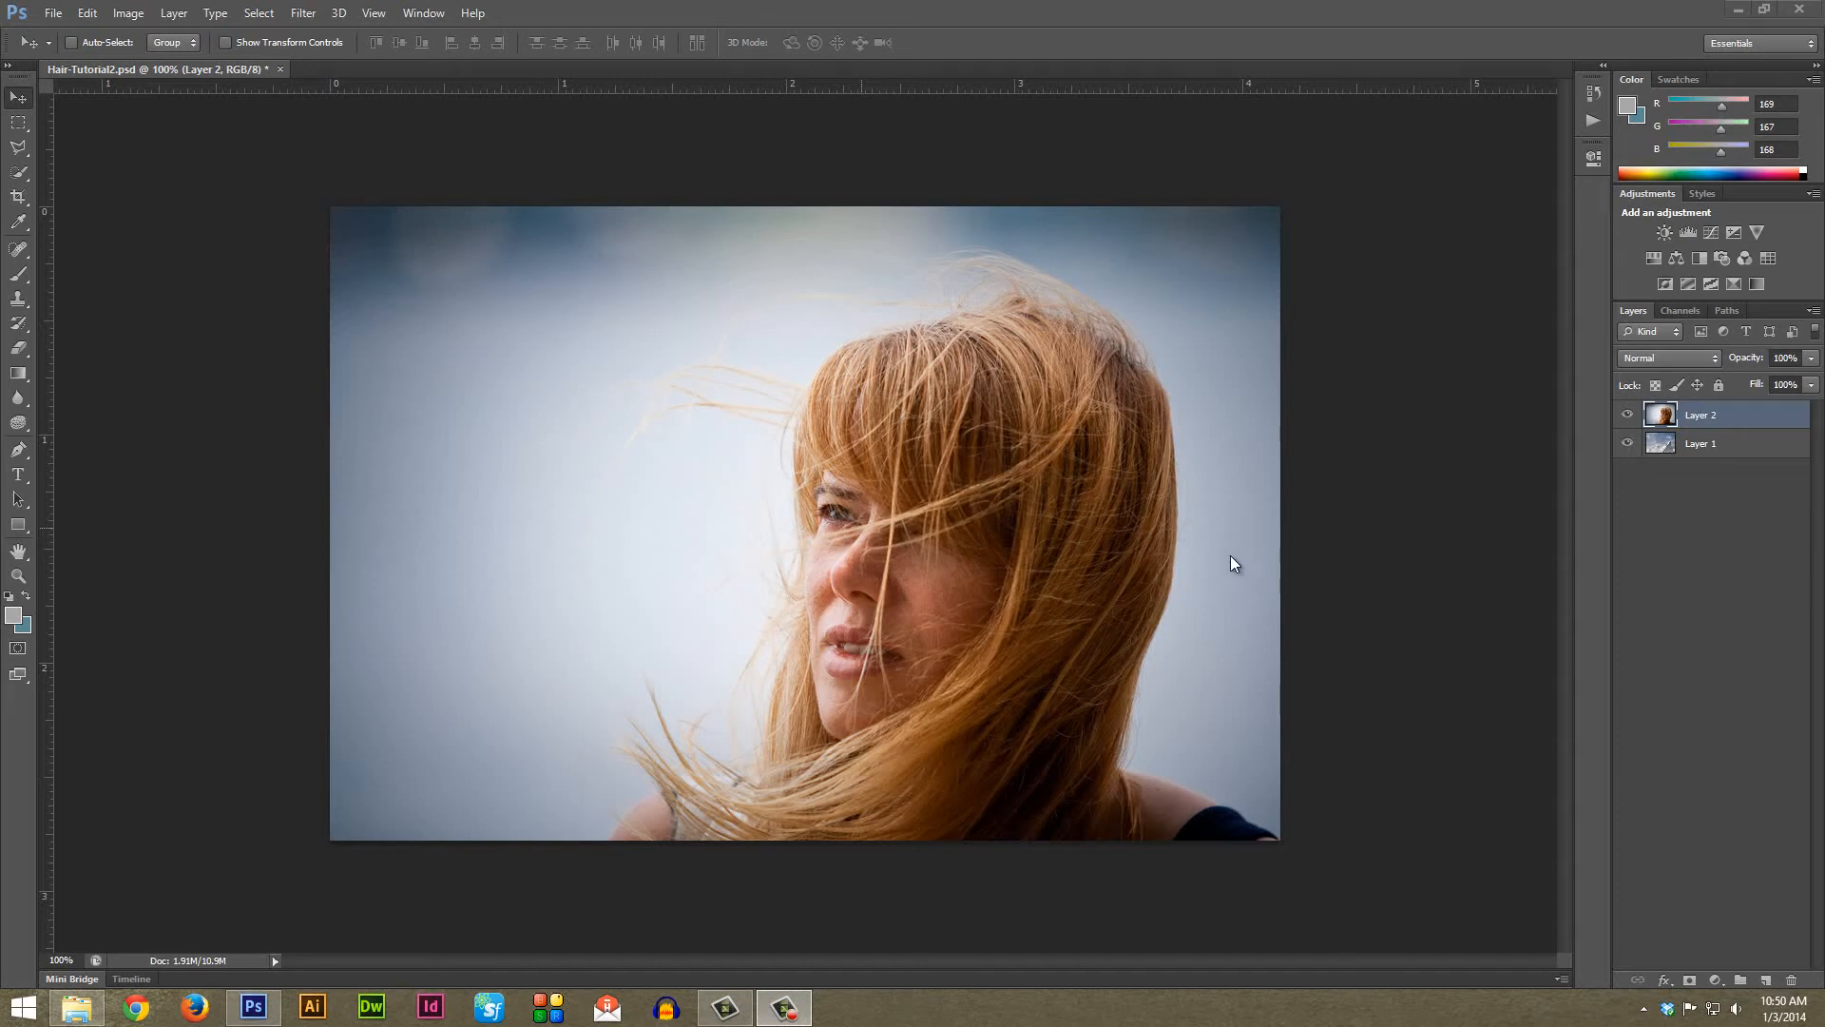
mouse_move(1216, 547)
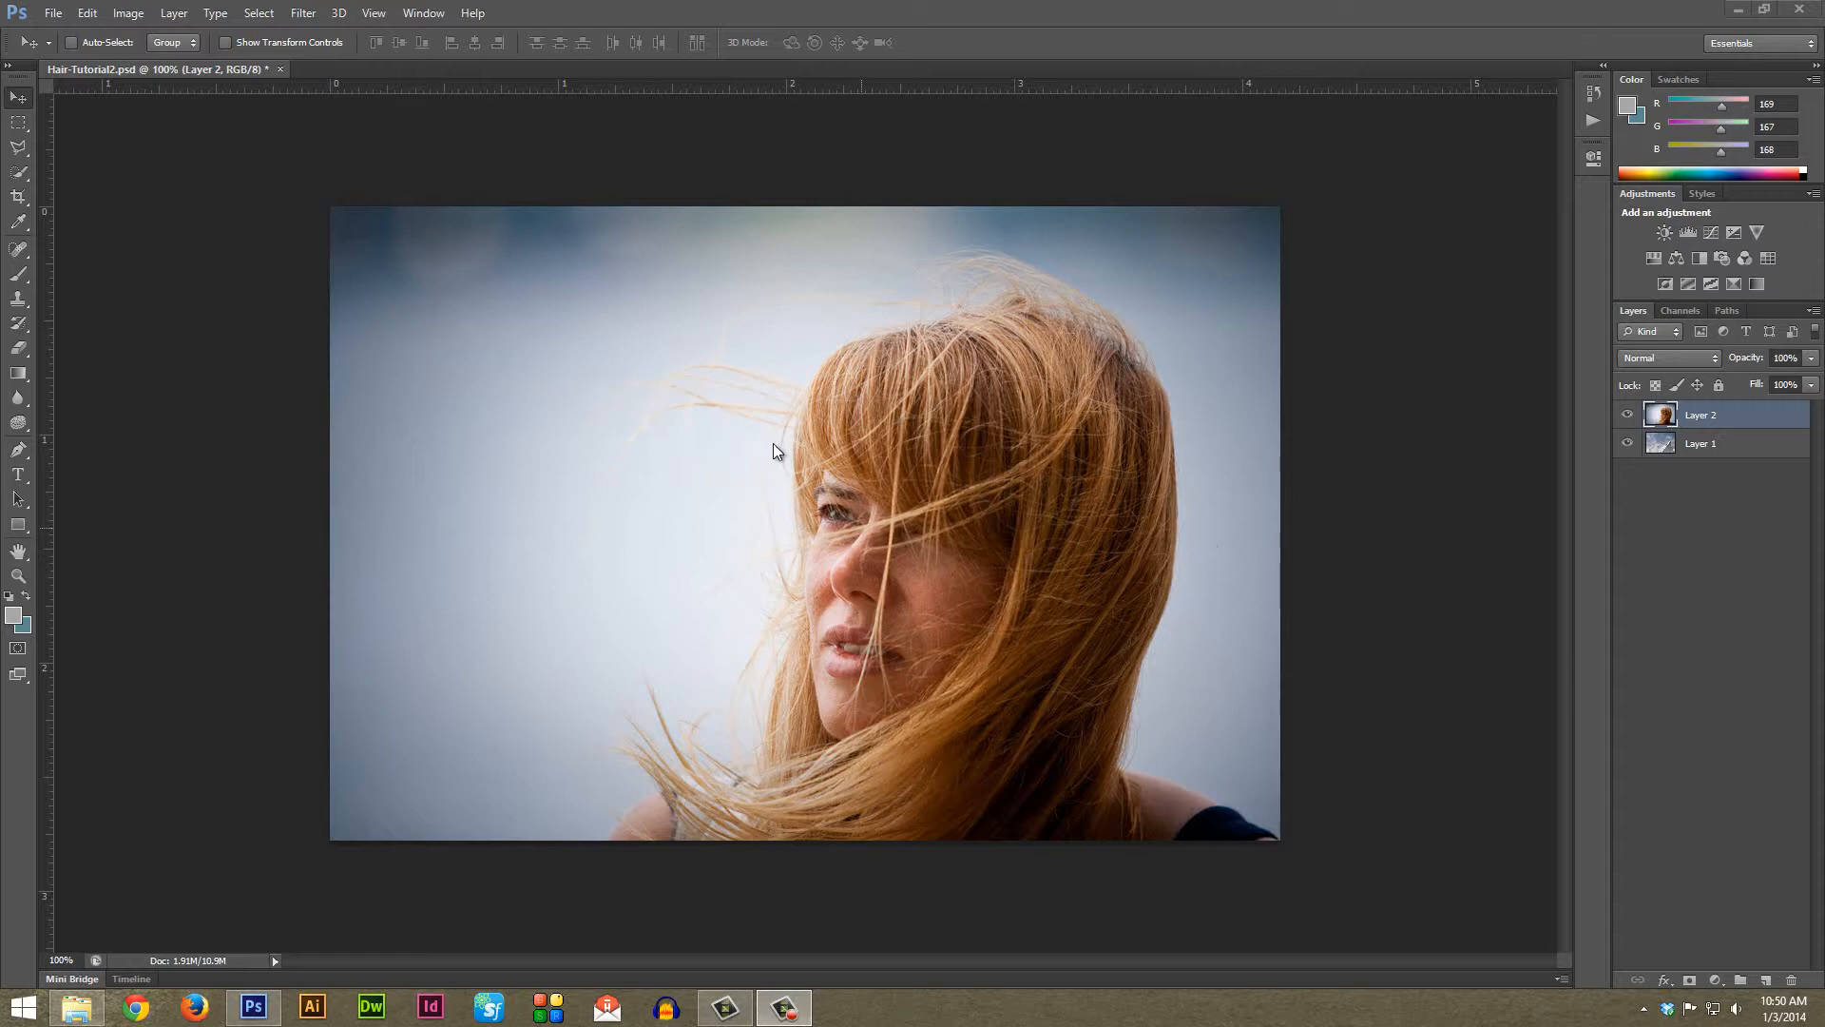
mouse_move(407, 314)
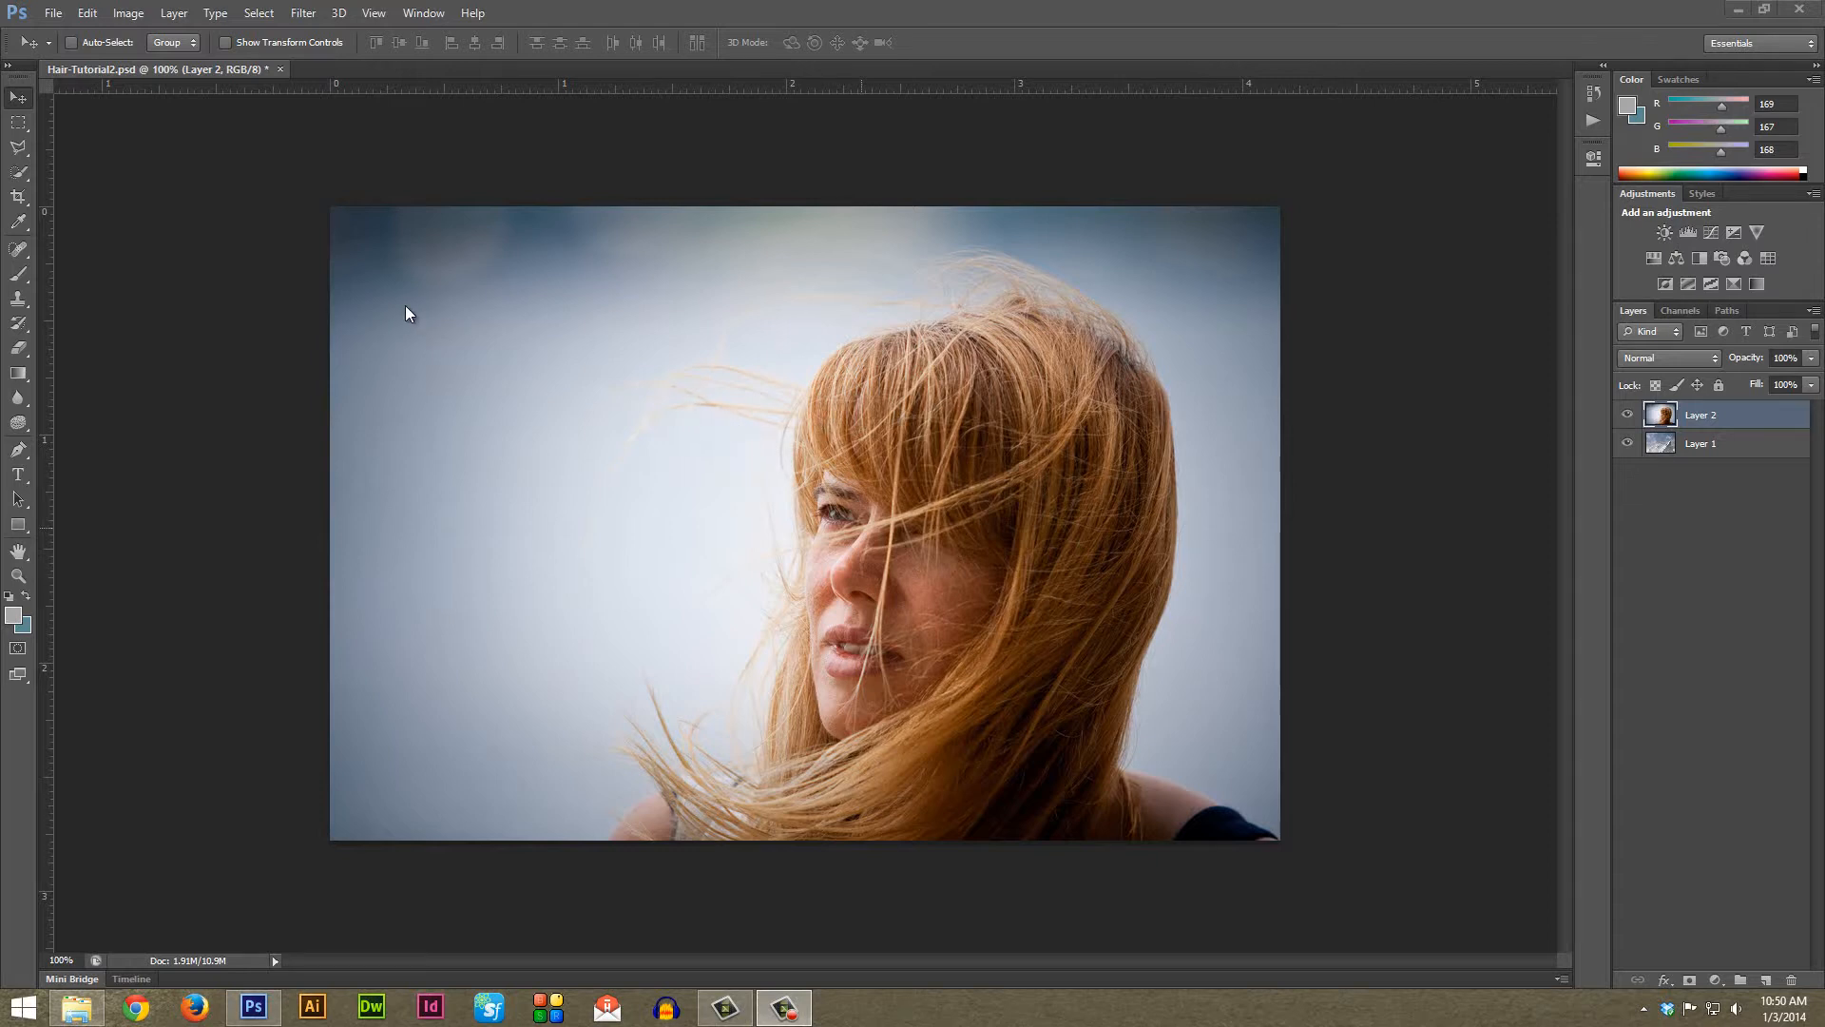
mouse_move(680, 331)
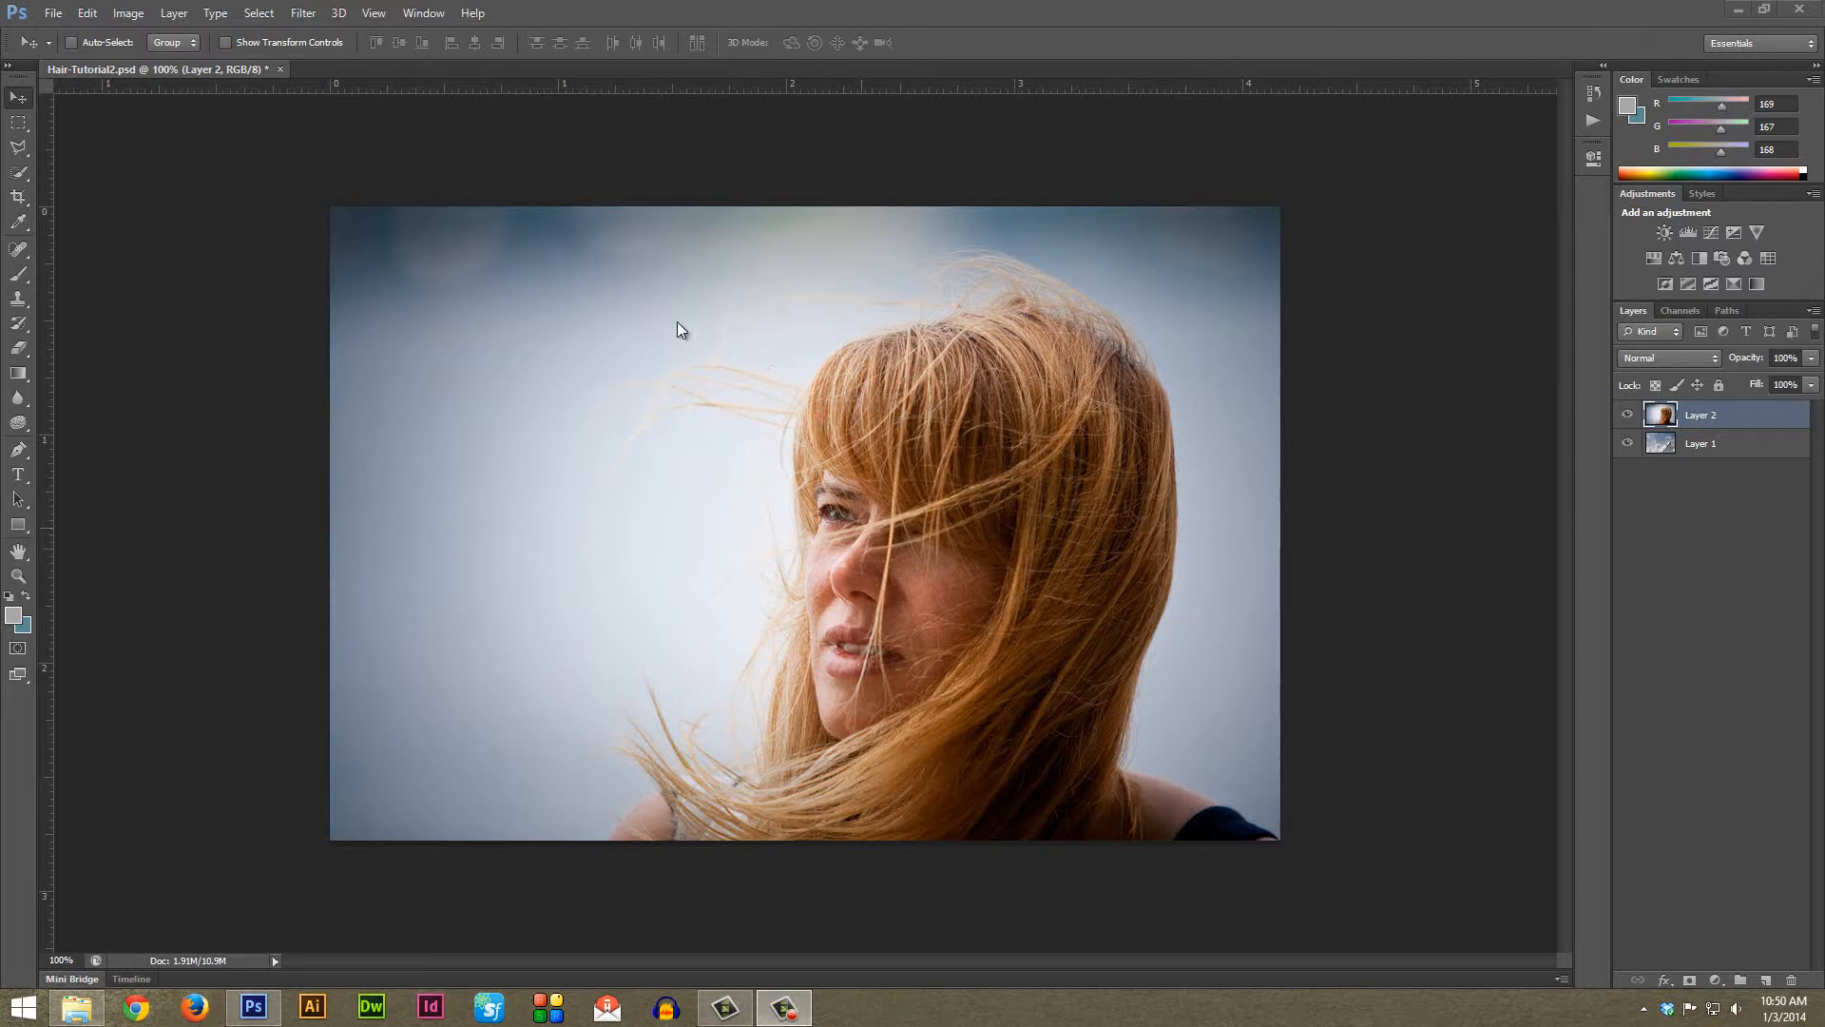
mouse_move(778, 332)
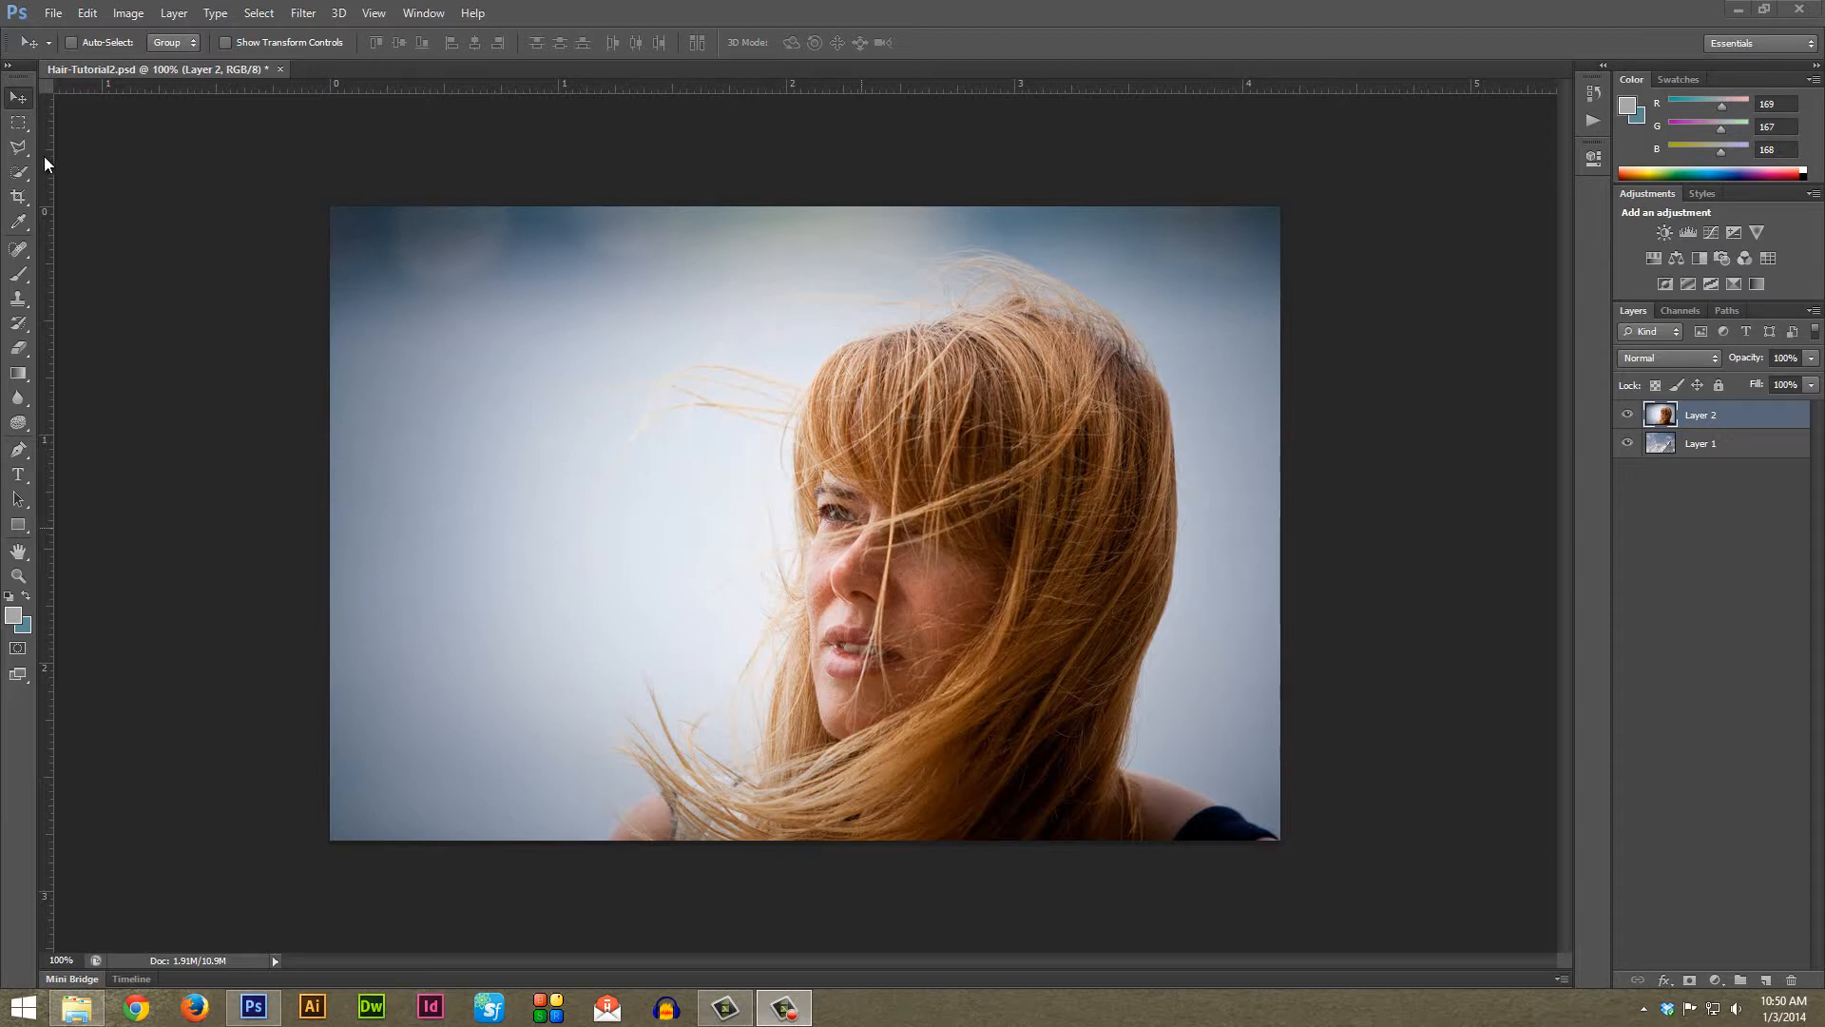
mouse_move(1627, 430)
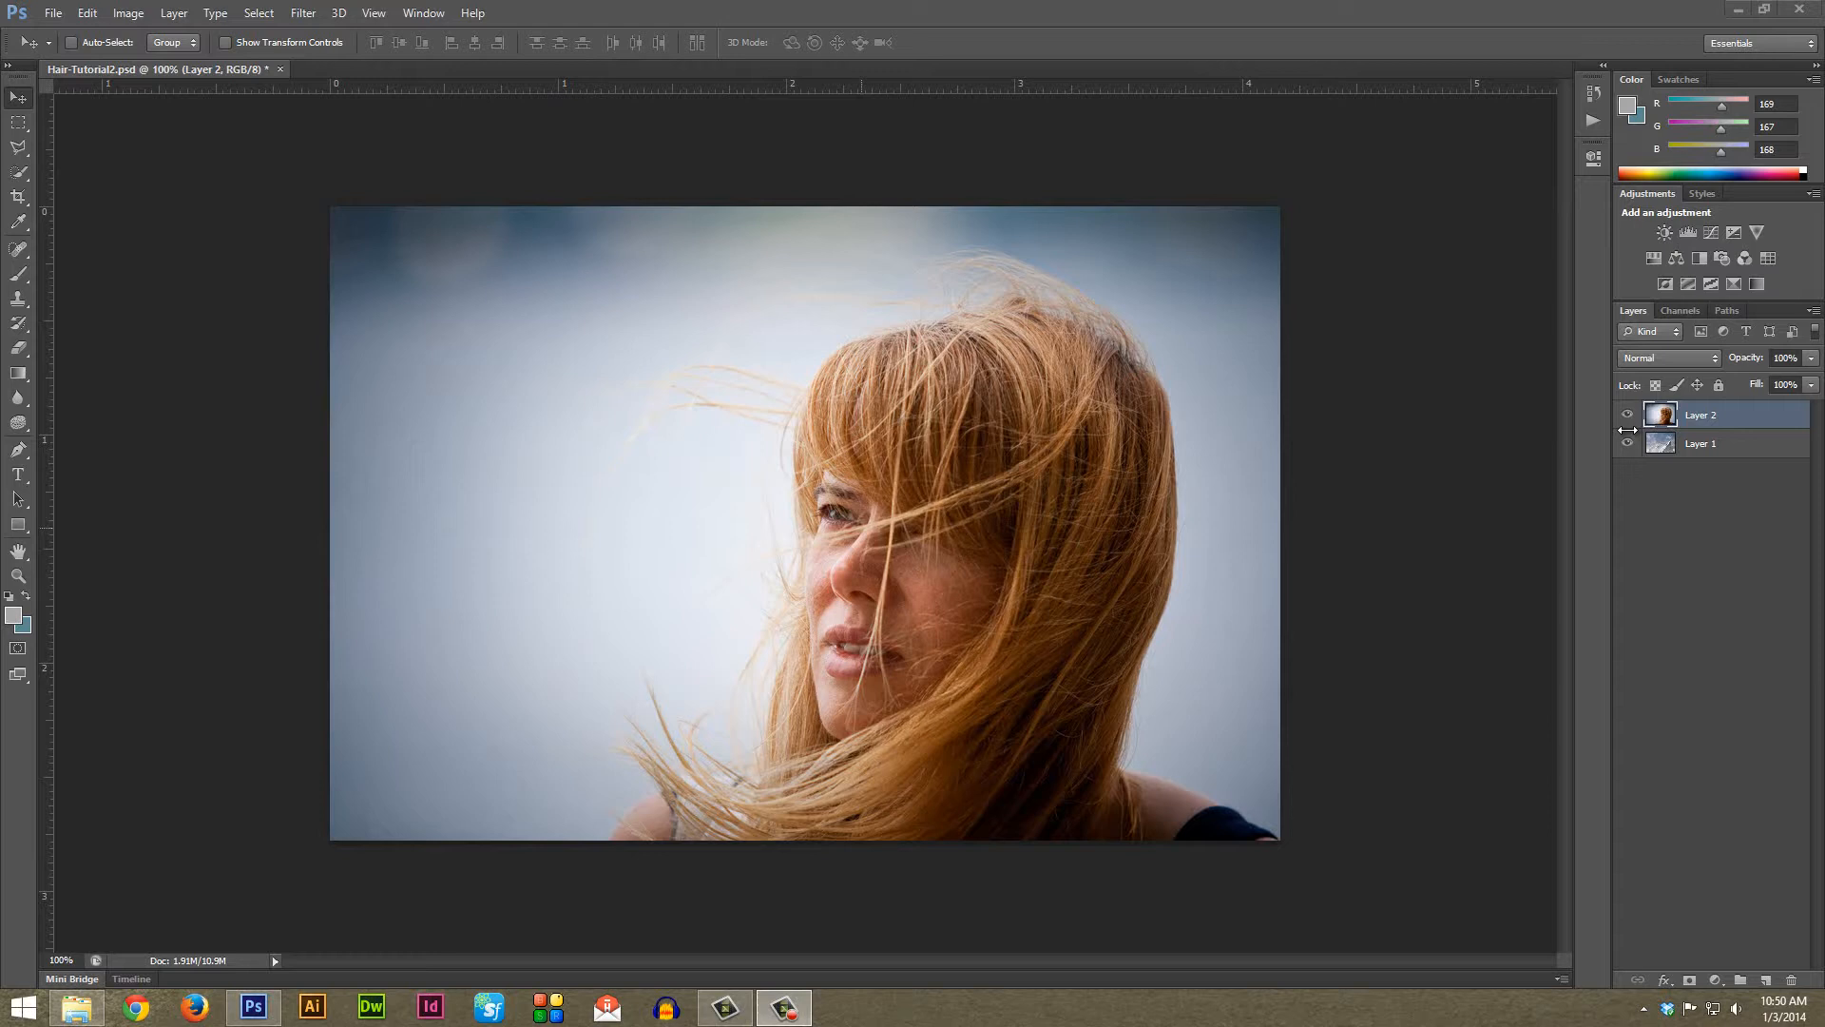
Toggle the woman's layer to check the mountain background, then activate the Quick Selection Tool
click(1627, 415)
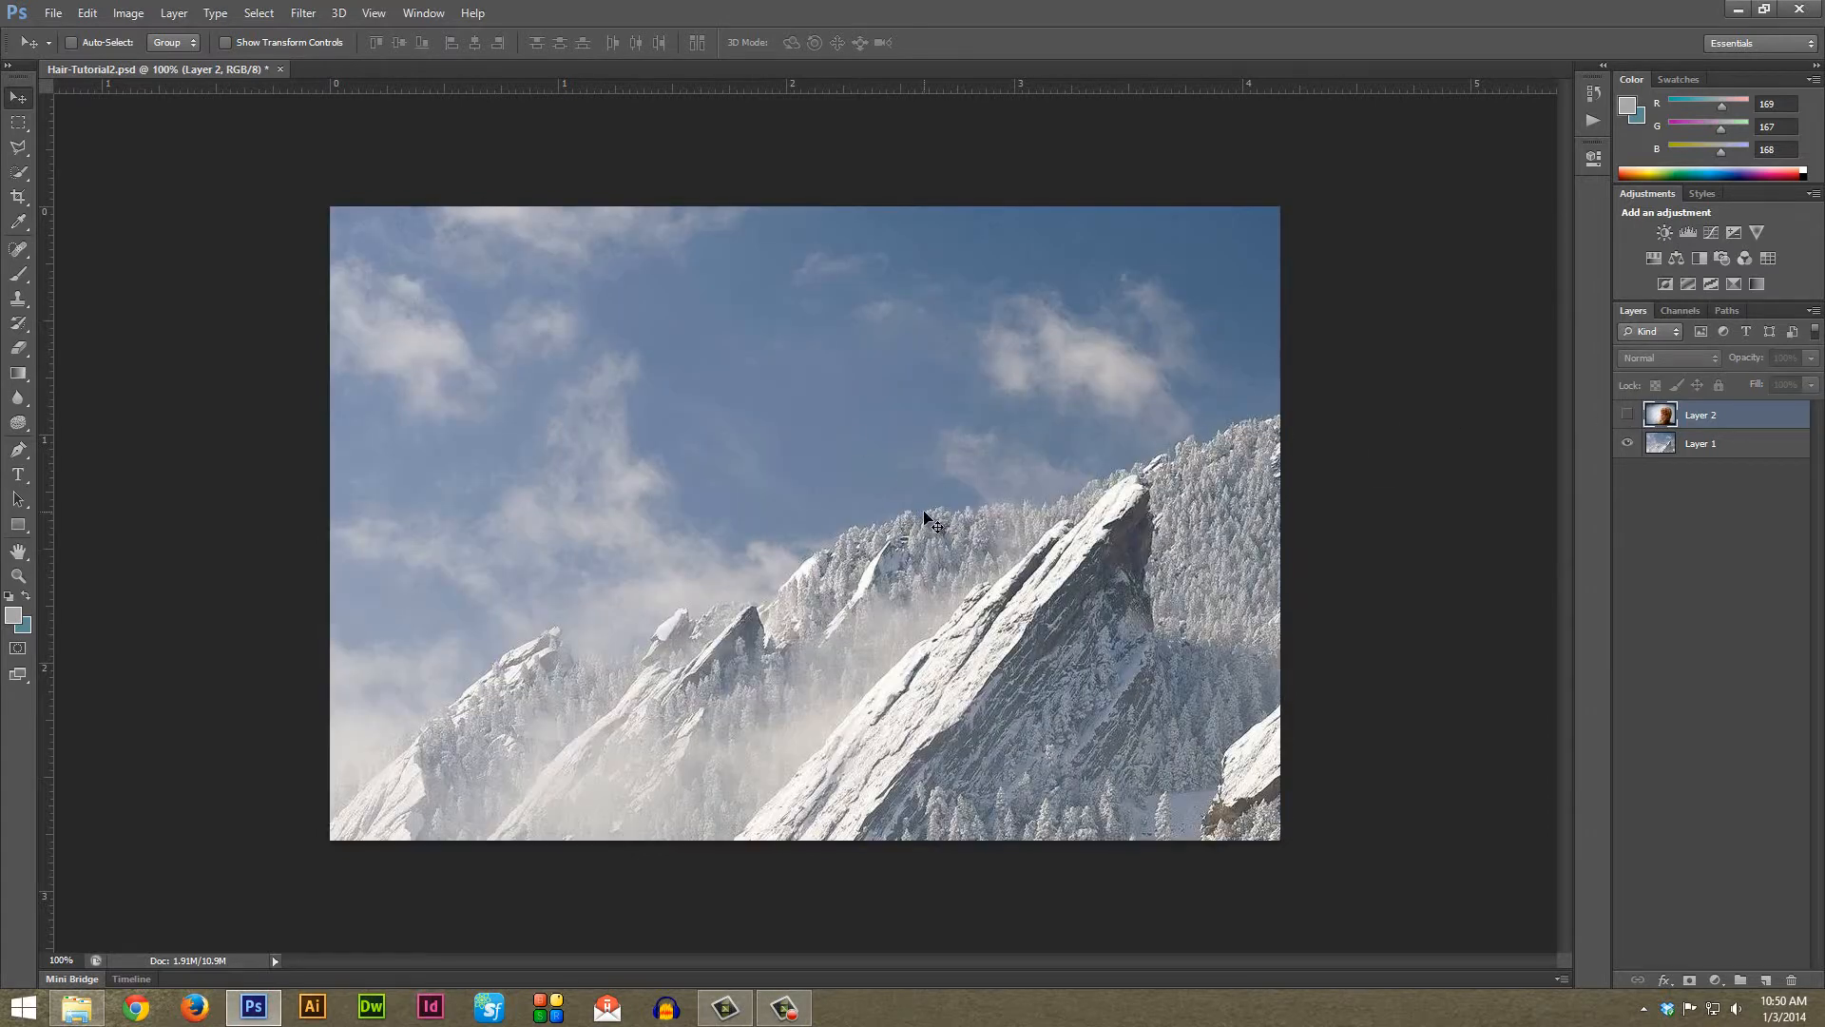
click(1627, 414)
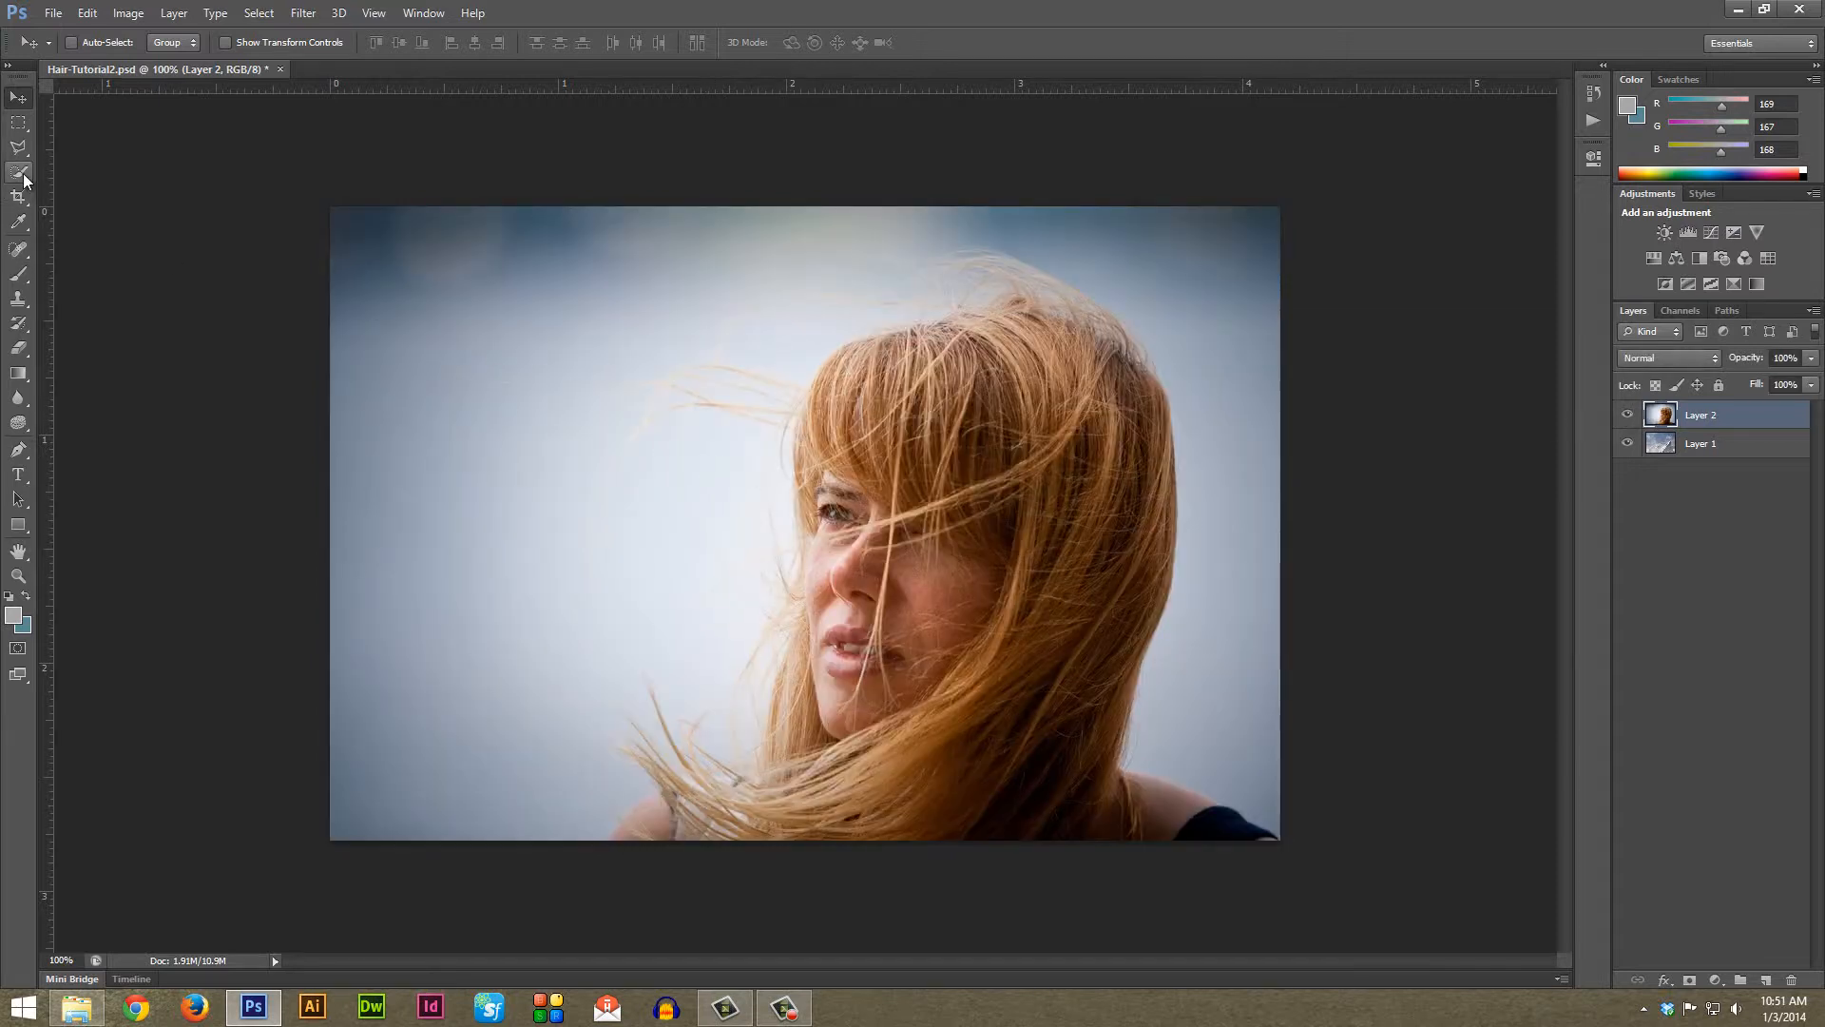
mouse_move(13, 171)
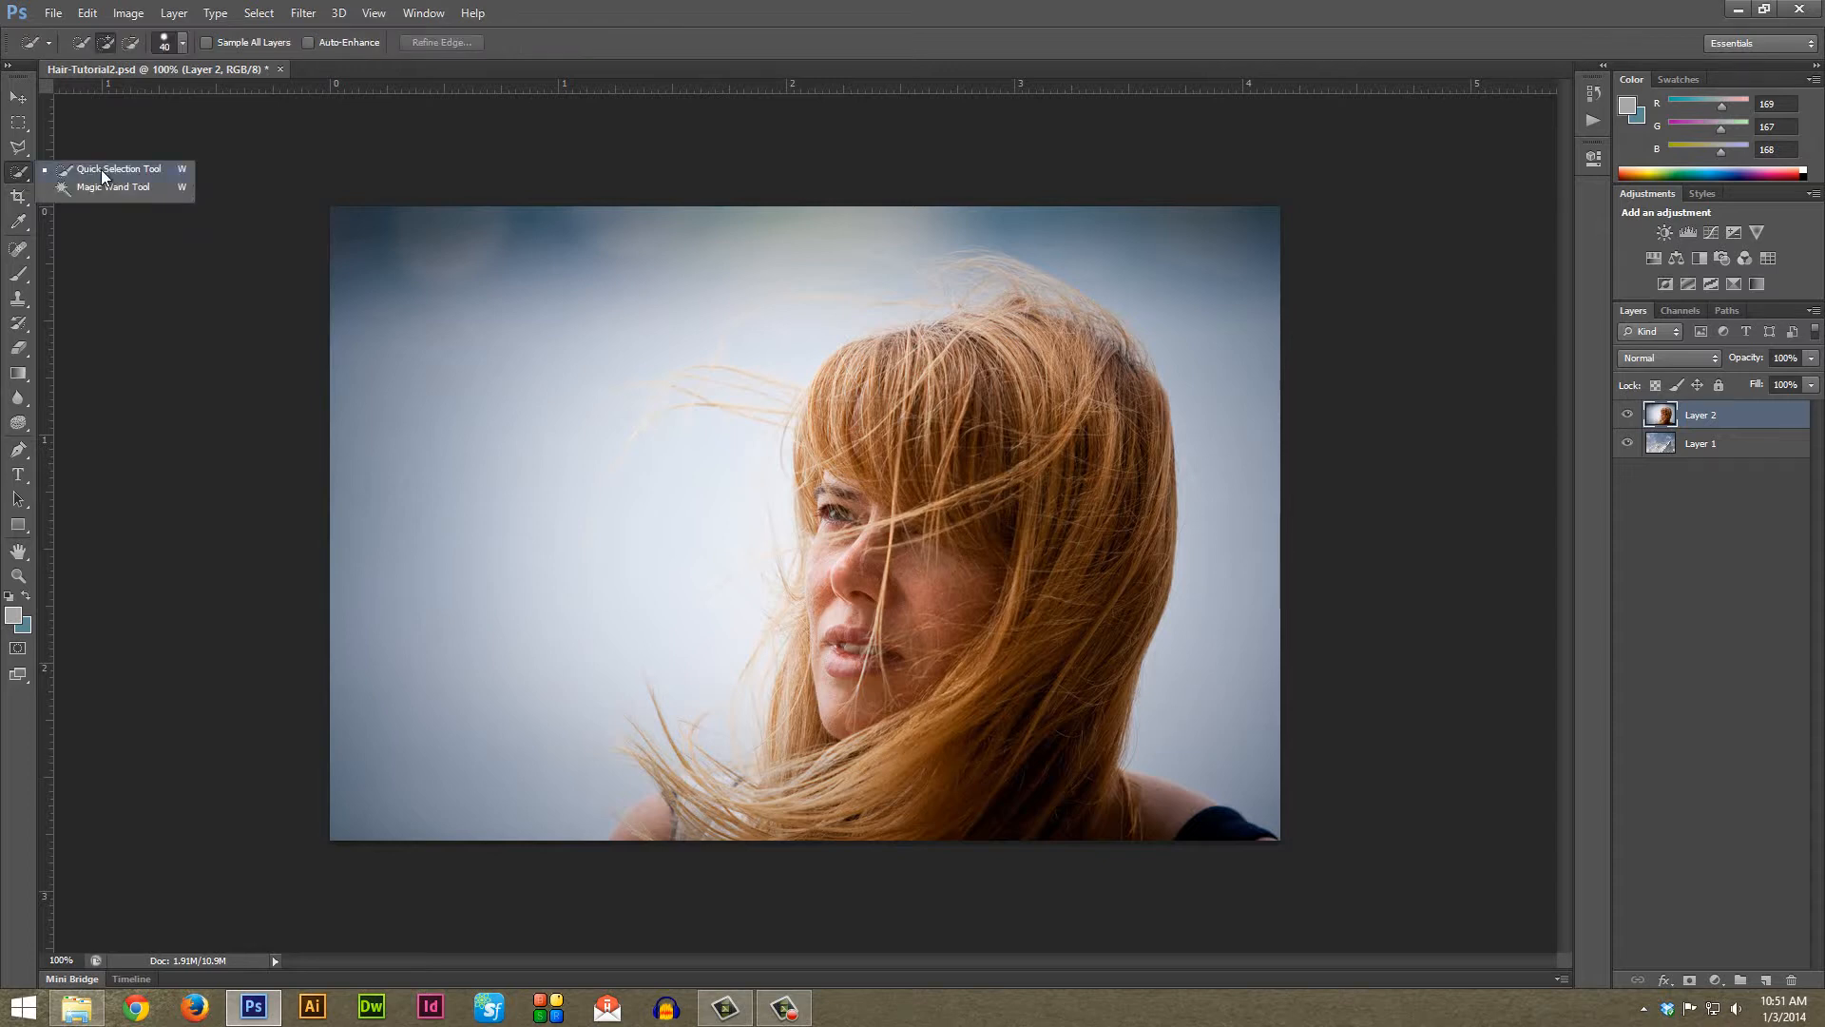
mouse_move(95, 196)
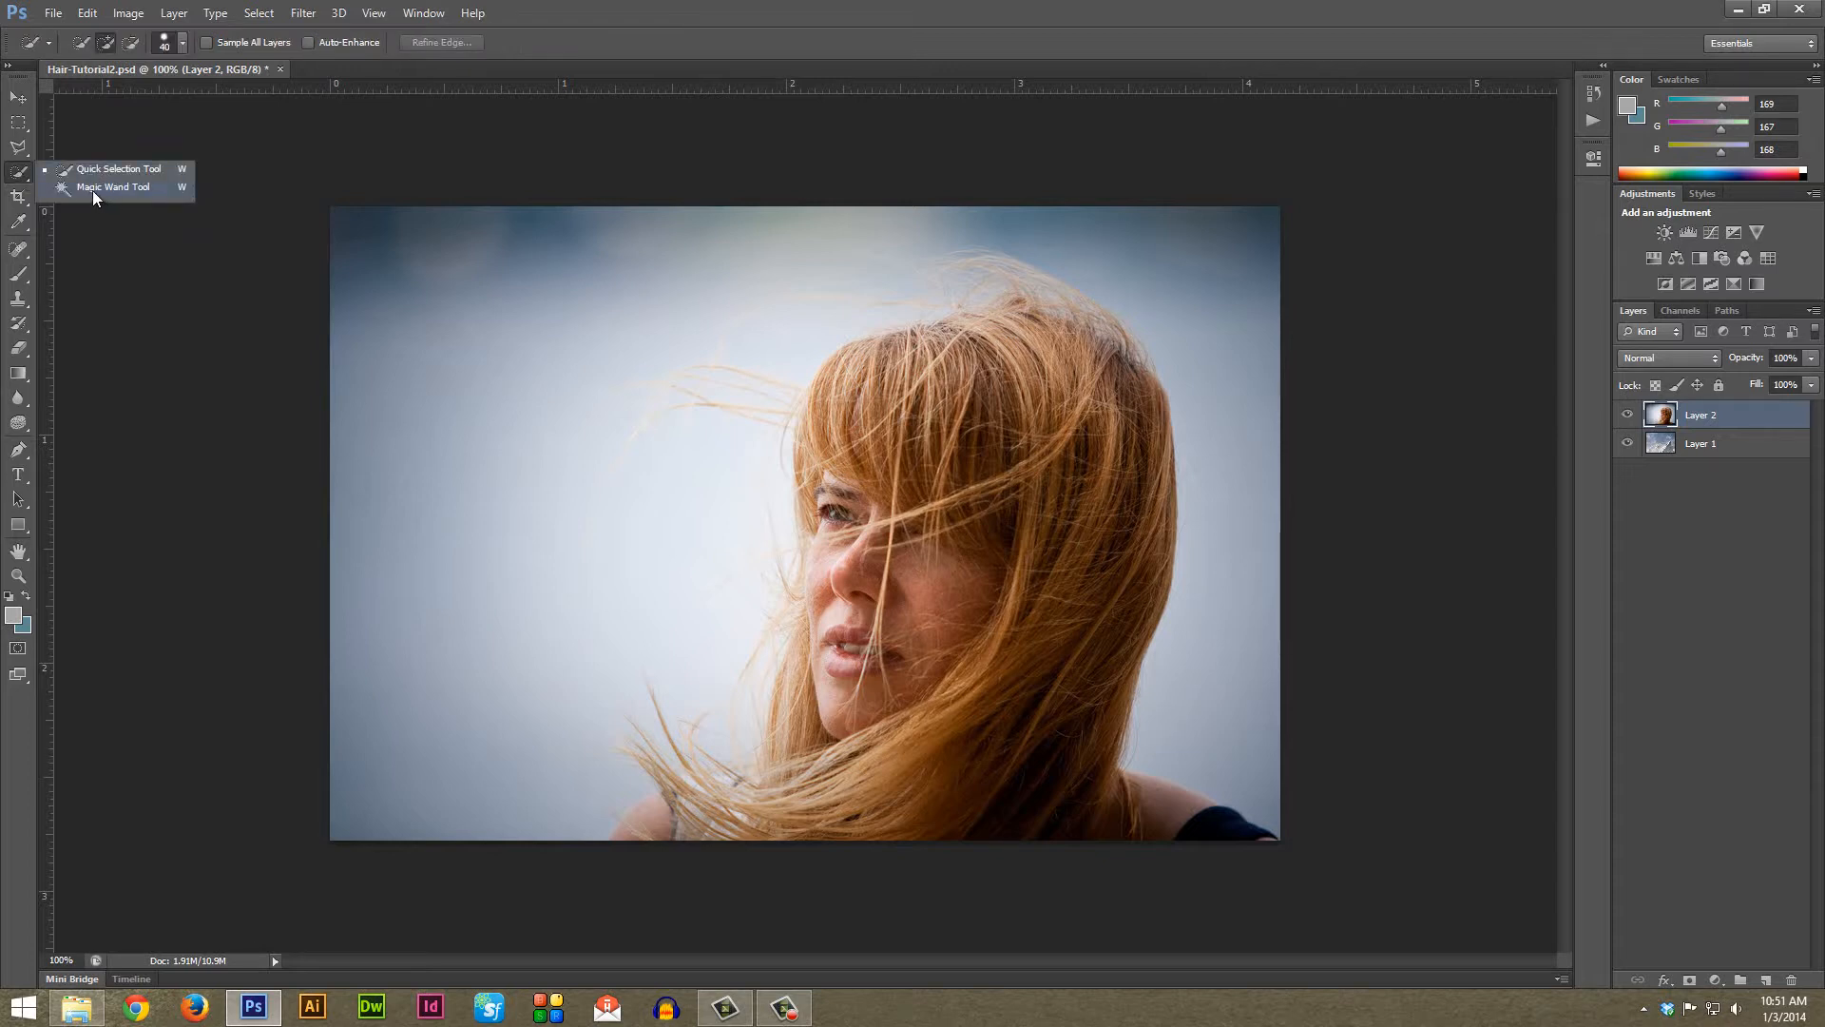
mouse_move(130, 179)
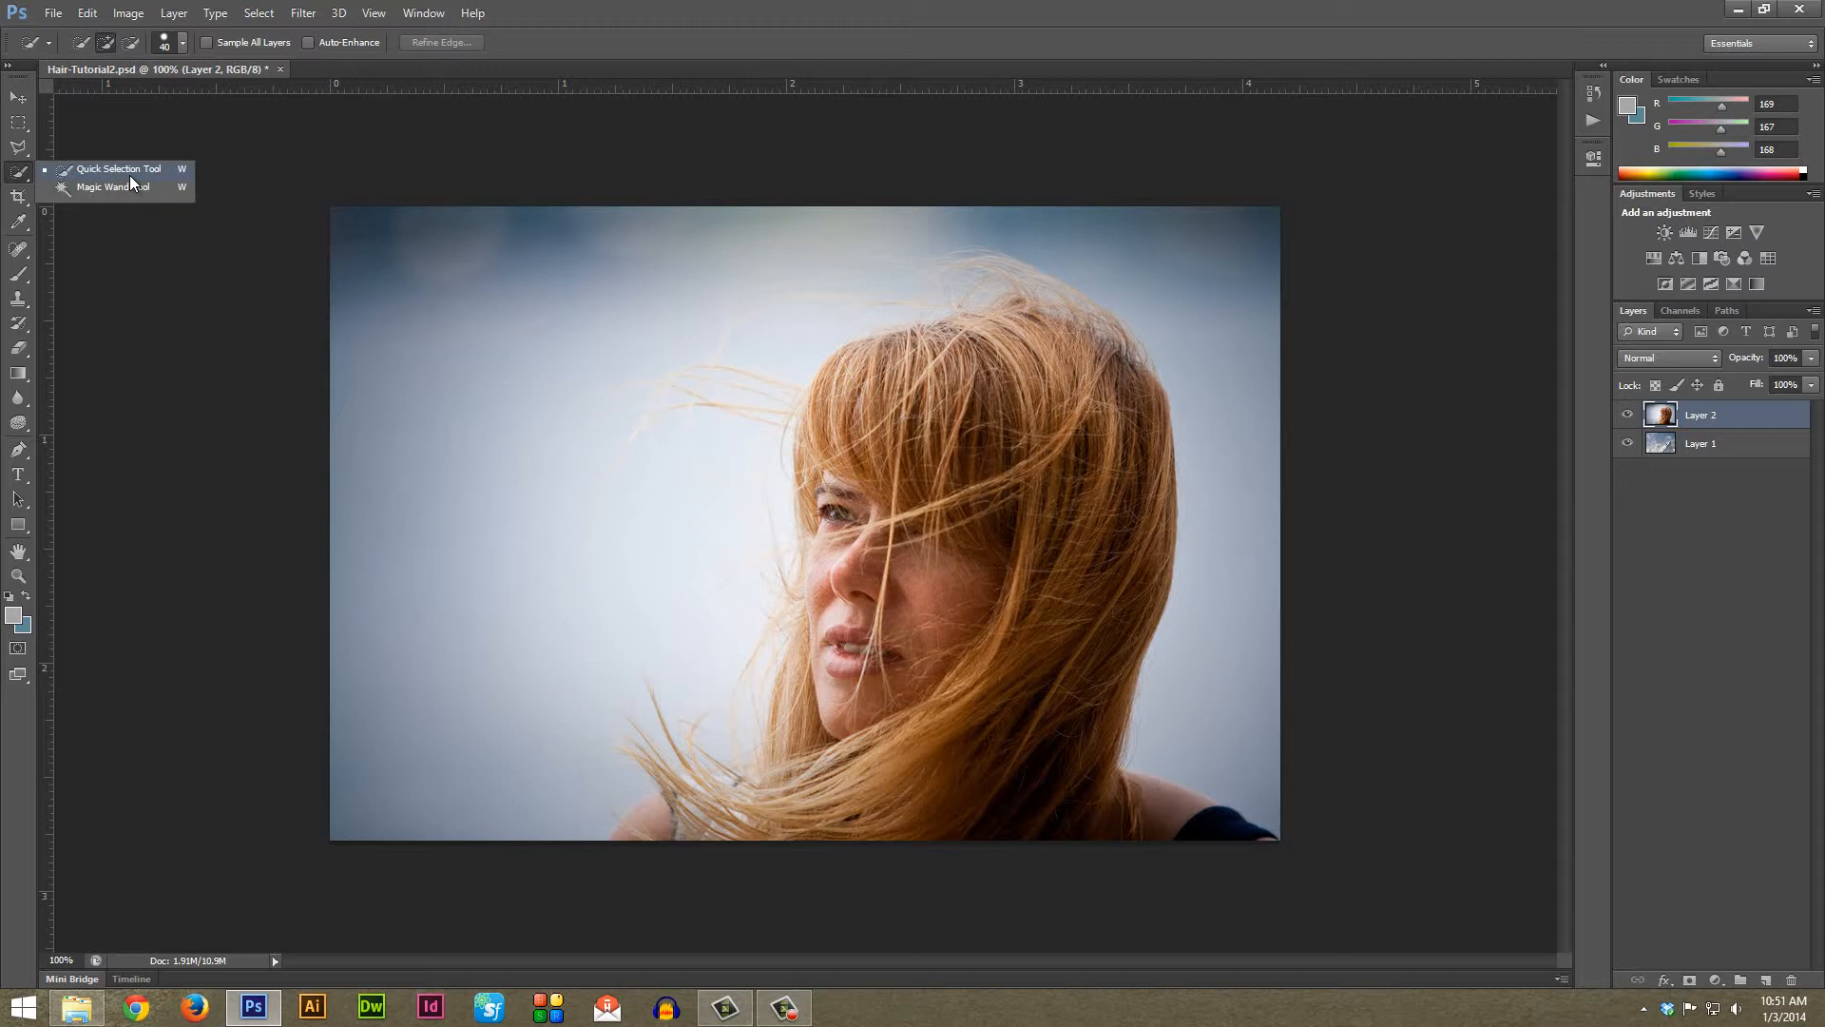
click(116, 168)
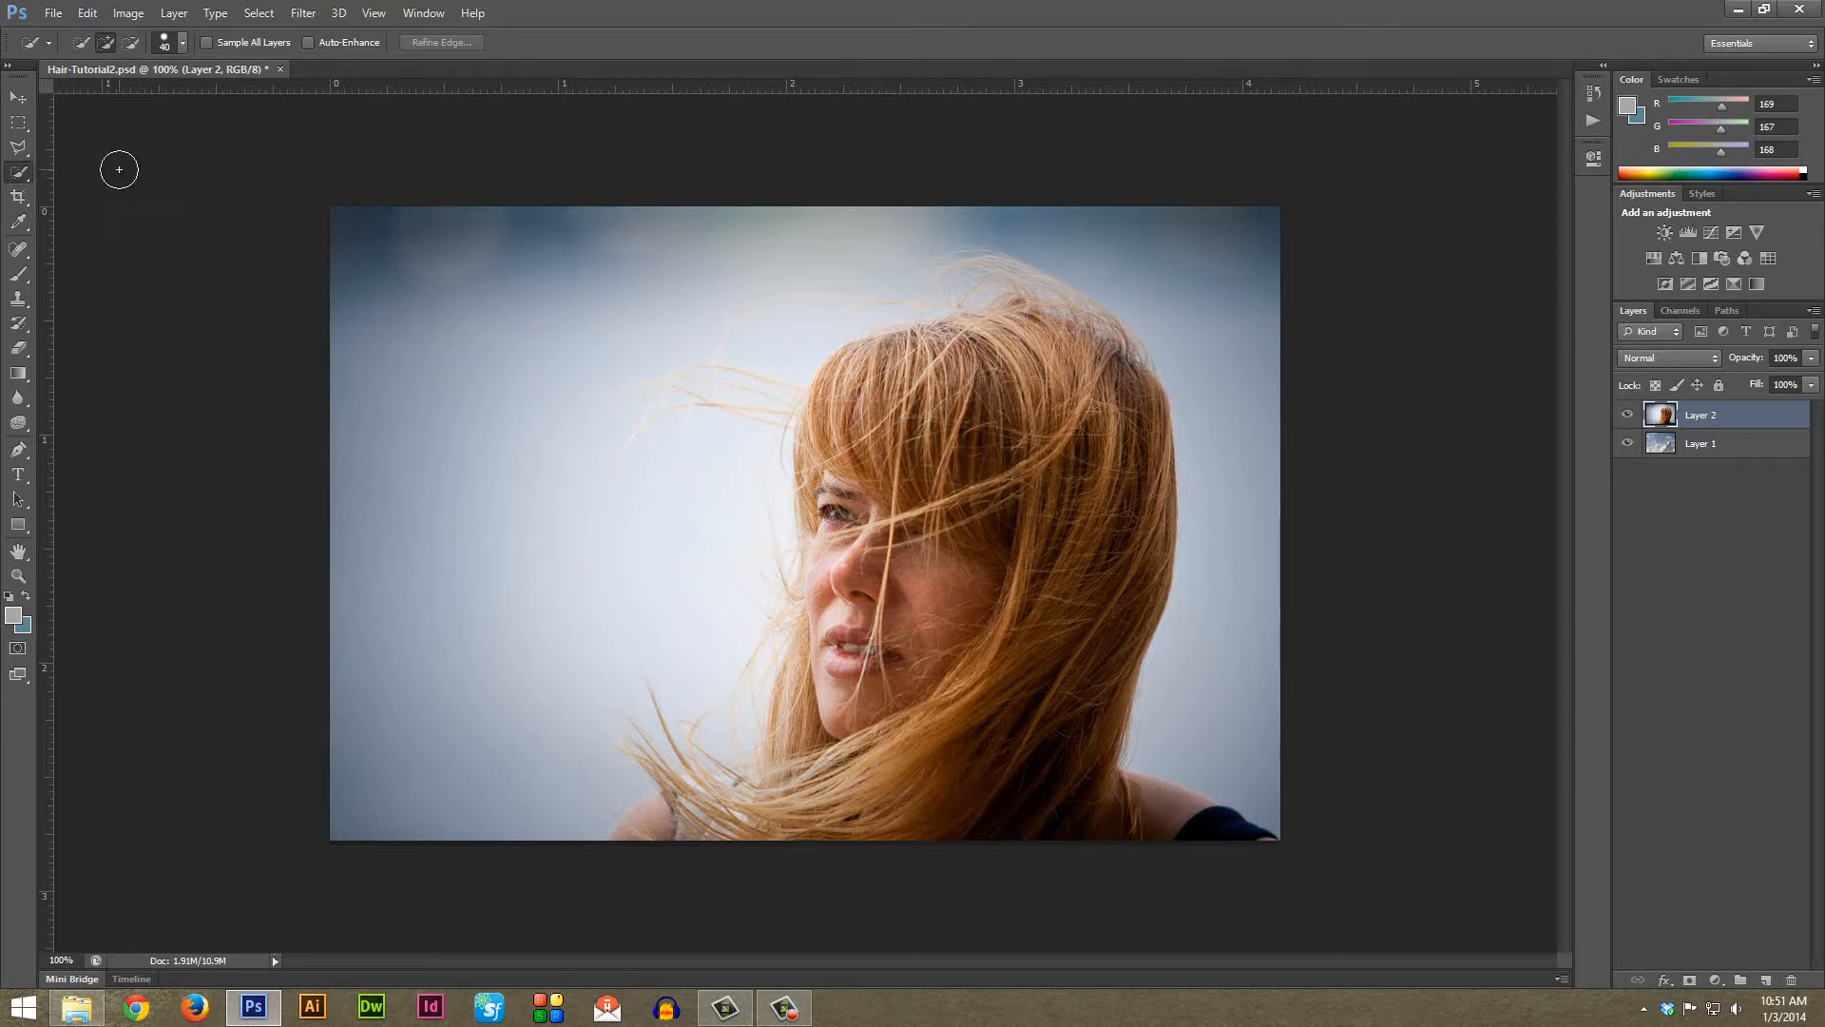
mouse_move(947, 426)
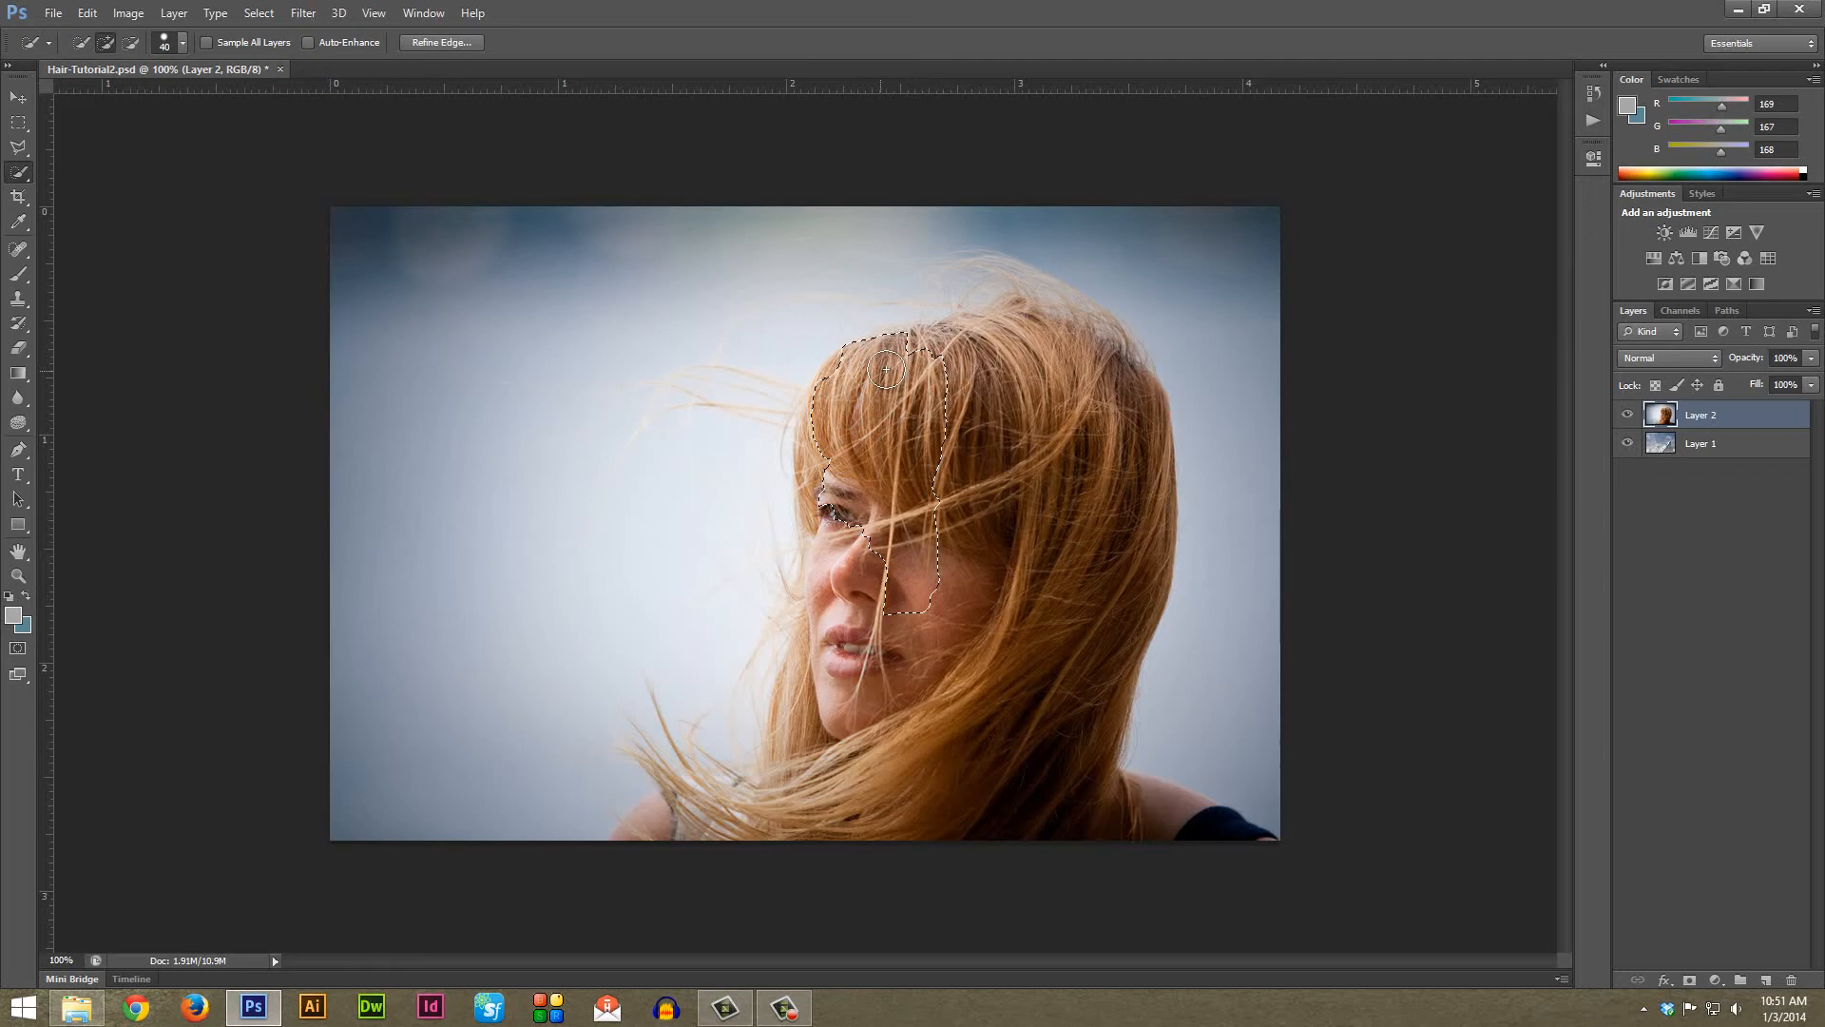
Grow the quick selection across her hair, down to chin and neck, and over the top of her head
drag(884, 373, 1036, 287)
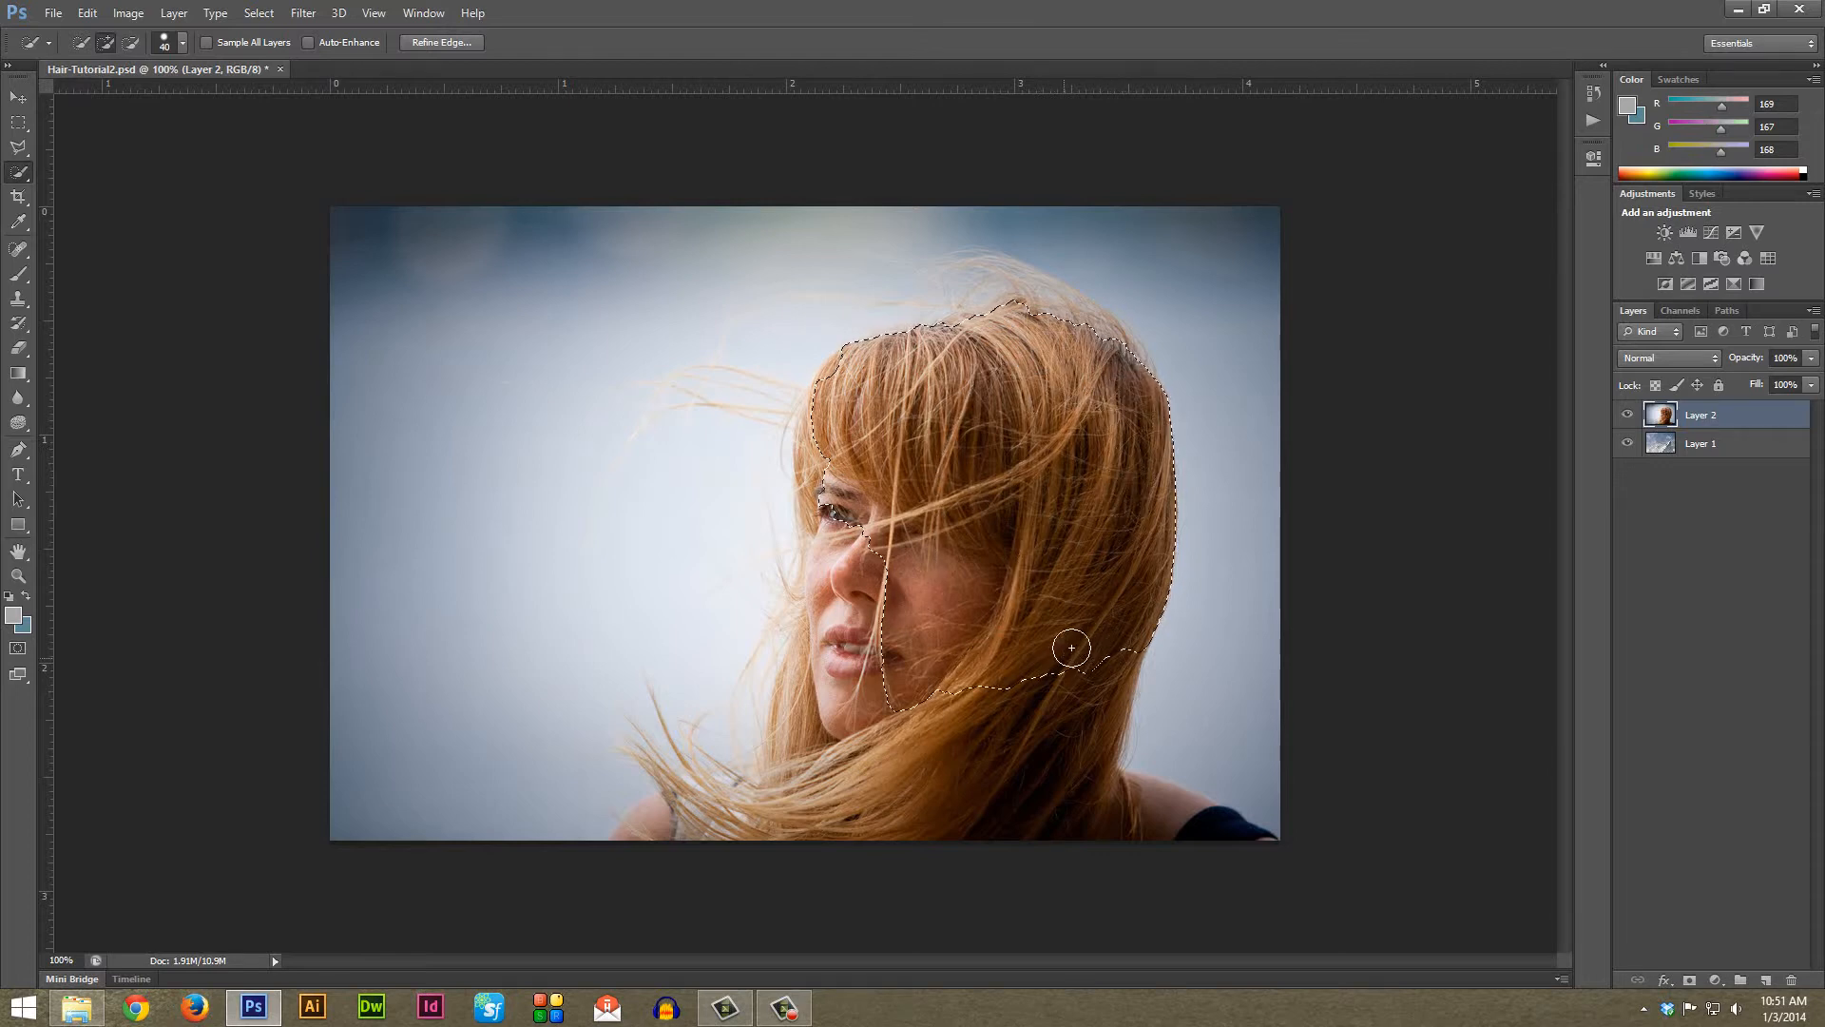
drag(1070, 648, 1238, 844)
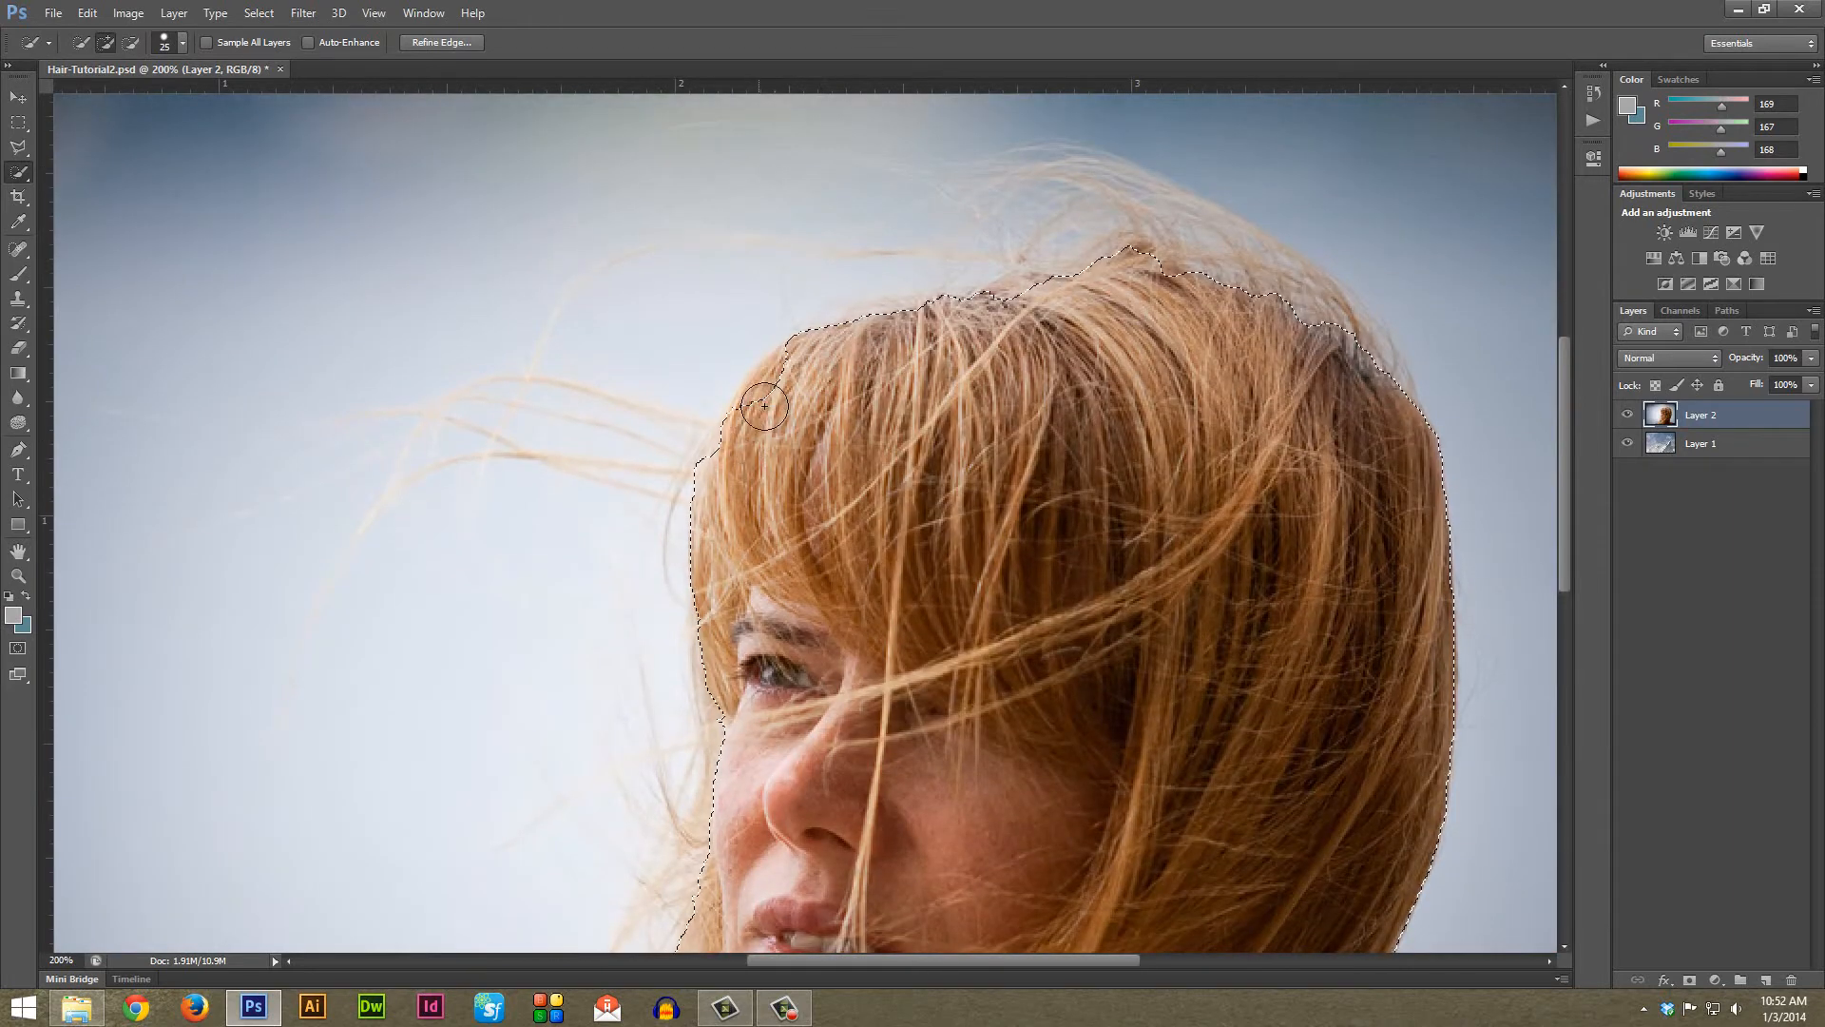
drag(763, 407, 927, 220)
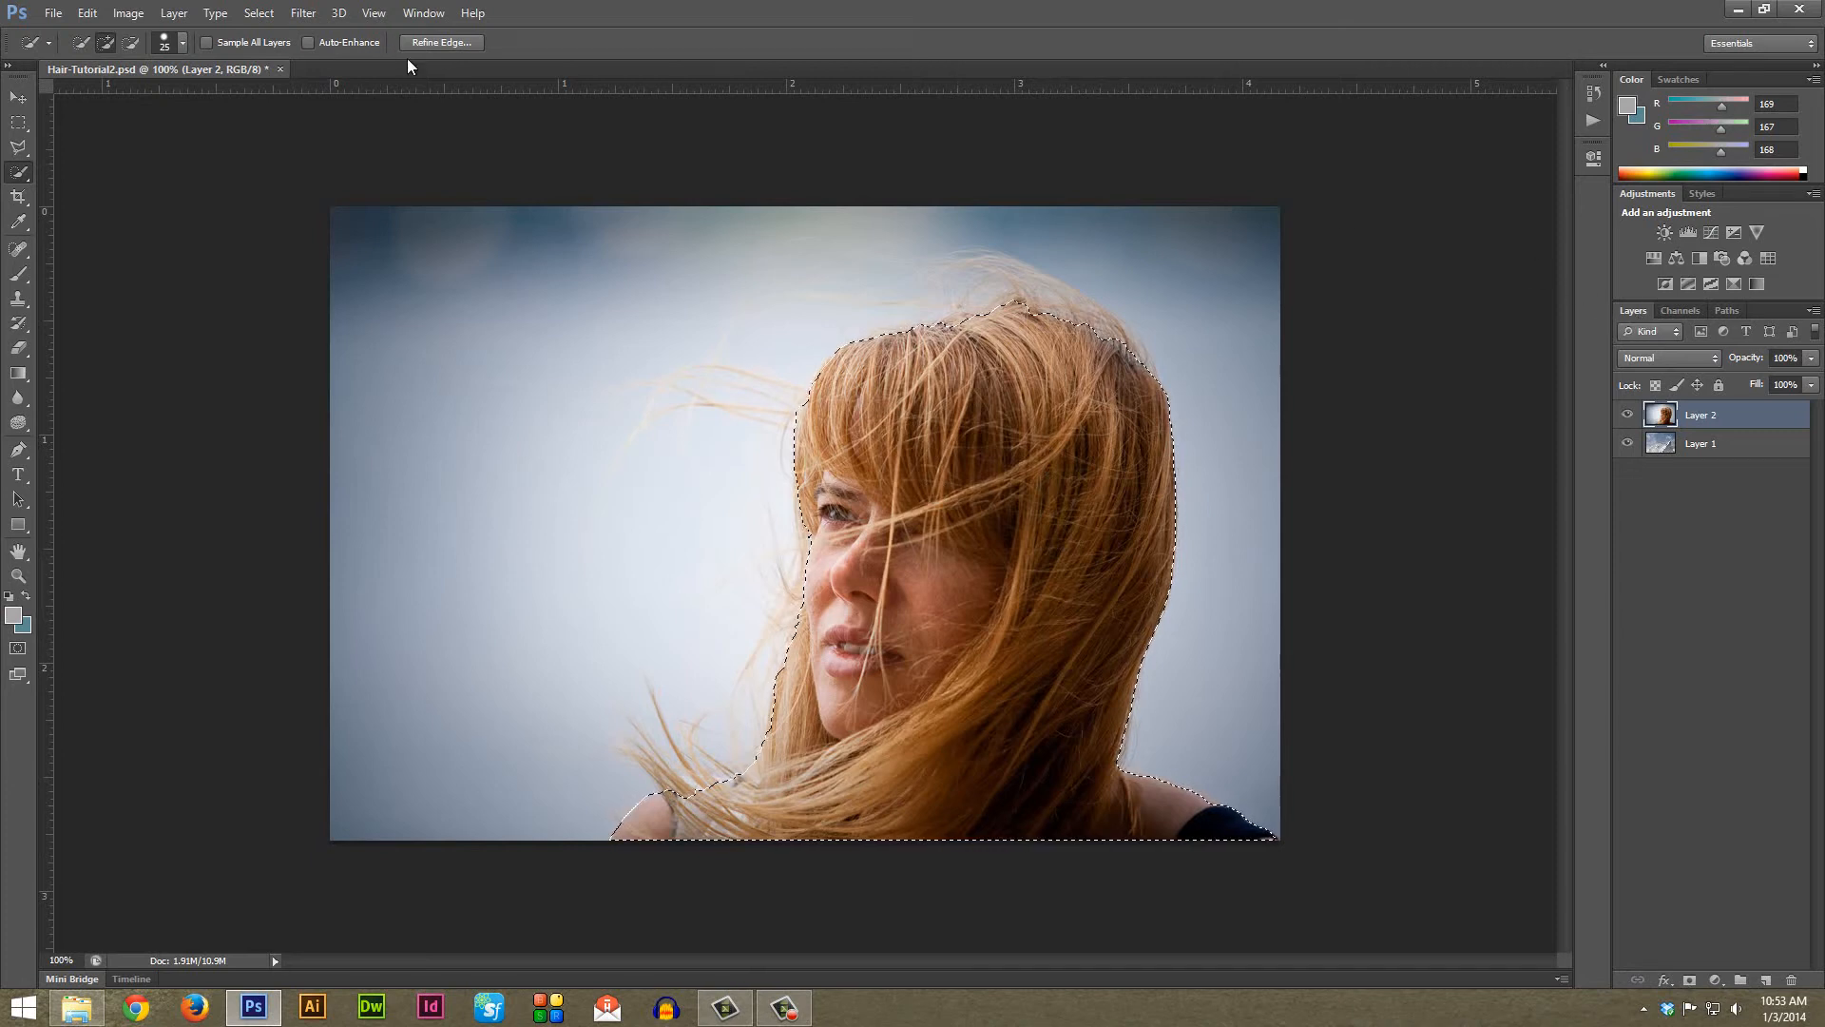
Show the Layers panel, add a layer mask from the selection on Layer 2, and target the mask
click(435, 11)
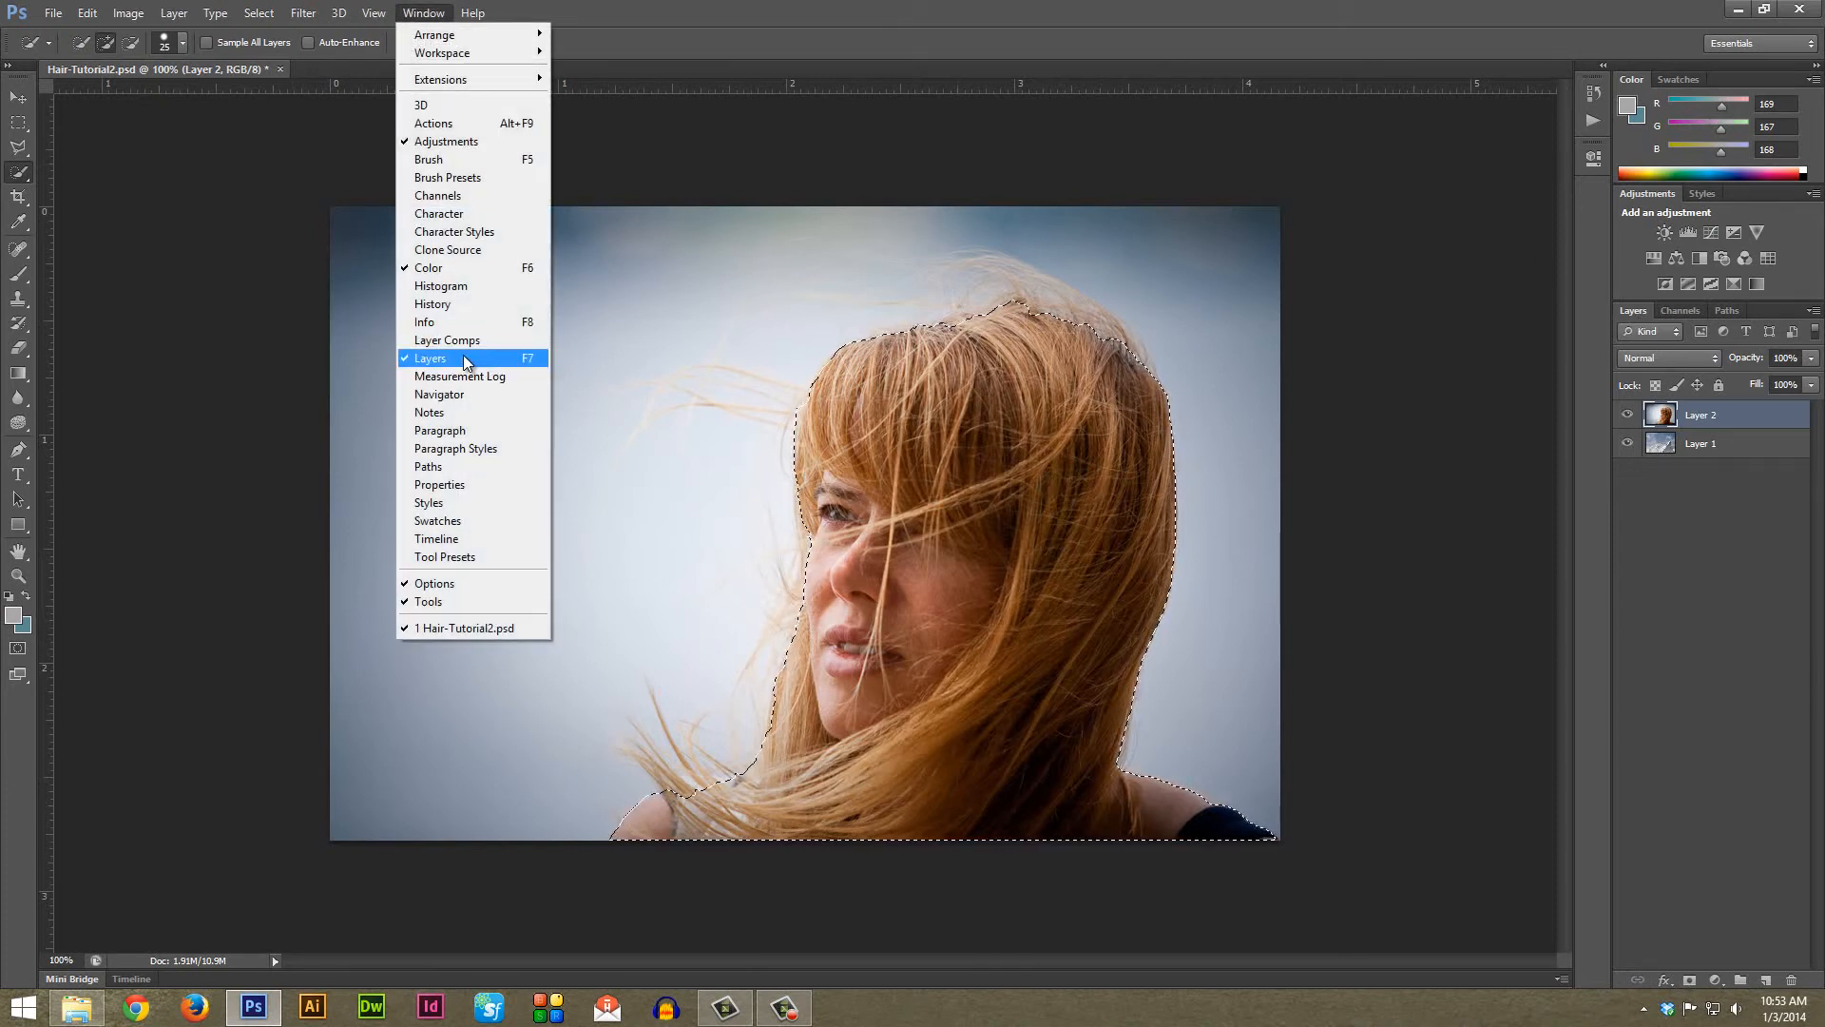
click(429, 357)
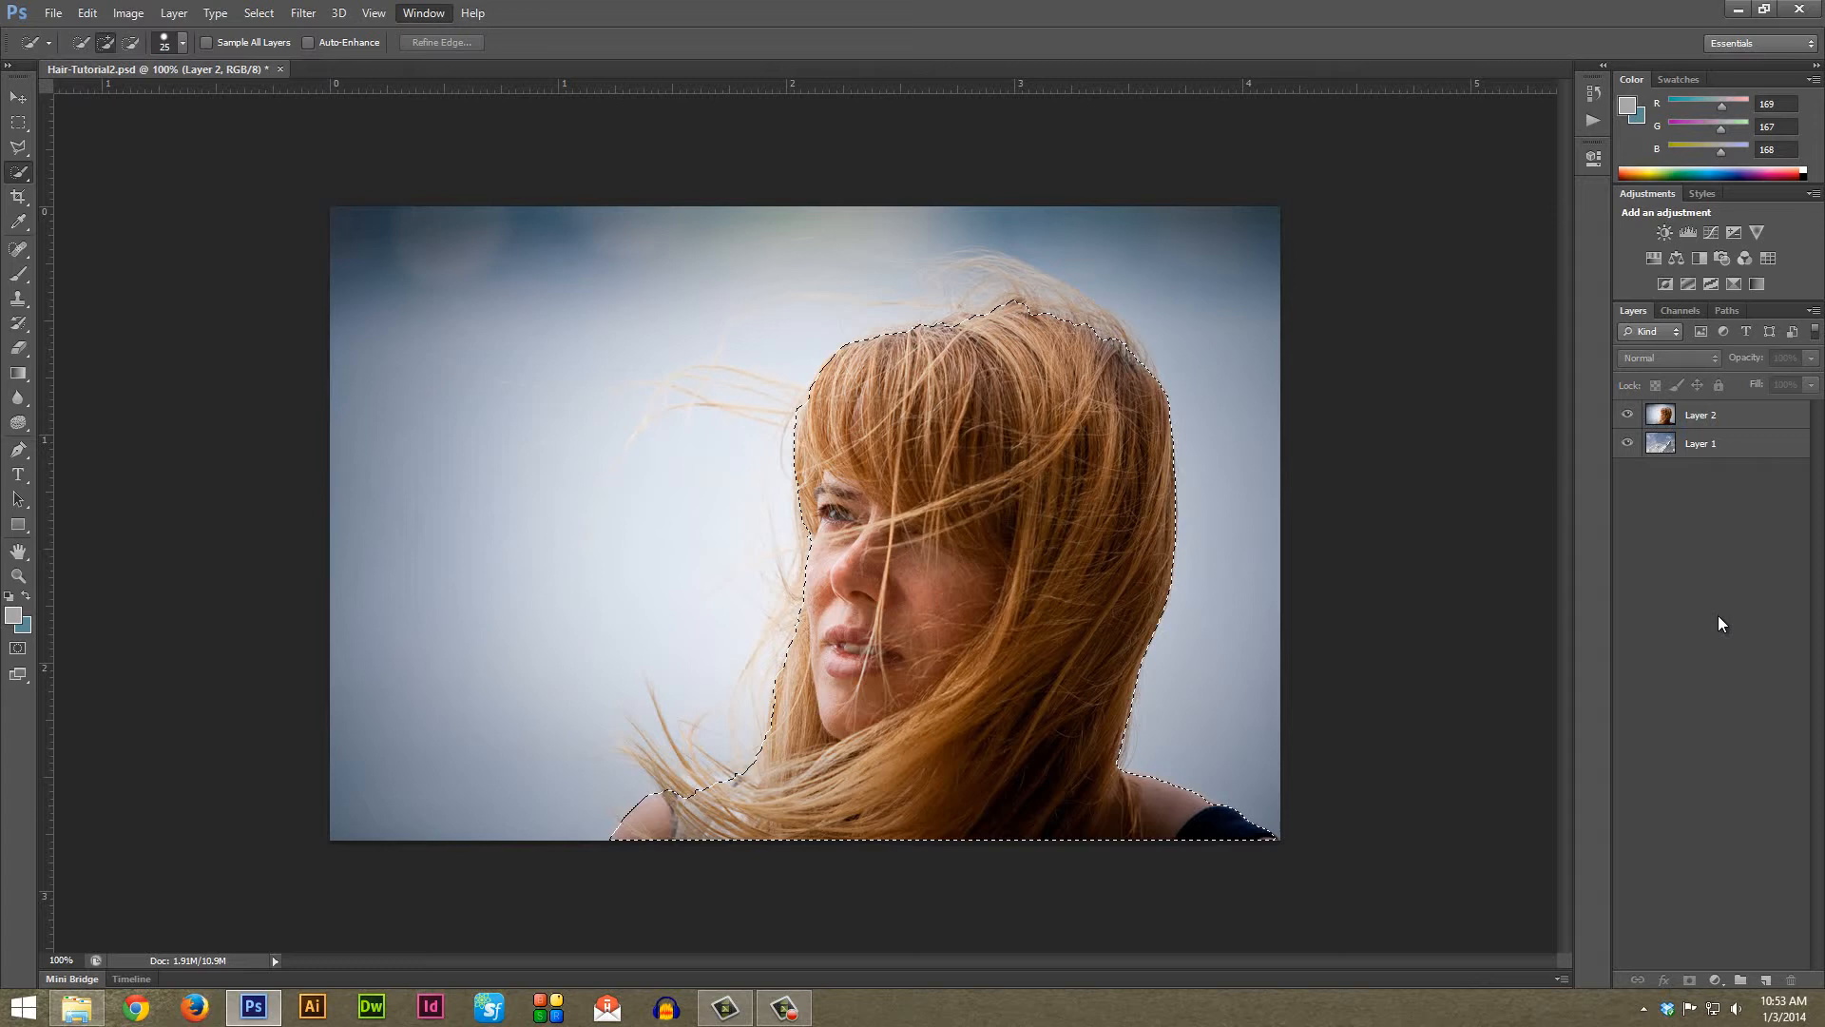
click(1699, 414)
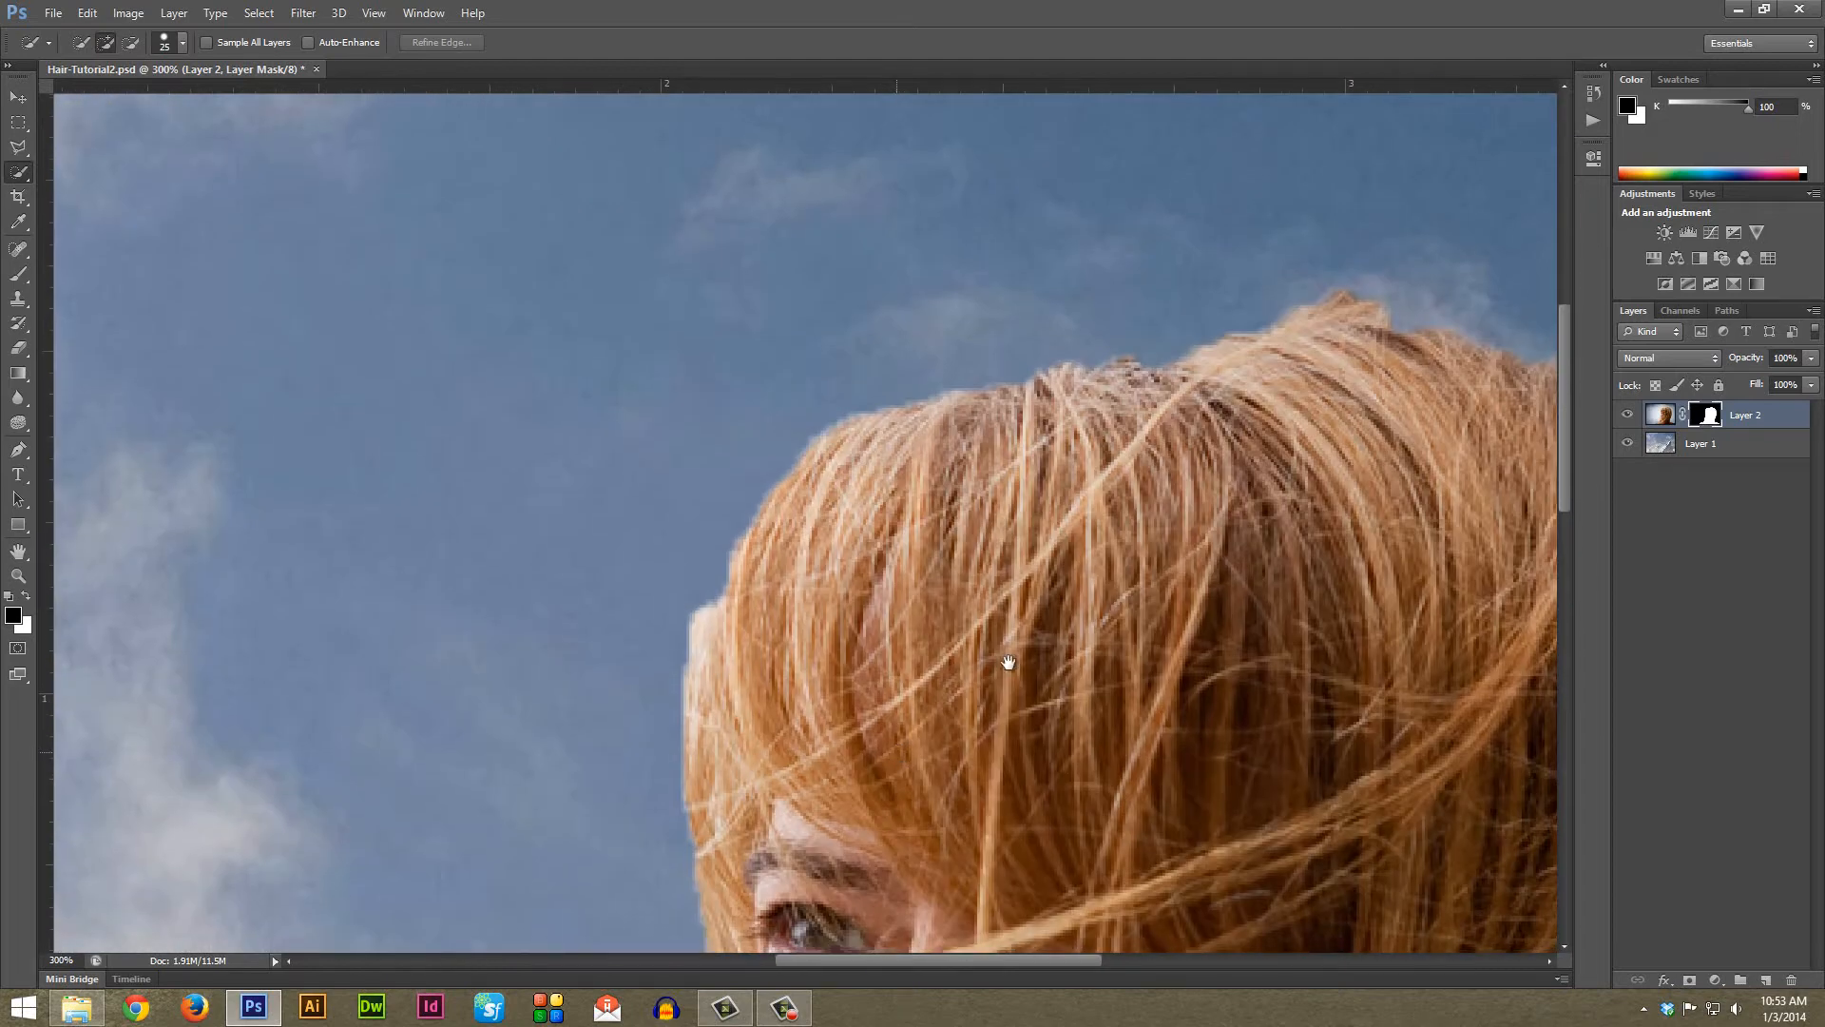
click(1627, 443)
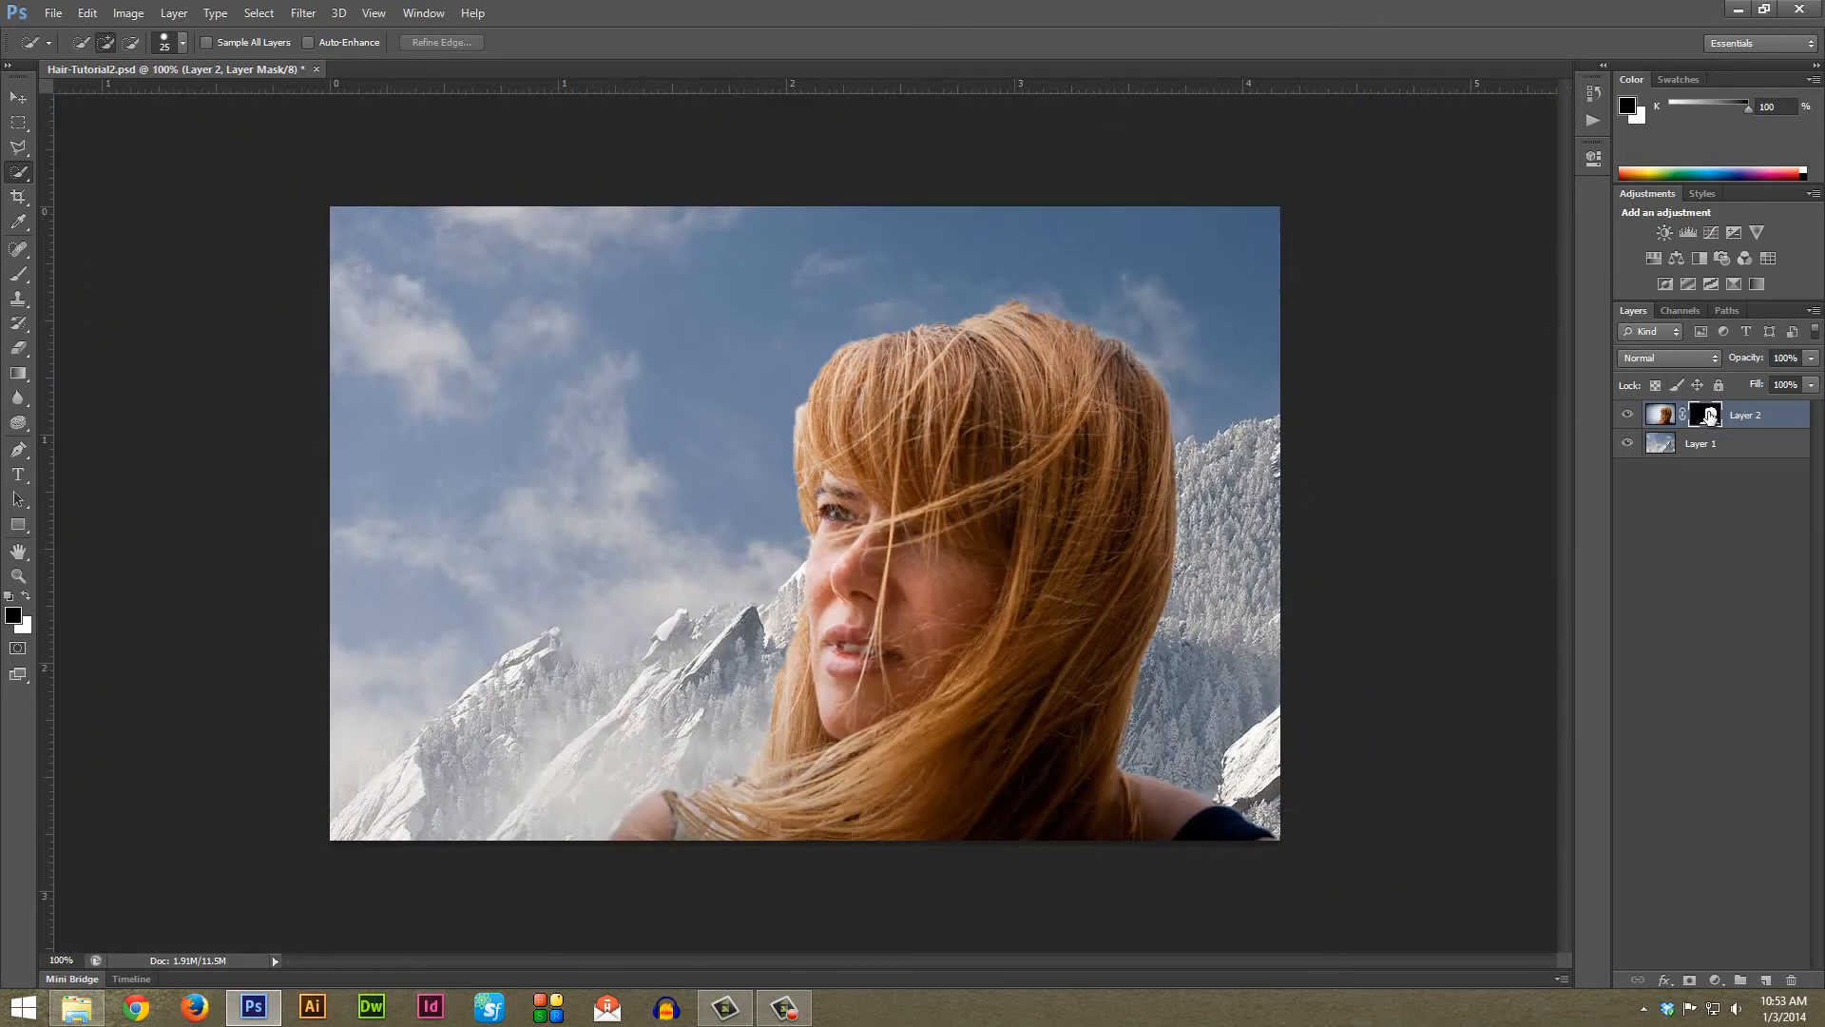
click(1705, 414)
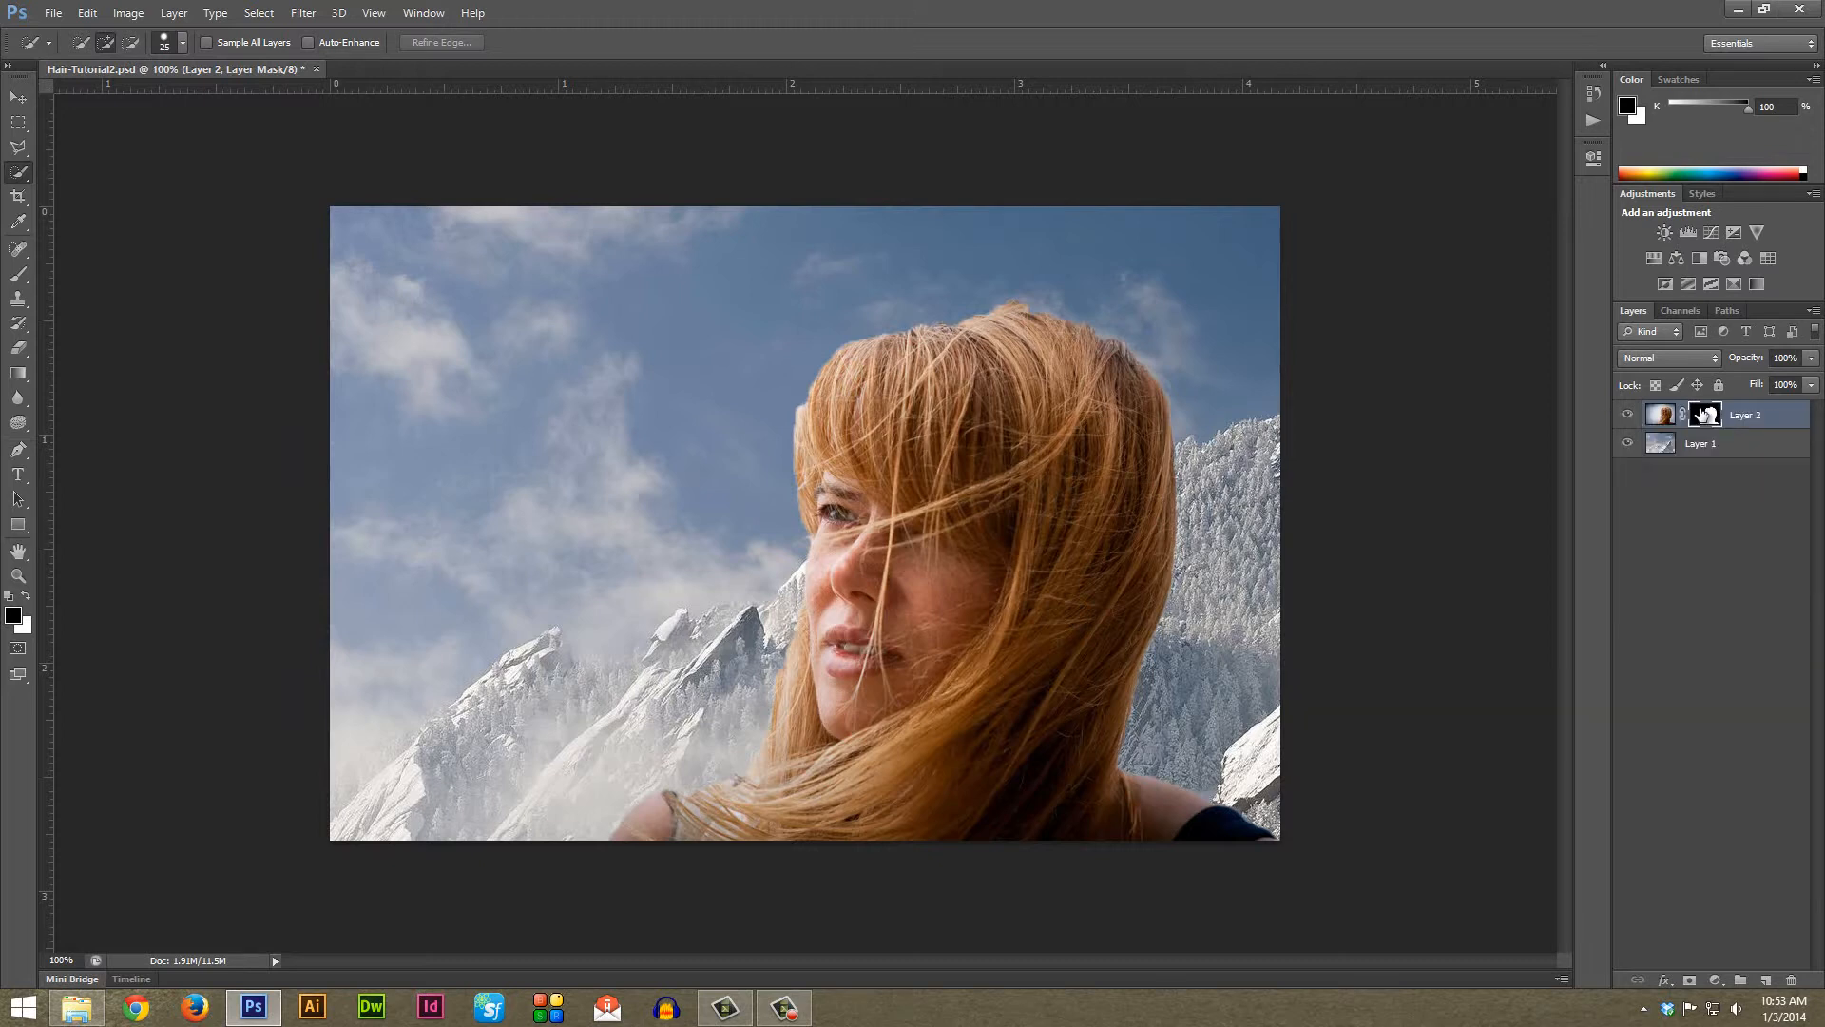
Open Refine Mask on the woman's mask and set View Mode to On Layers over the mountains
right_click(1703, 414)
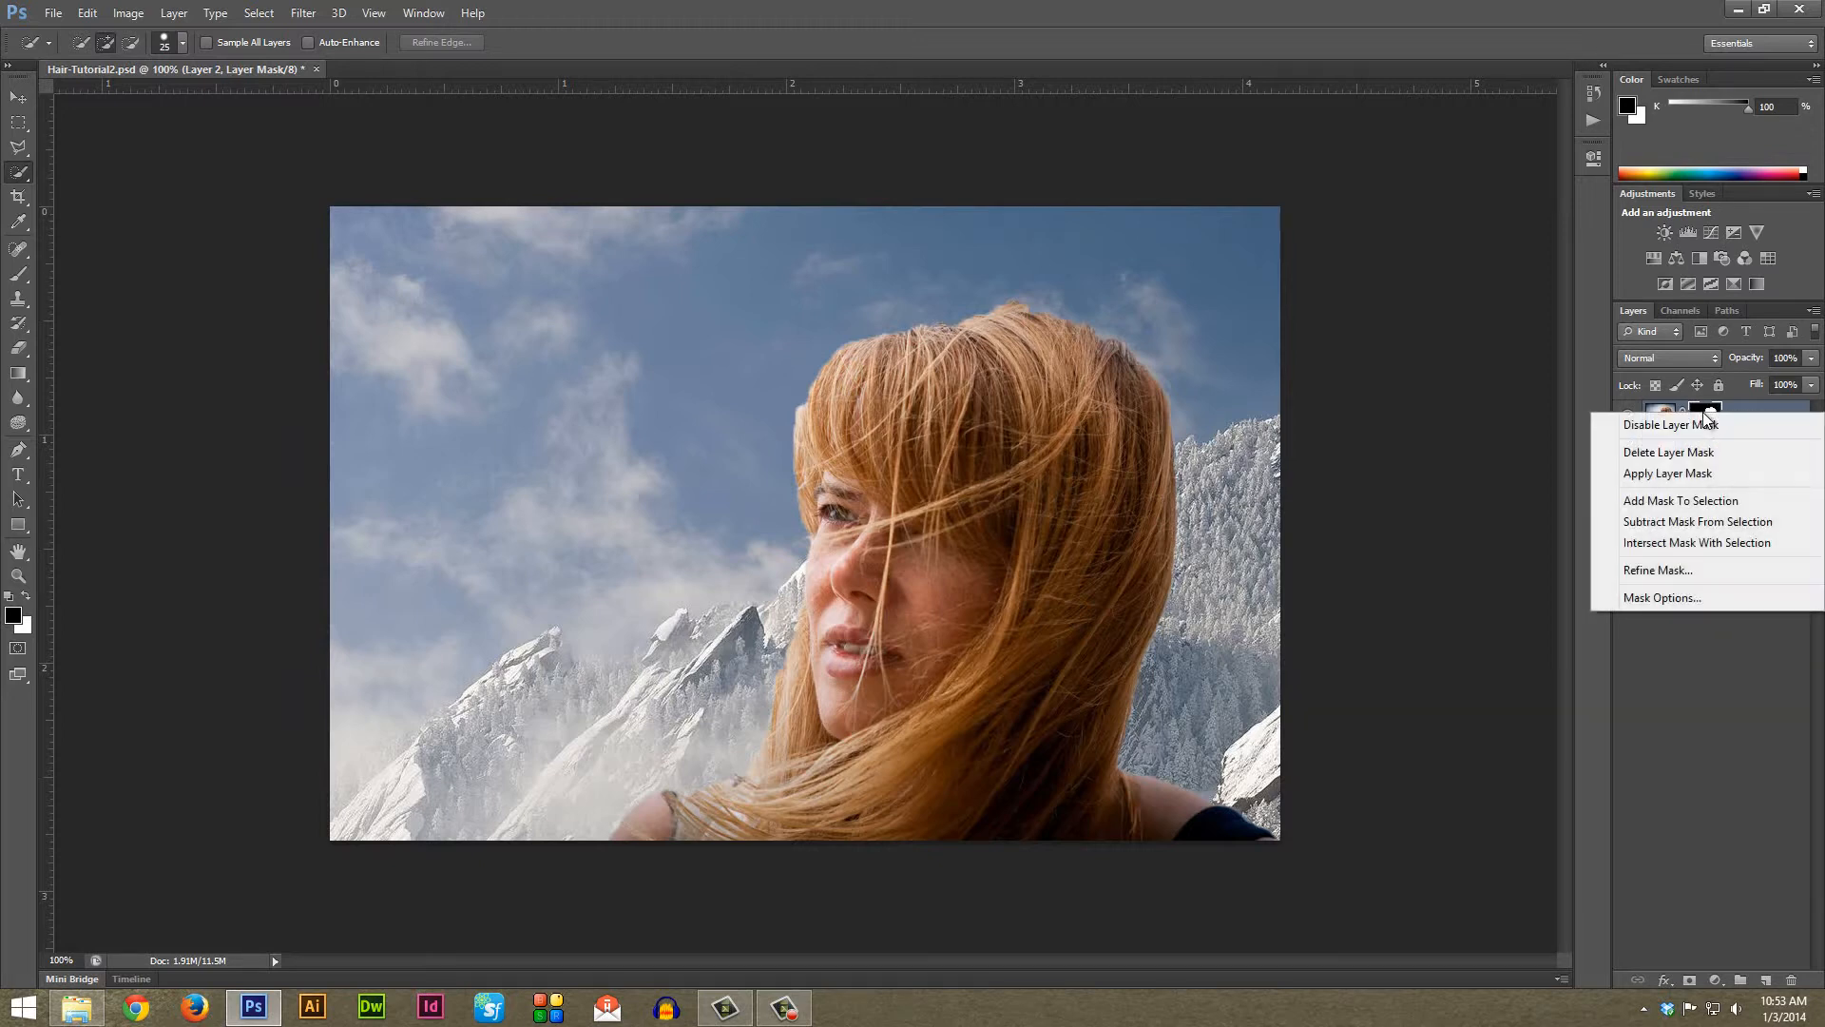
mouse_move(1658, 570)
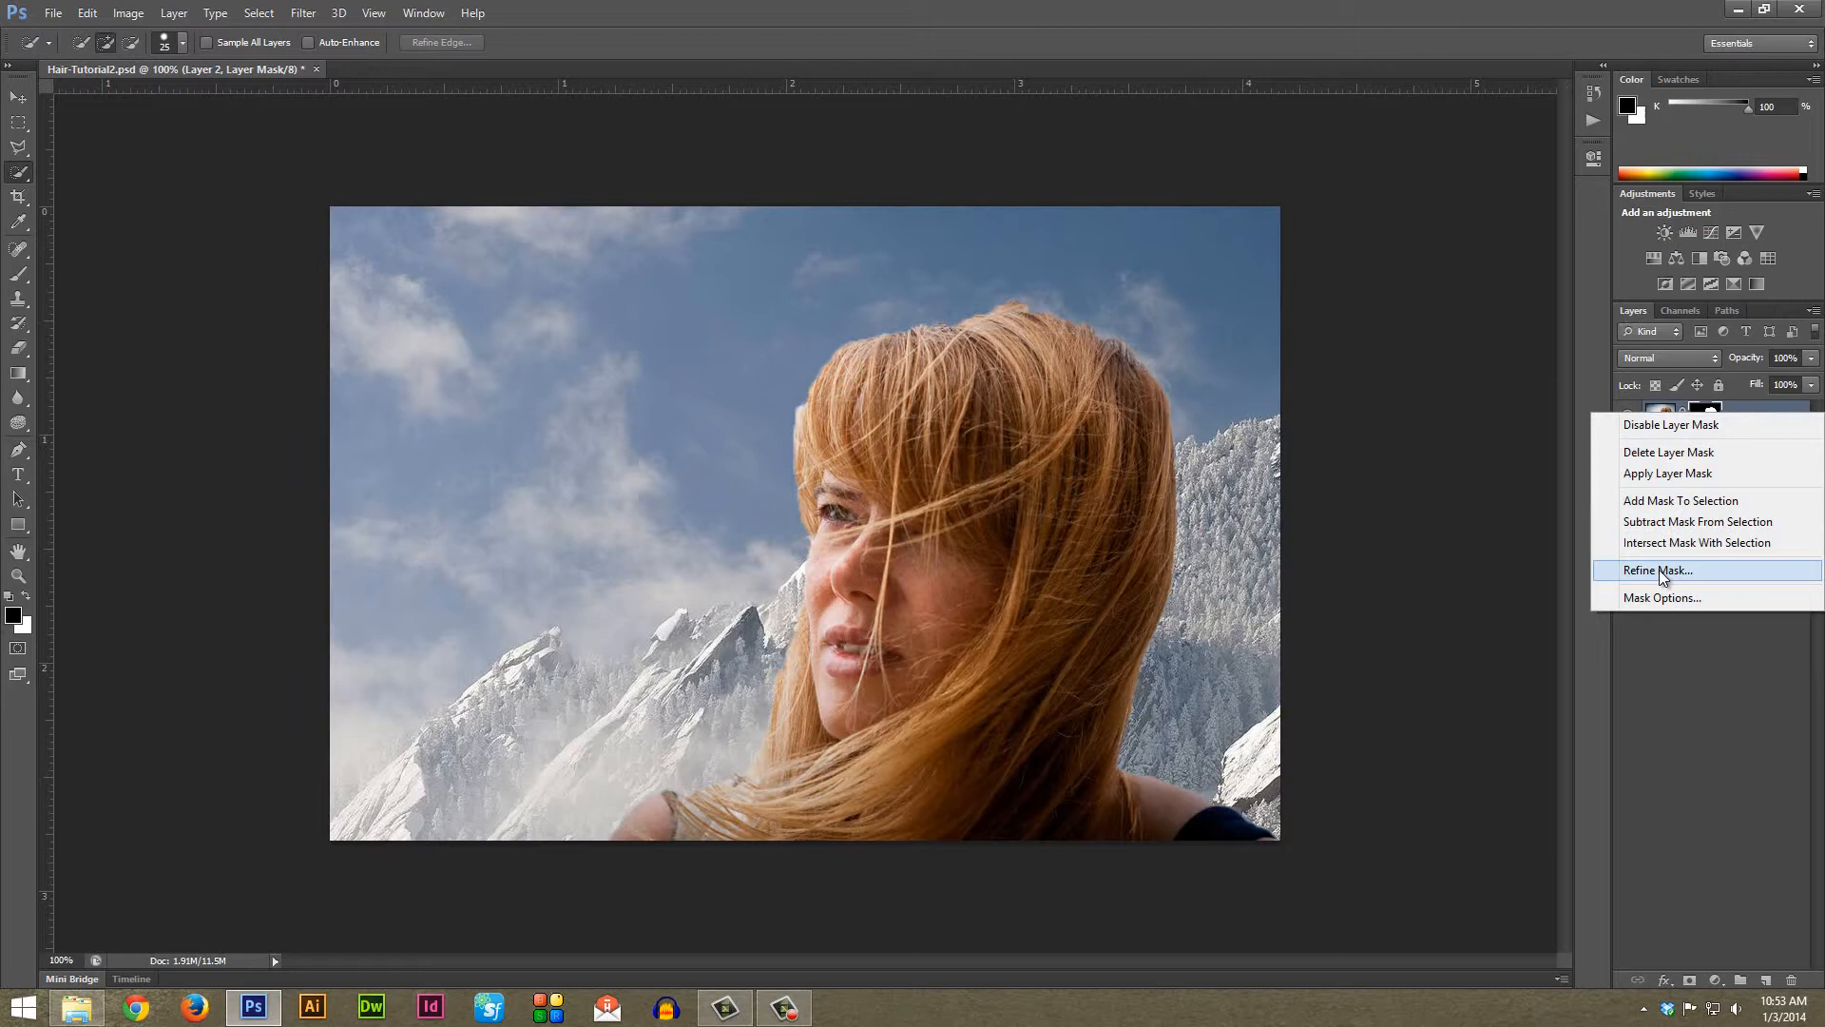
click(1657, 570)
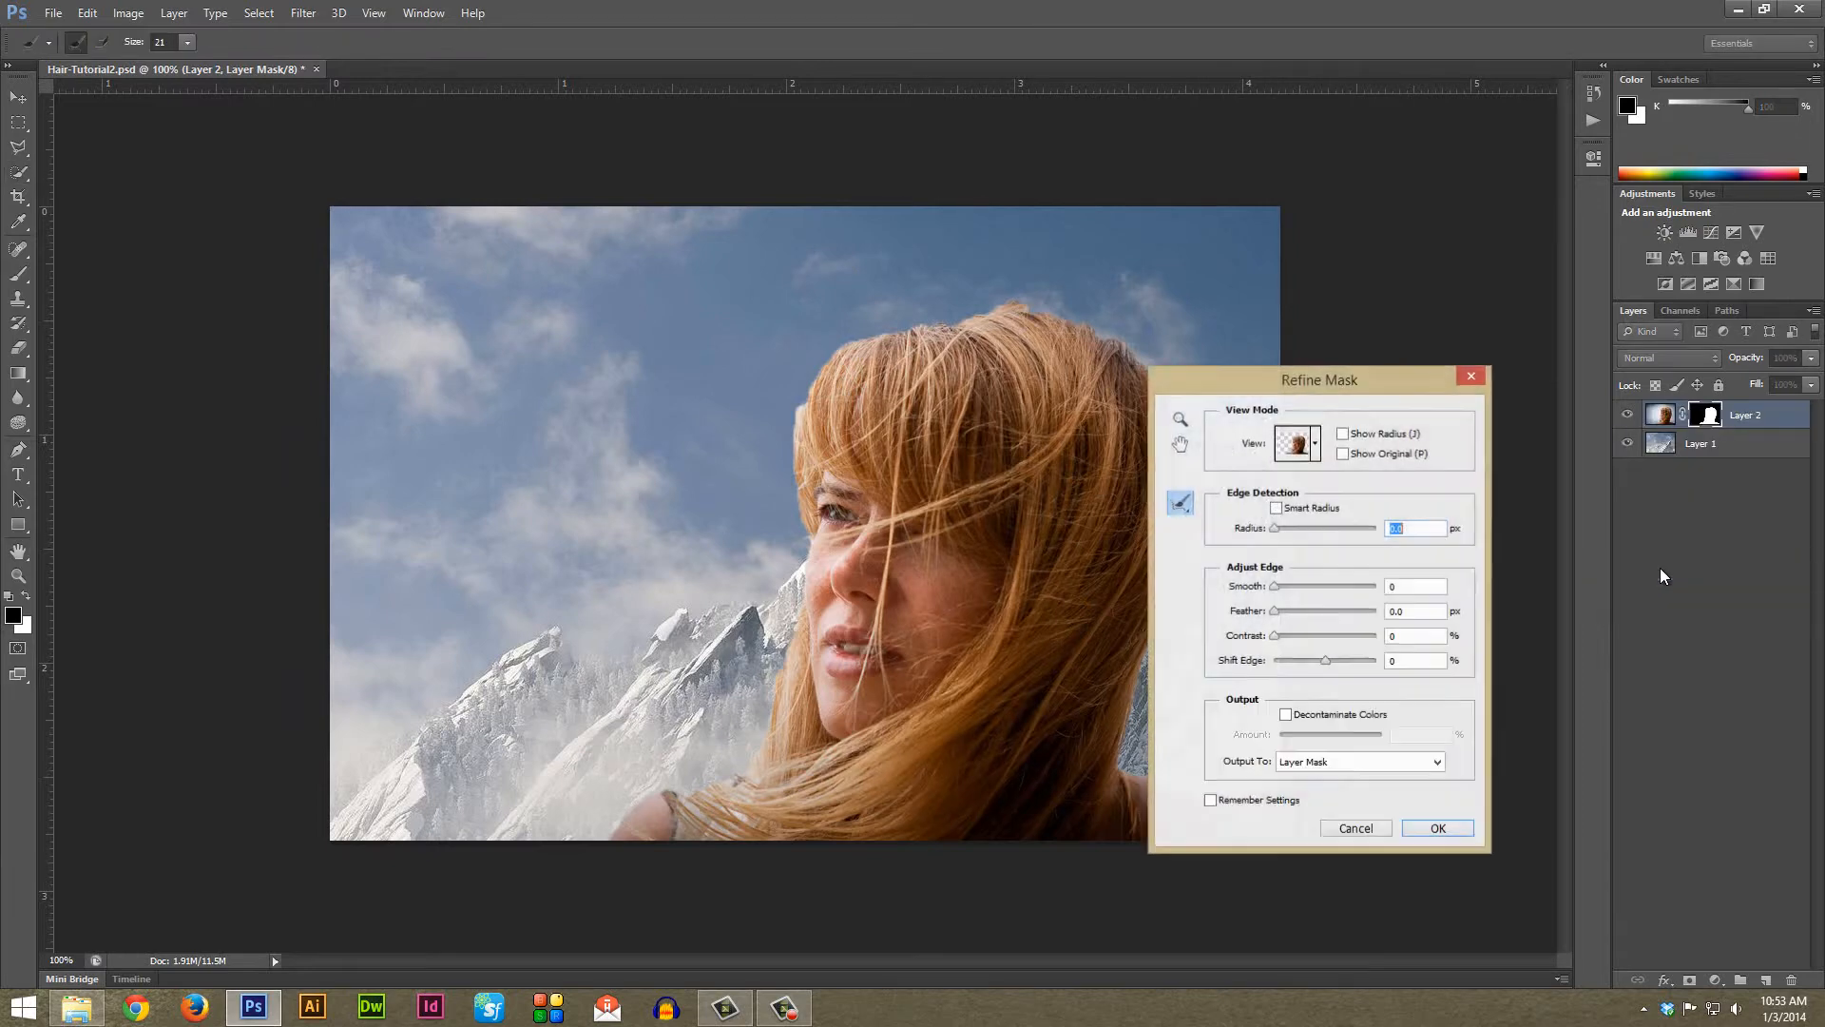
drag(1317, 380, 1380, 350)
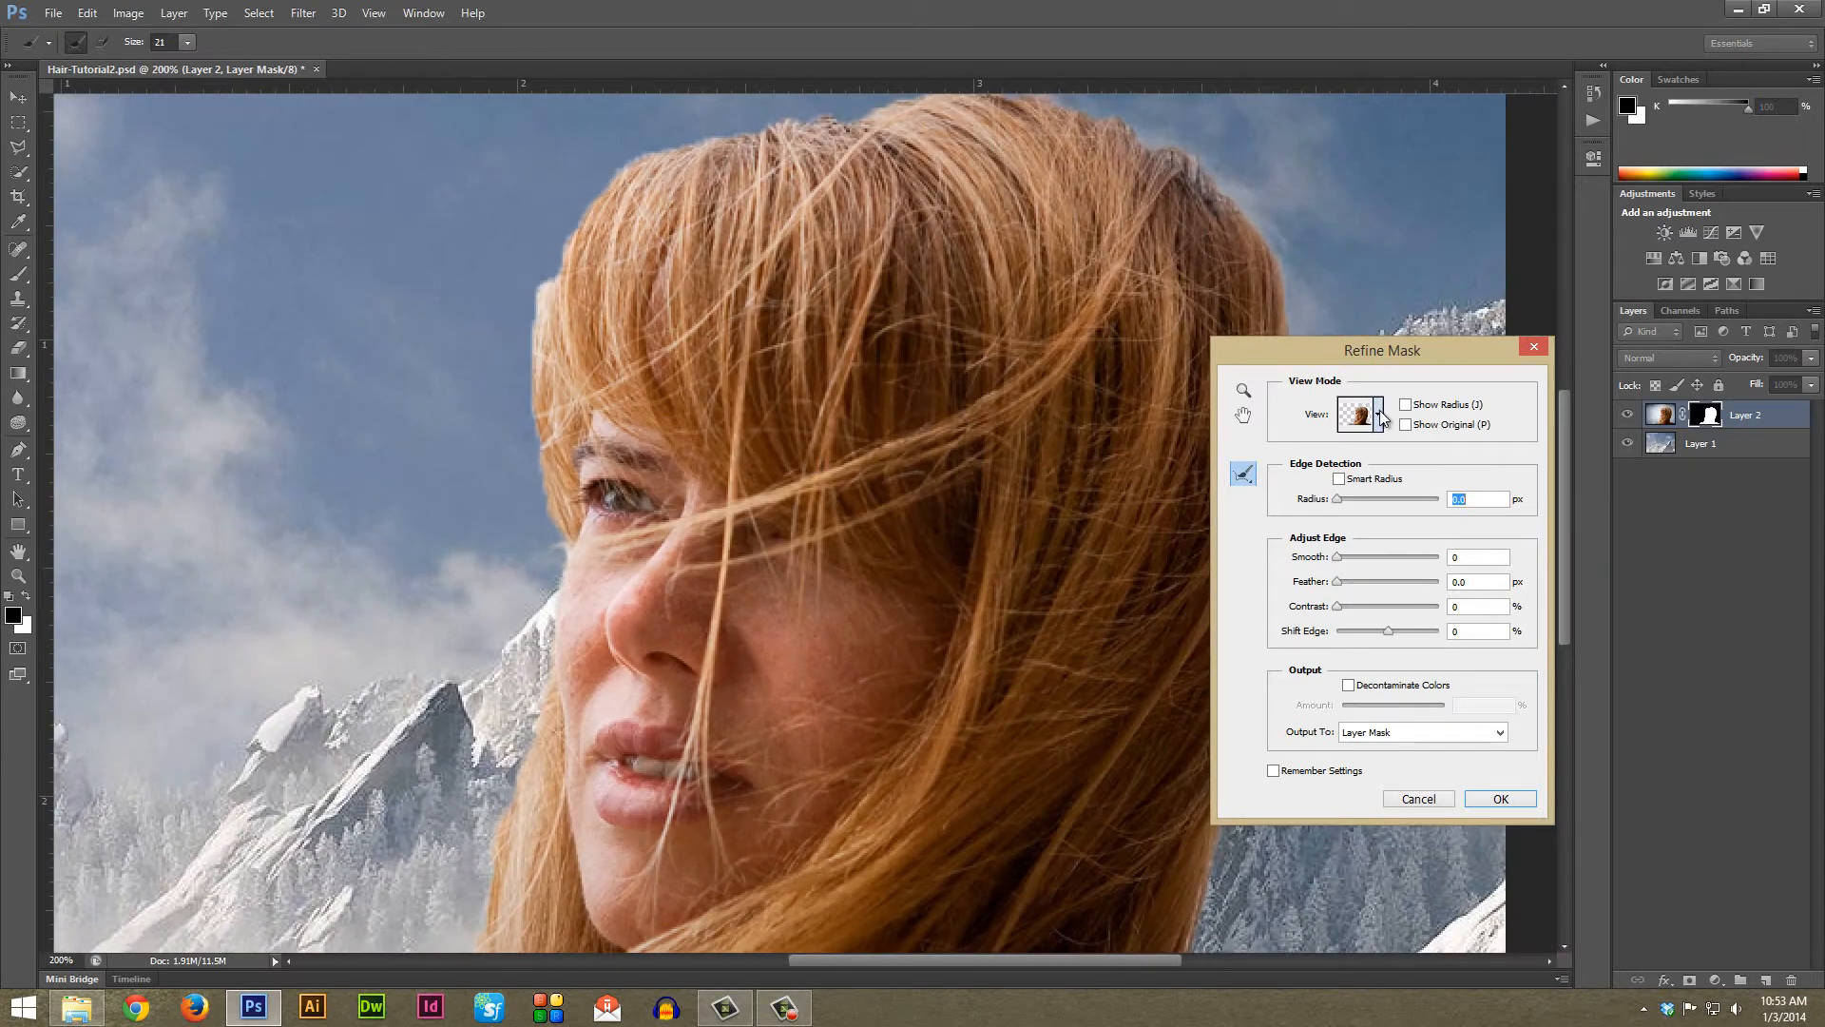
click(1376, 414)
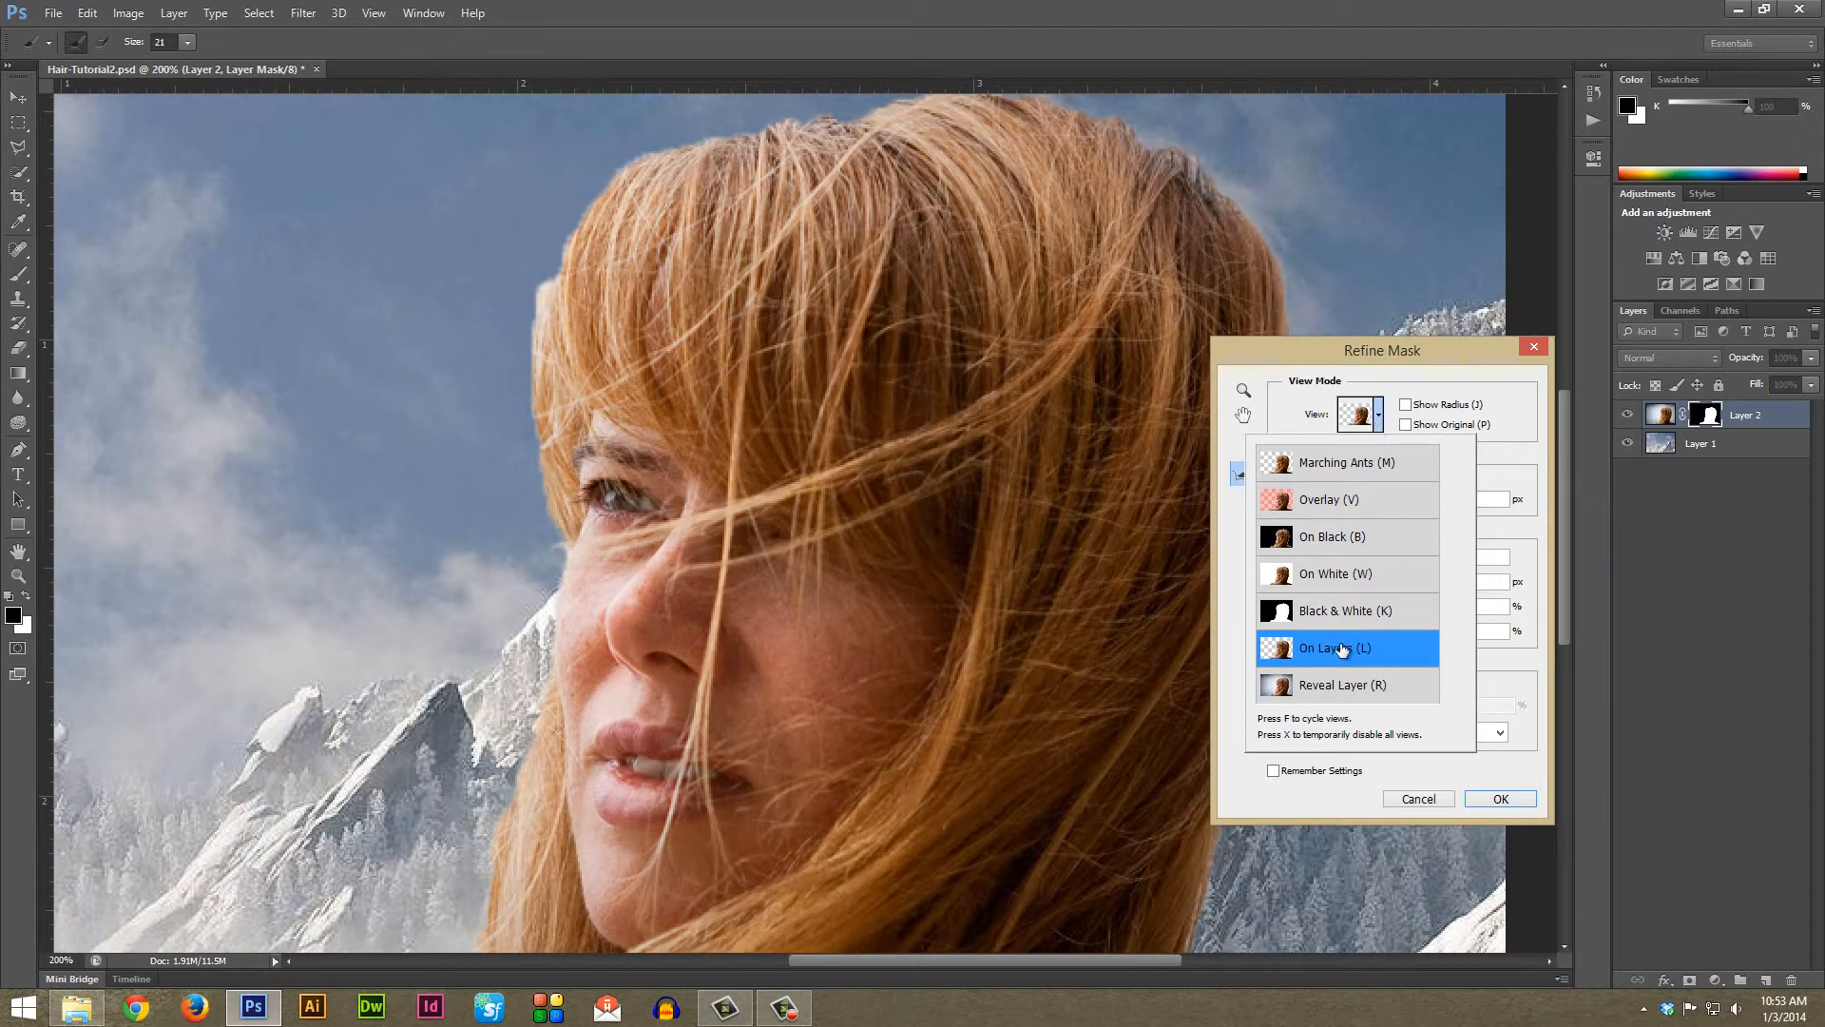
click(1335, 647)
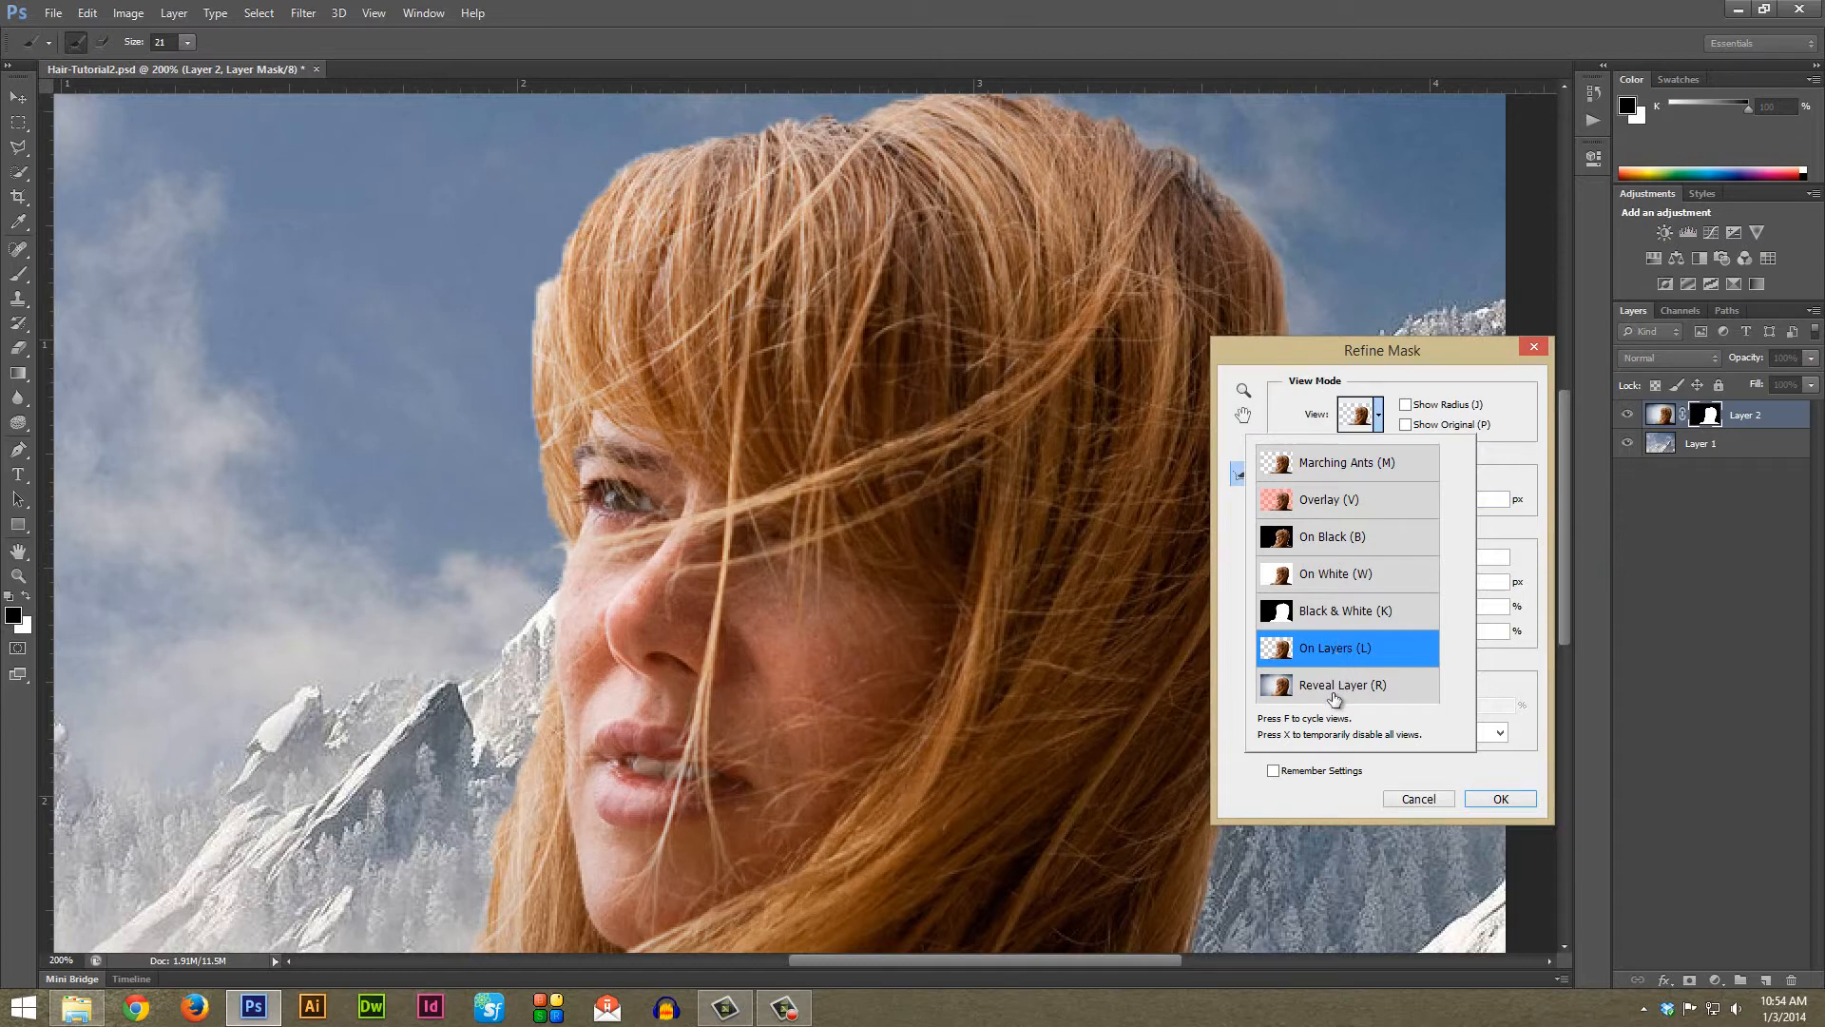
mouse_move(1357, 684)
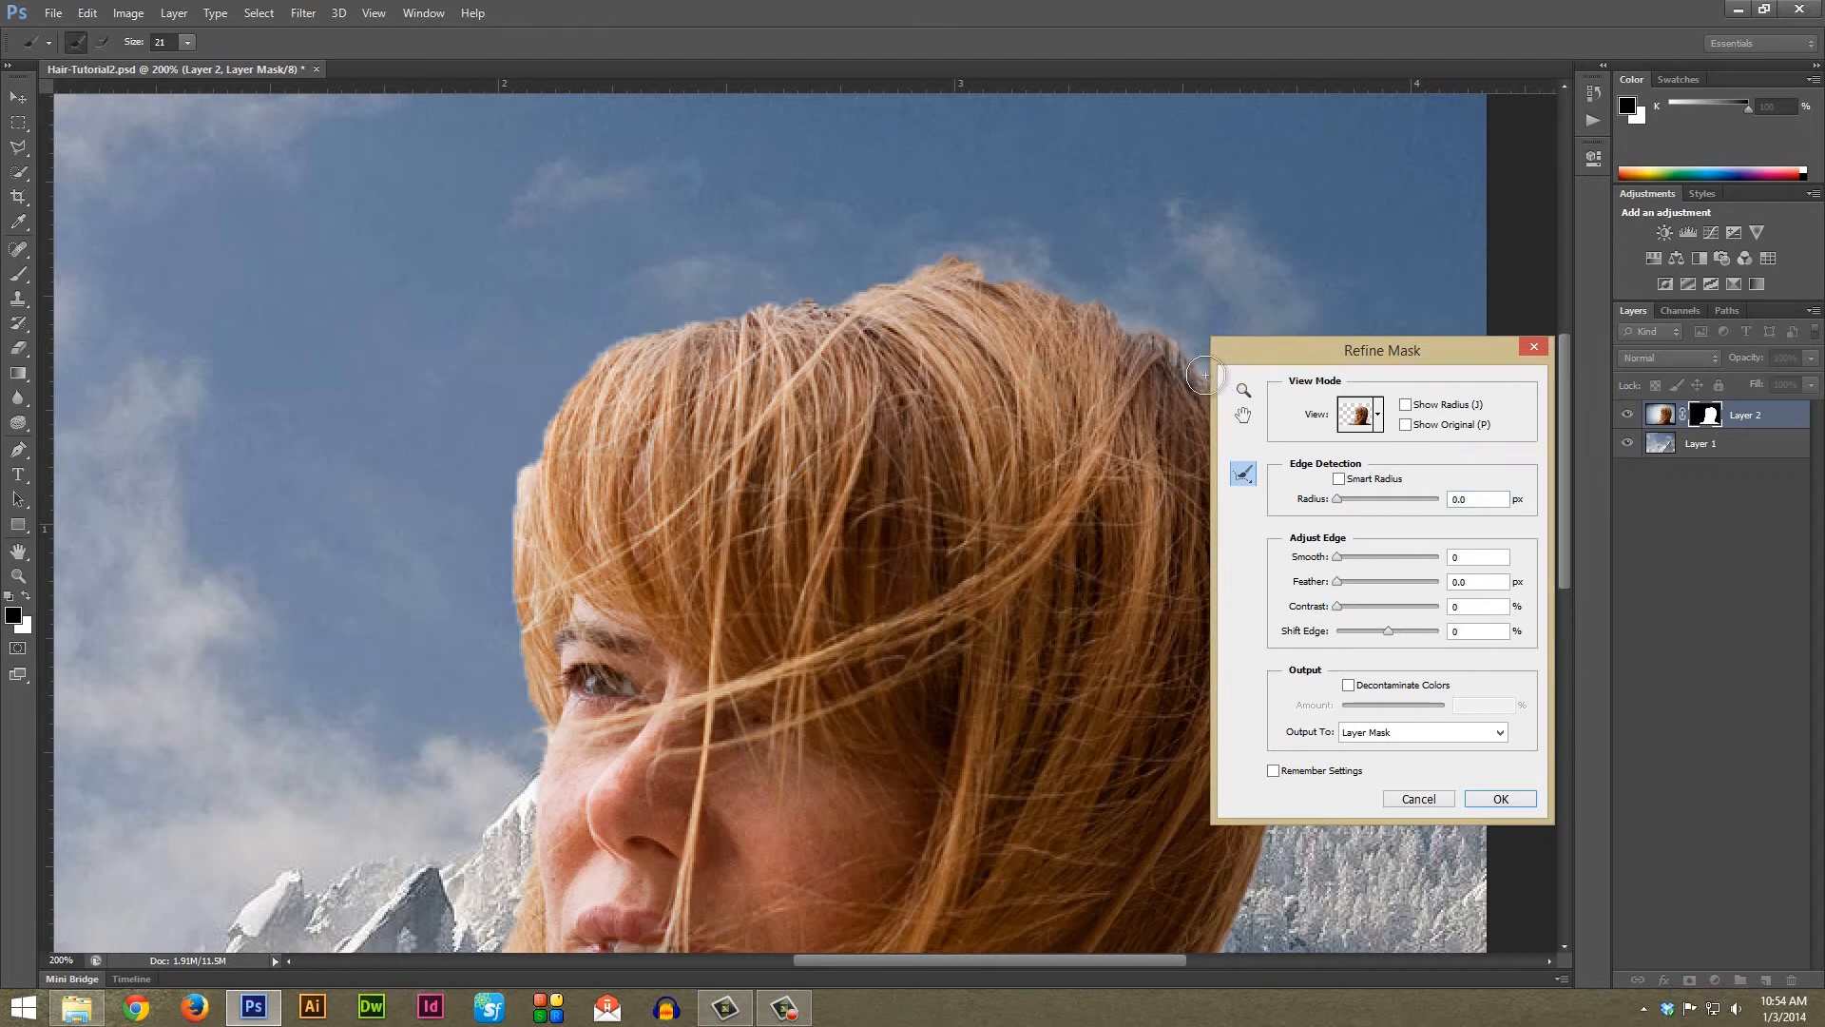
drag(1205, 374, 1048, 282)
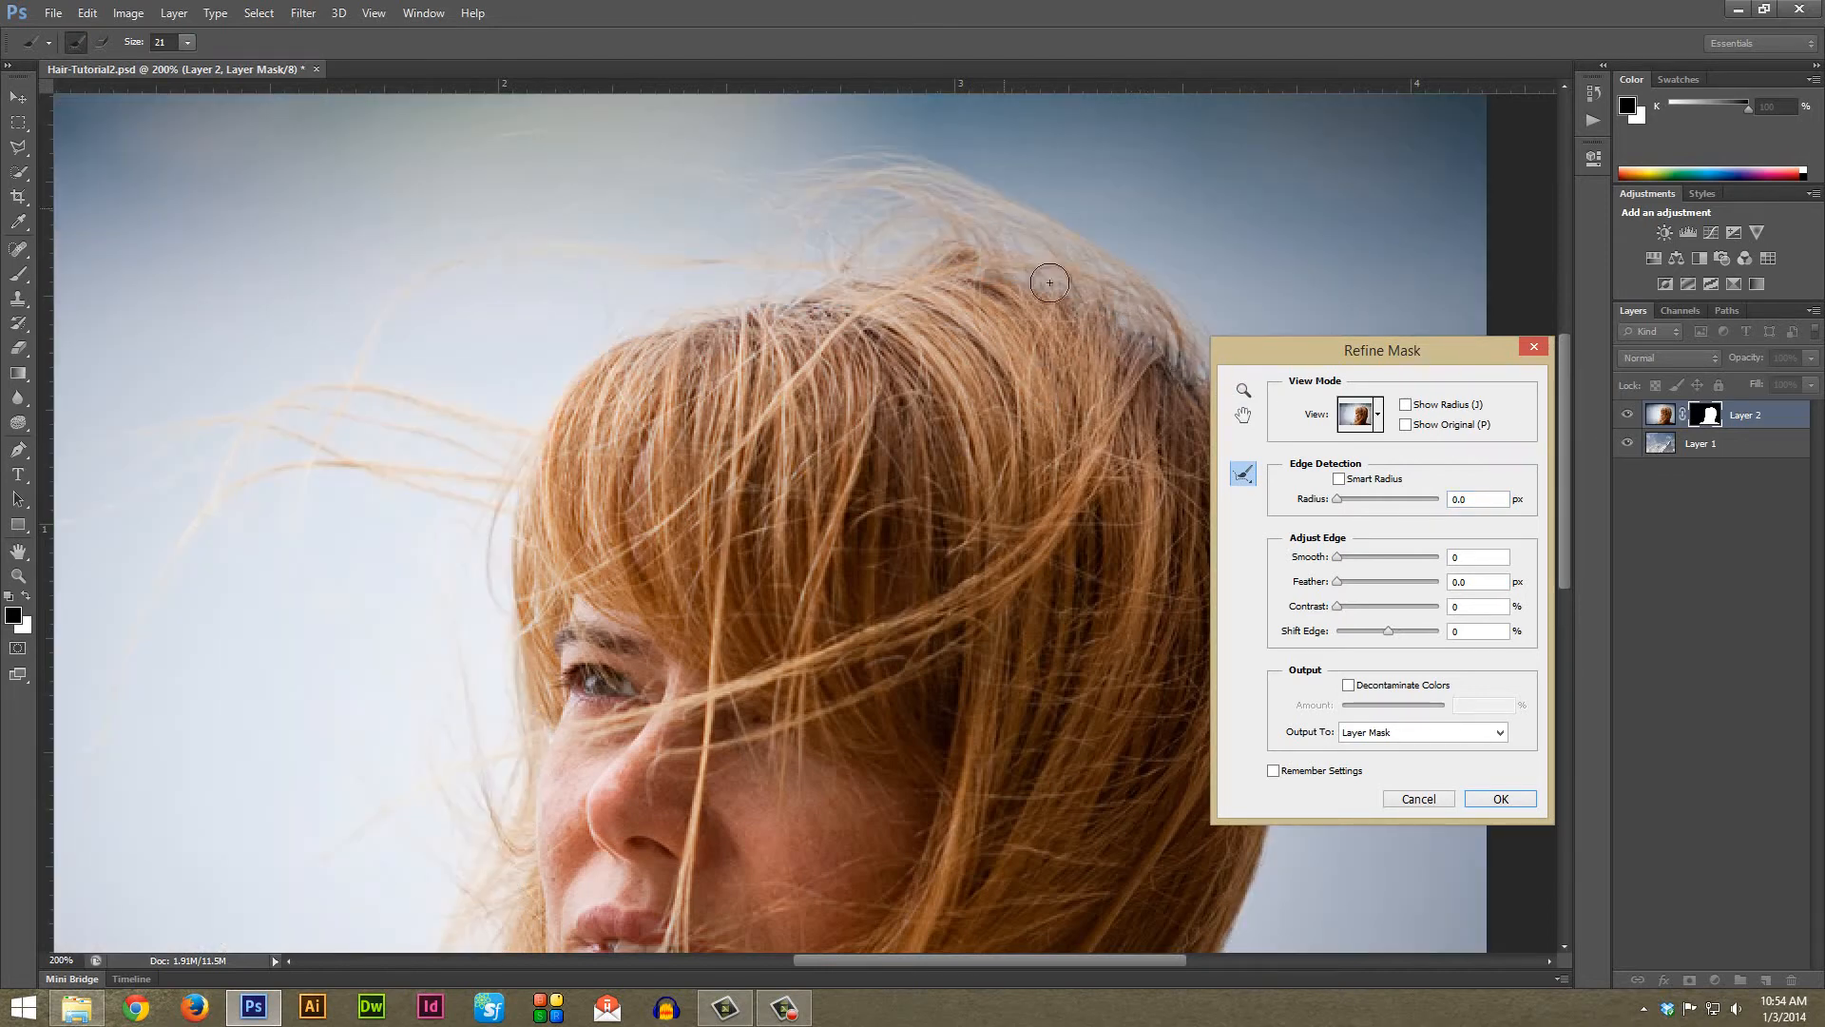
drag(1049, 282, 986, 261)
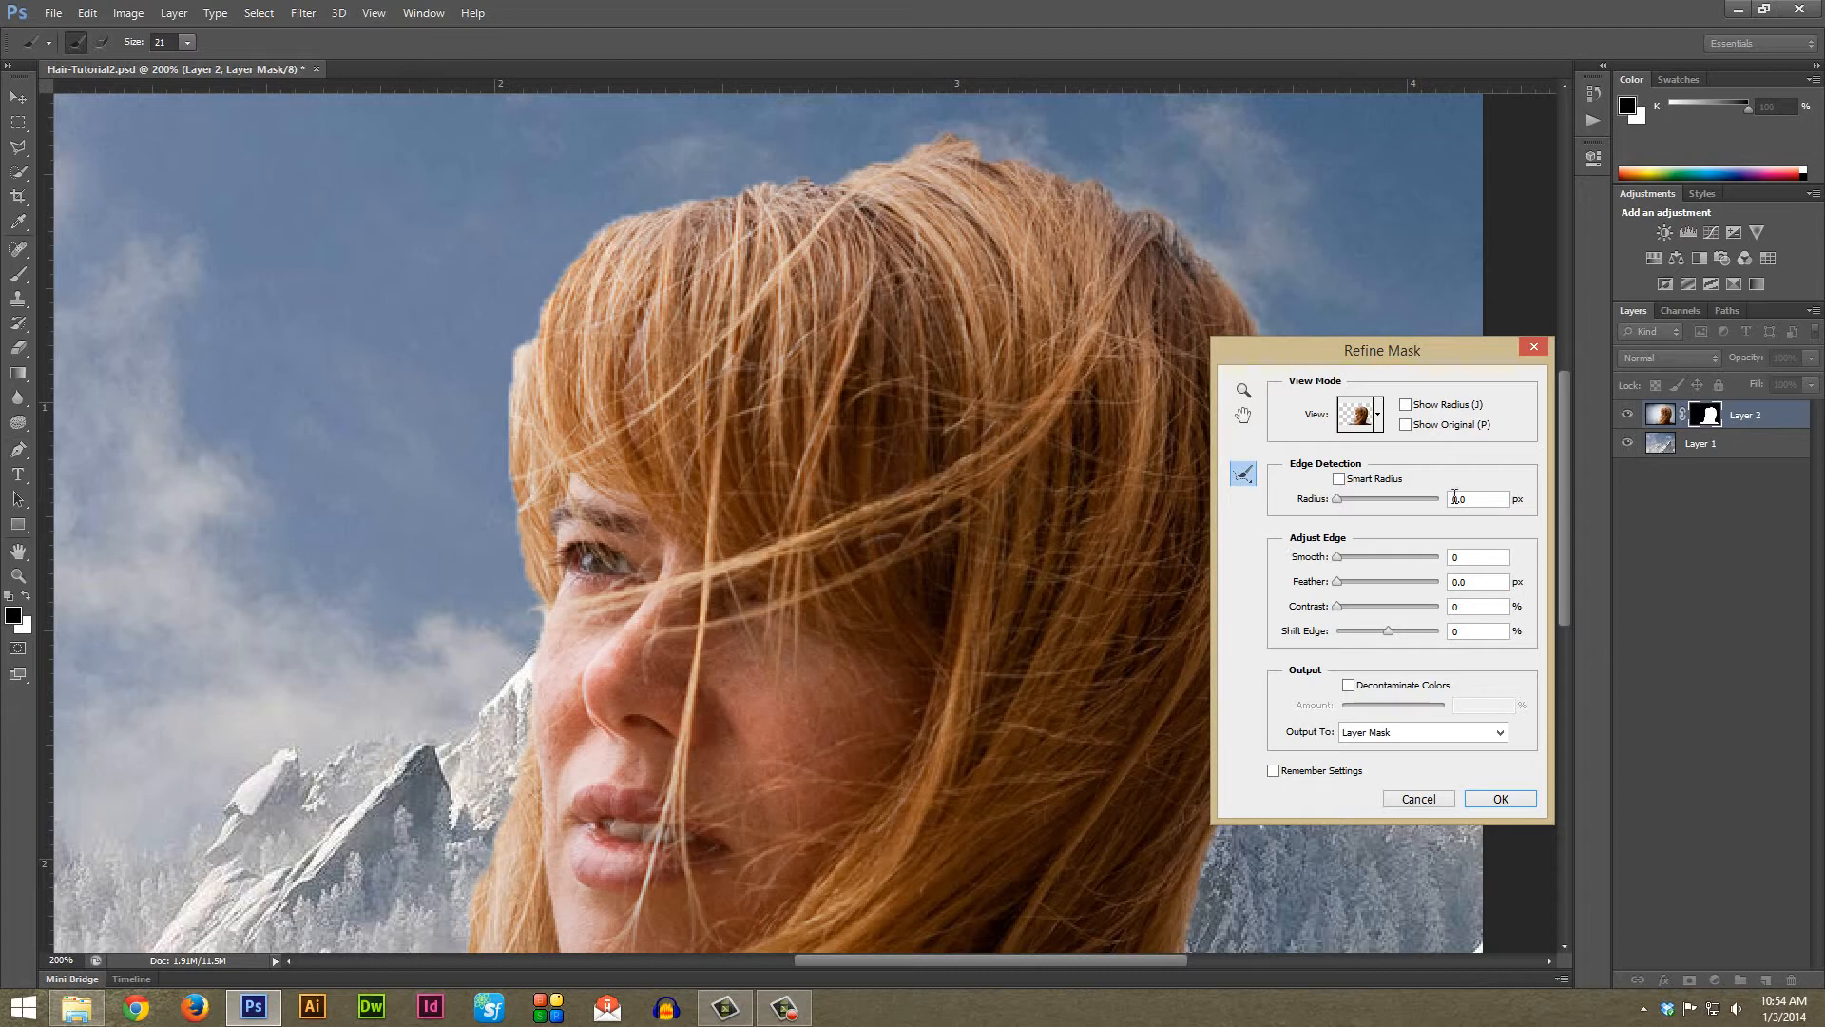
Enable Smart Radius at 4.9 px and Decontaminate Colors for the mask refinement
click(1338, 479)
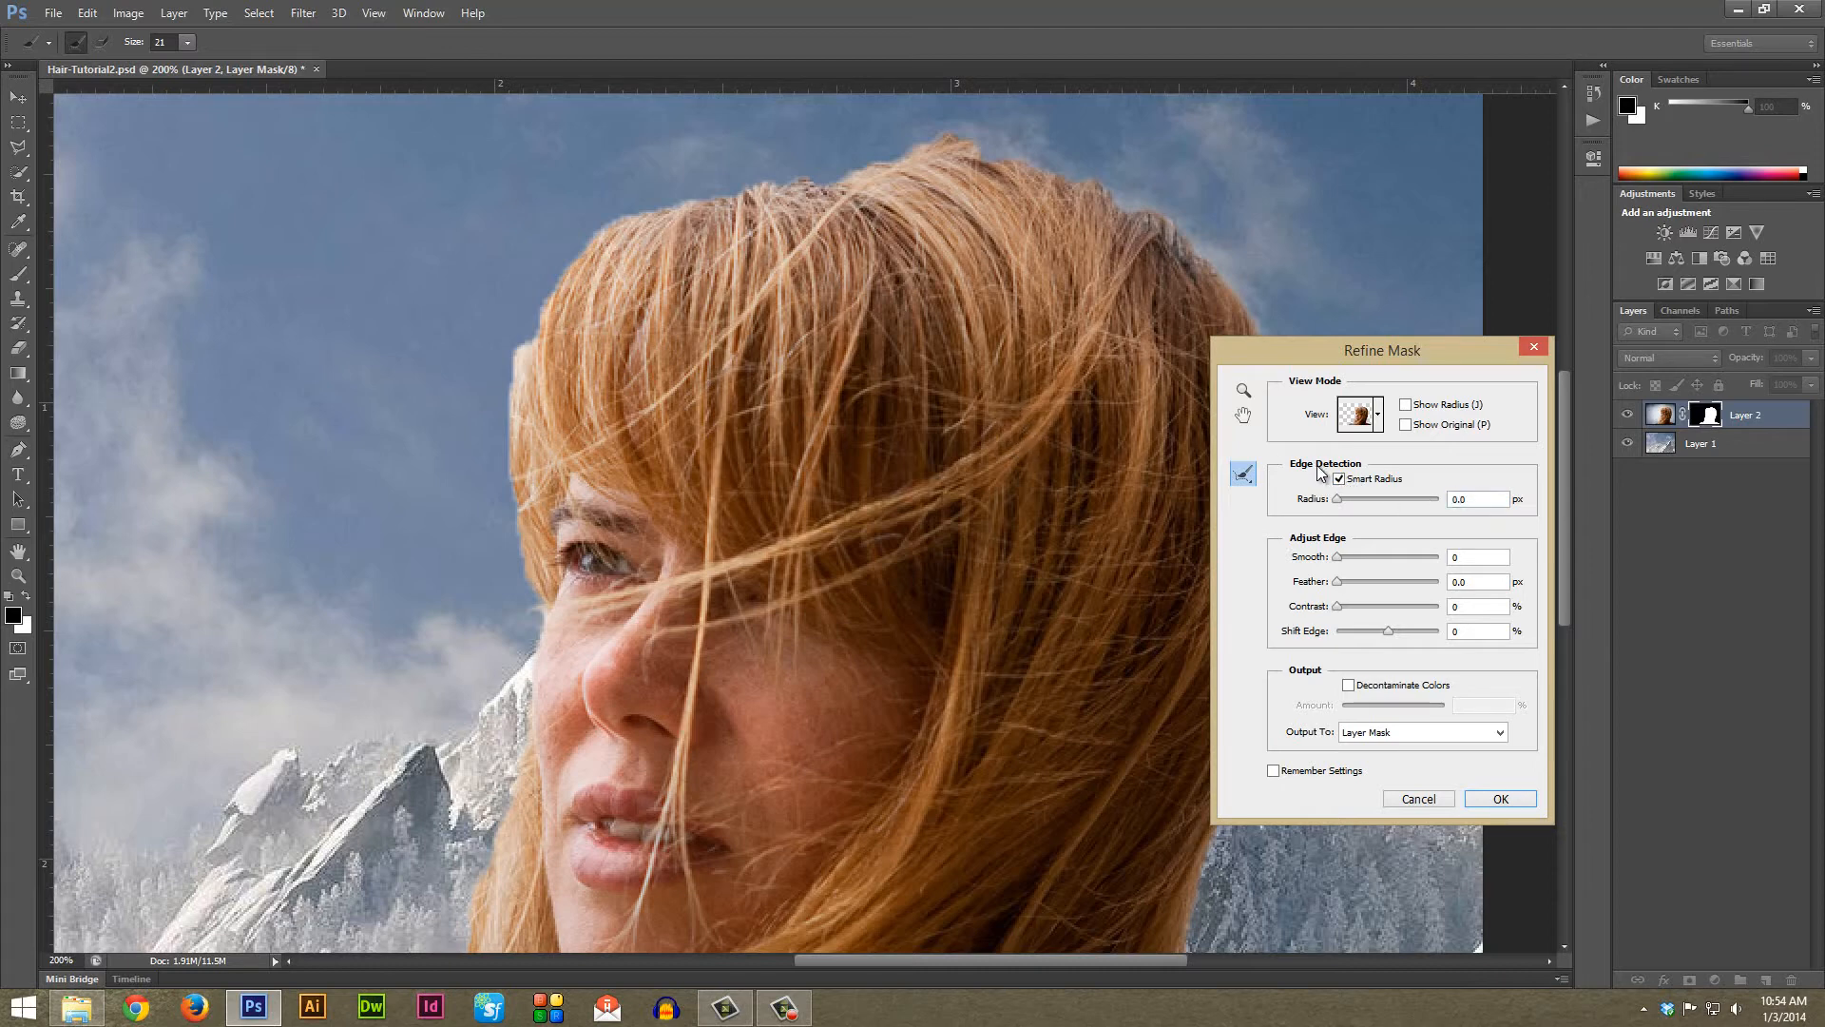
mouse_move(1338, 501)
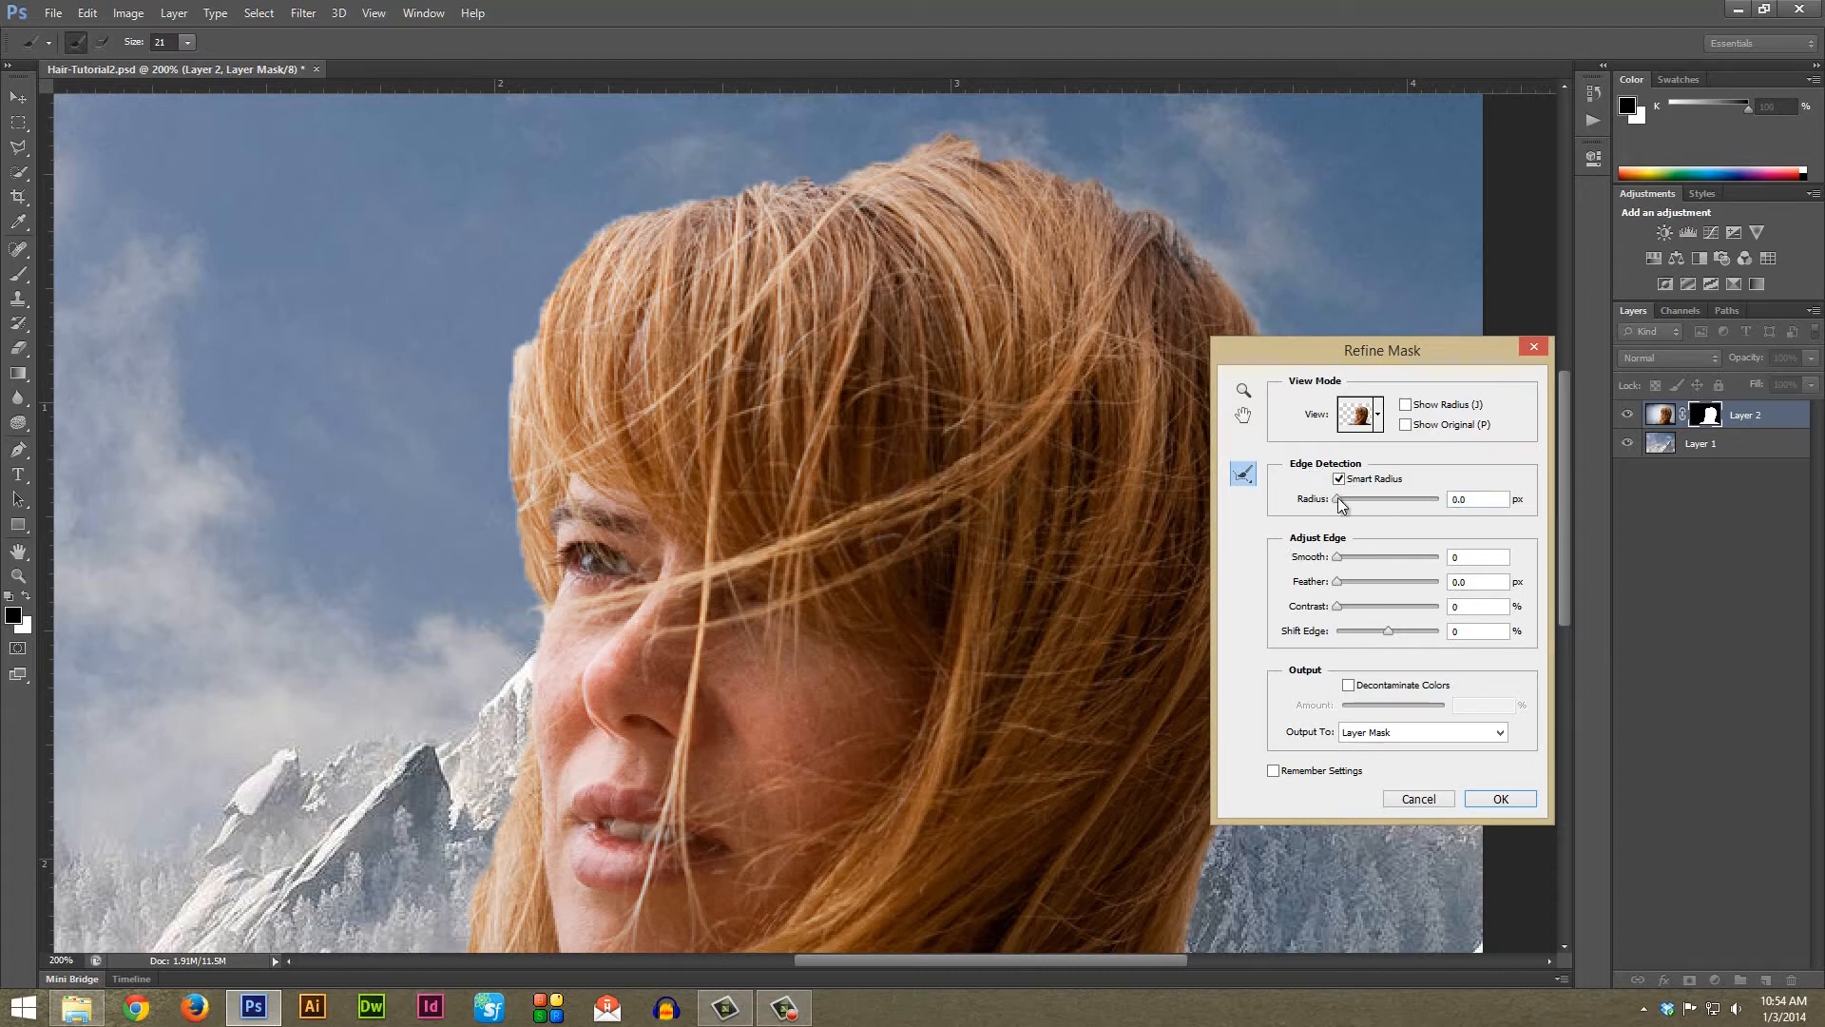
drag(1336, 500, 1367, 500)
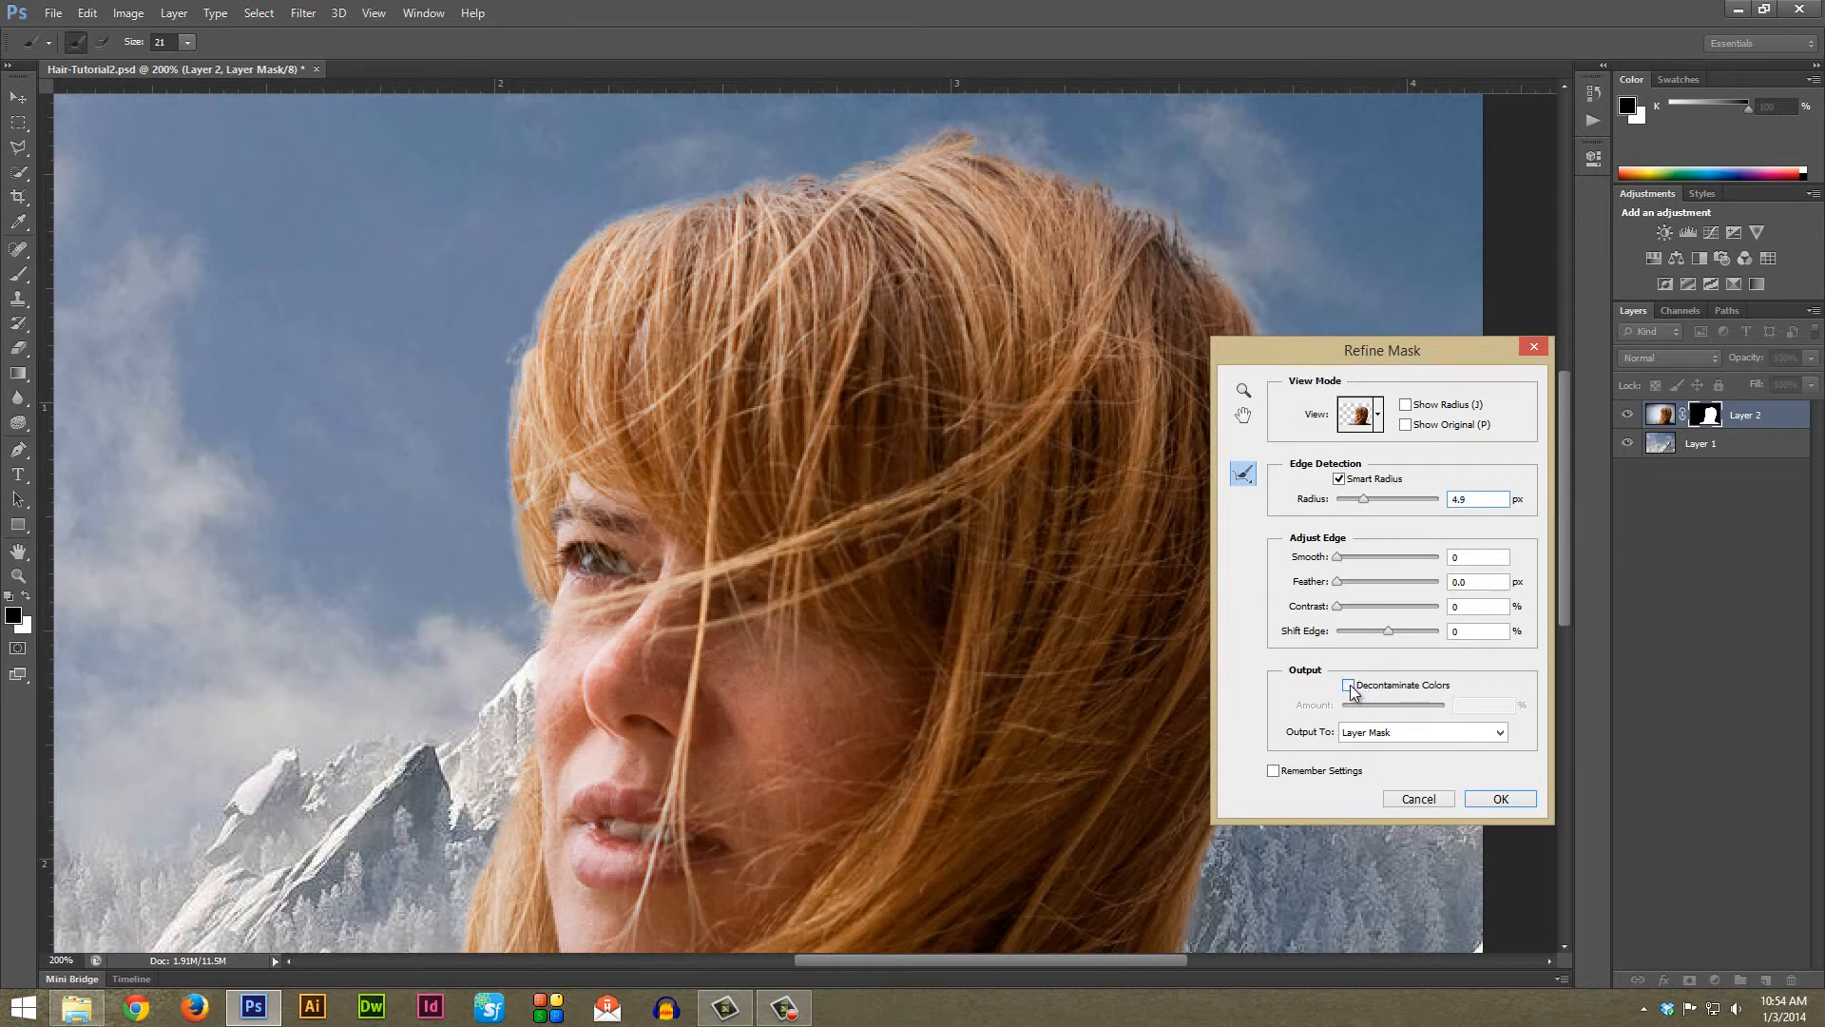
click(1350, 685)
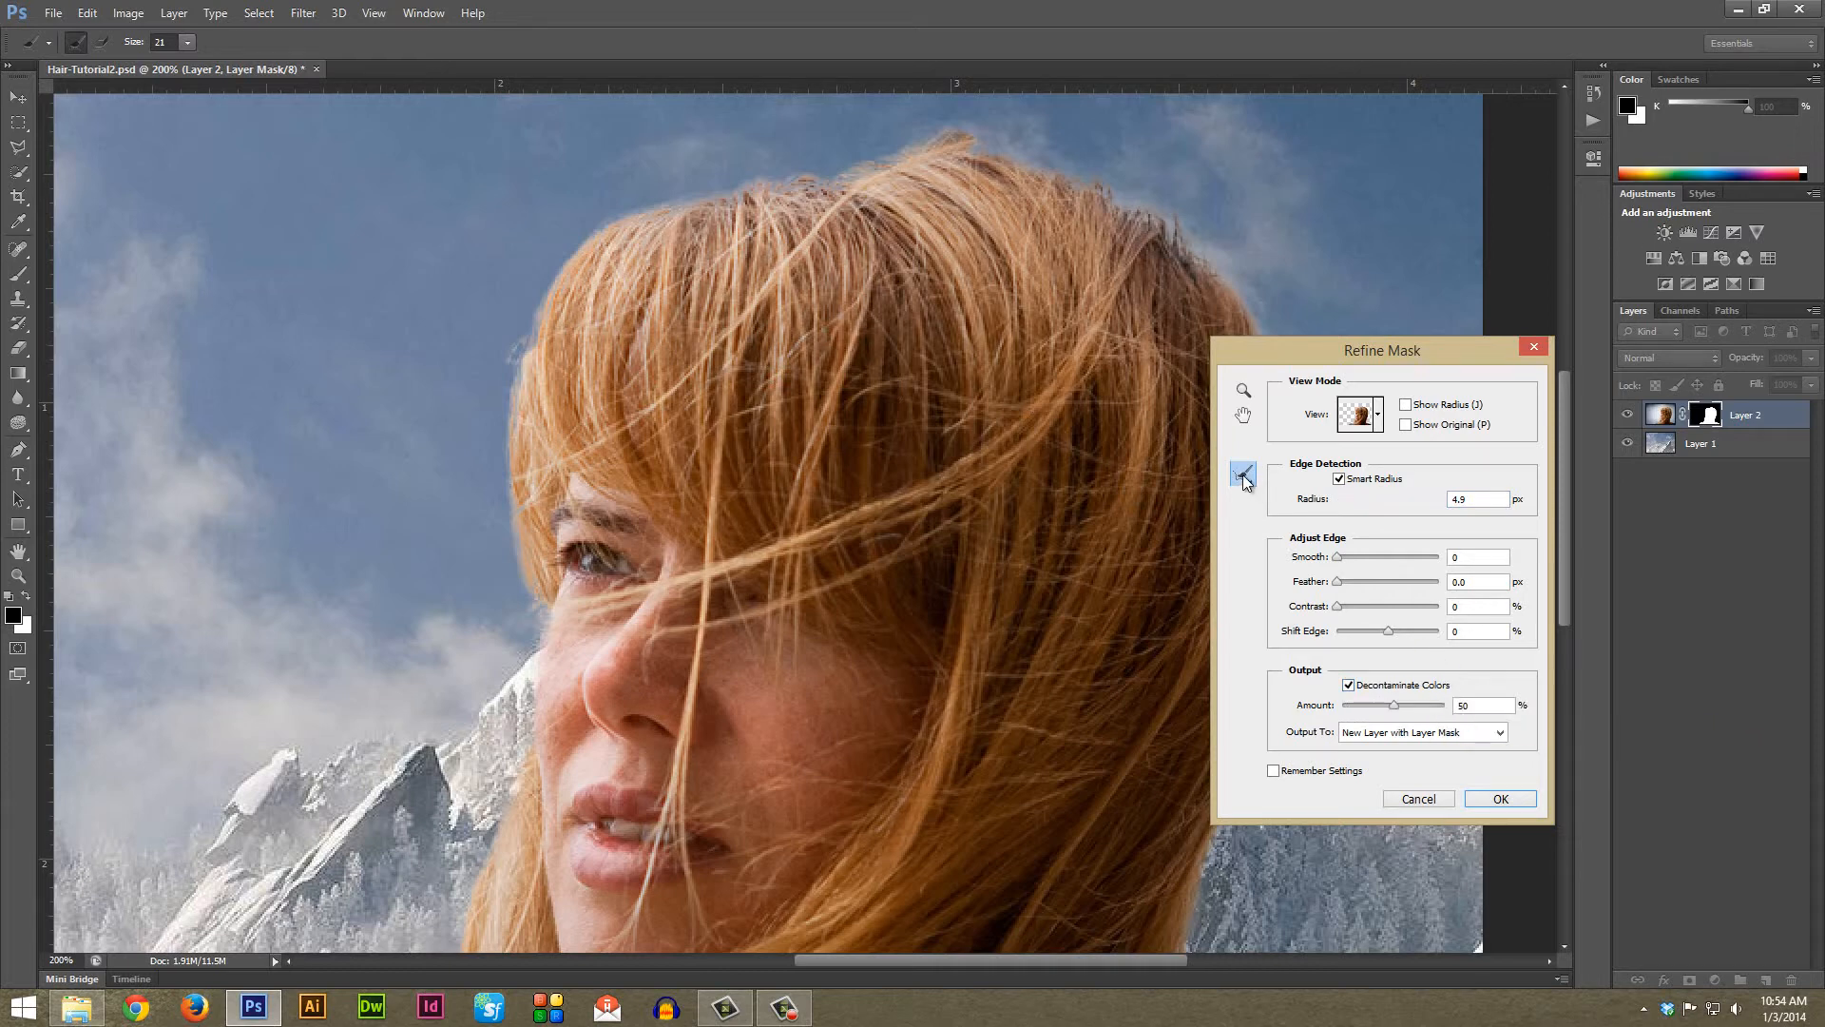
click(1243, 475)
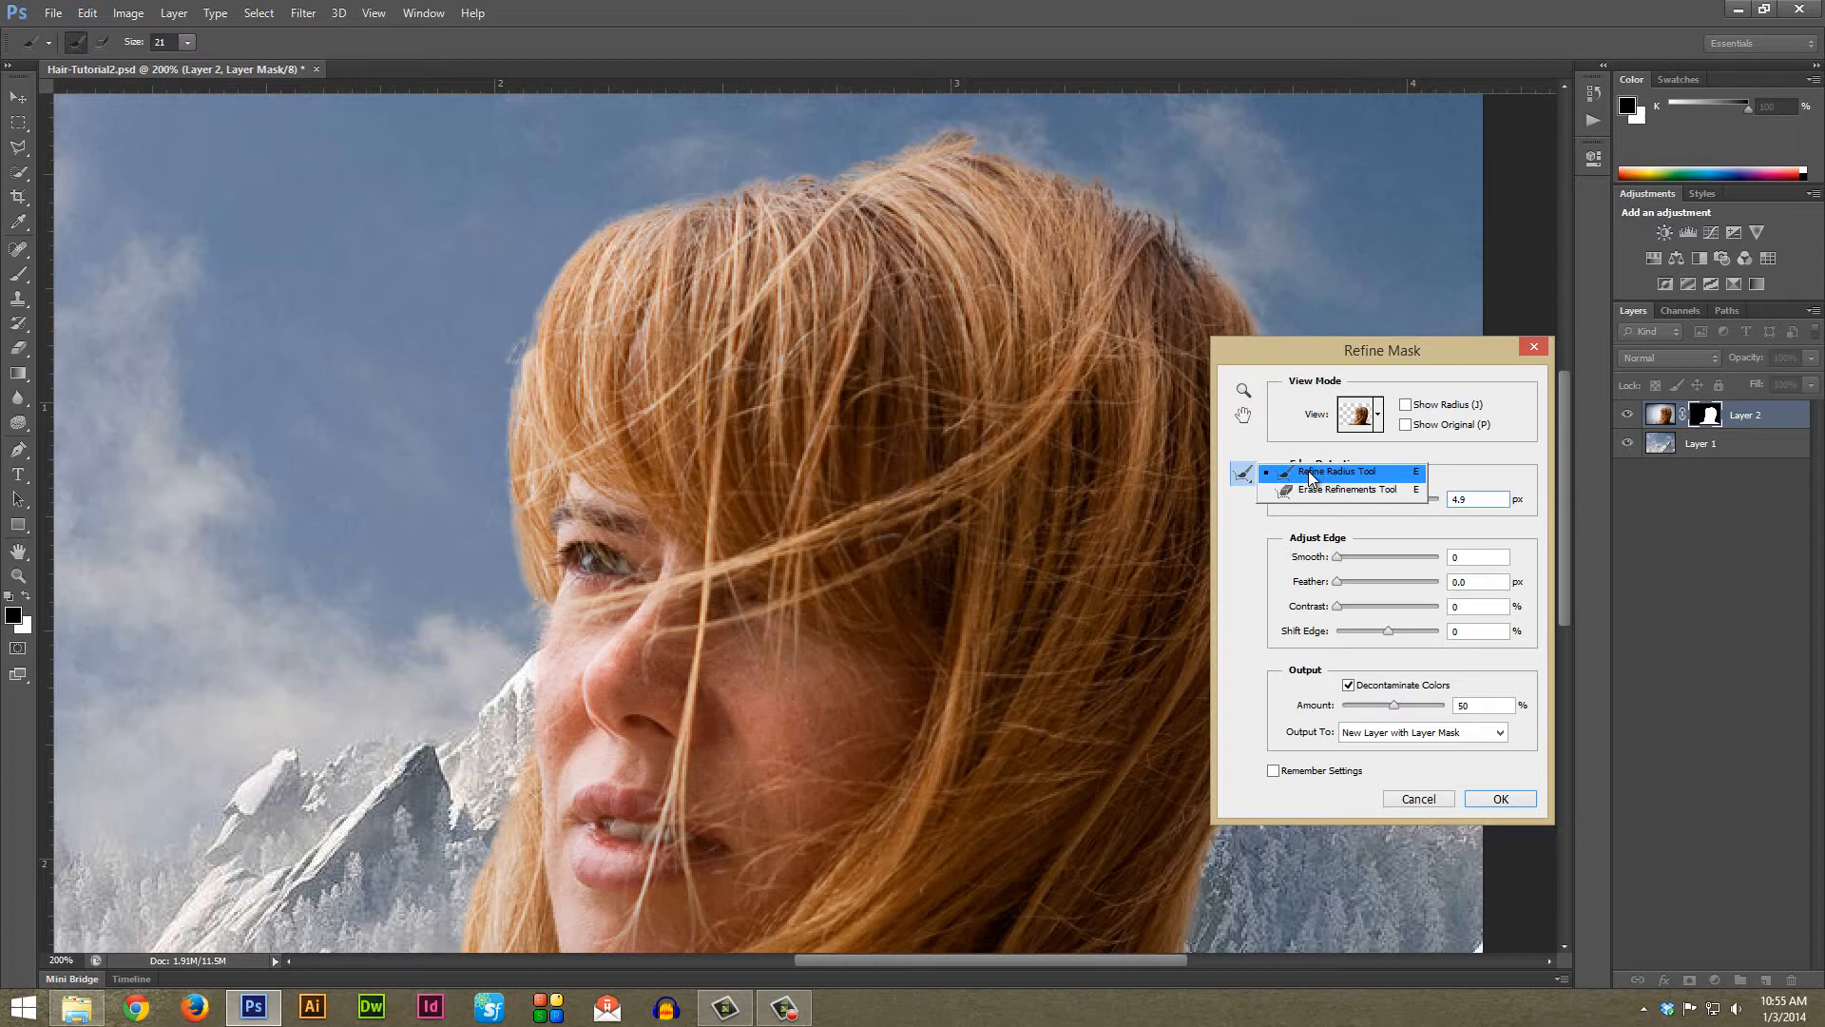
With the Refine Radius Tool, brush over the wispy strands at the crown and those blowing left
click(1336, 471)
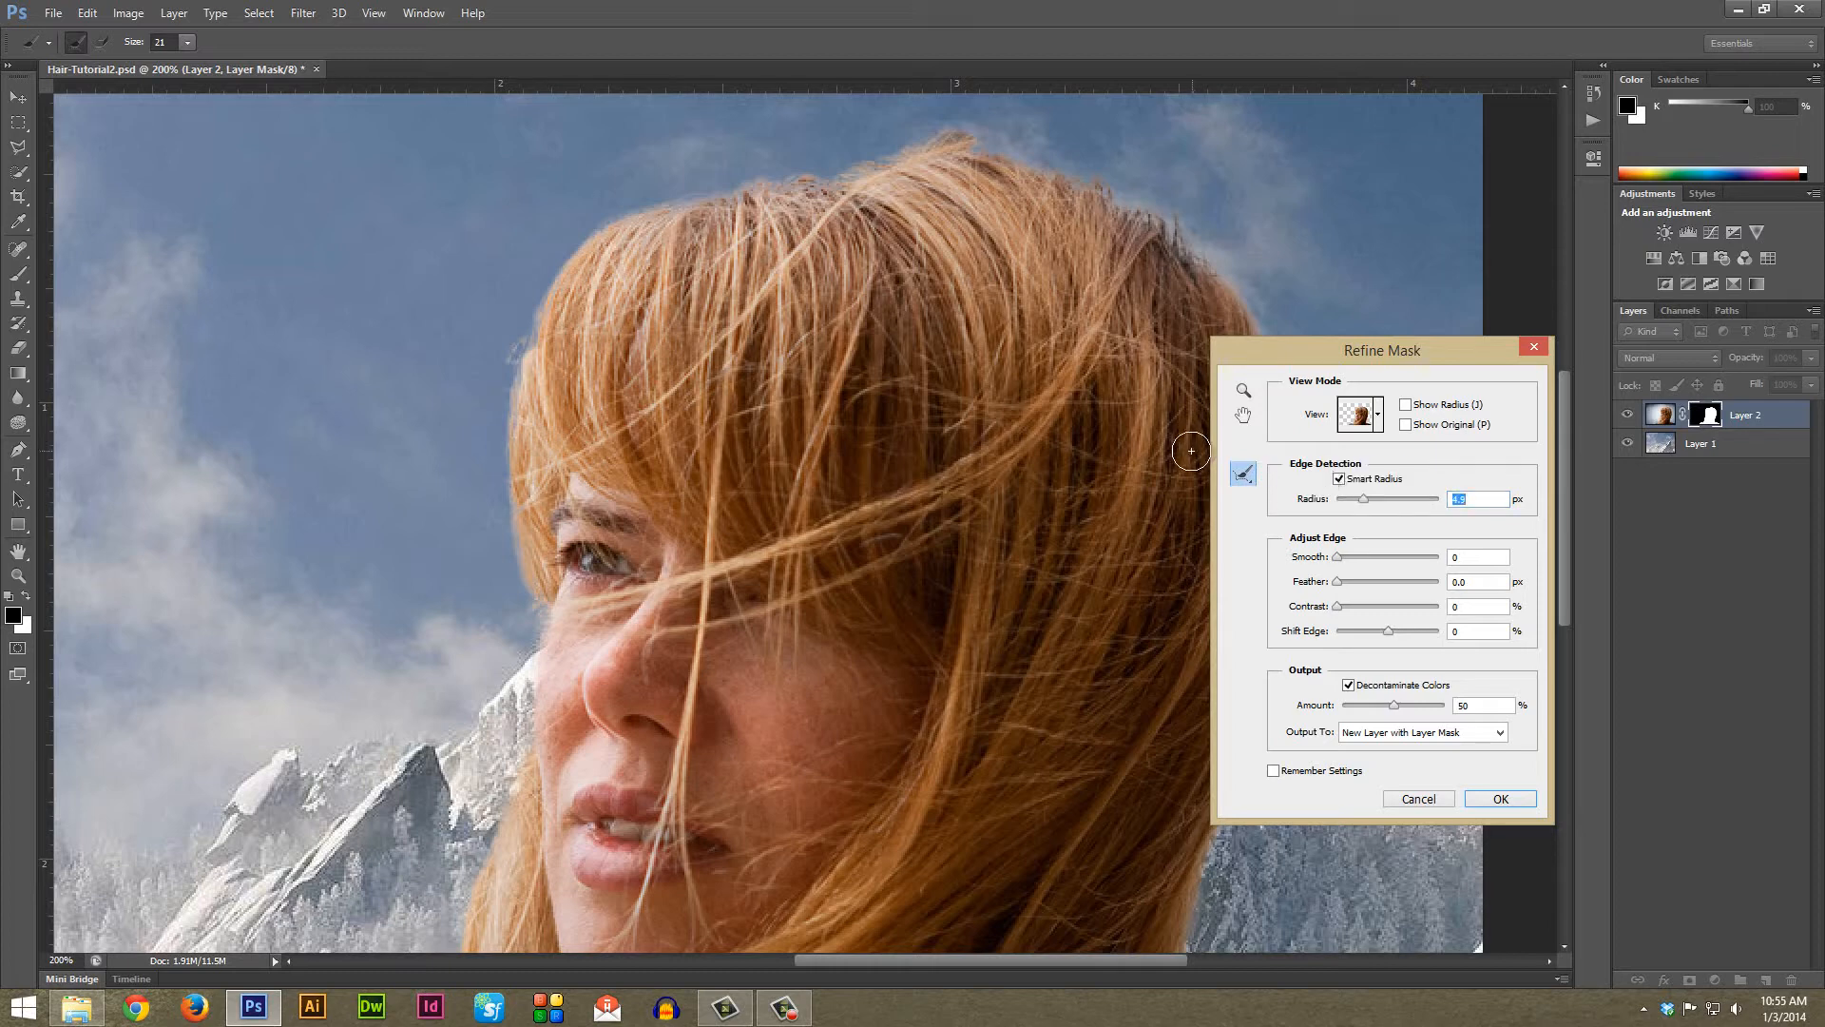
mouse_move(985, 228)
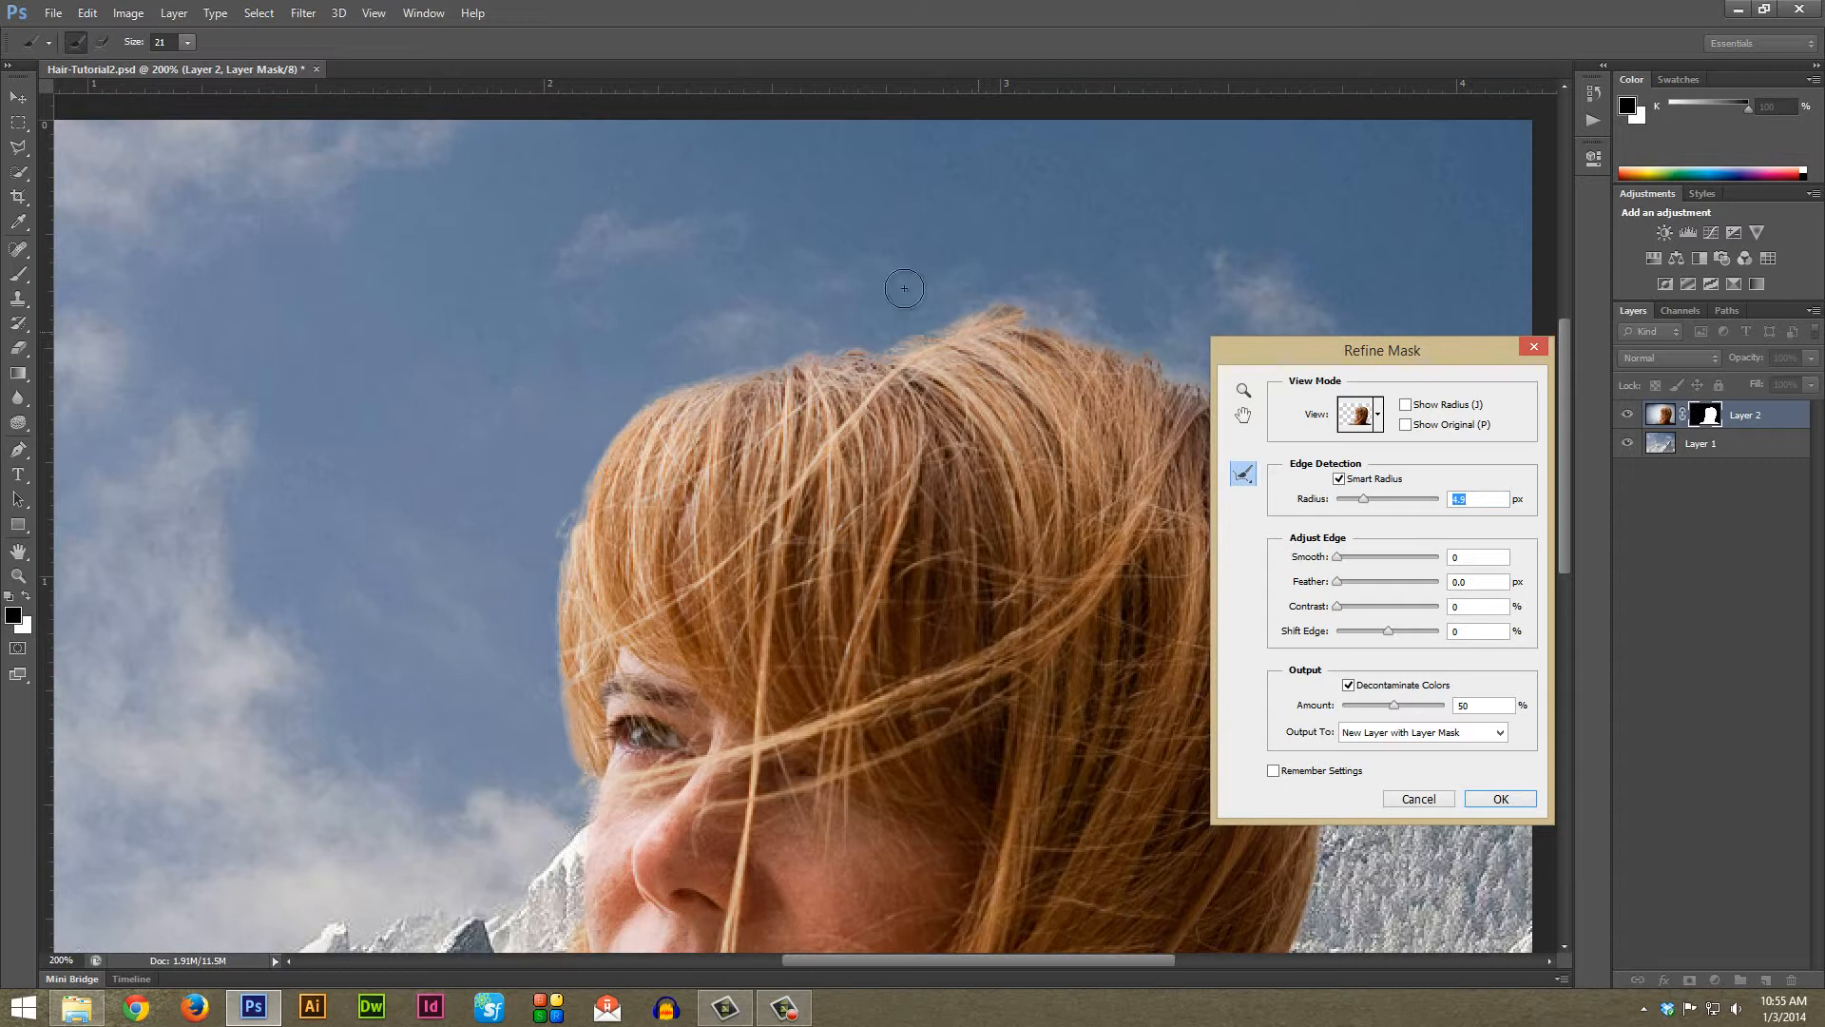
drag(905, 287, 695, 417)
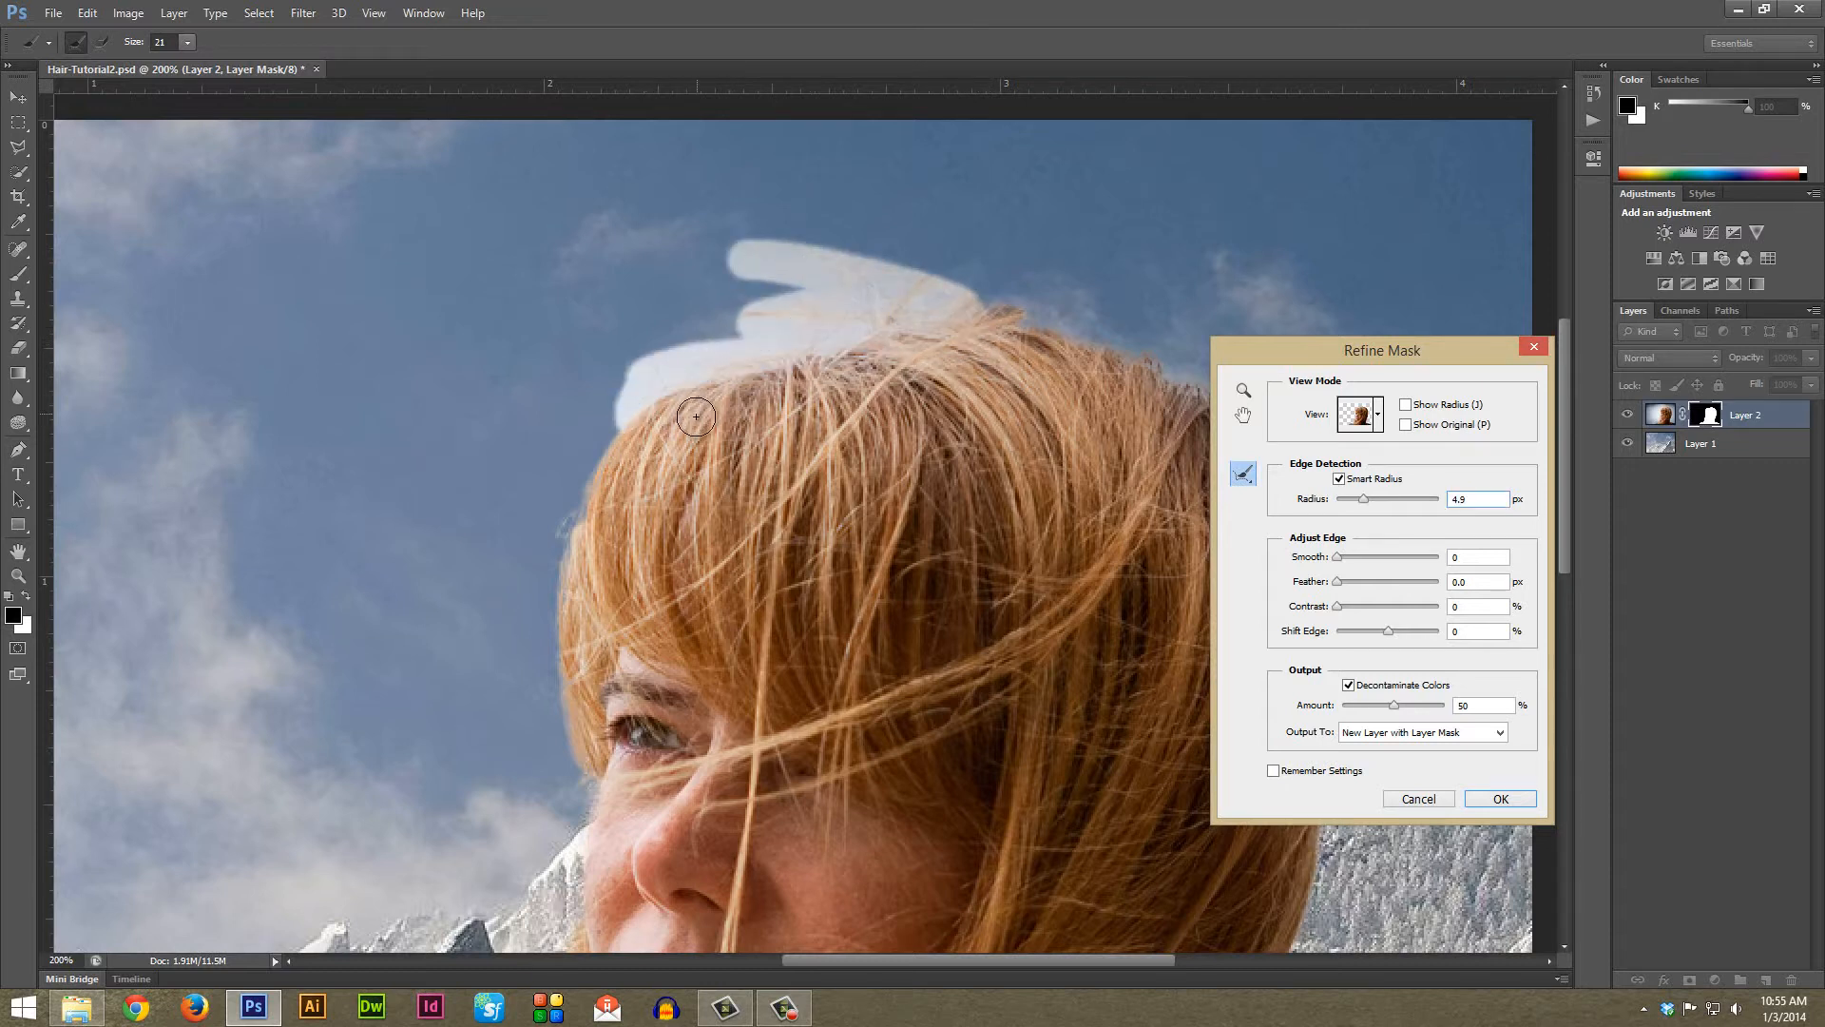
drag(696, 417, 1013, 363)
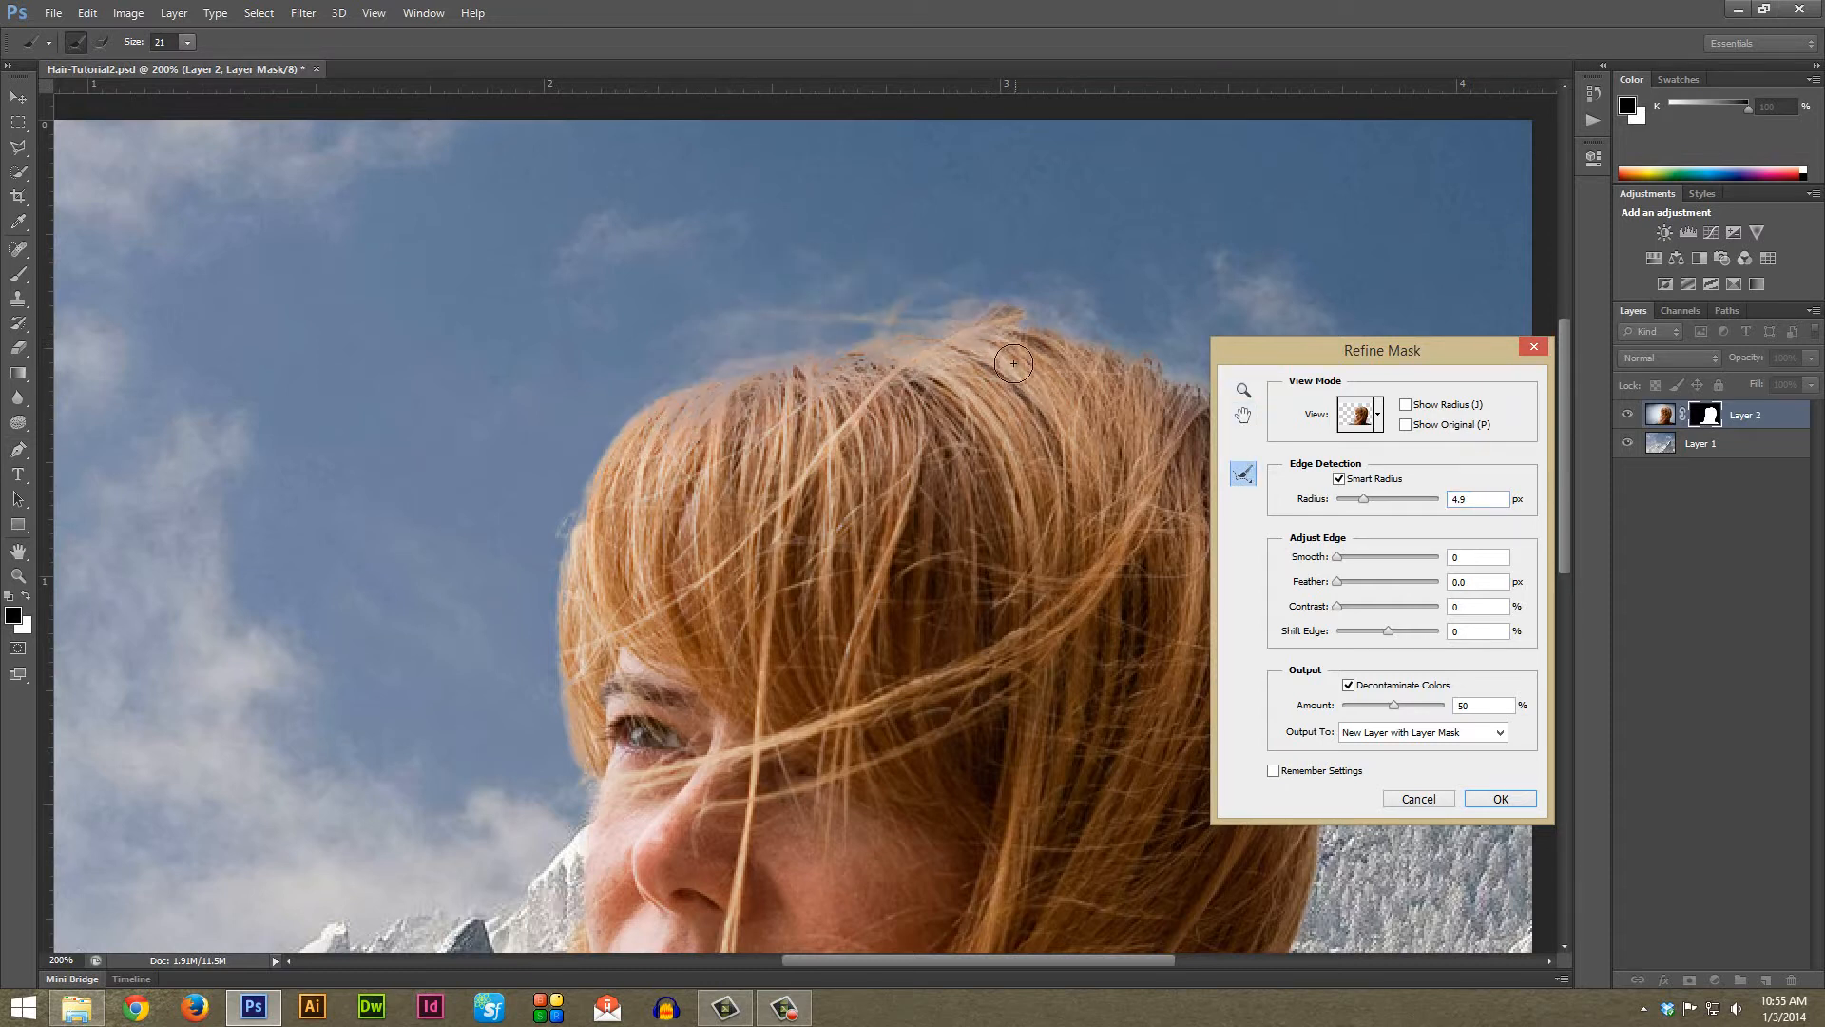
drag(1013, 361, 838, 361)
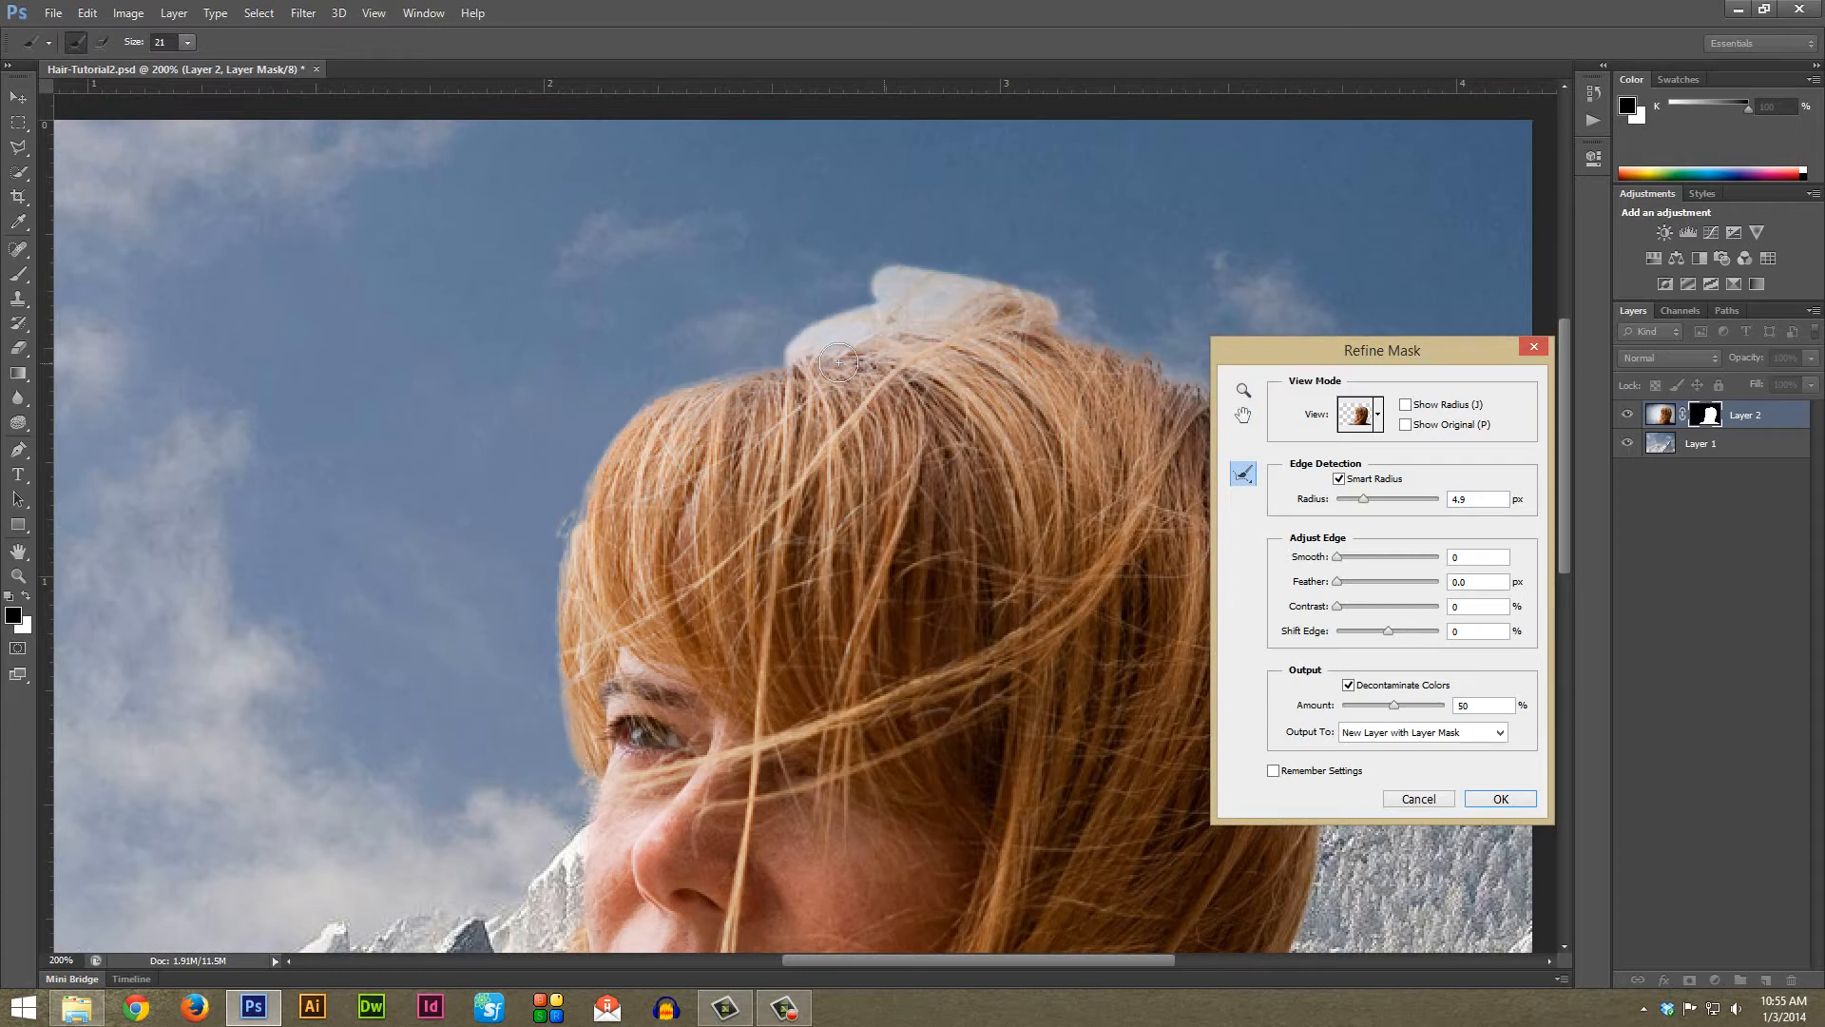
drag(837, 361, 1019, 371)
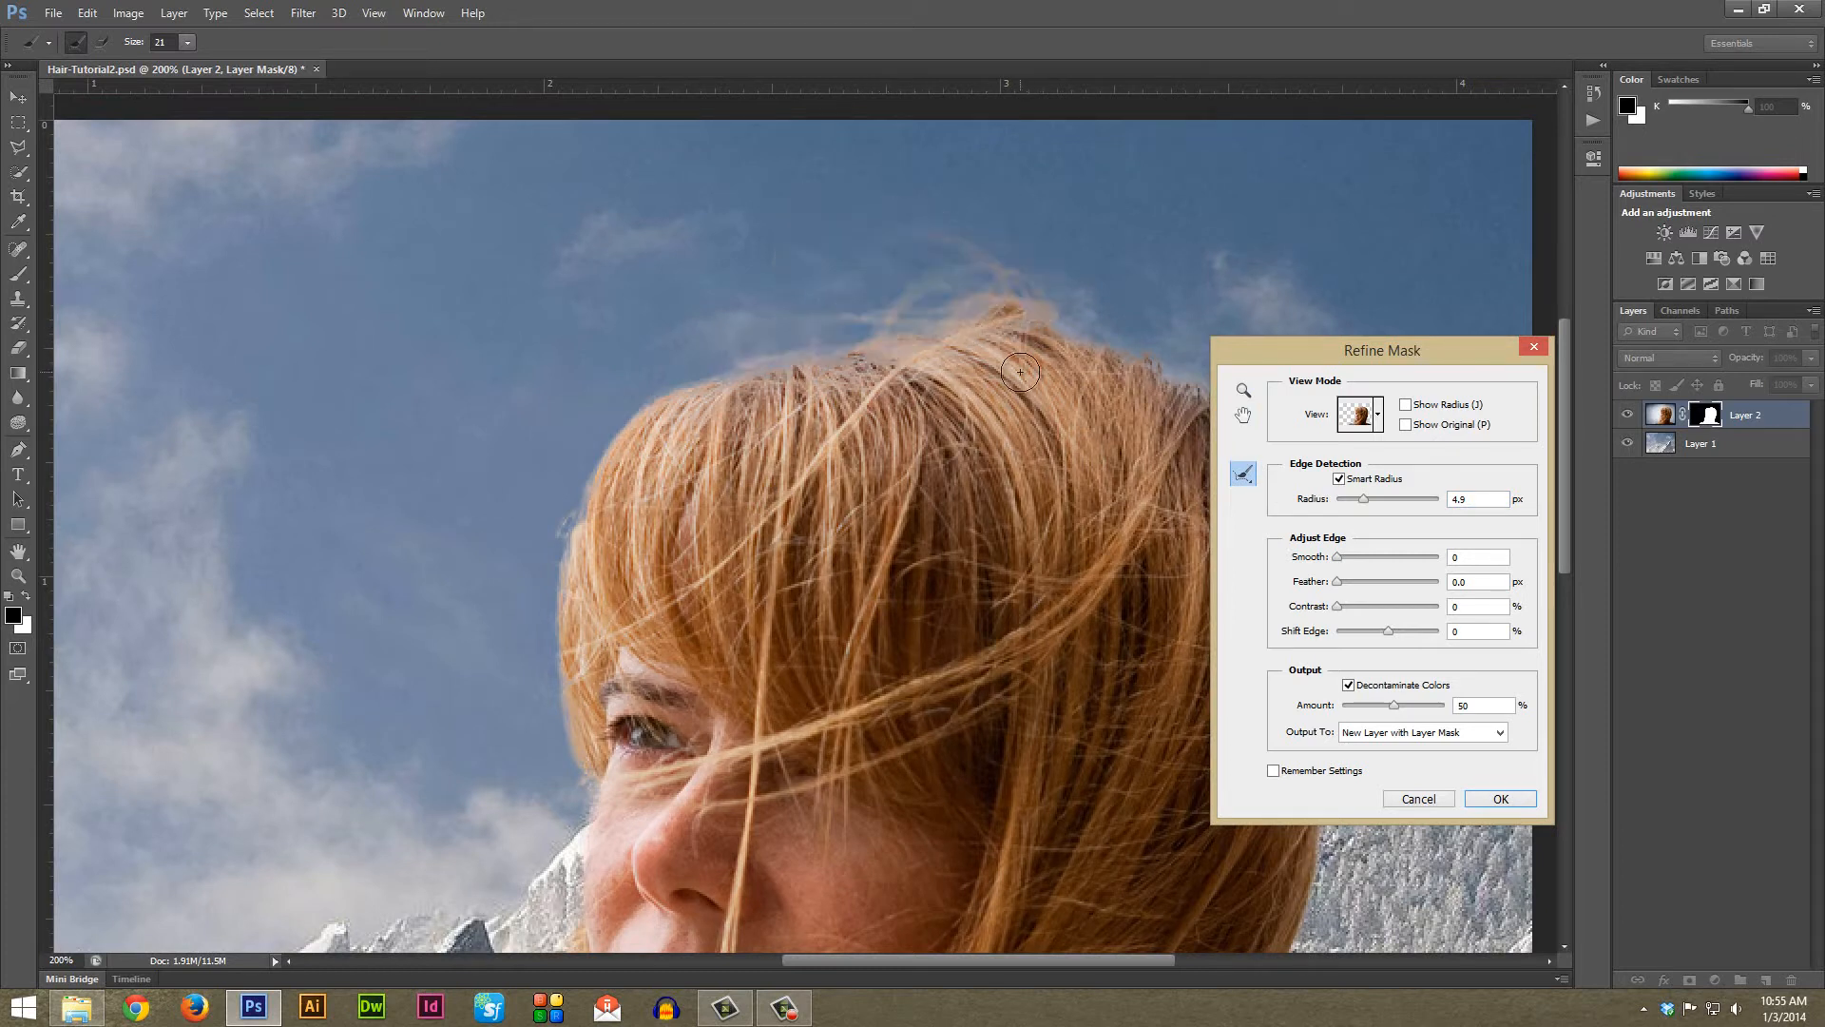
drag(1021, 373, 973, 310)
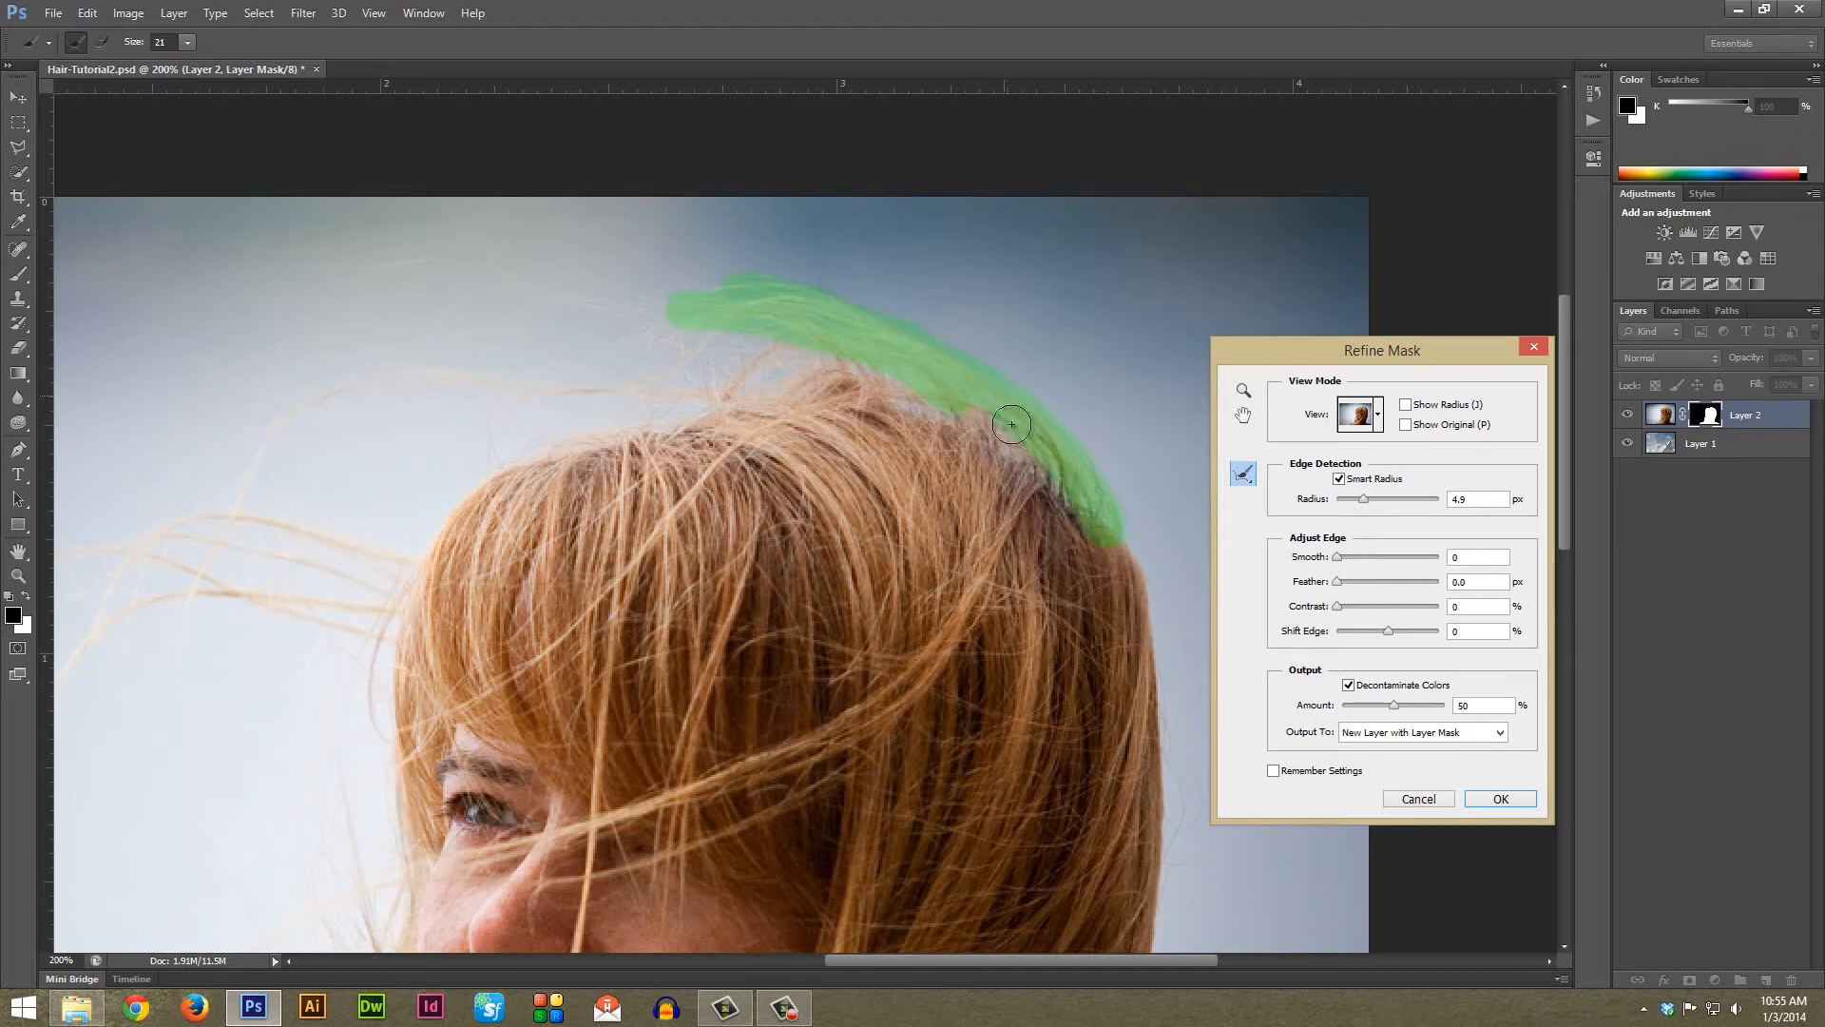
drag(1010, 422, 677, 388)
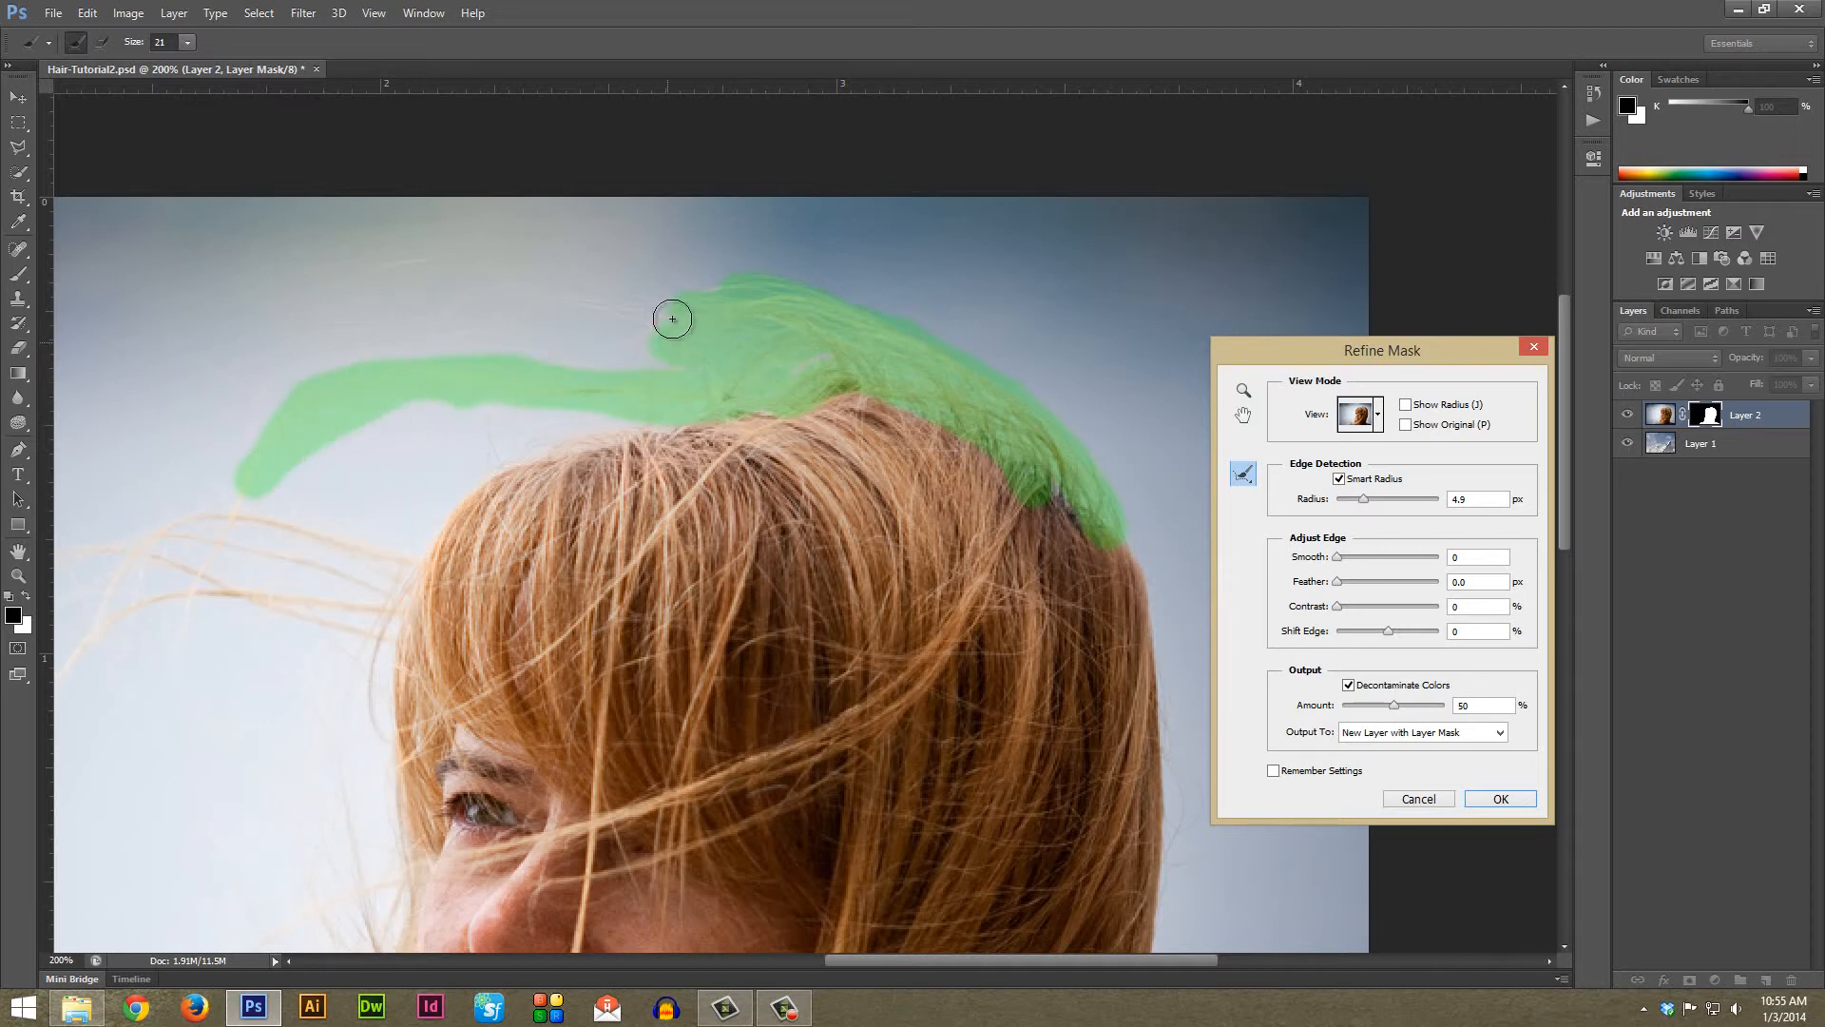
drag(671, 320, 1076, 500)
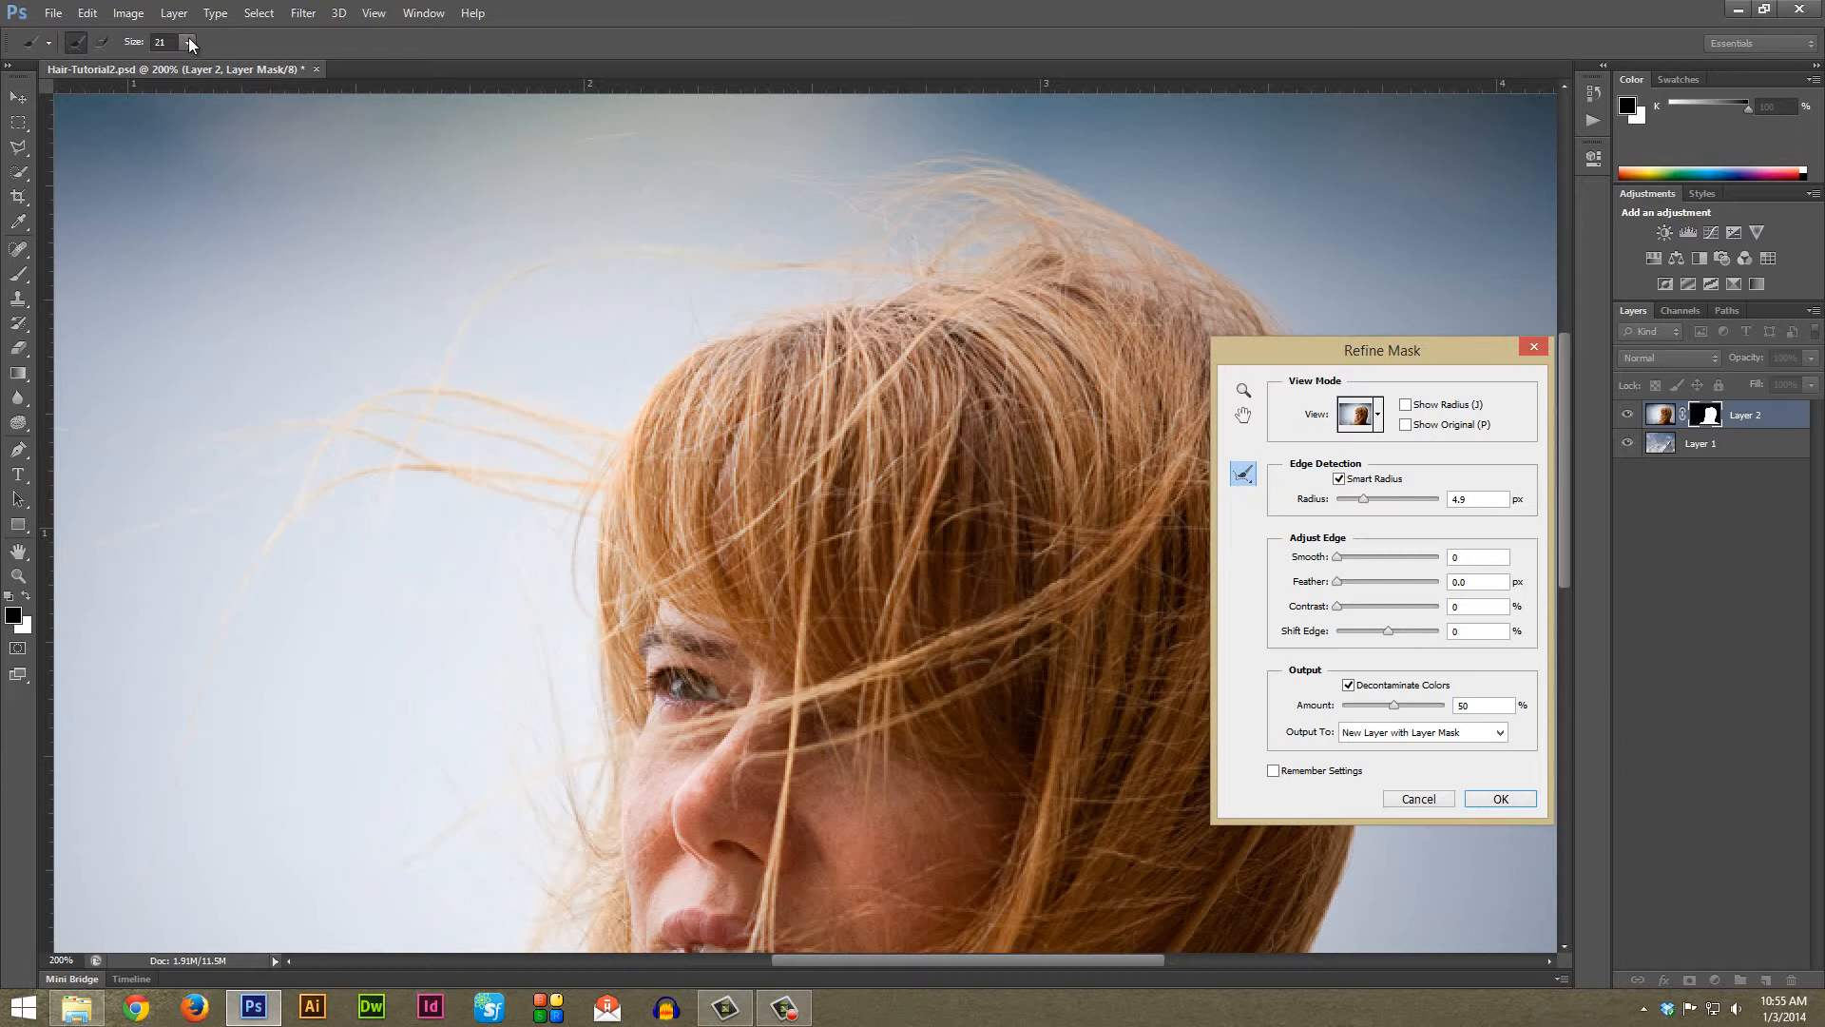
mouse_move(169, 510)
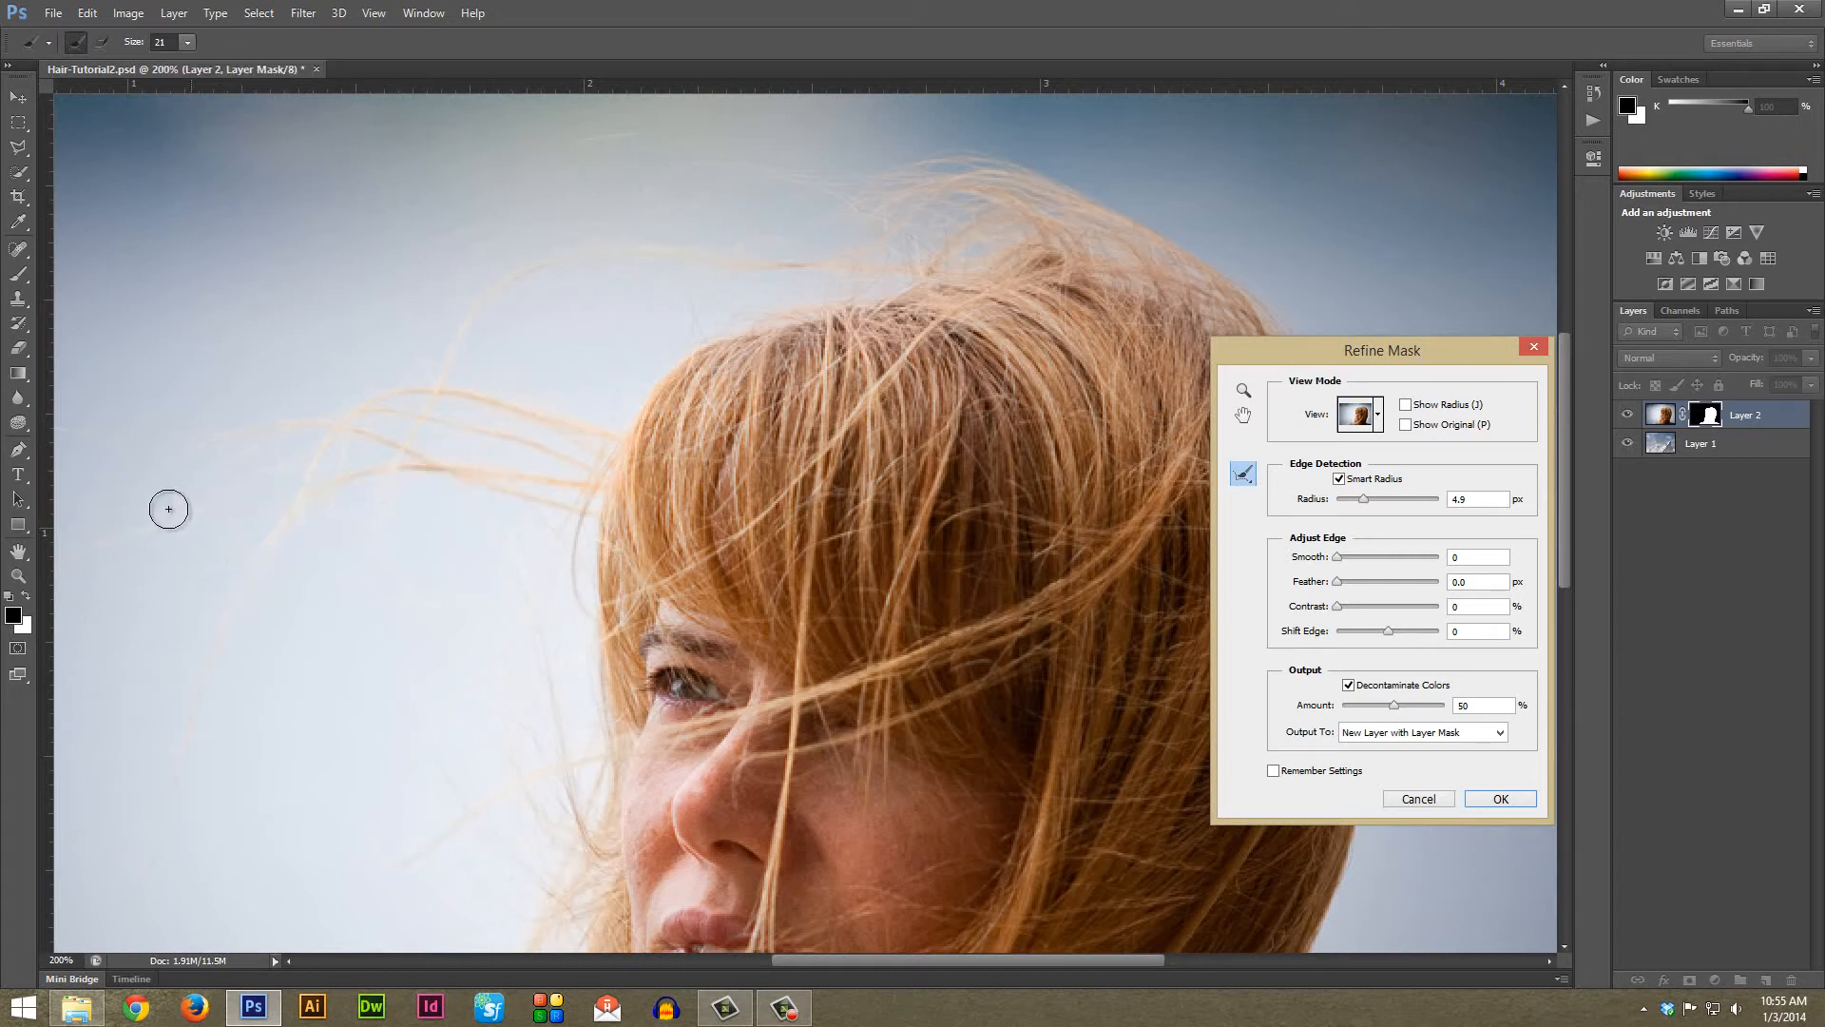
mouse_move(365, 255)
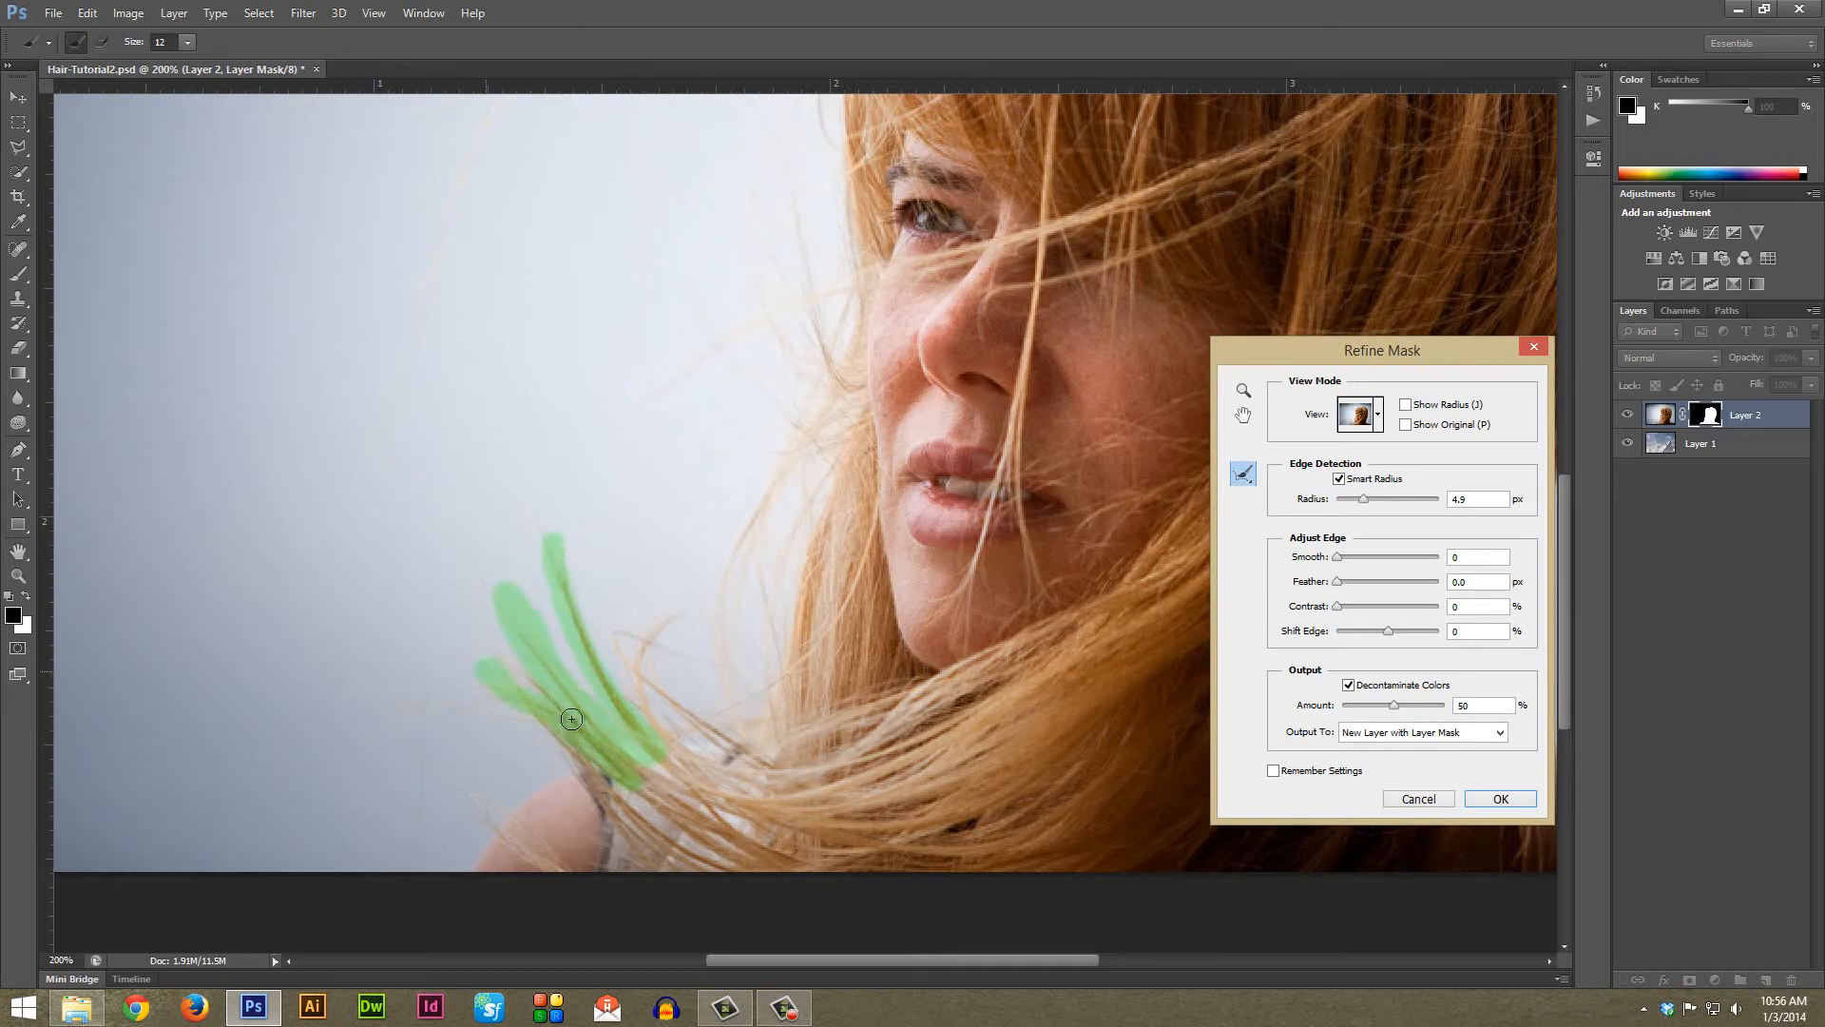
Refine the loose strands at the lower left and the hair edge along the neck and shoulder
drag(571, 719, 660, 646)
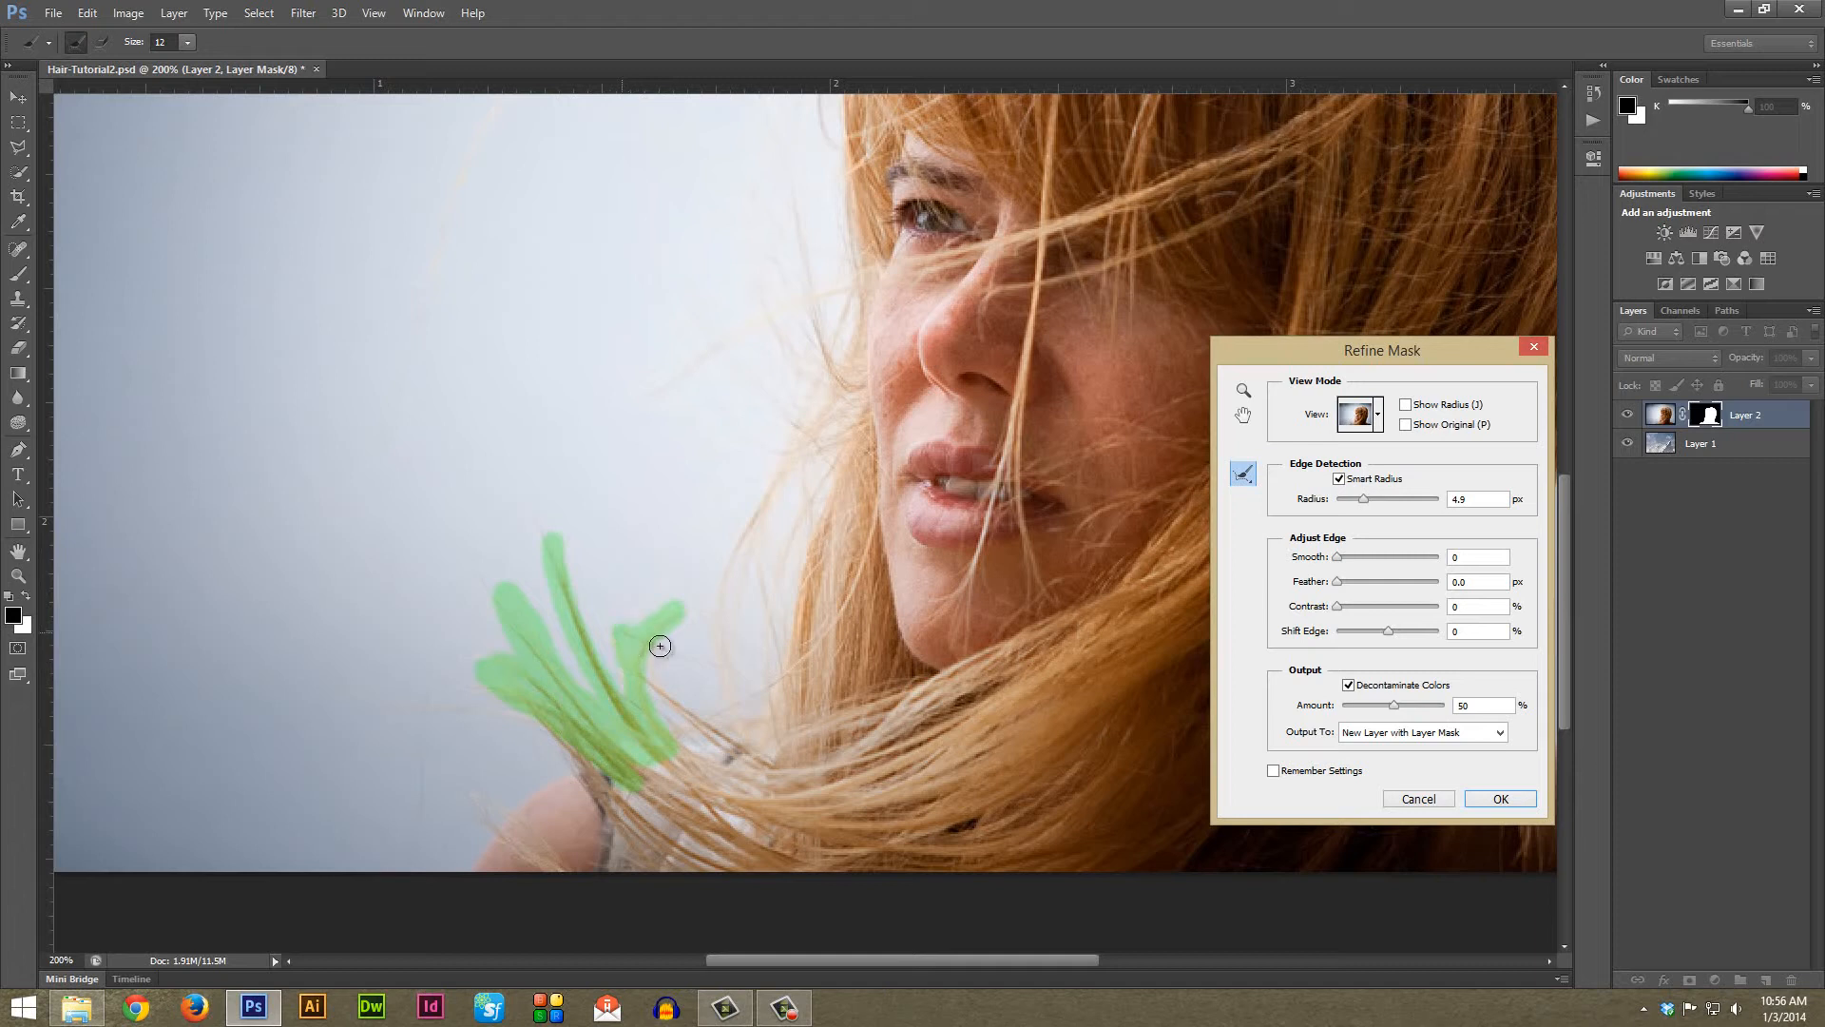
drag(659, 646, 519, 839)
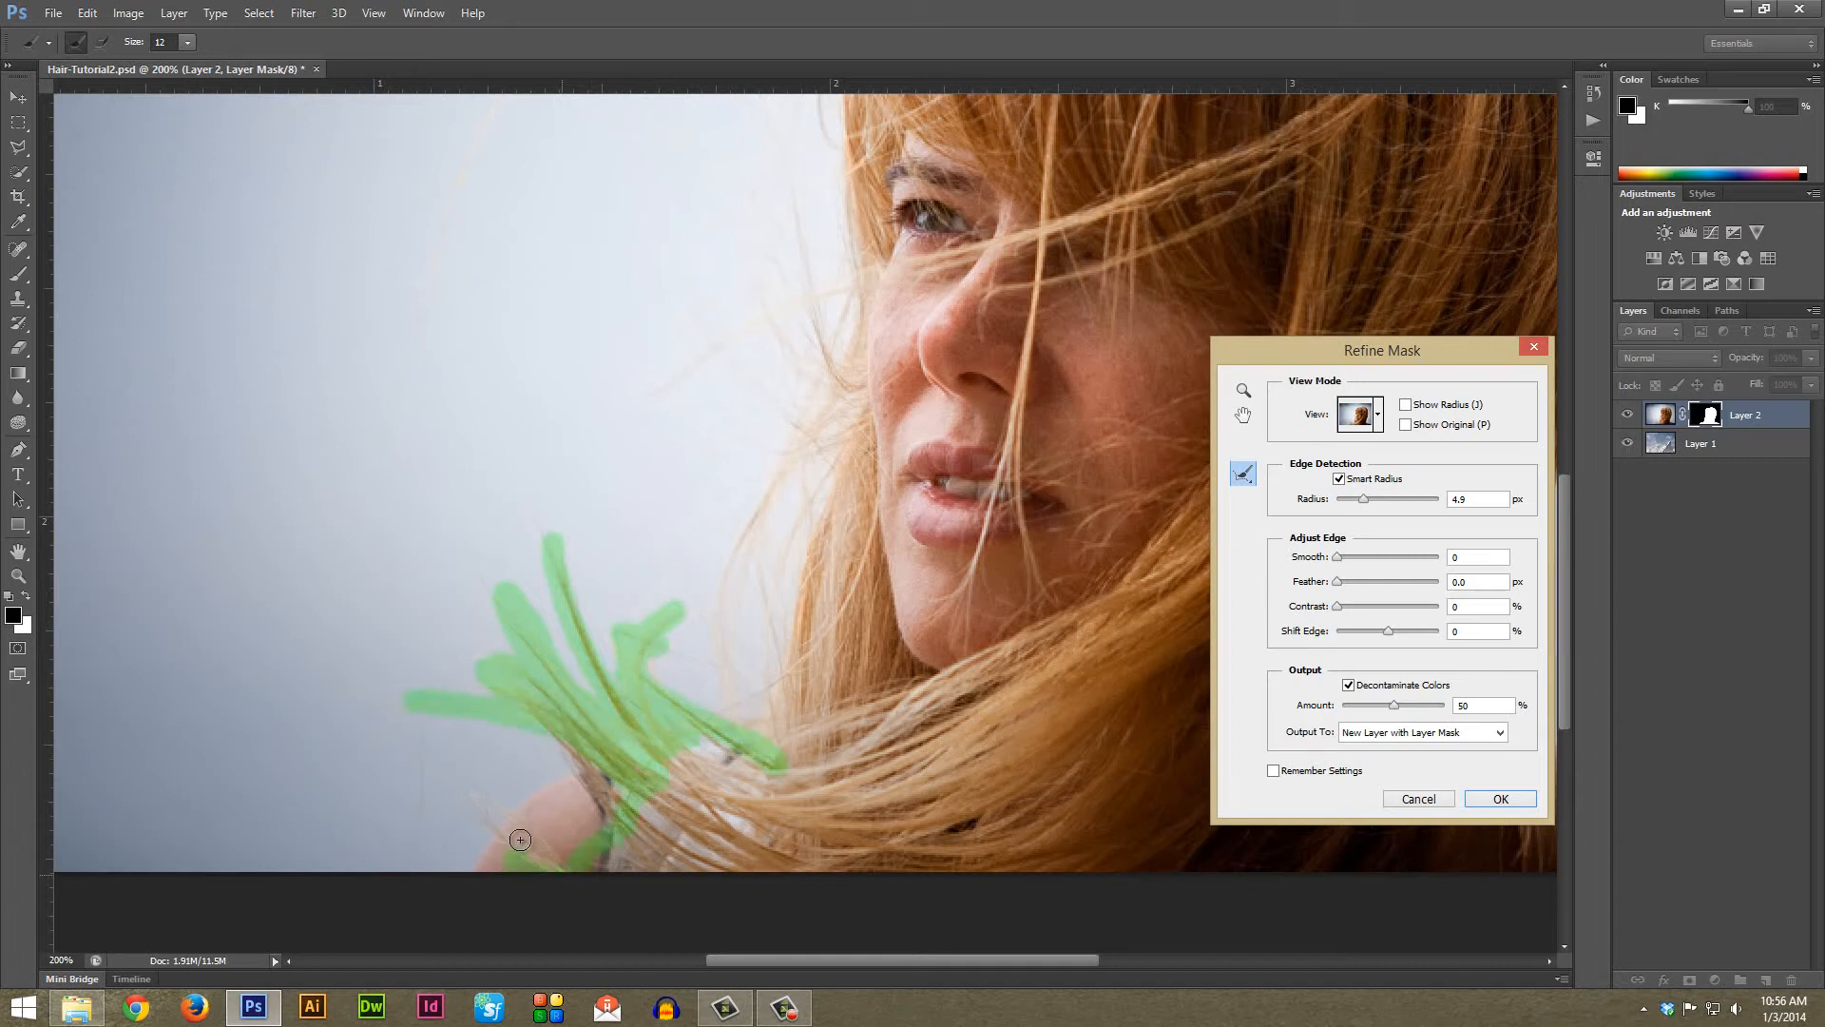
drag(521, 838, 802, 722)
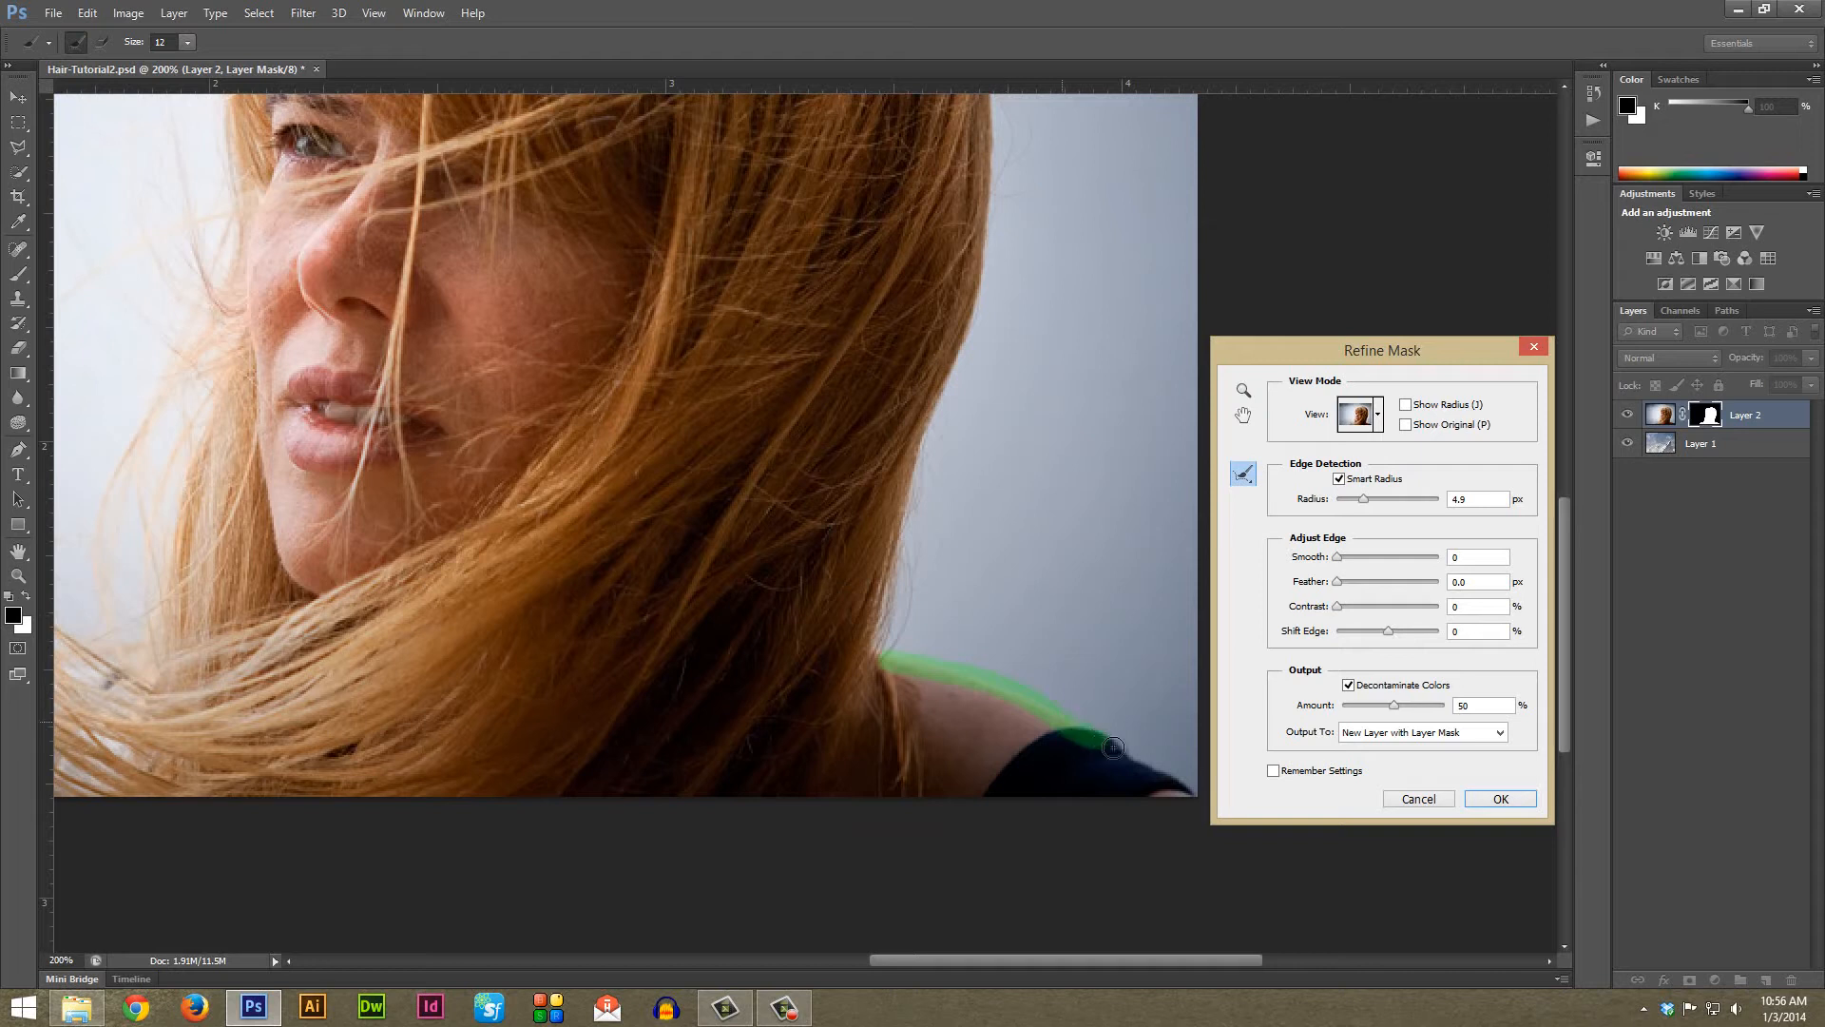
drag(1112, 747, 905, 607)
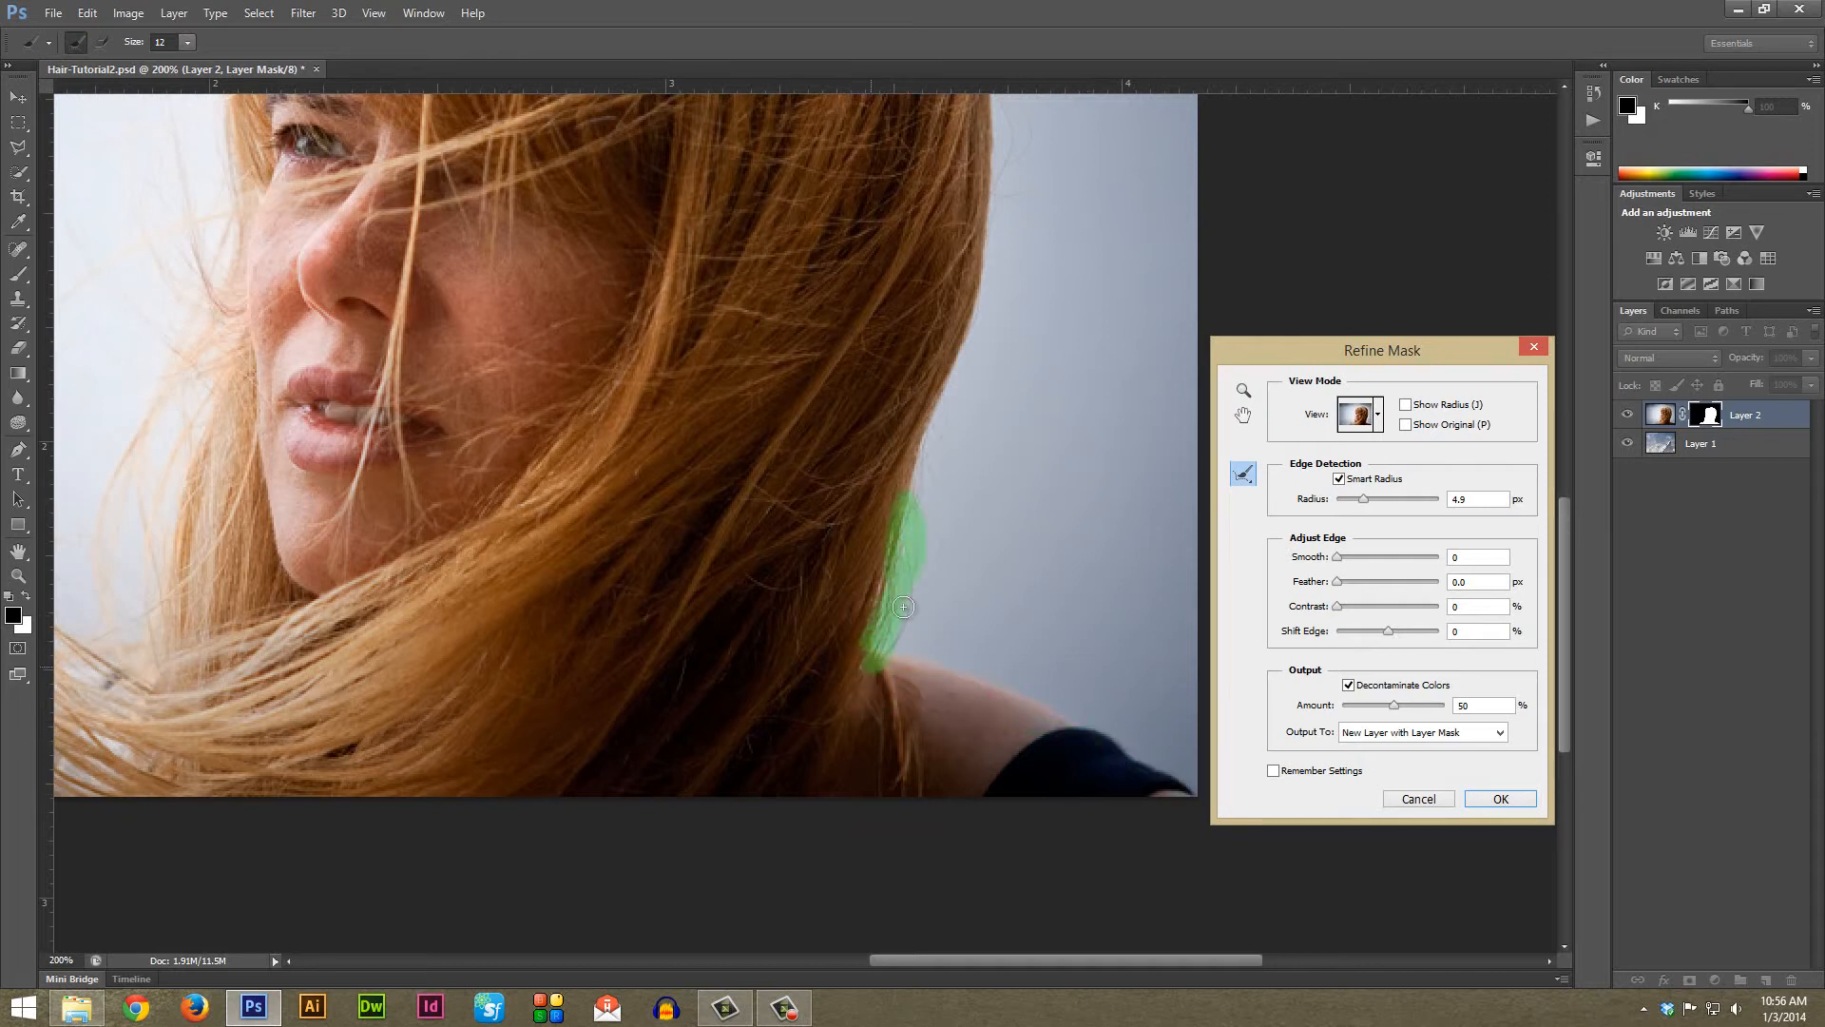
drag(905, 606, 1007, 719)
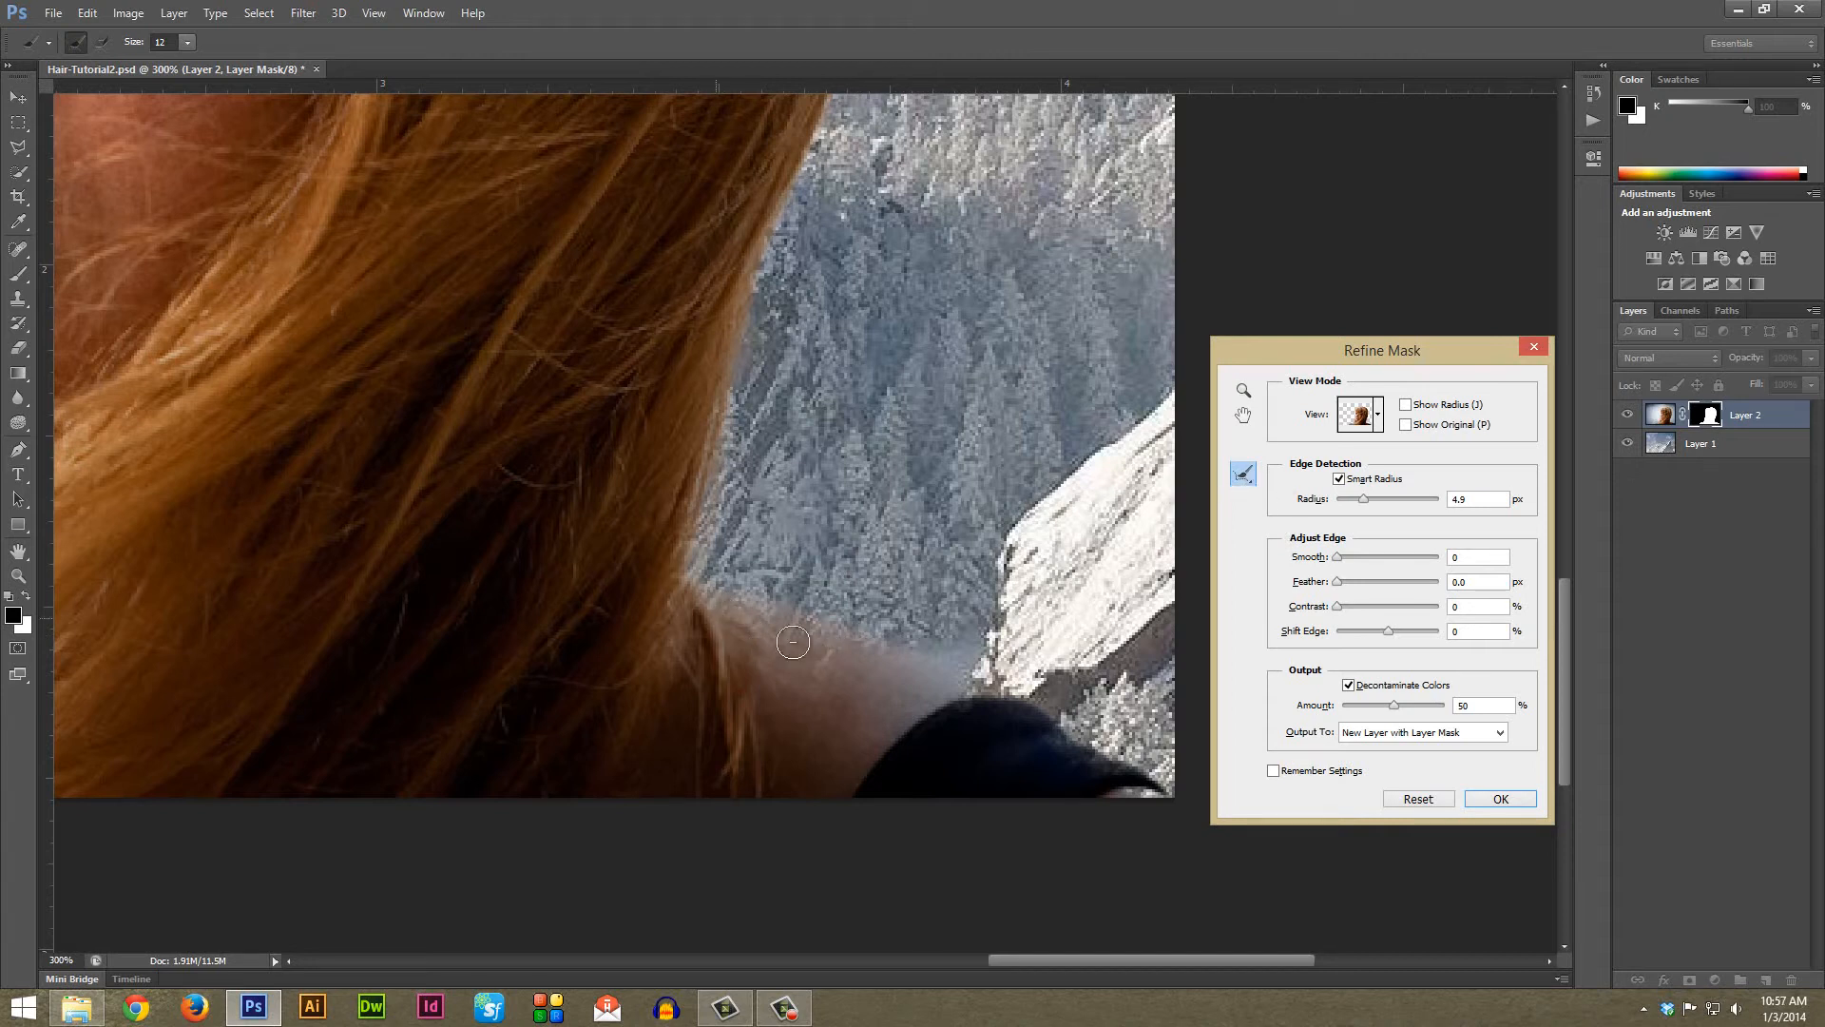
Refine the mask edge along the shoulder of the dark top and reposition the view
drag(791, 640, 1019, 722)
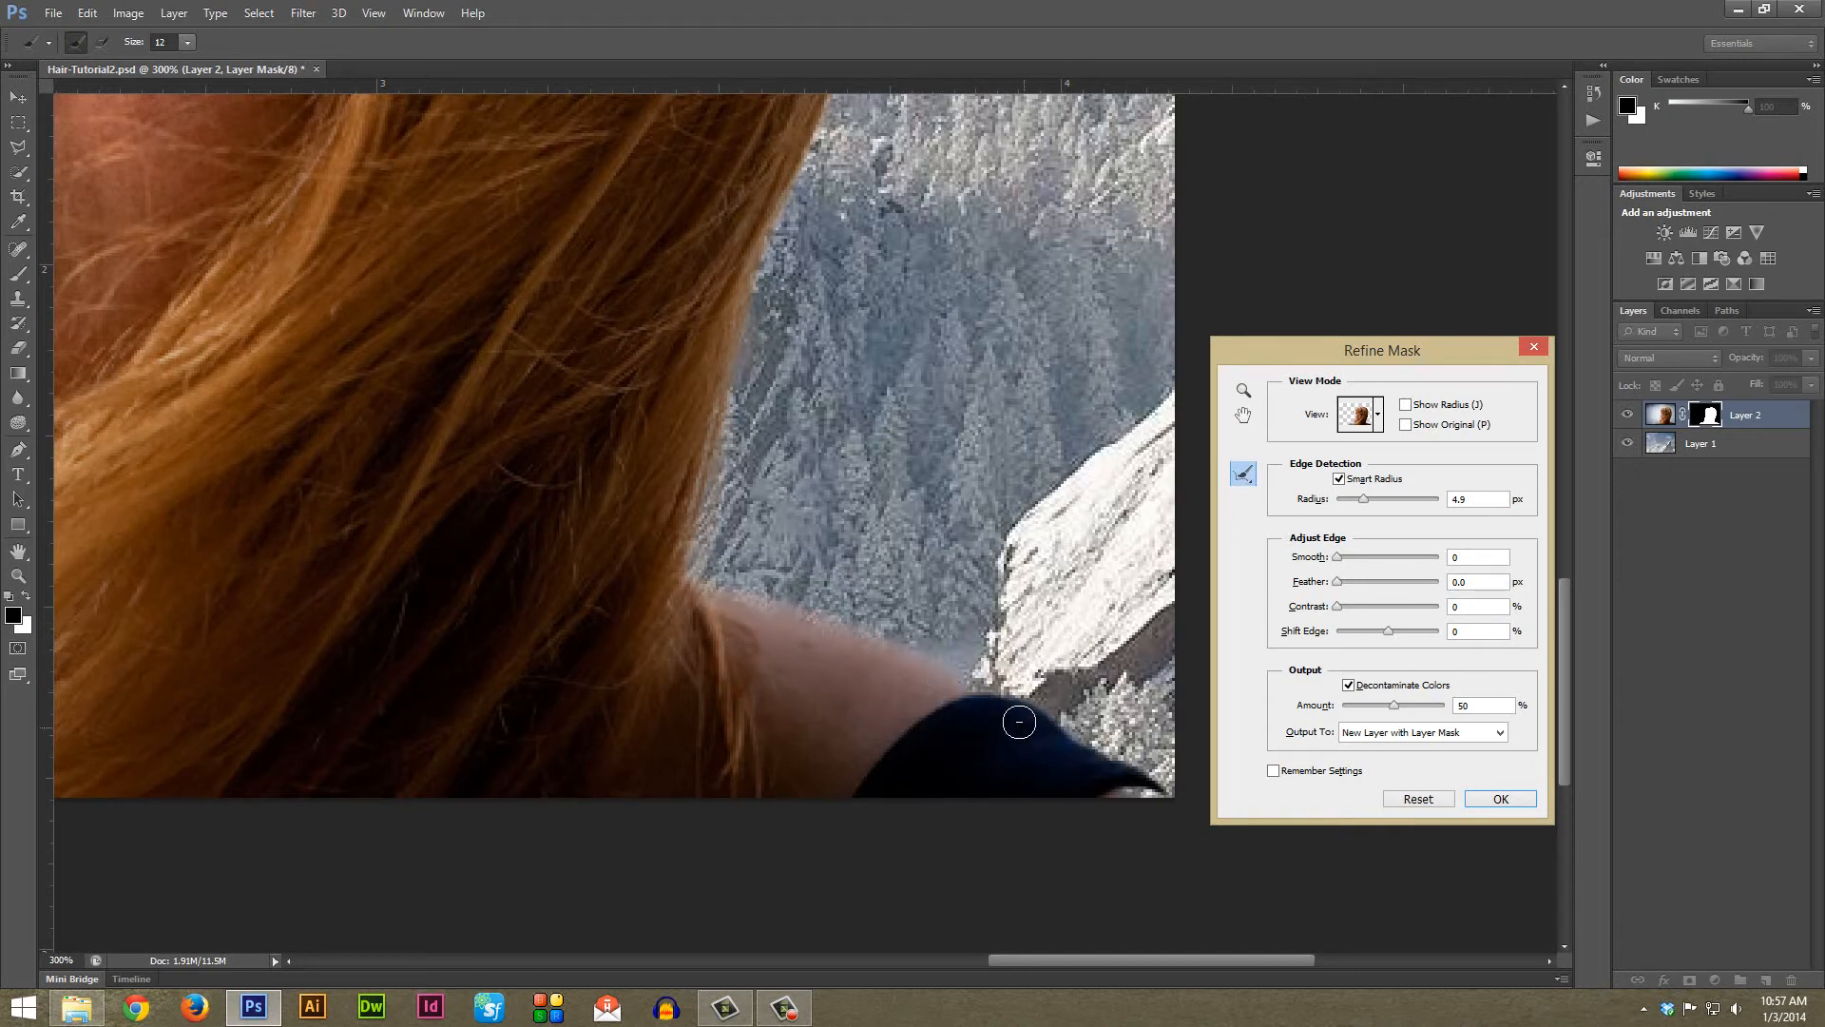
drag(1019, 722, 943, 722)
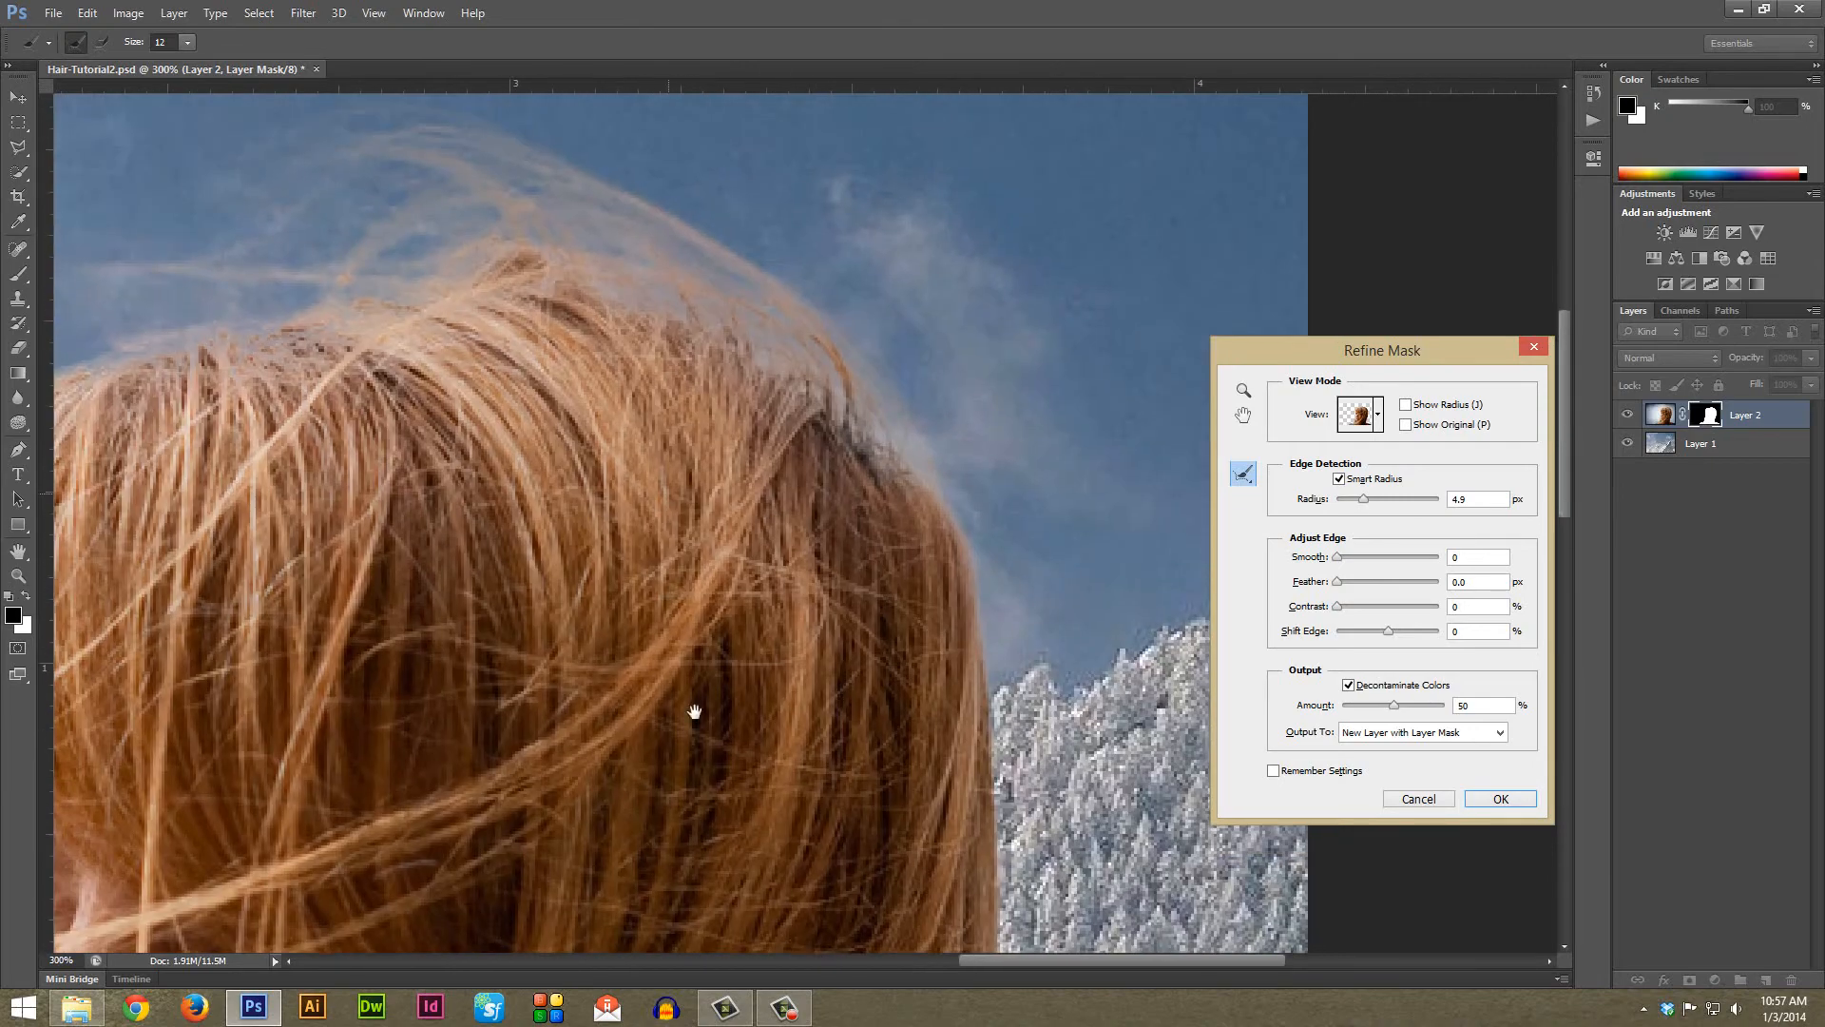
drag(692, 710, 886, 574)
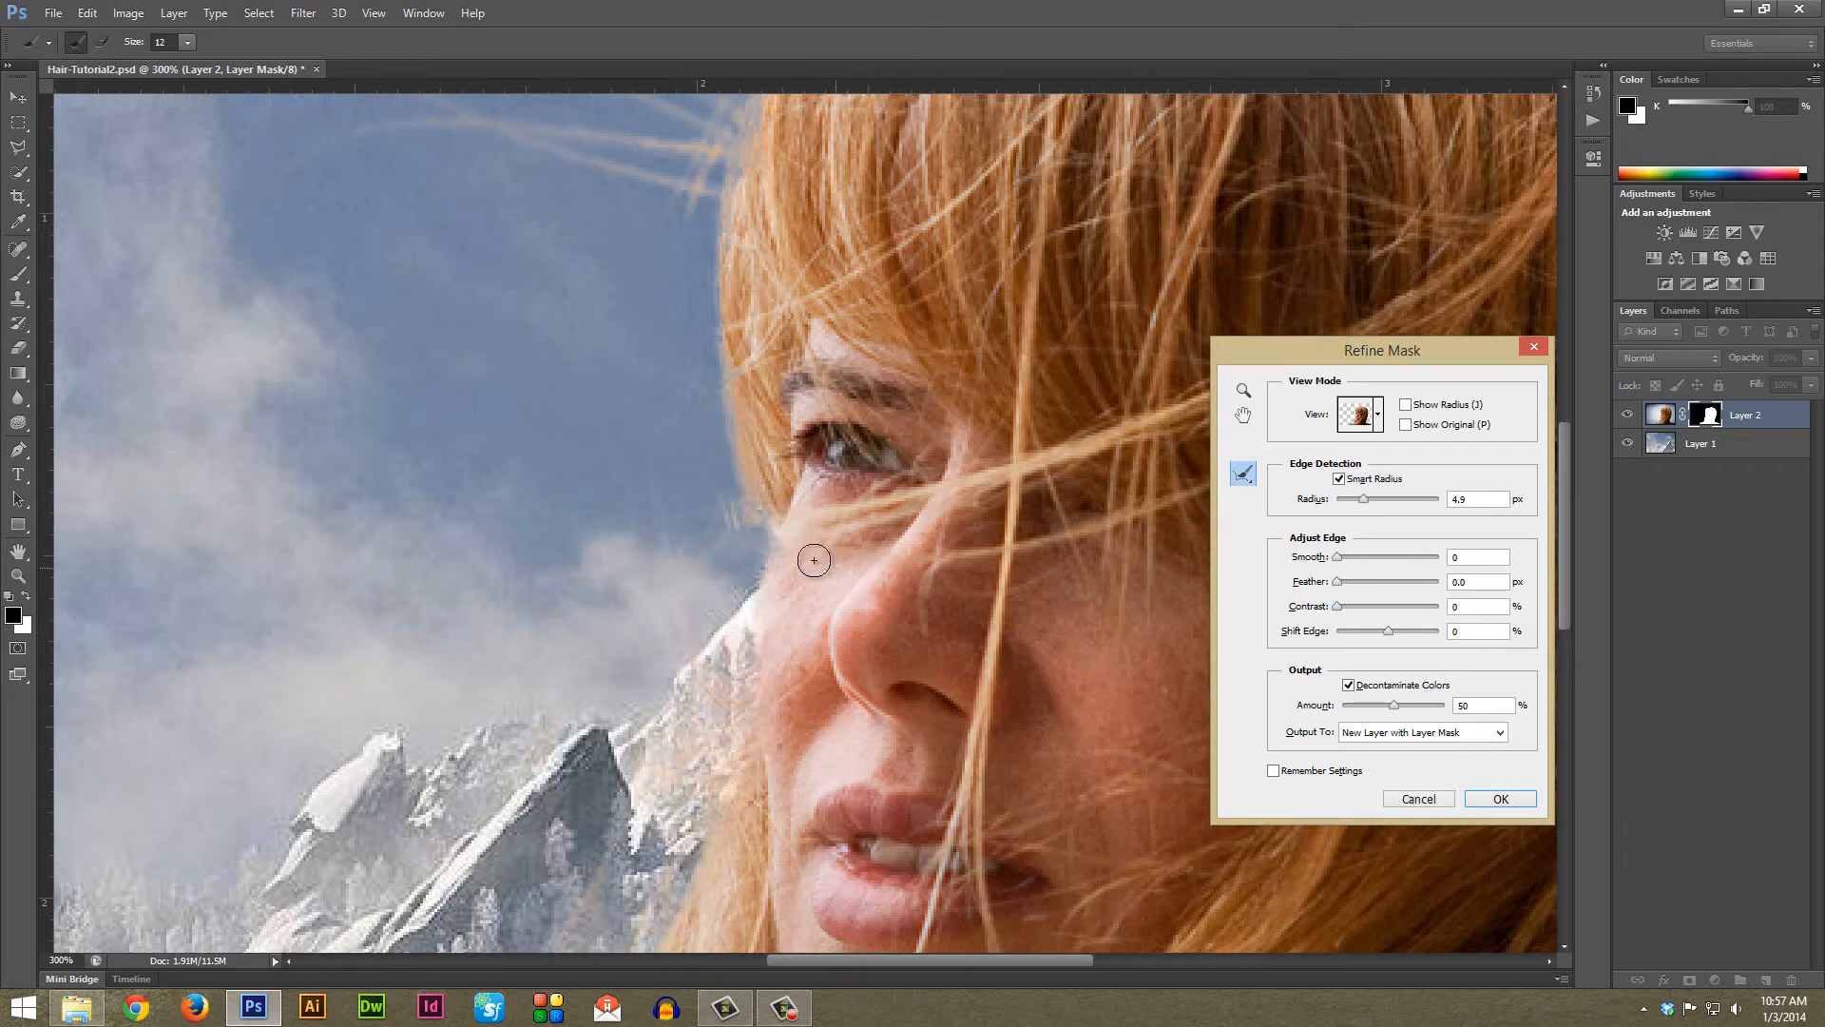
Refine the hair edge and stray strands beside her cheek and face
drag(813, 559, 605, 574)
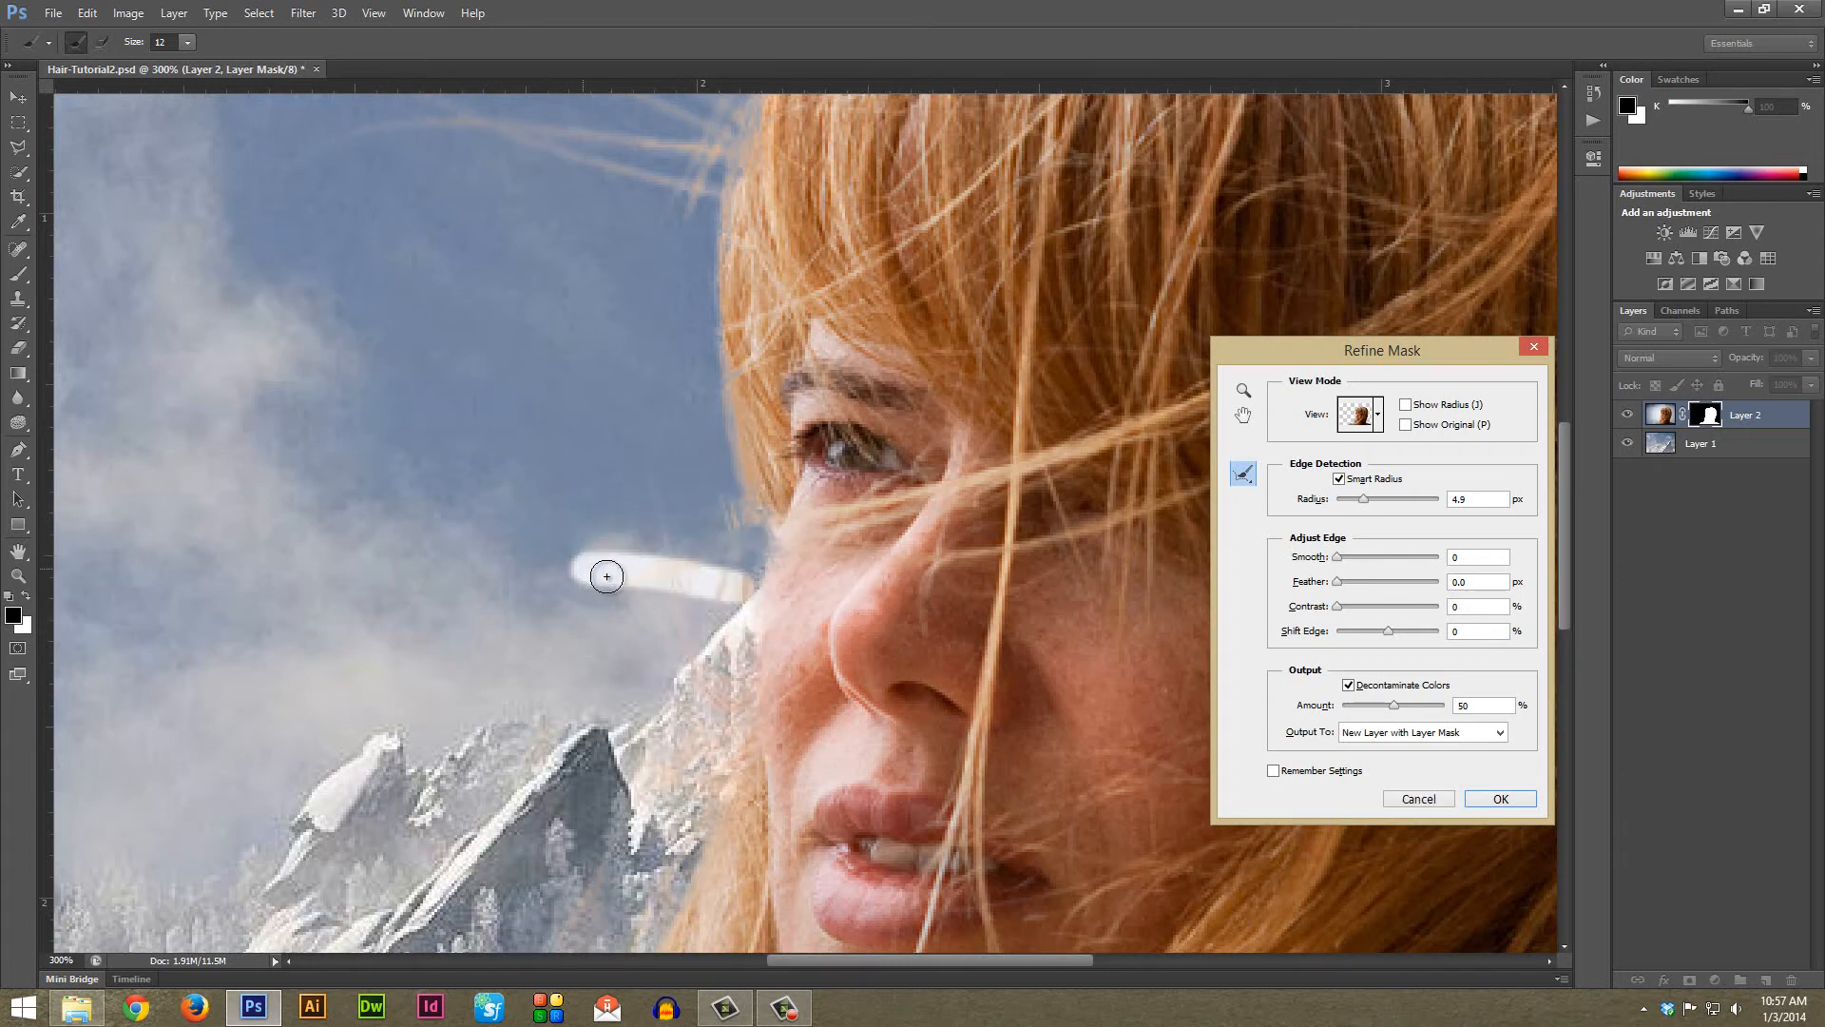
drag(607, 576, 779, 541)
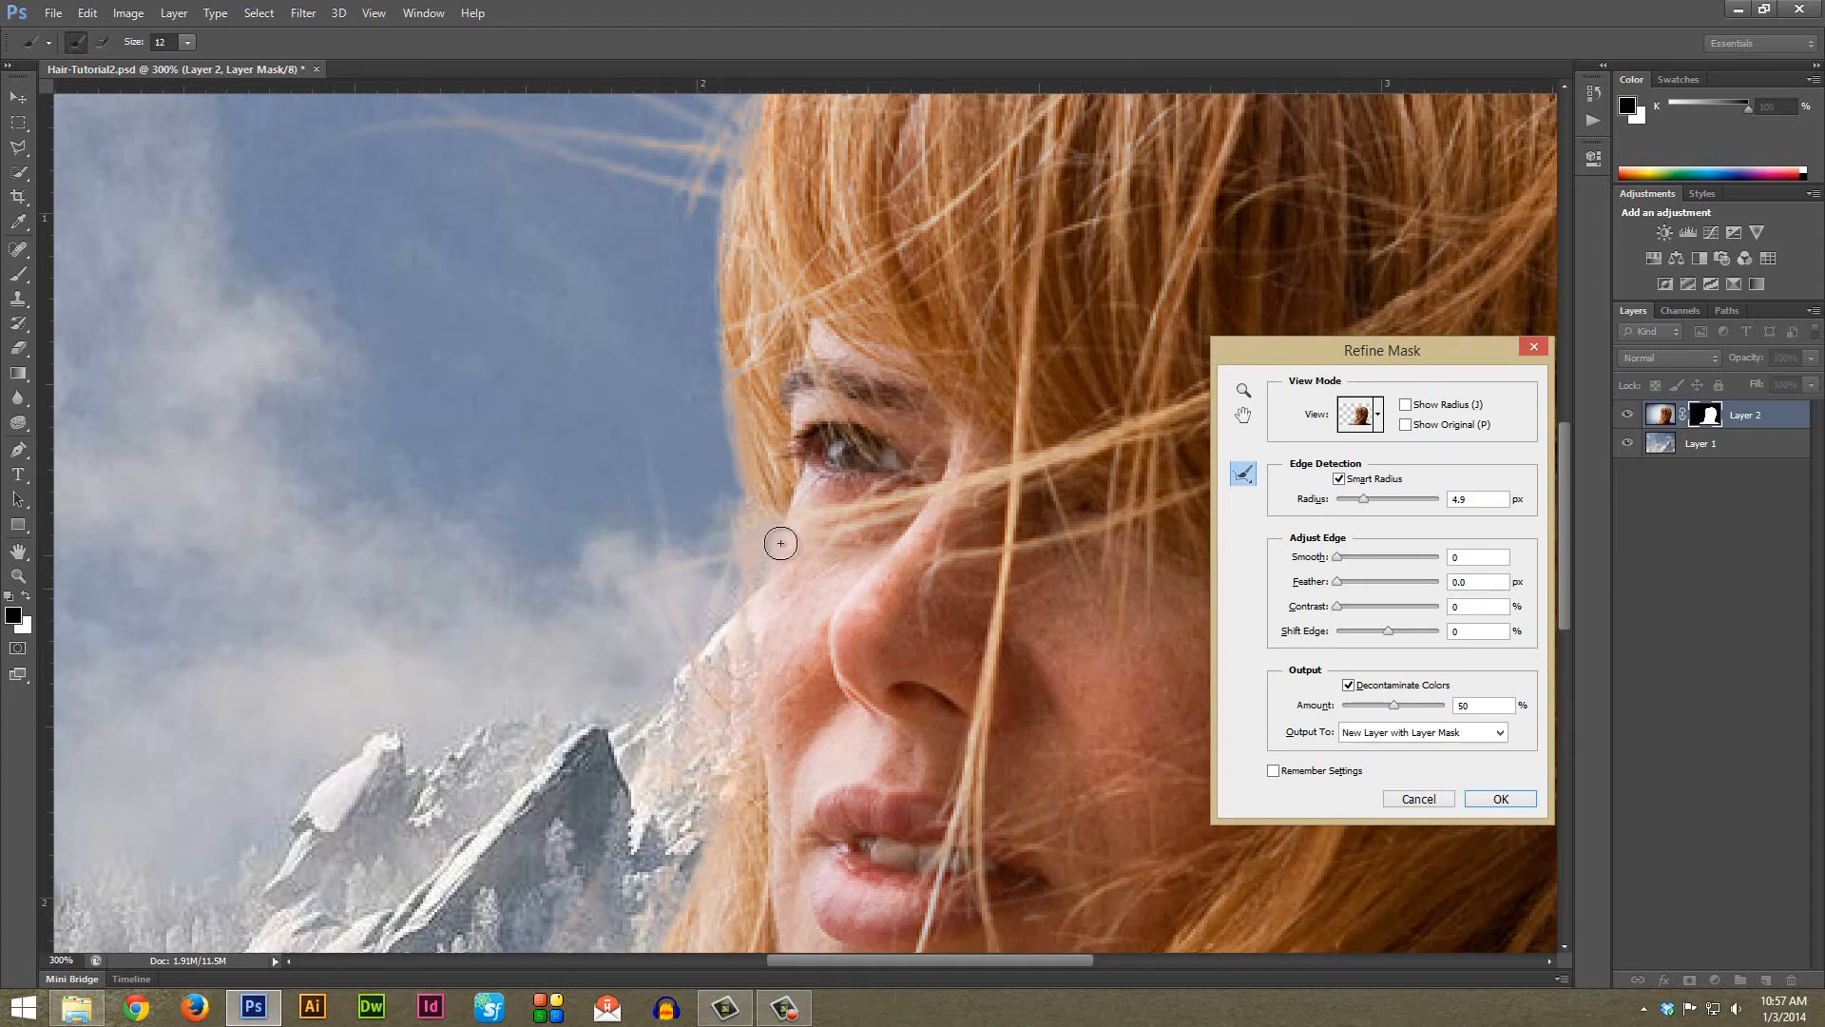
drag(779, 542, 789, 650)
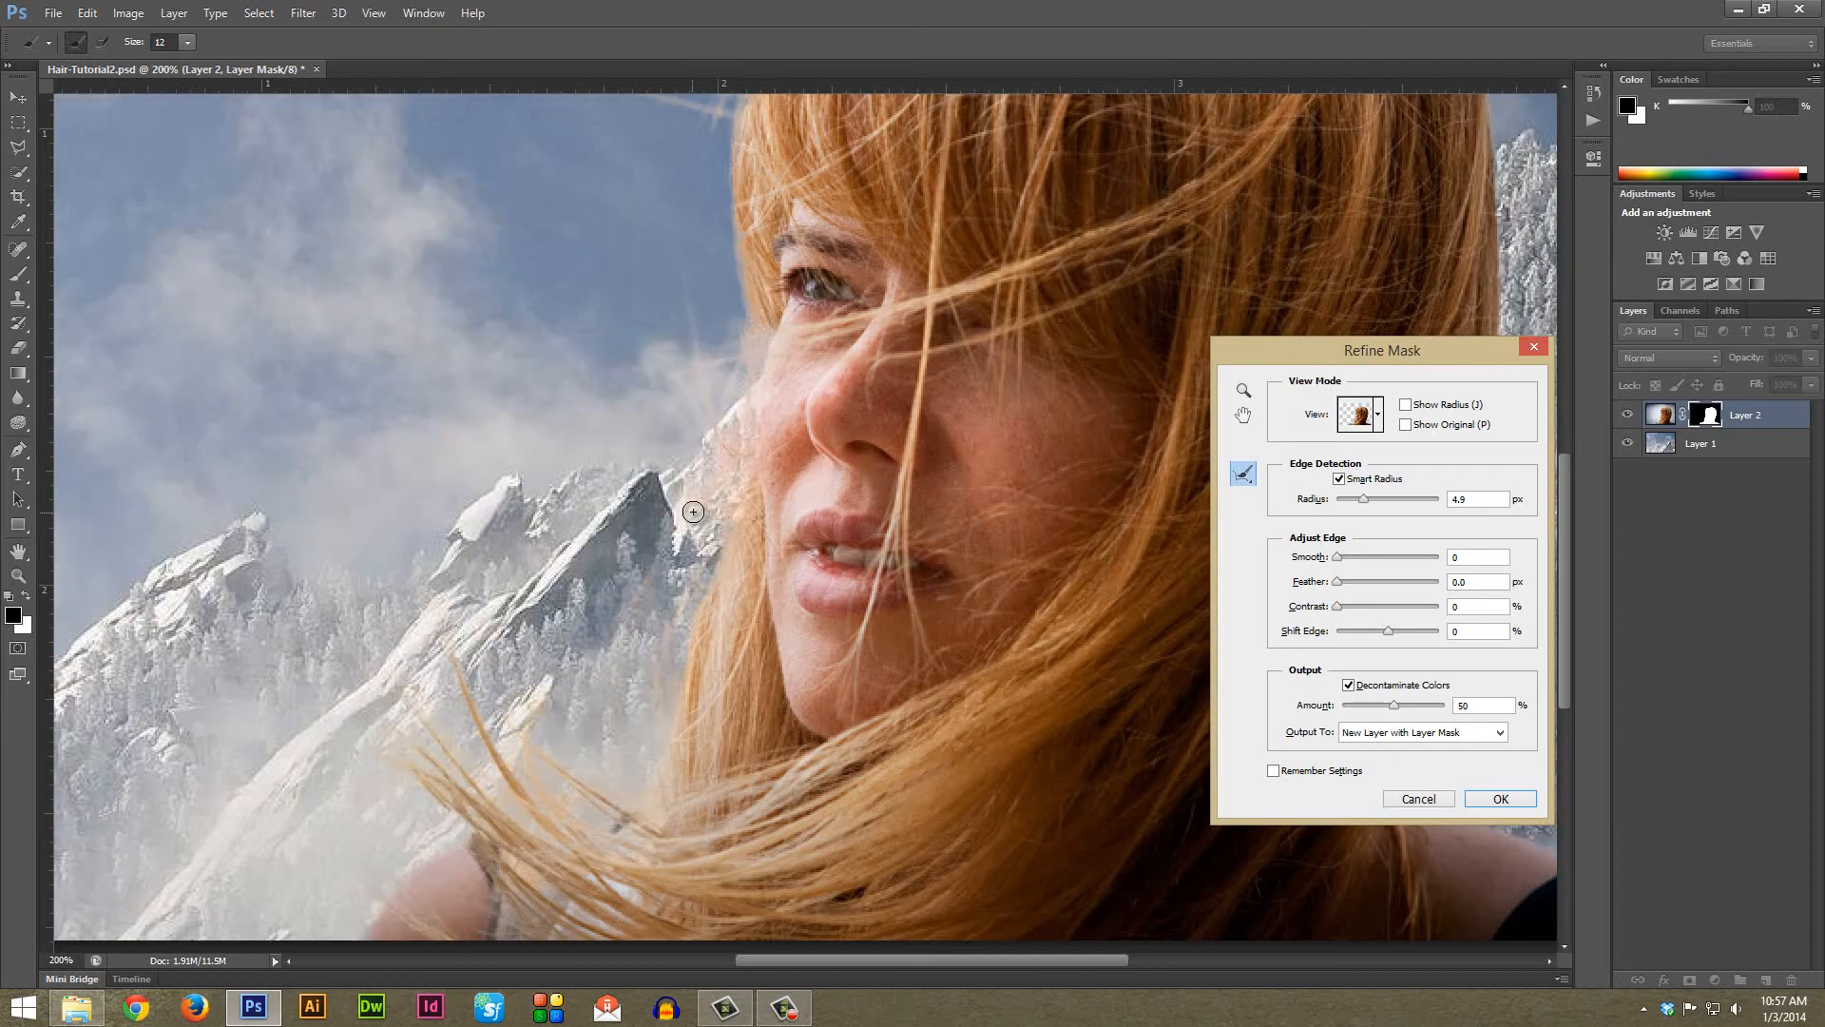
drag(692, 511, 602, 730)
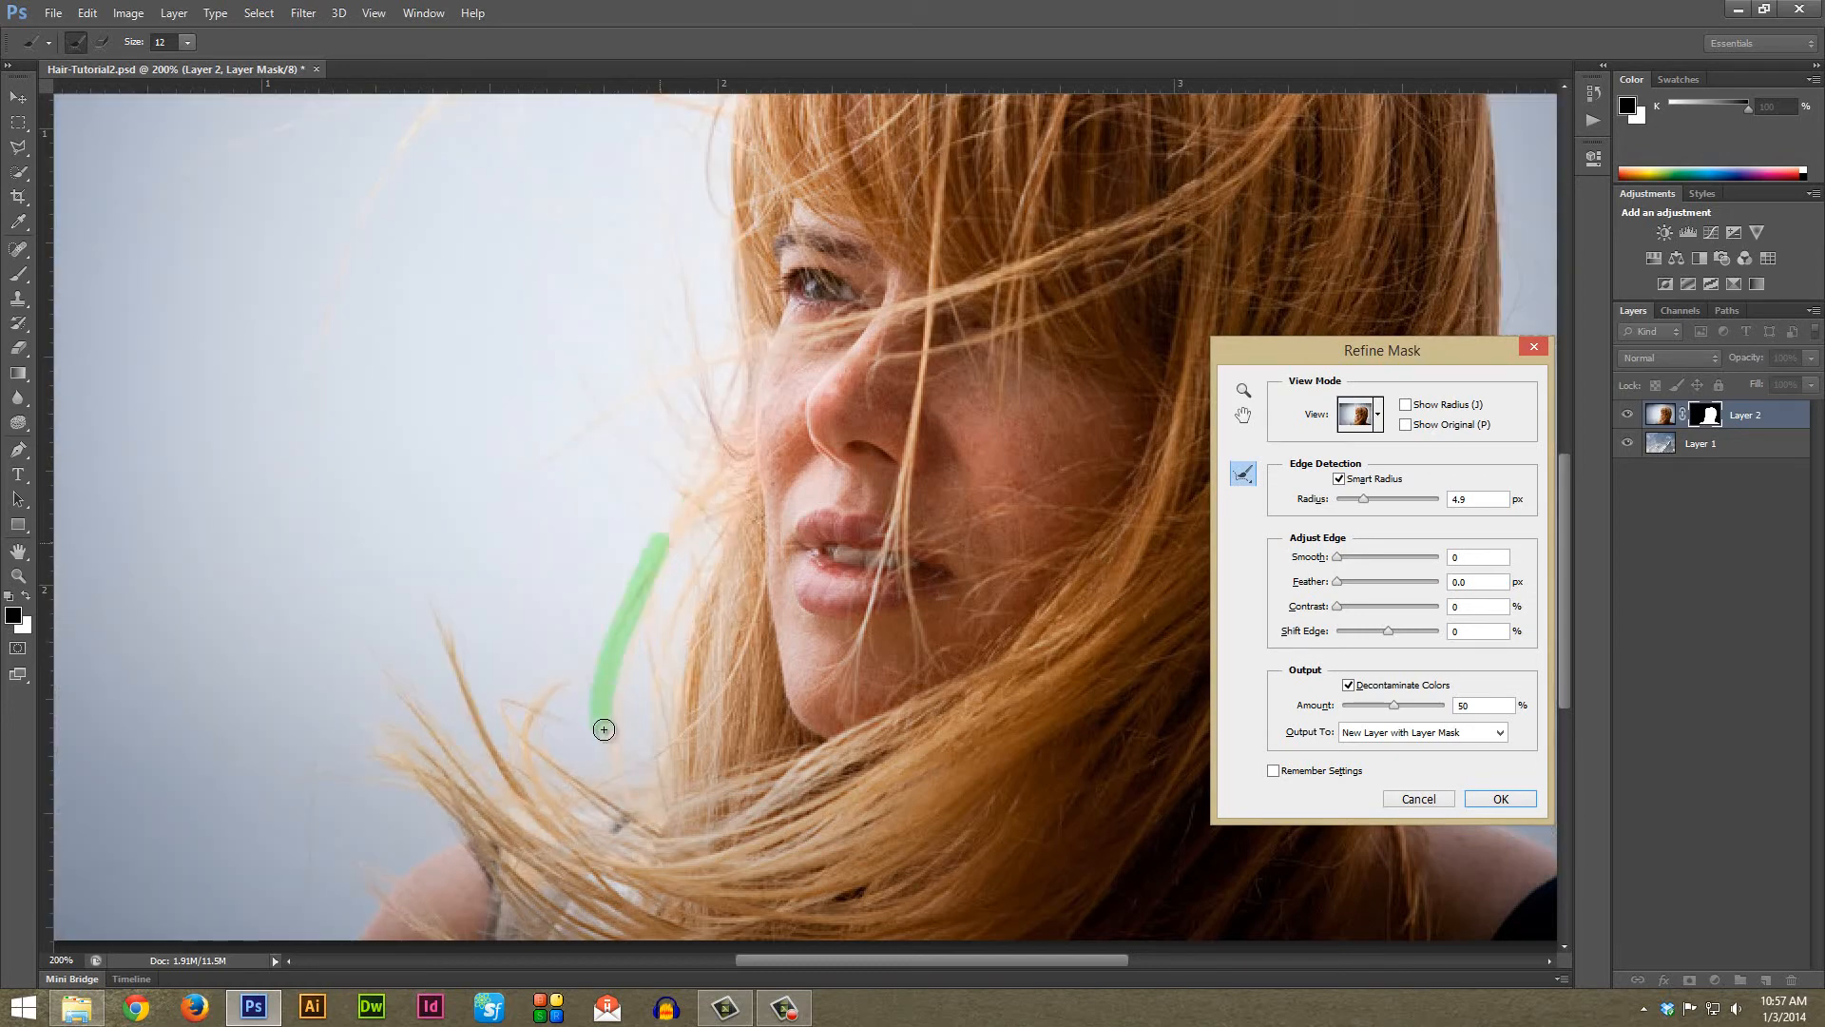
drag(602, 730, 751, 443)
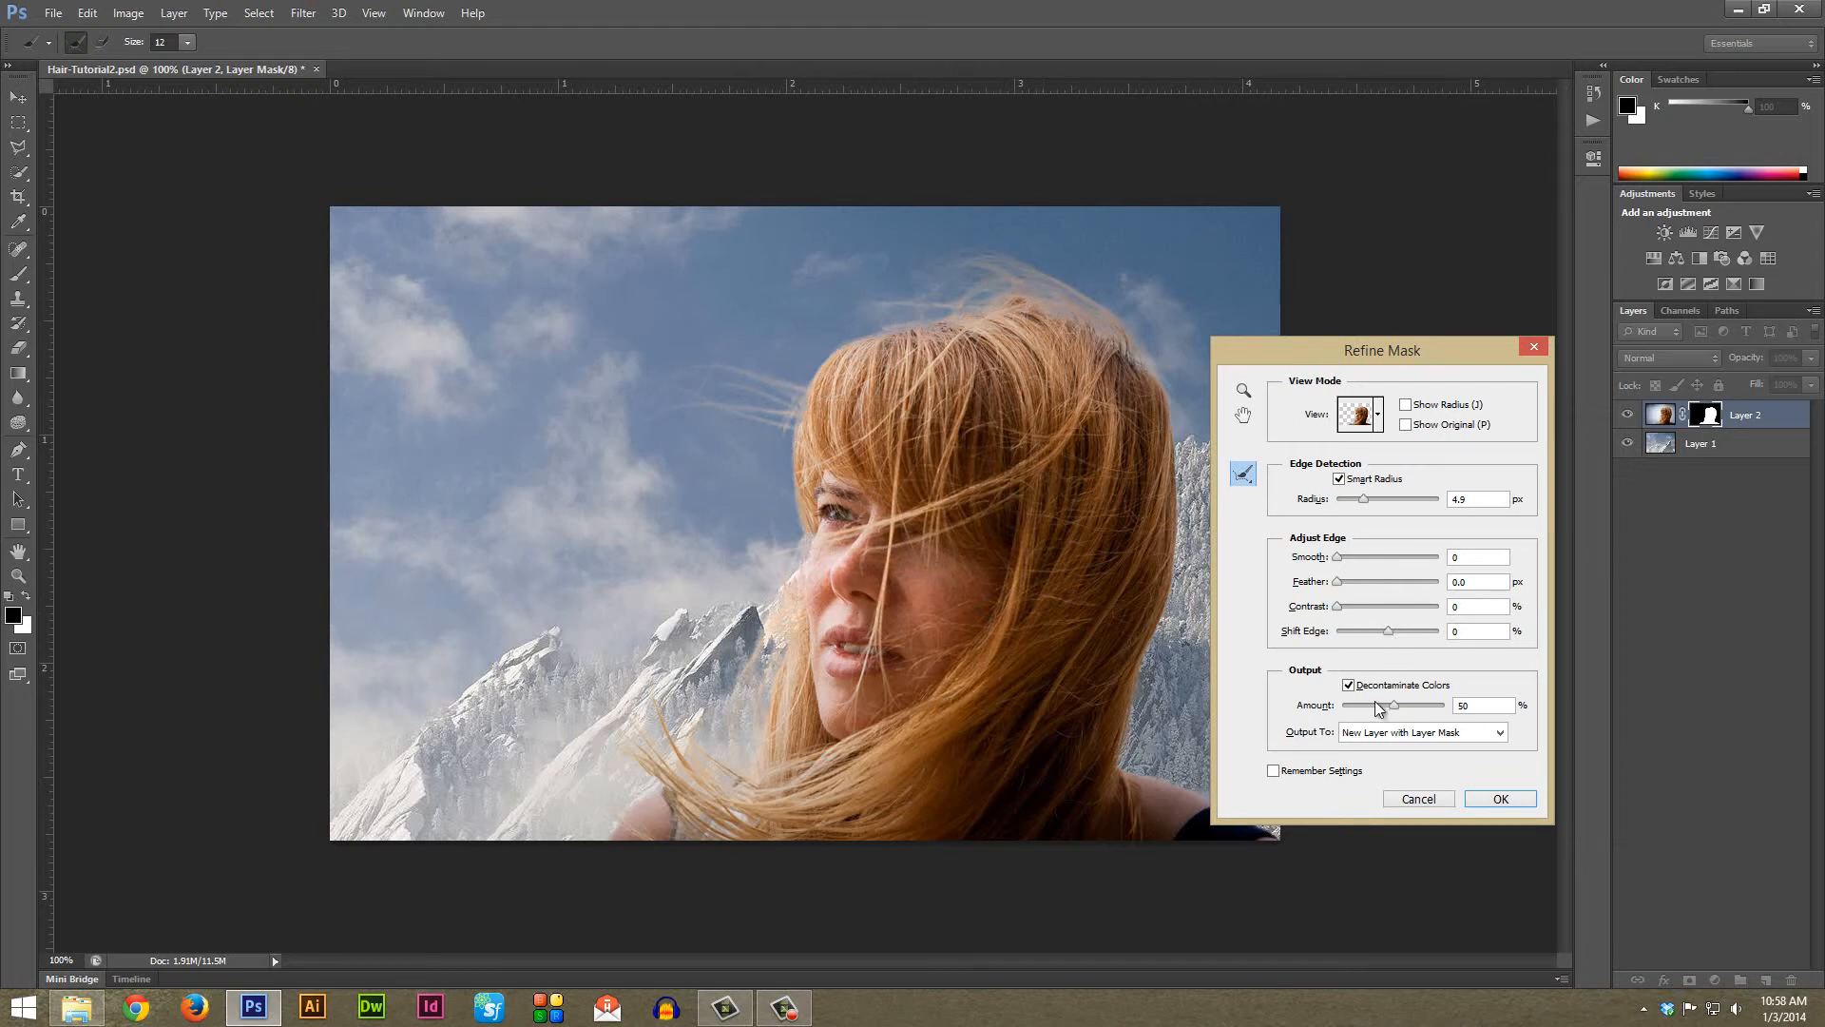
Compare Decontaminate Colors off and on, leave it on, and apply the refined mask as a new masked layer
click(1350, 684)
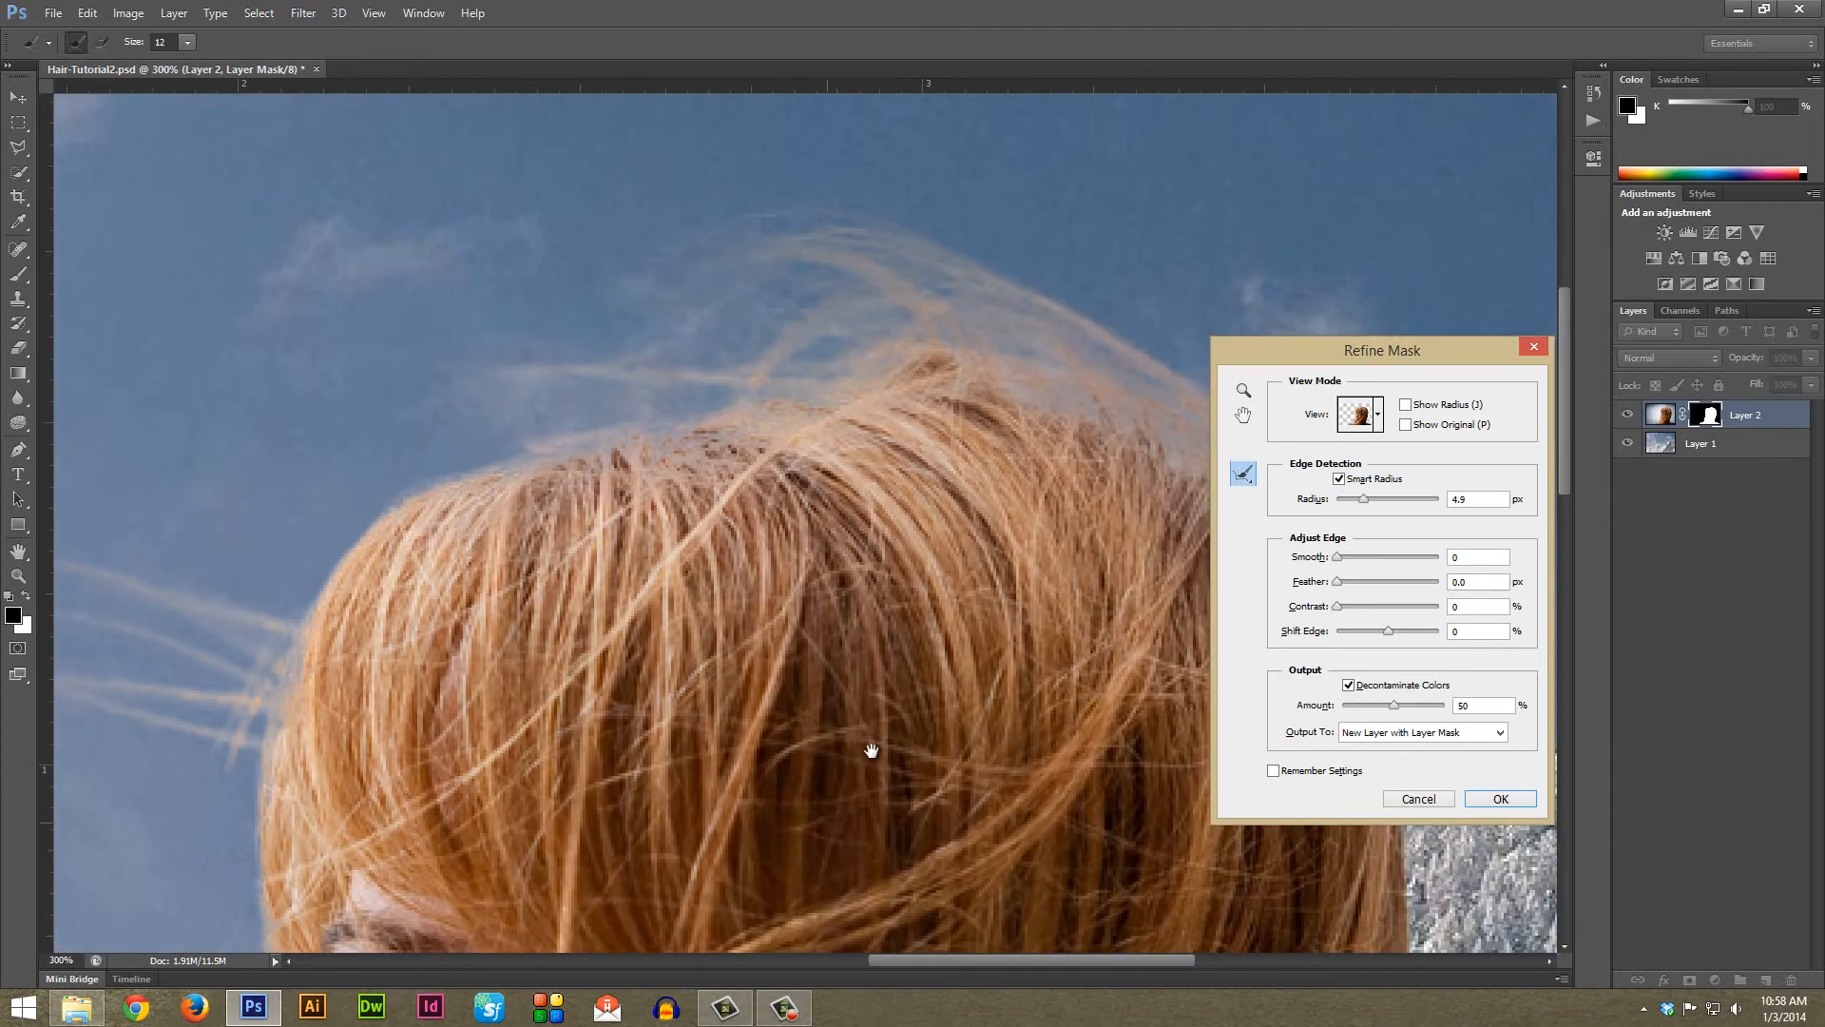
click(1350, 684)
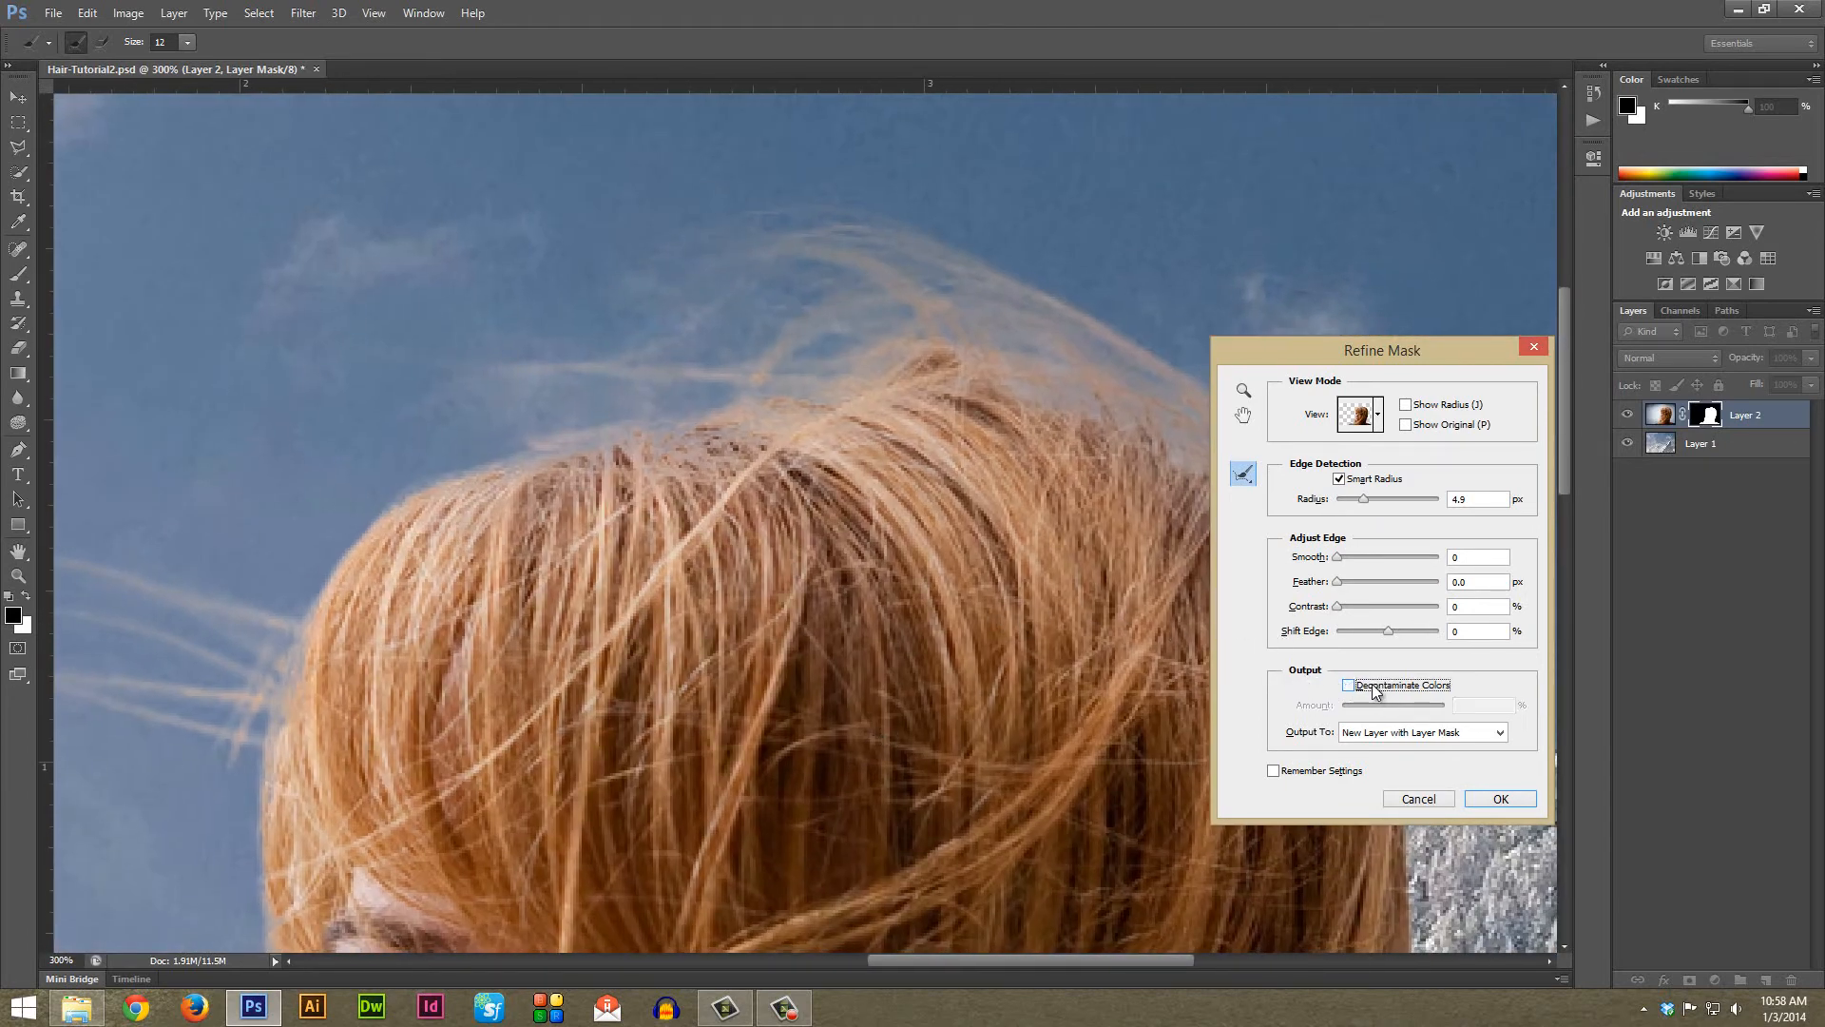
mouse_move(1380, 692)
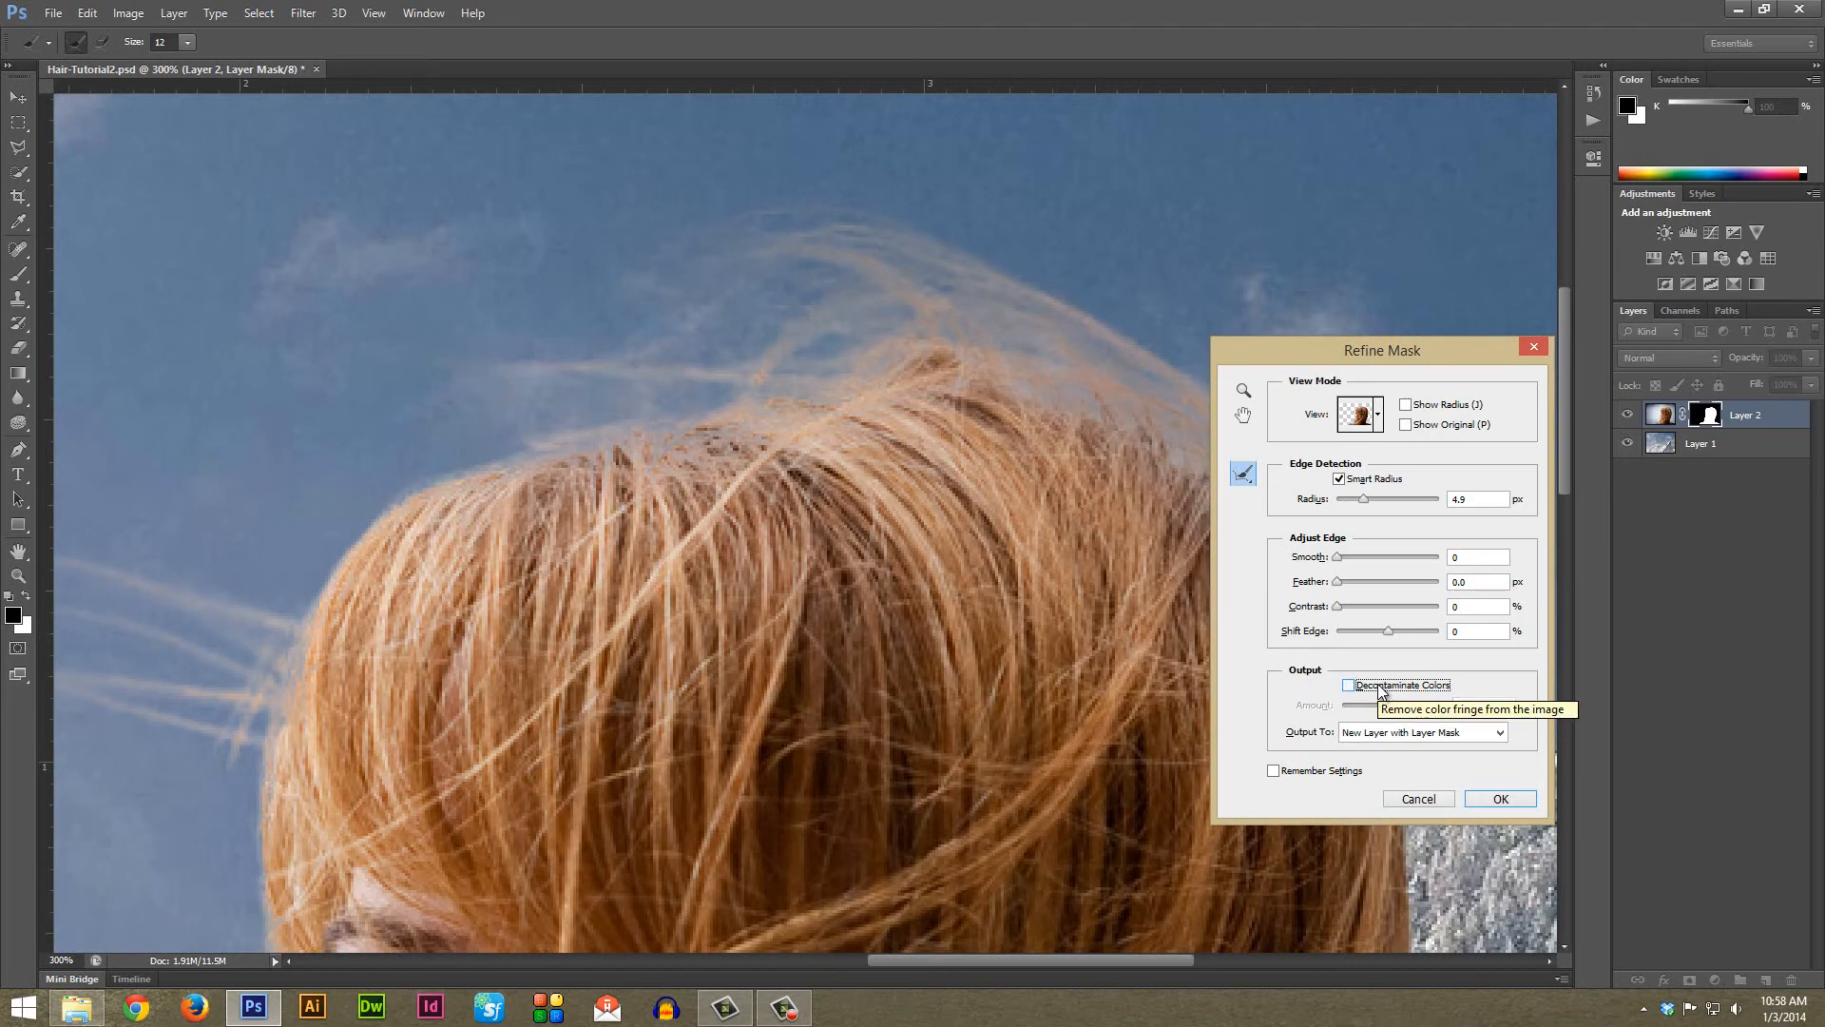
click(1349, 684)
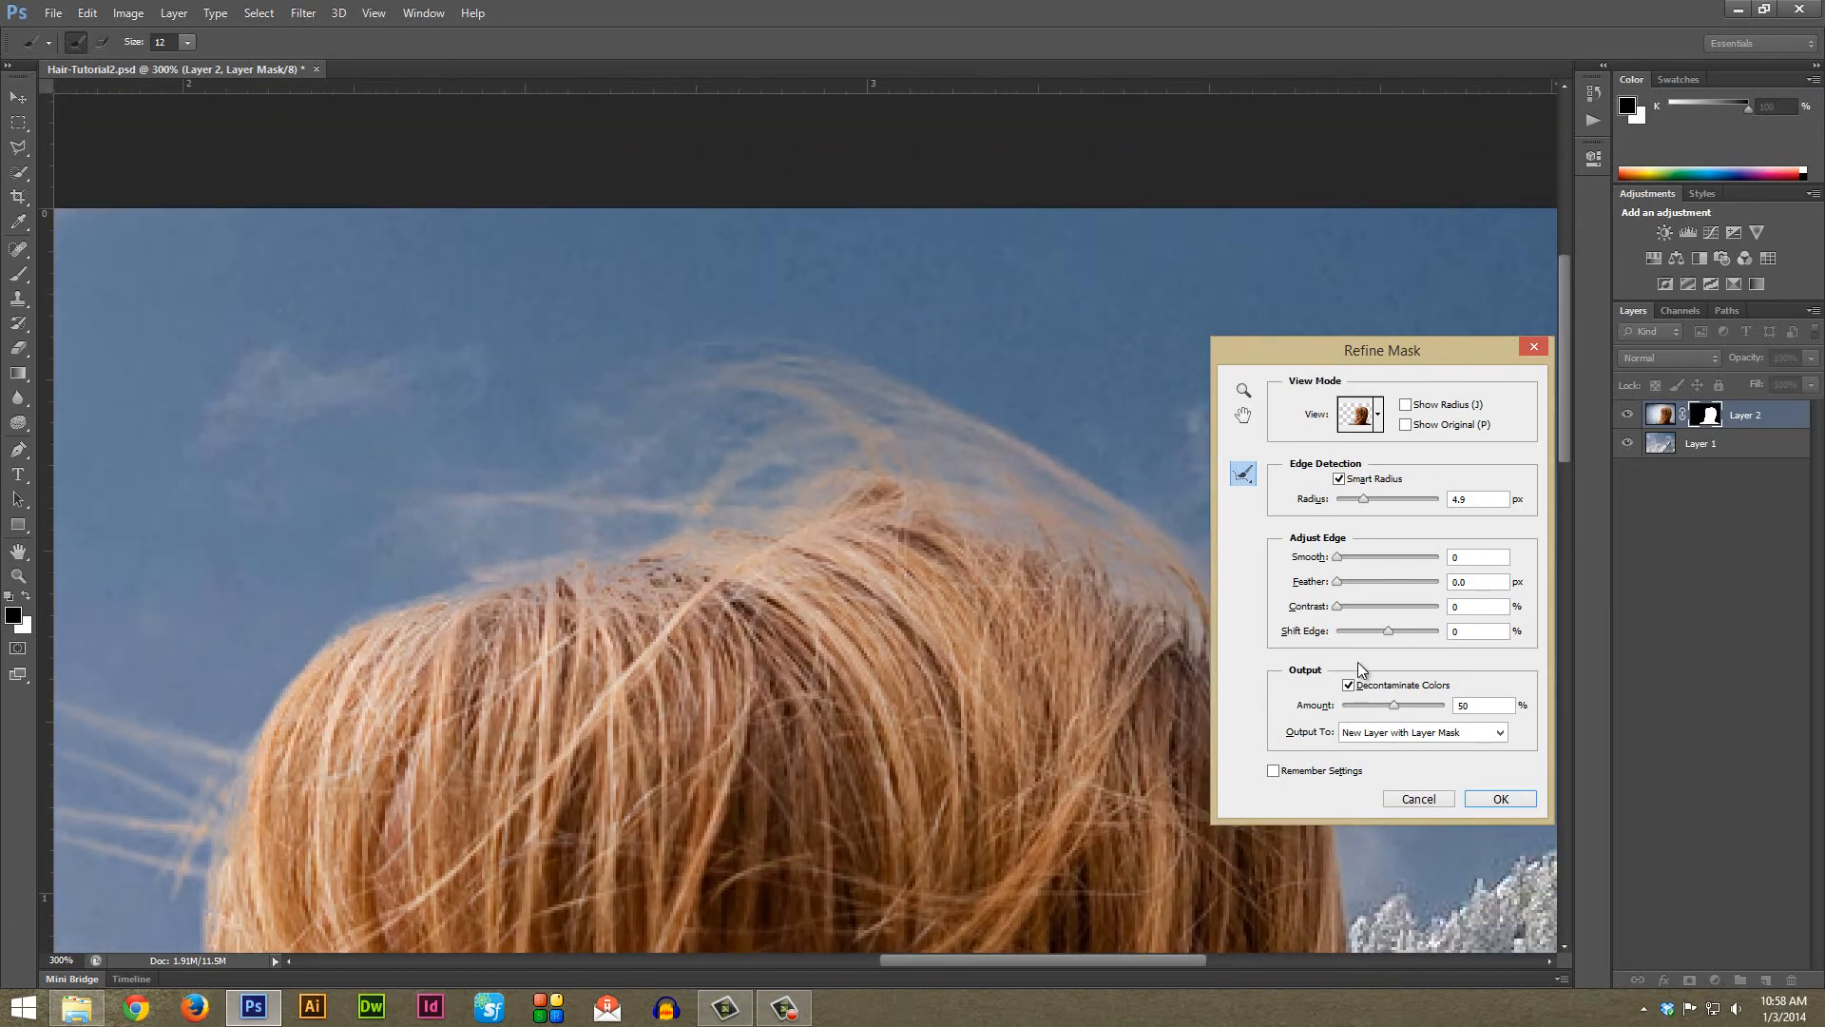
click(1350, 684)
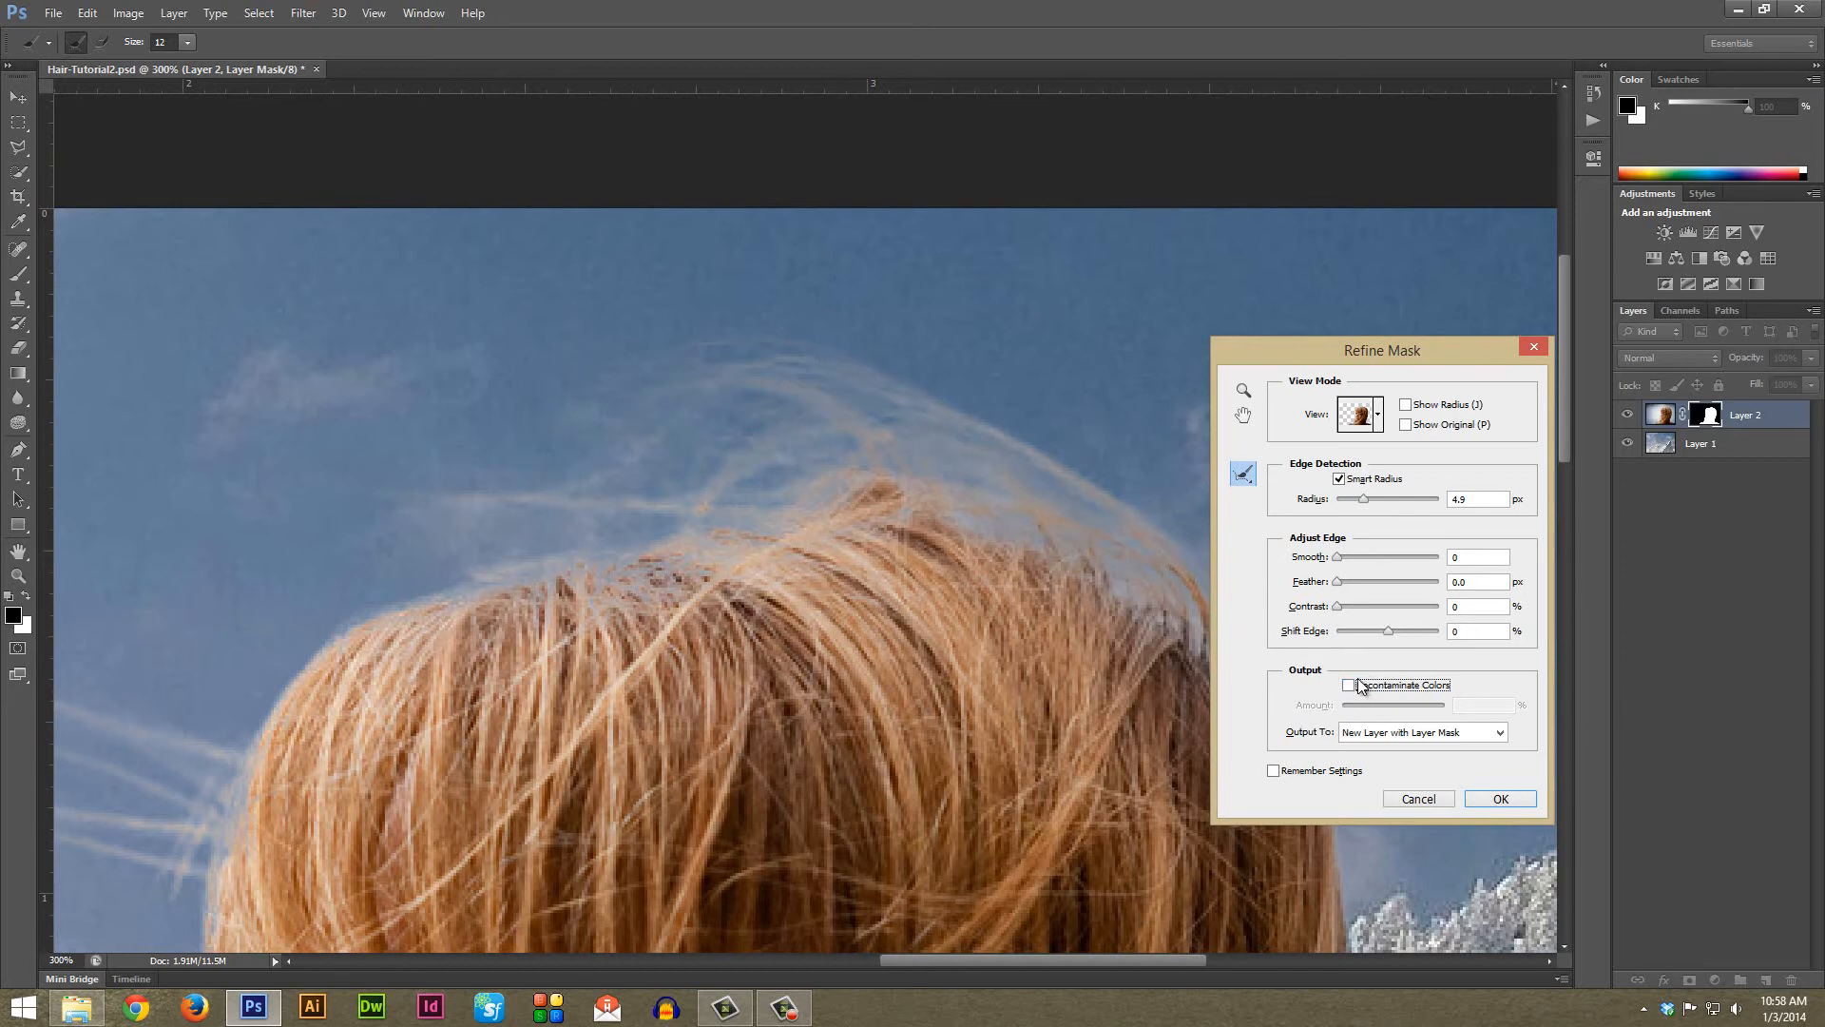
click(1350, 684)
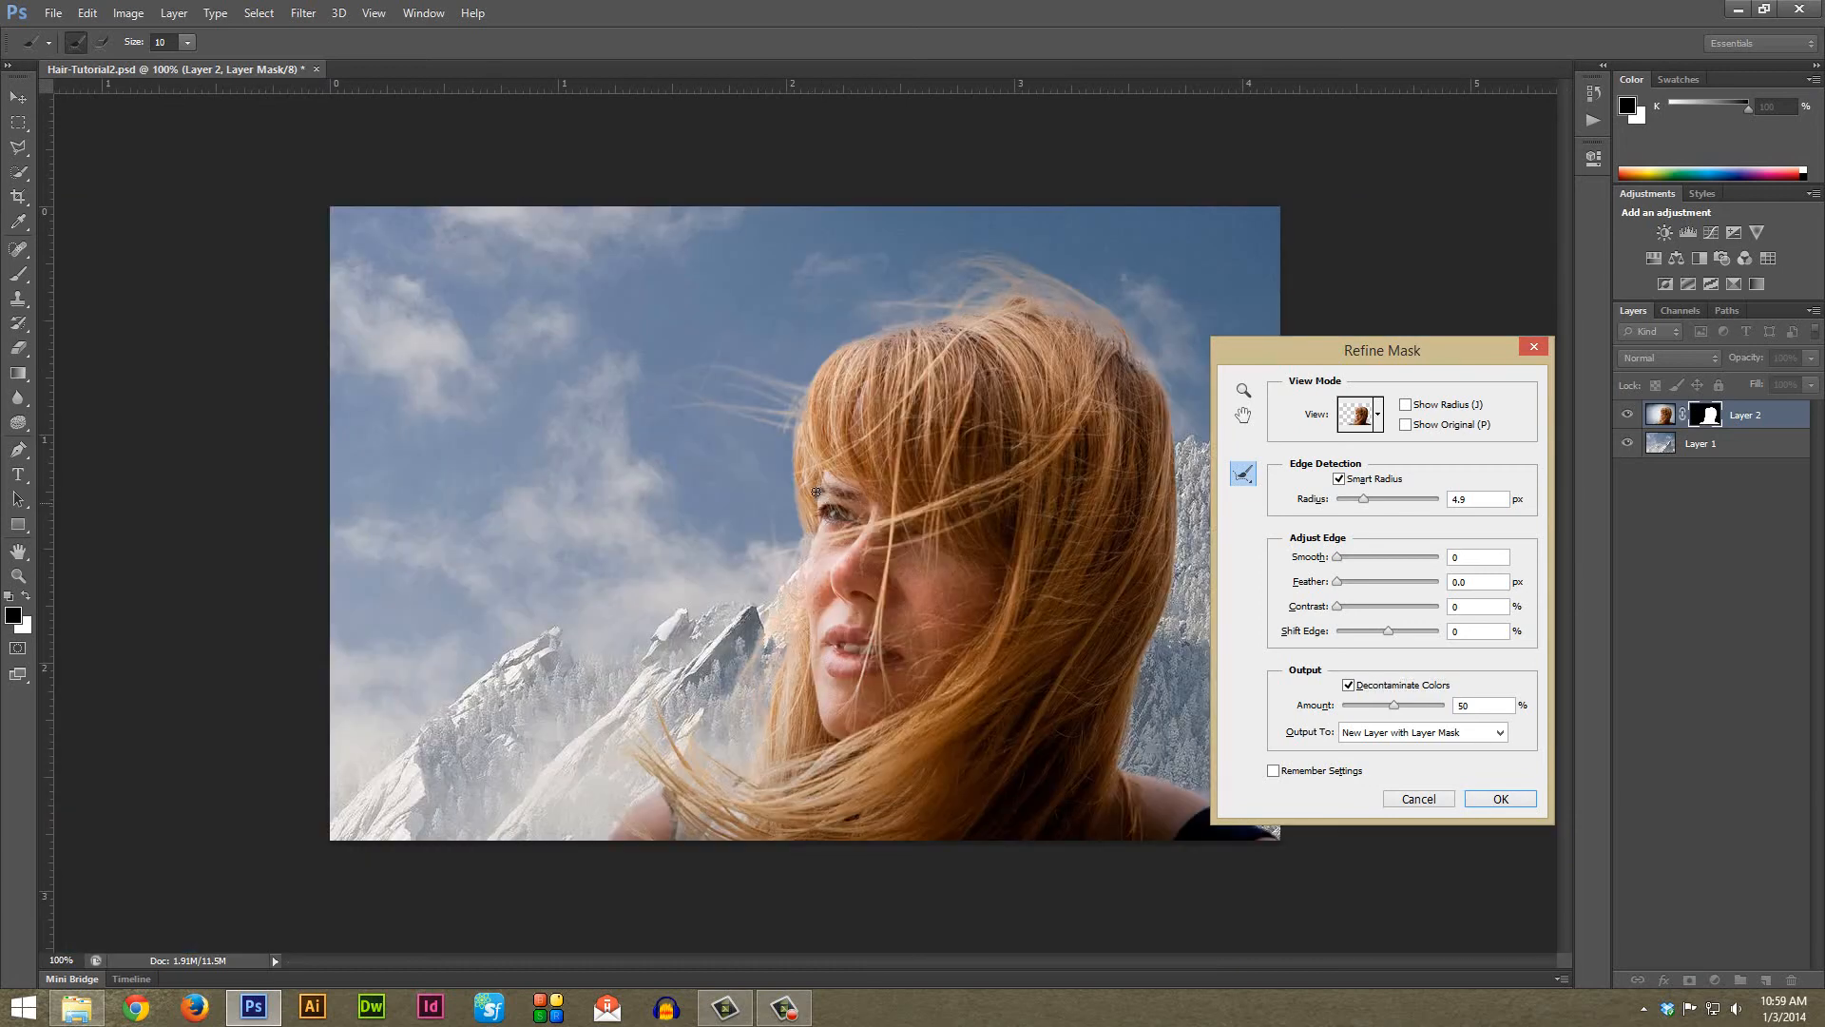
mouse_move(1102, 352)
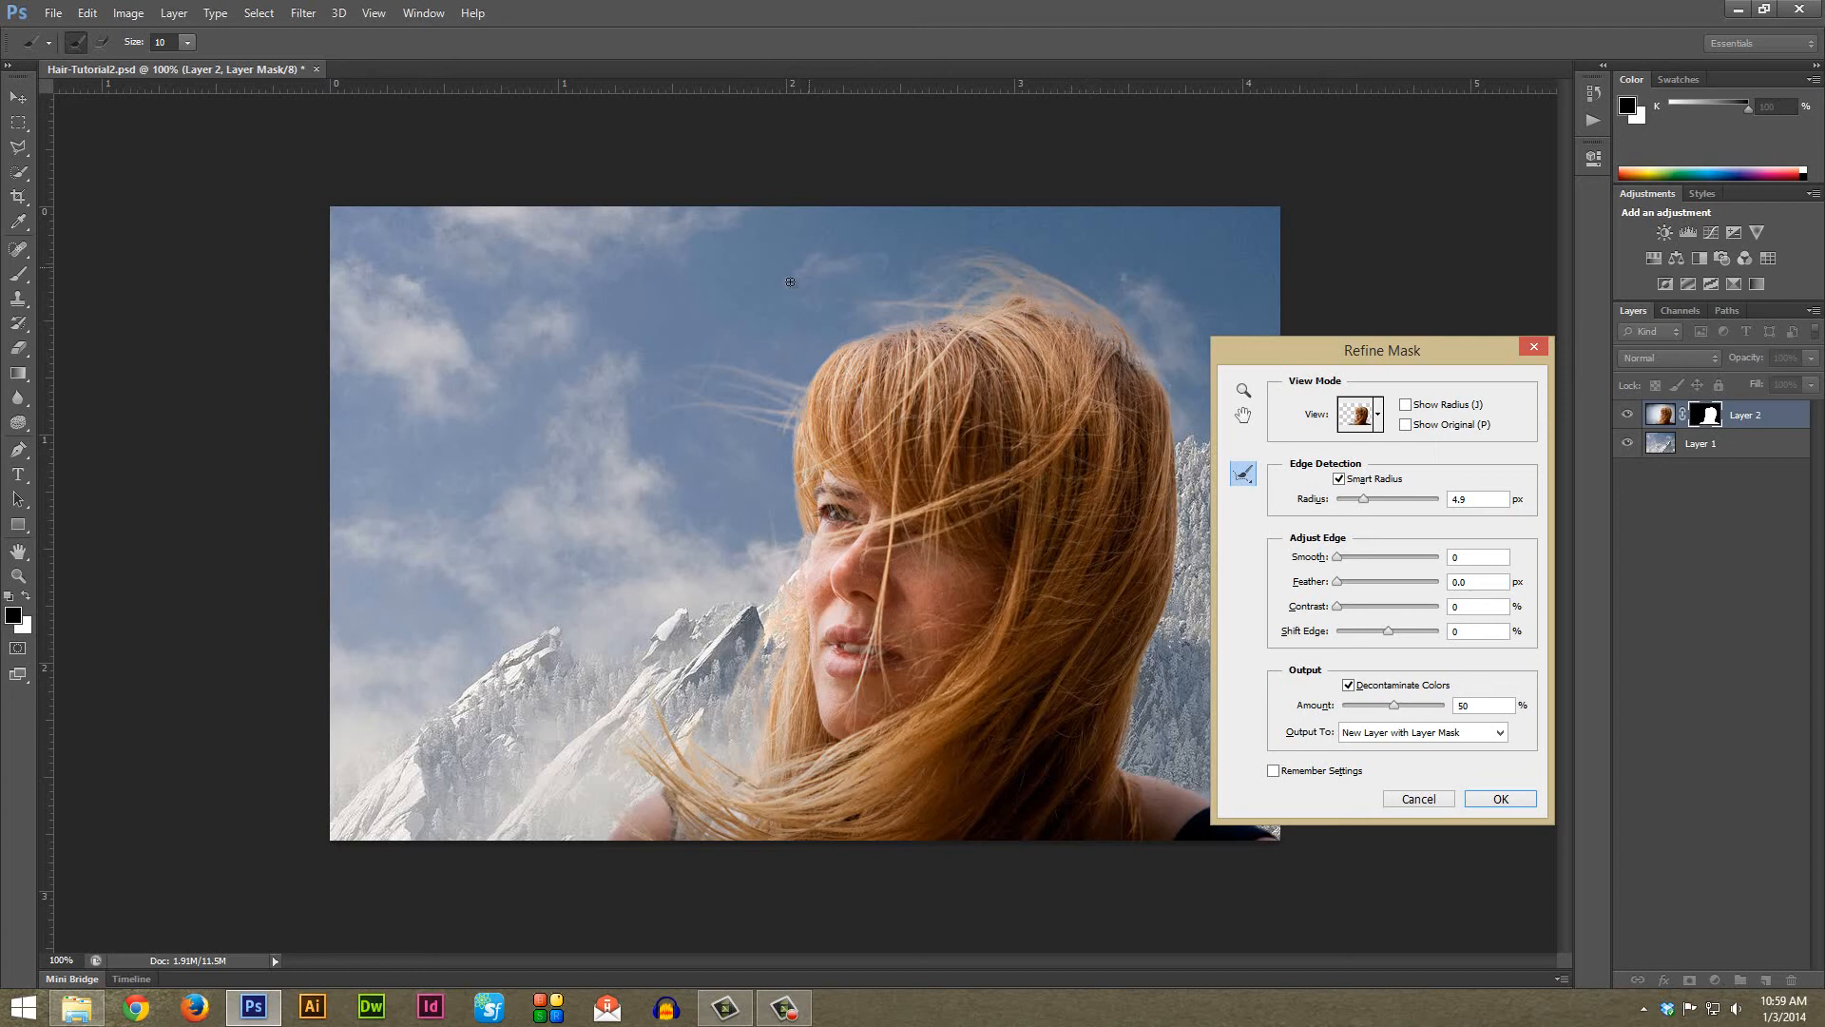
mouse_move(766, 673)
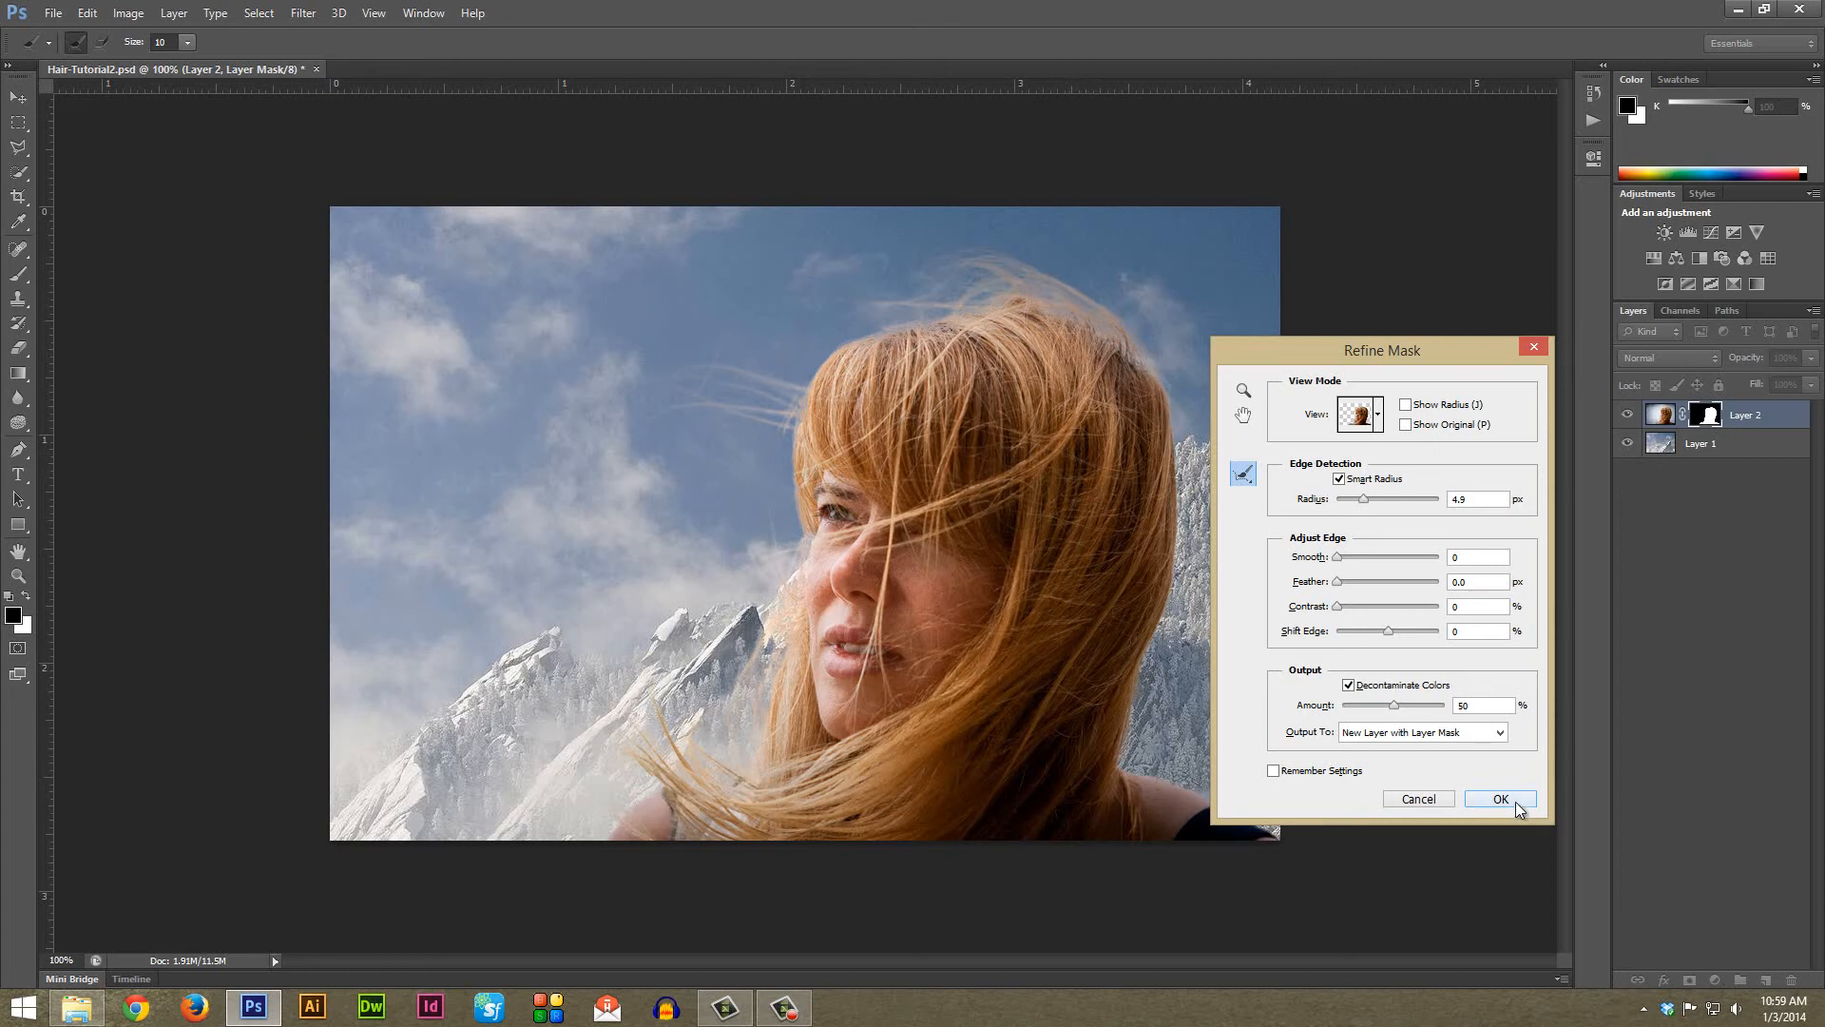
click(1500, 798)
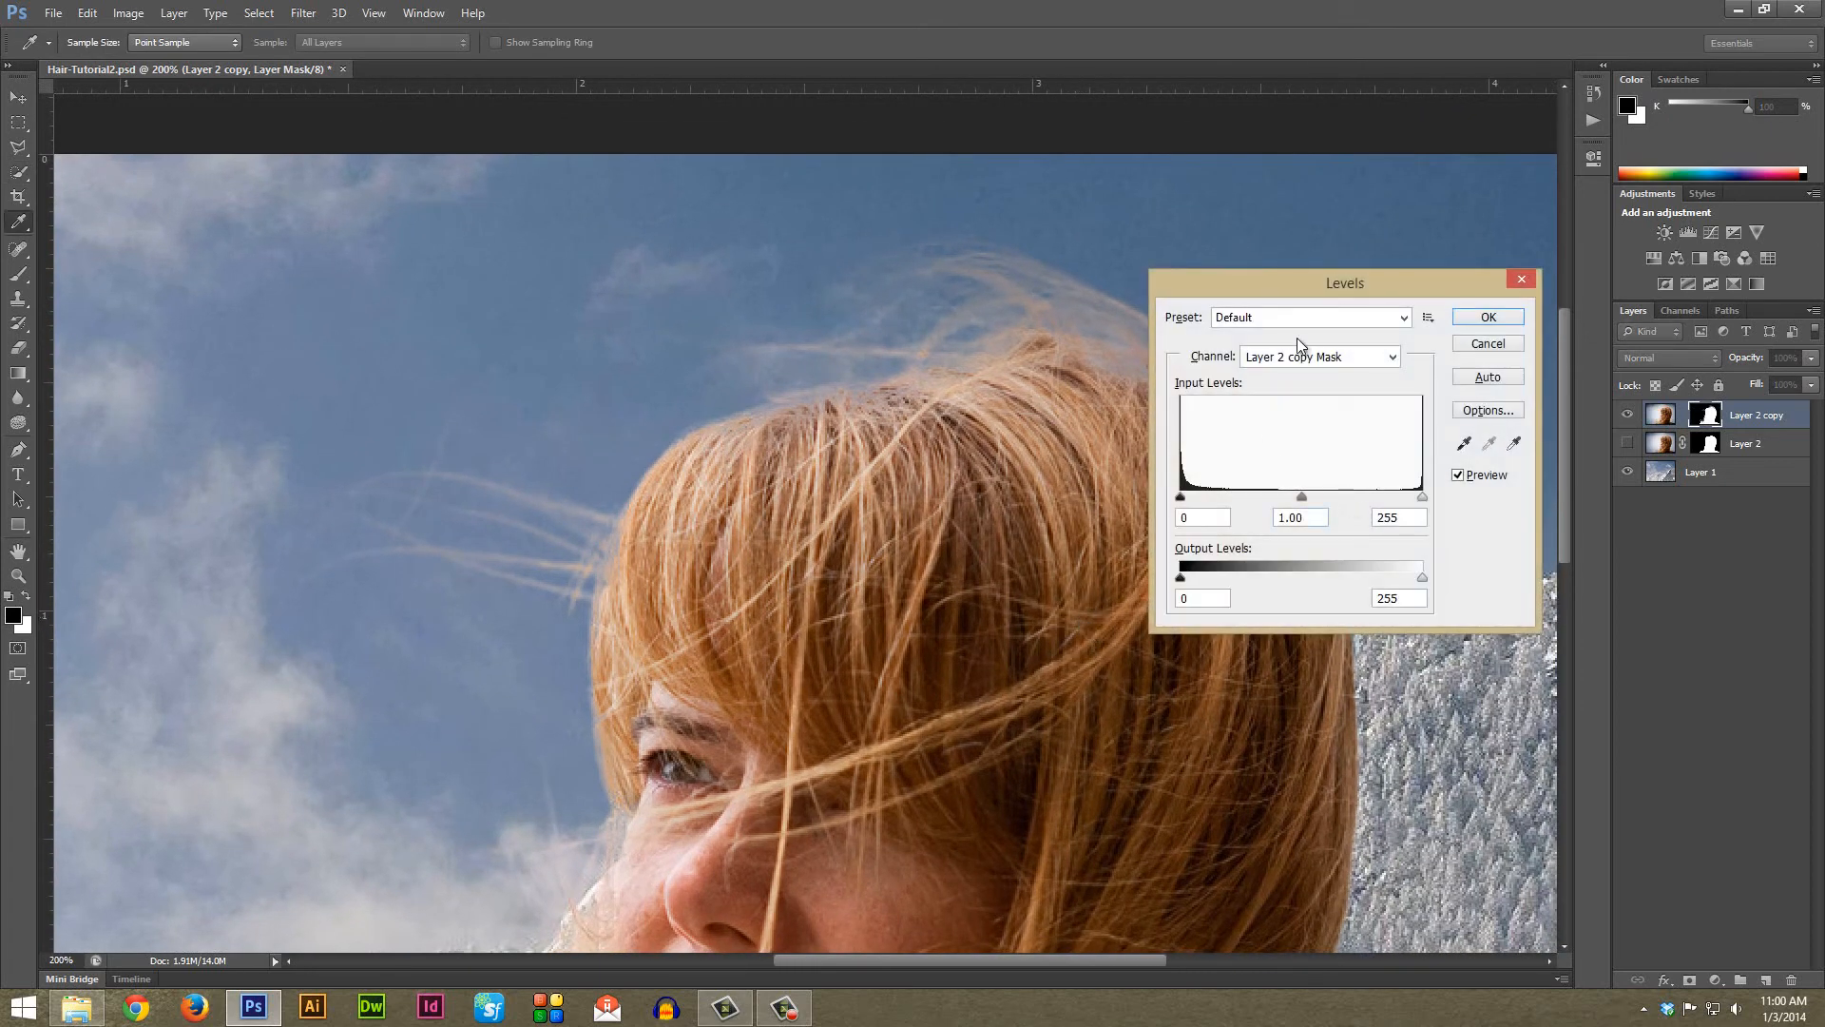
Apply Levels to the Layer 2 copy mask with midtones 0.69 and white point 215, previewing before confirming
drag(1344, 281, 1458, 436)
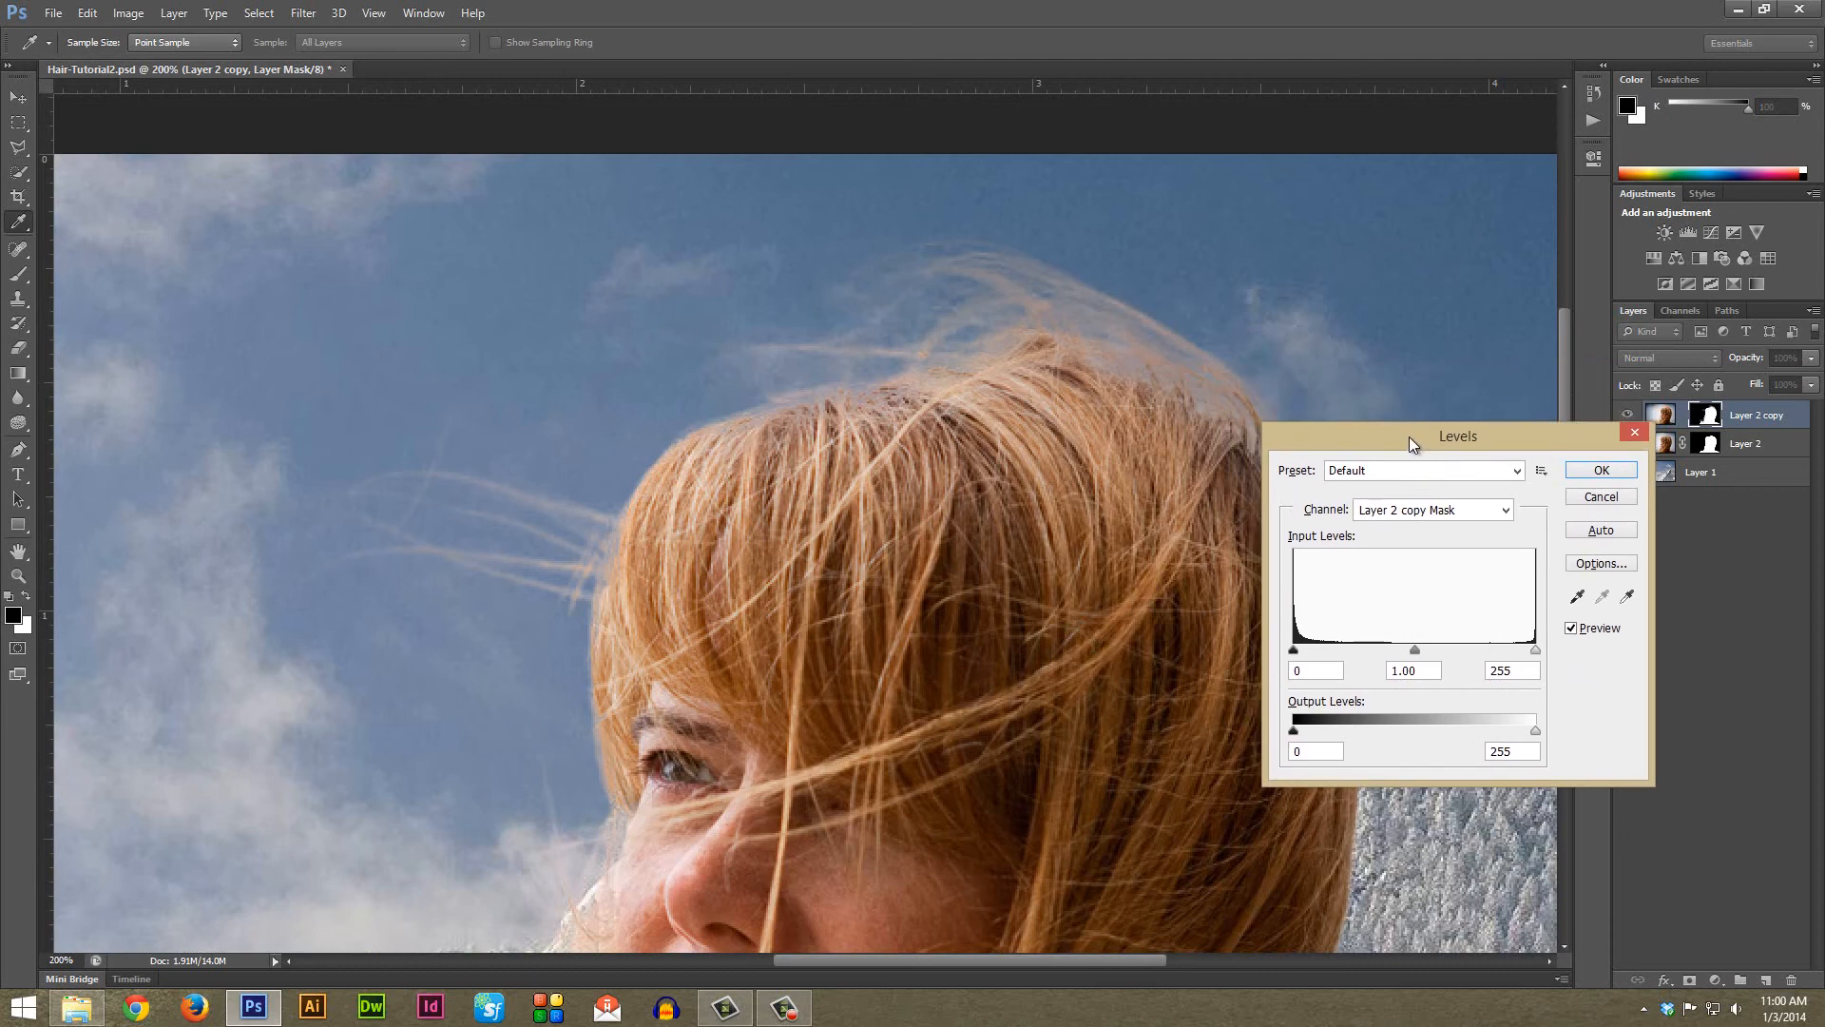
drag(1456, 435, 1470, 464)
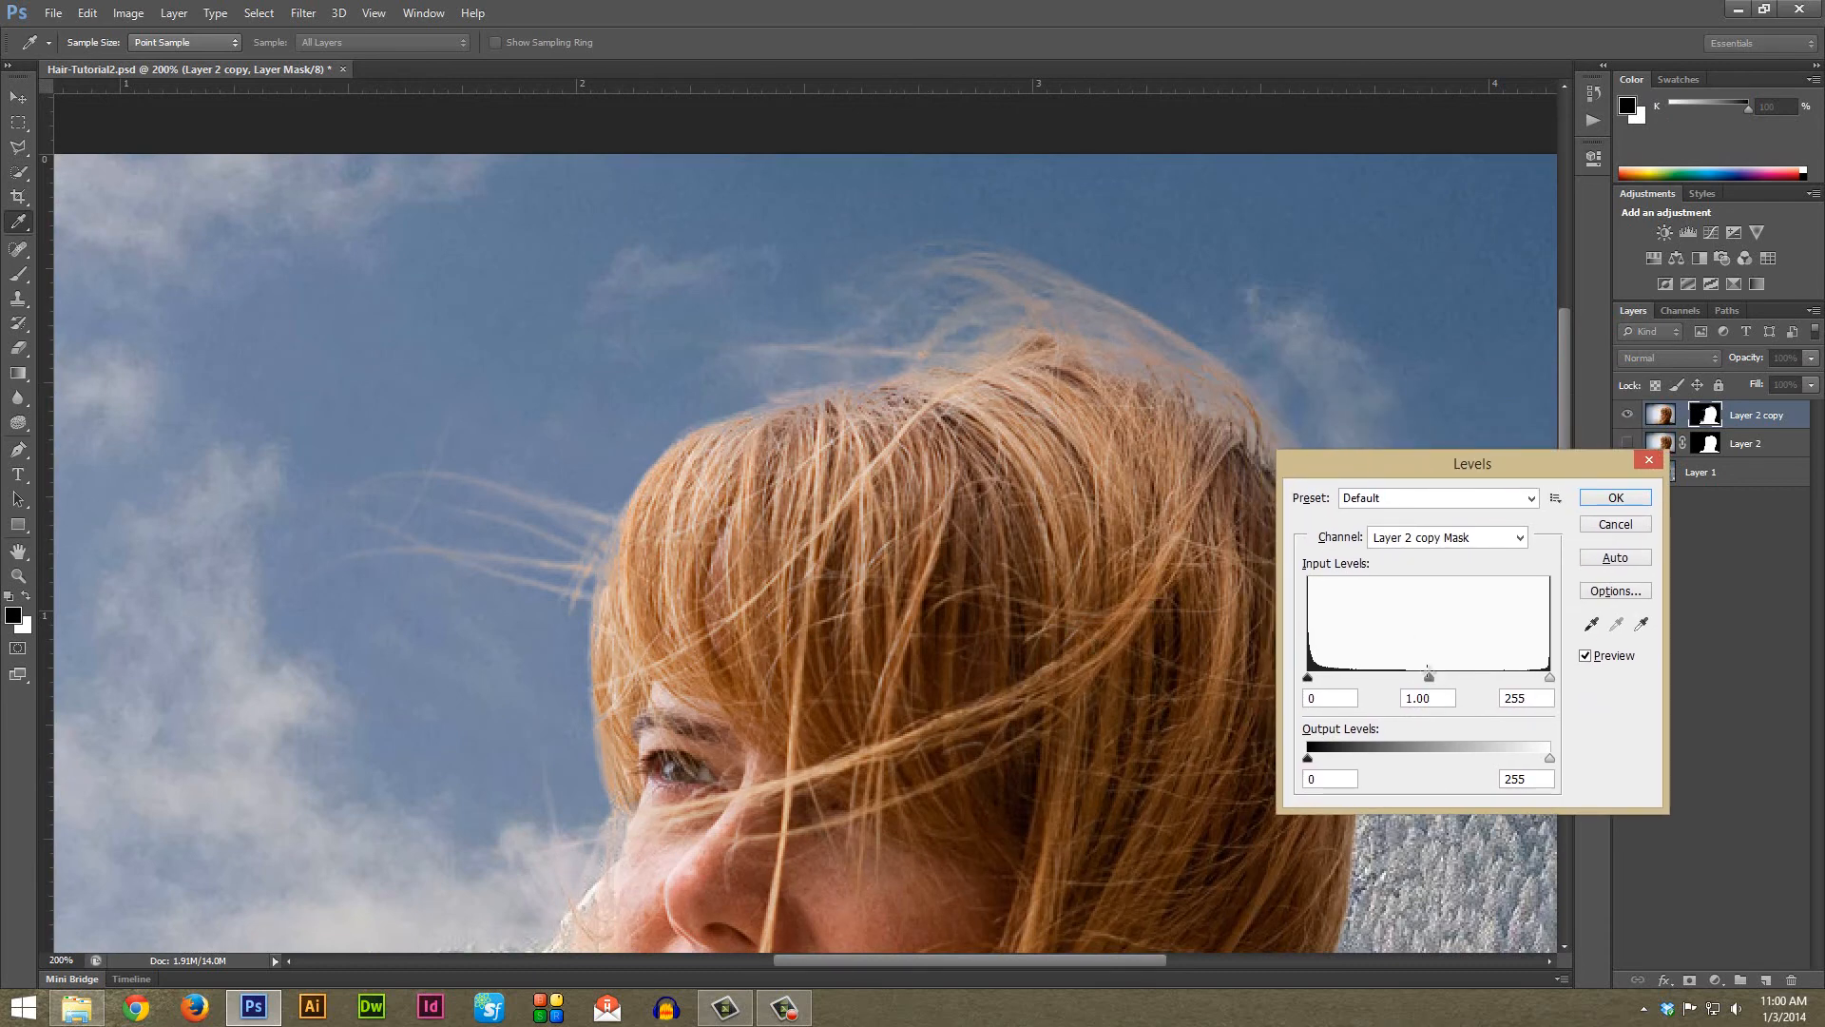
drag(1427, 677, 1439, 677)
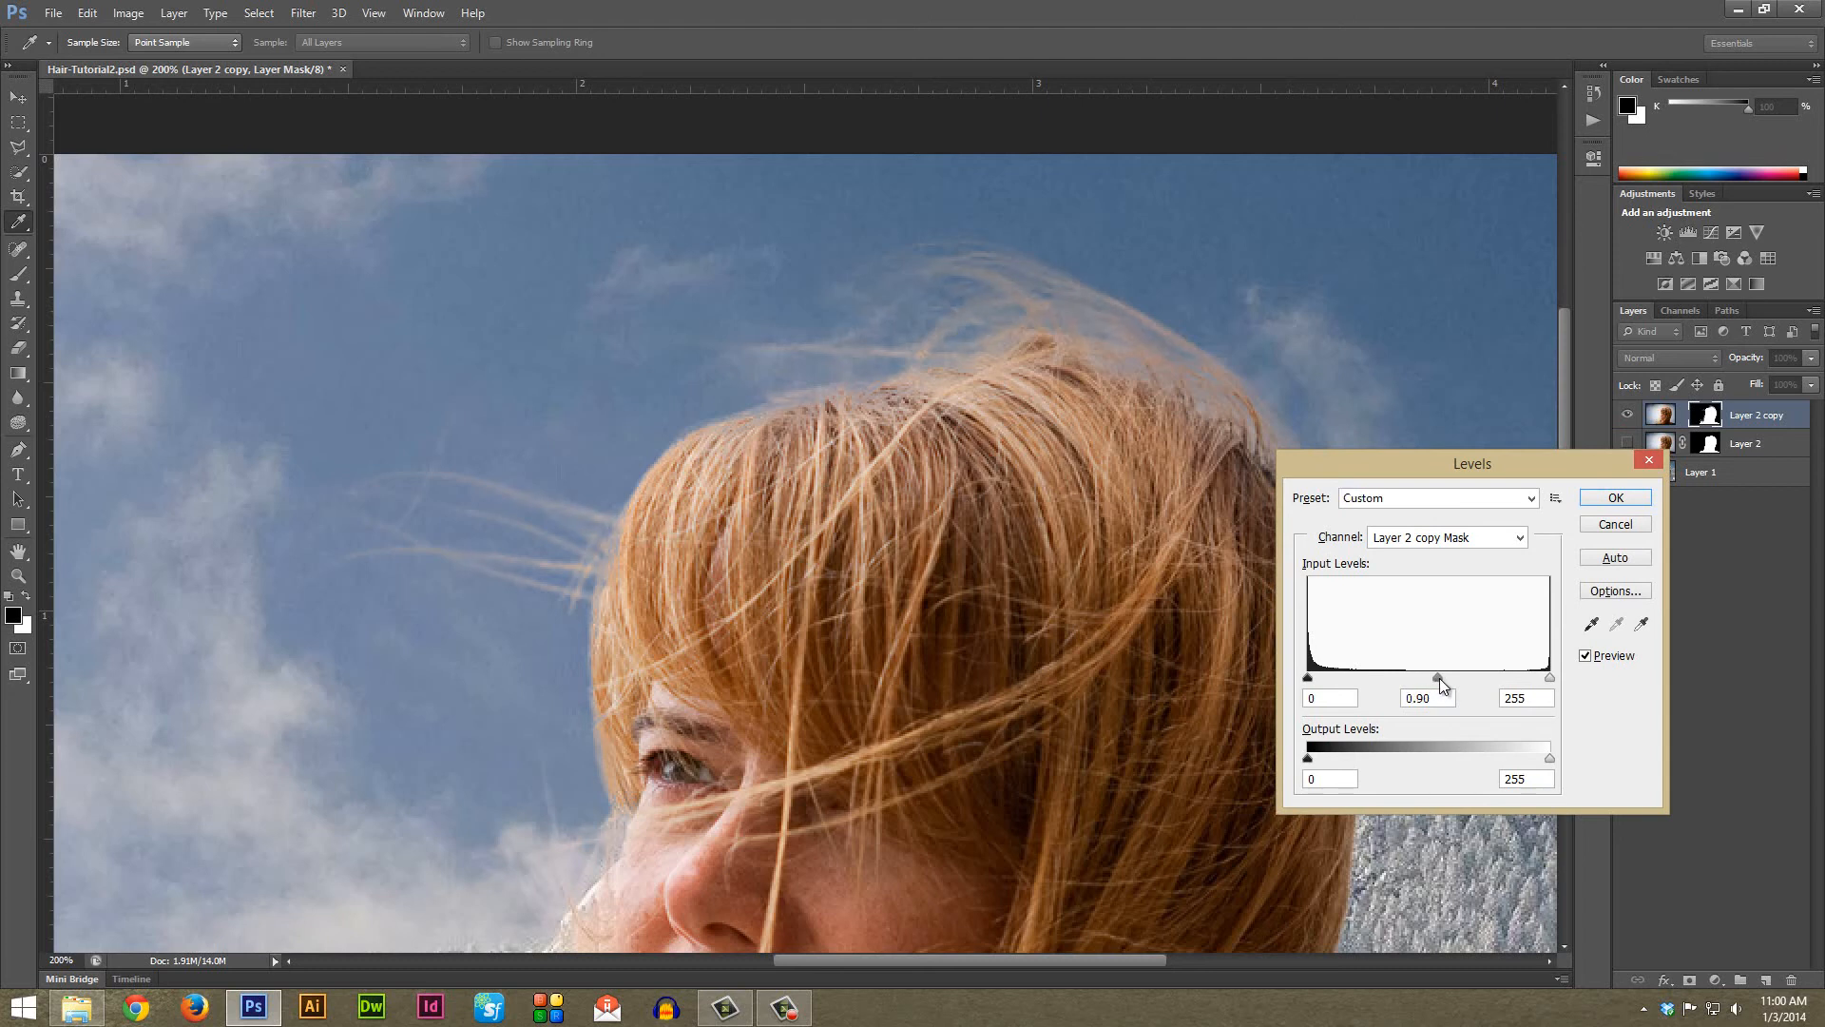
drag(1439, 677, 1458, 677)
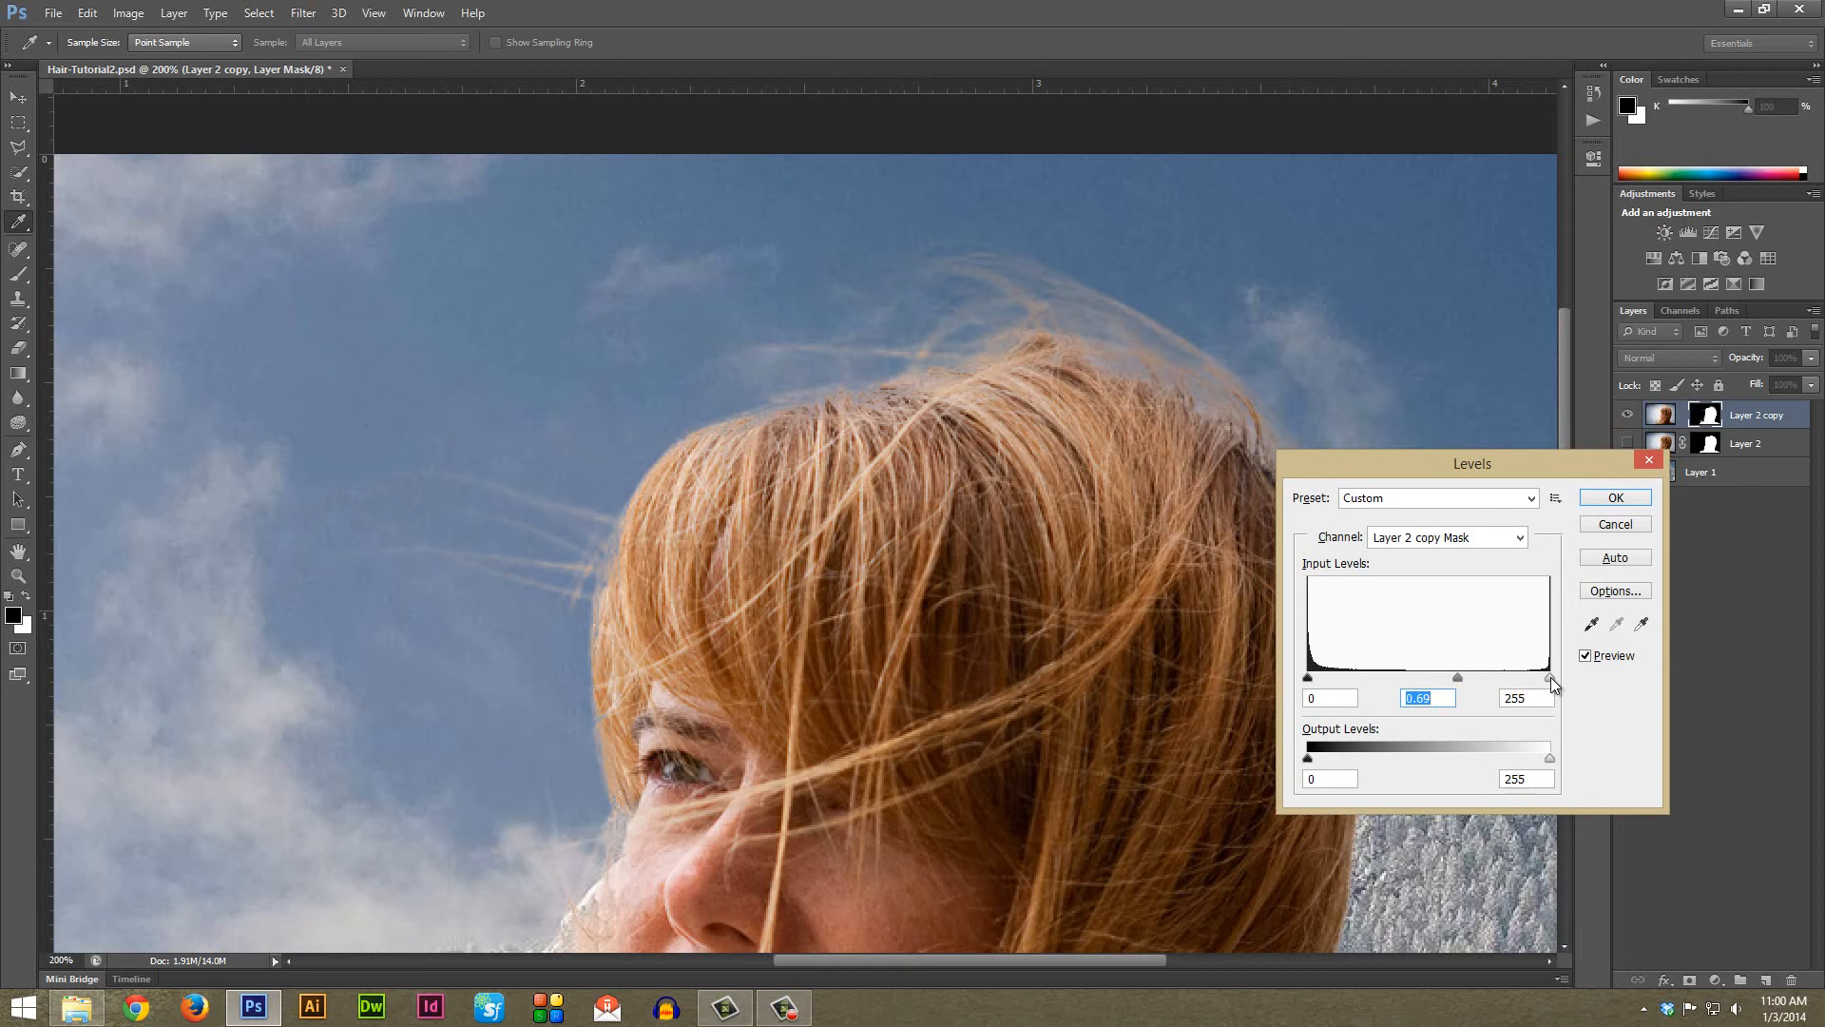
drag(1552, 677, 1523, 677)
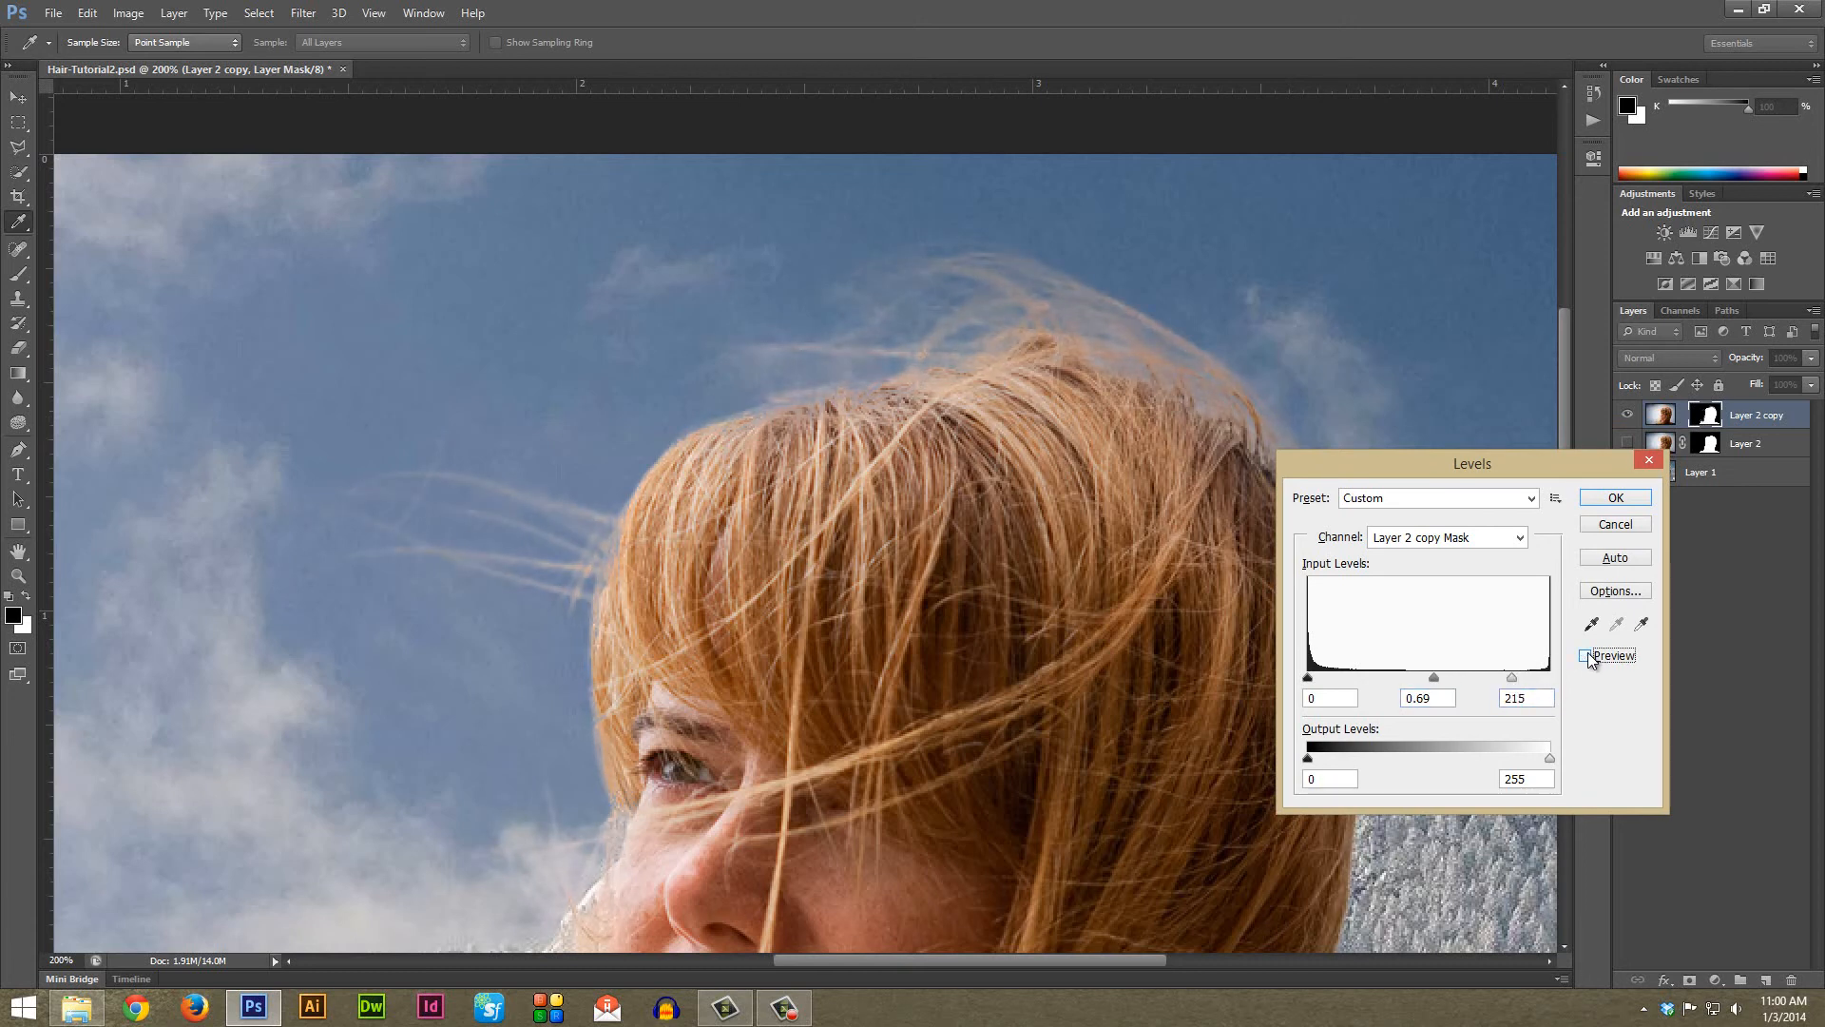
click(1585, 656)
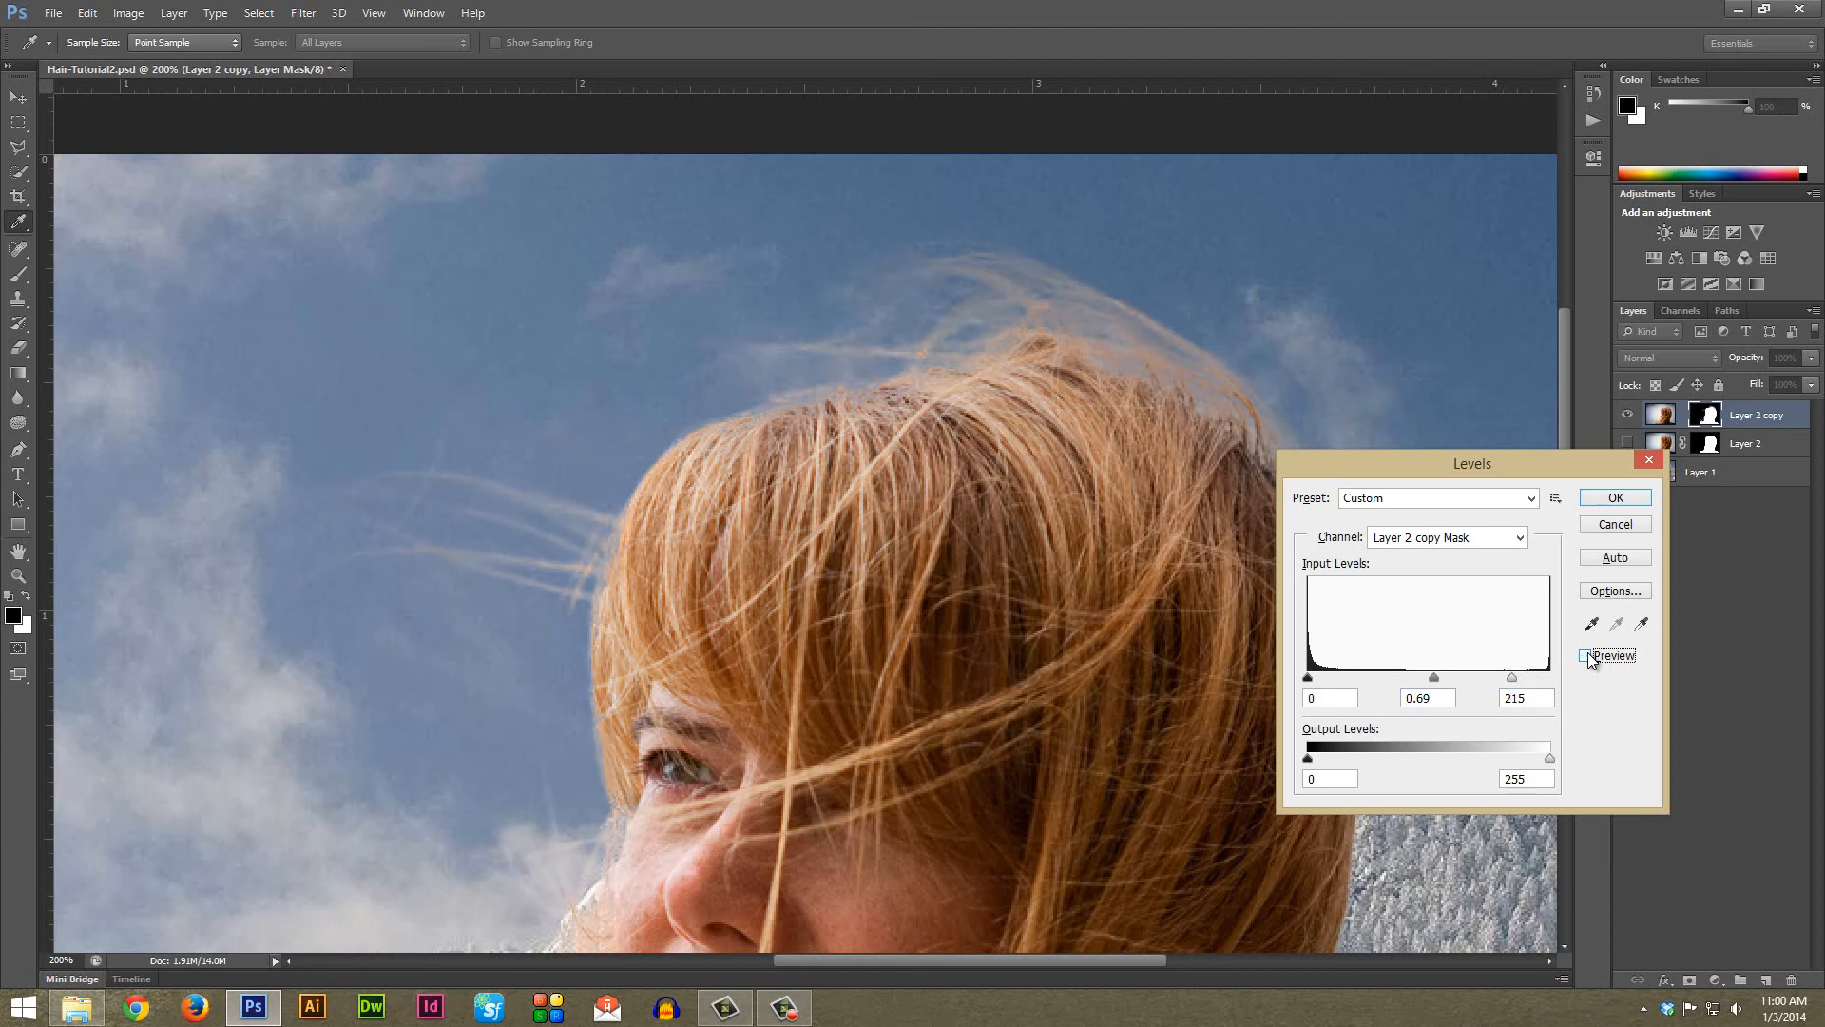
click(1586, 654)
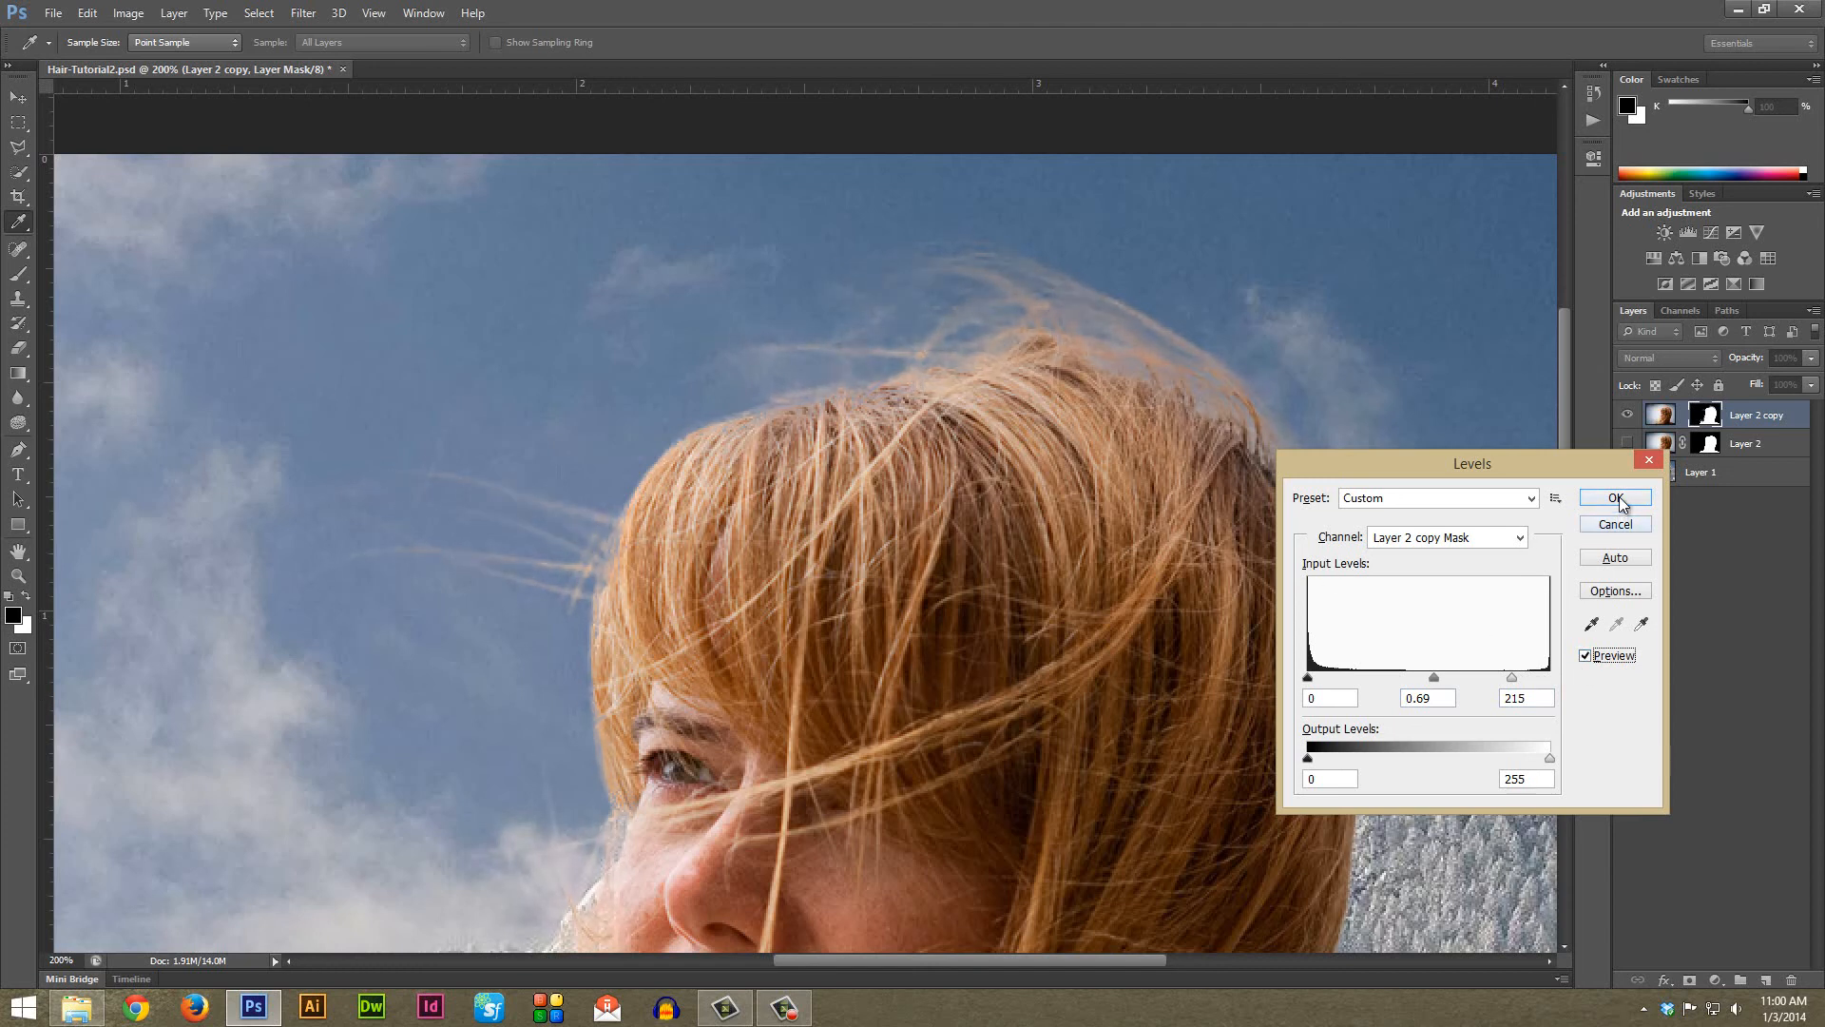
click(1616, 498)
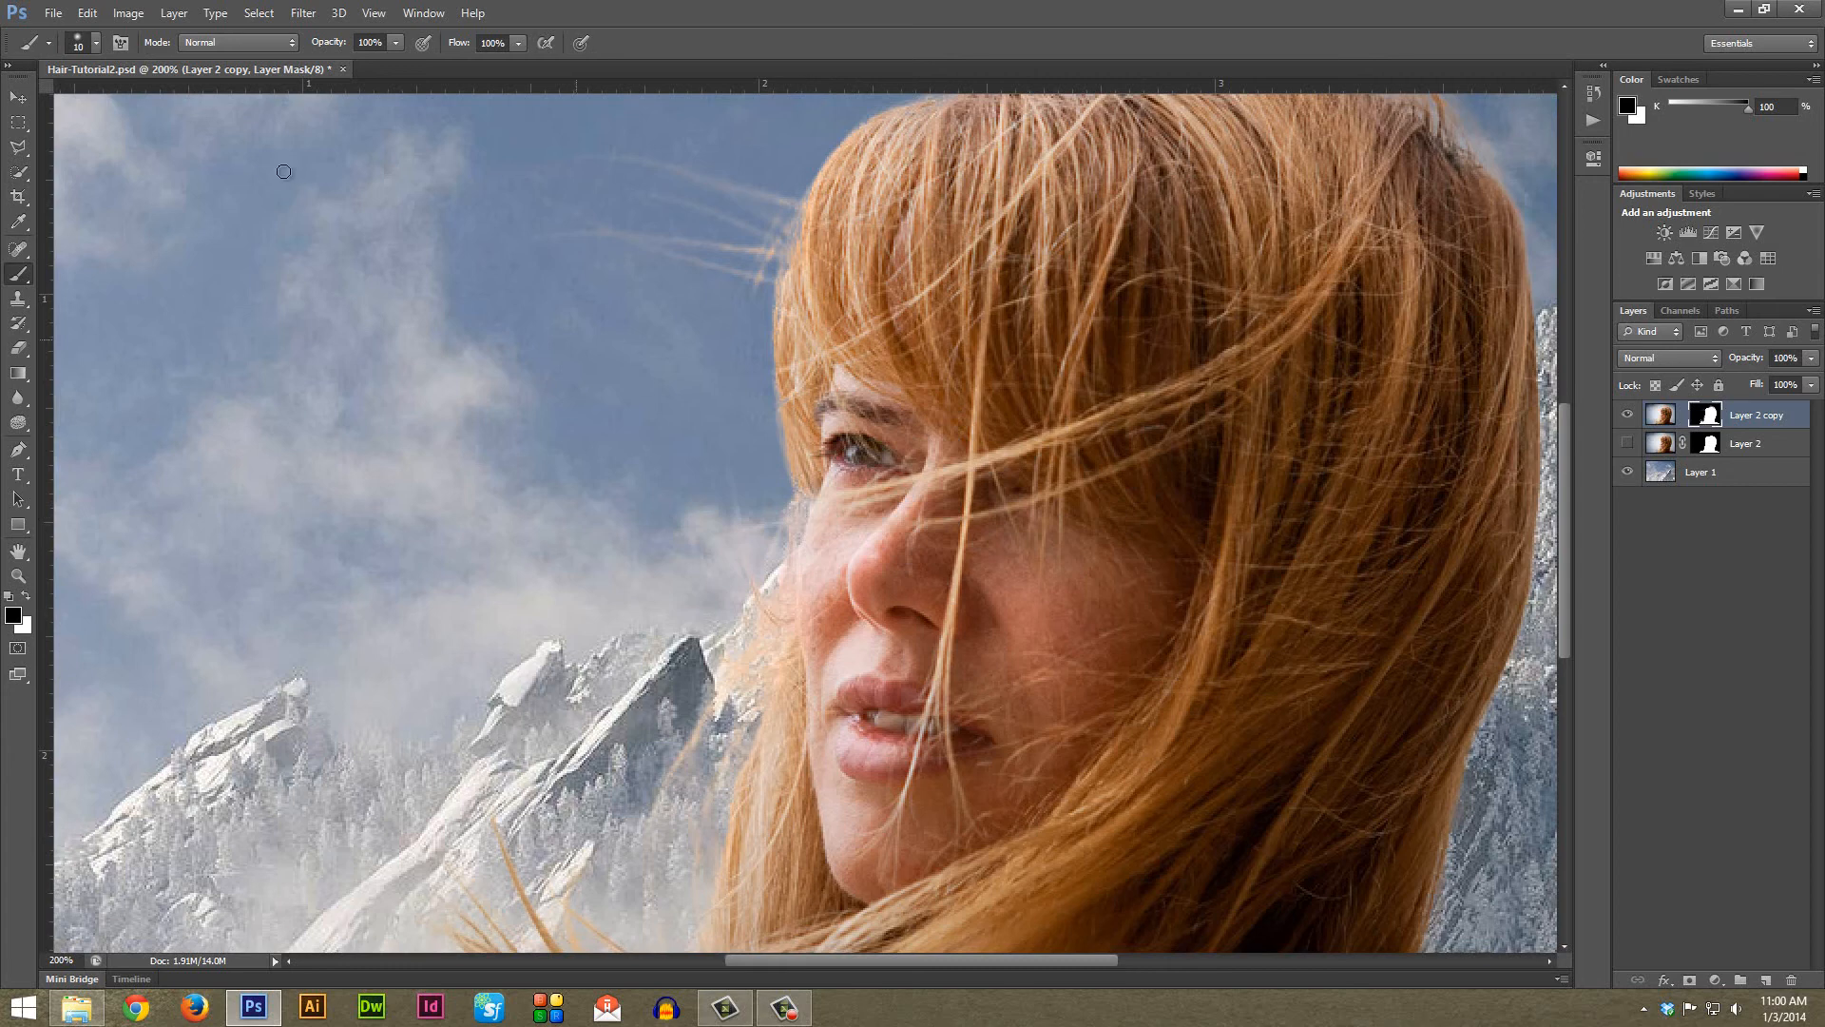
Choose a soft 20 px brush with 0% hardness and white foreground for mask touch-ups
click(76, 46)
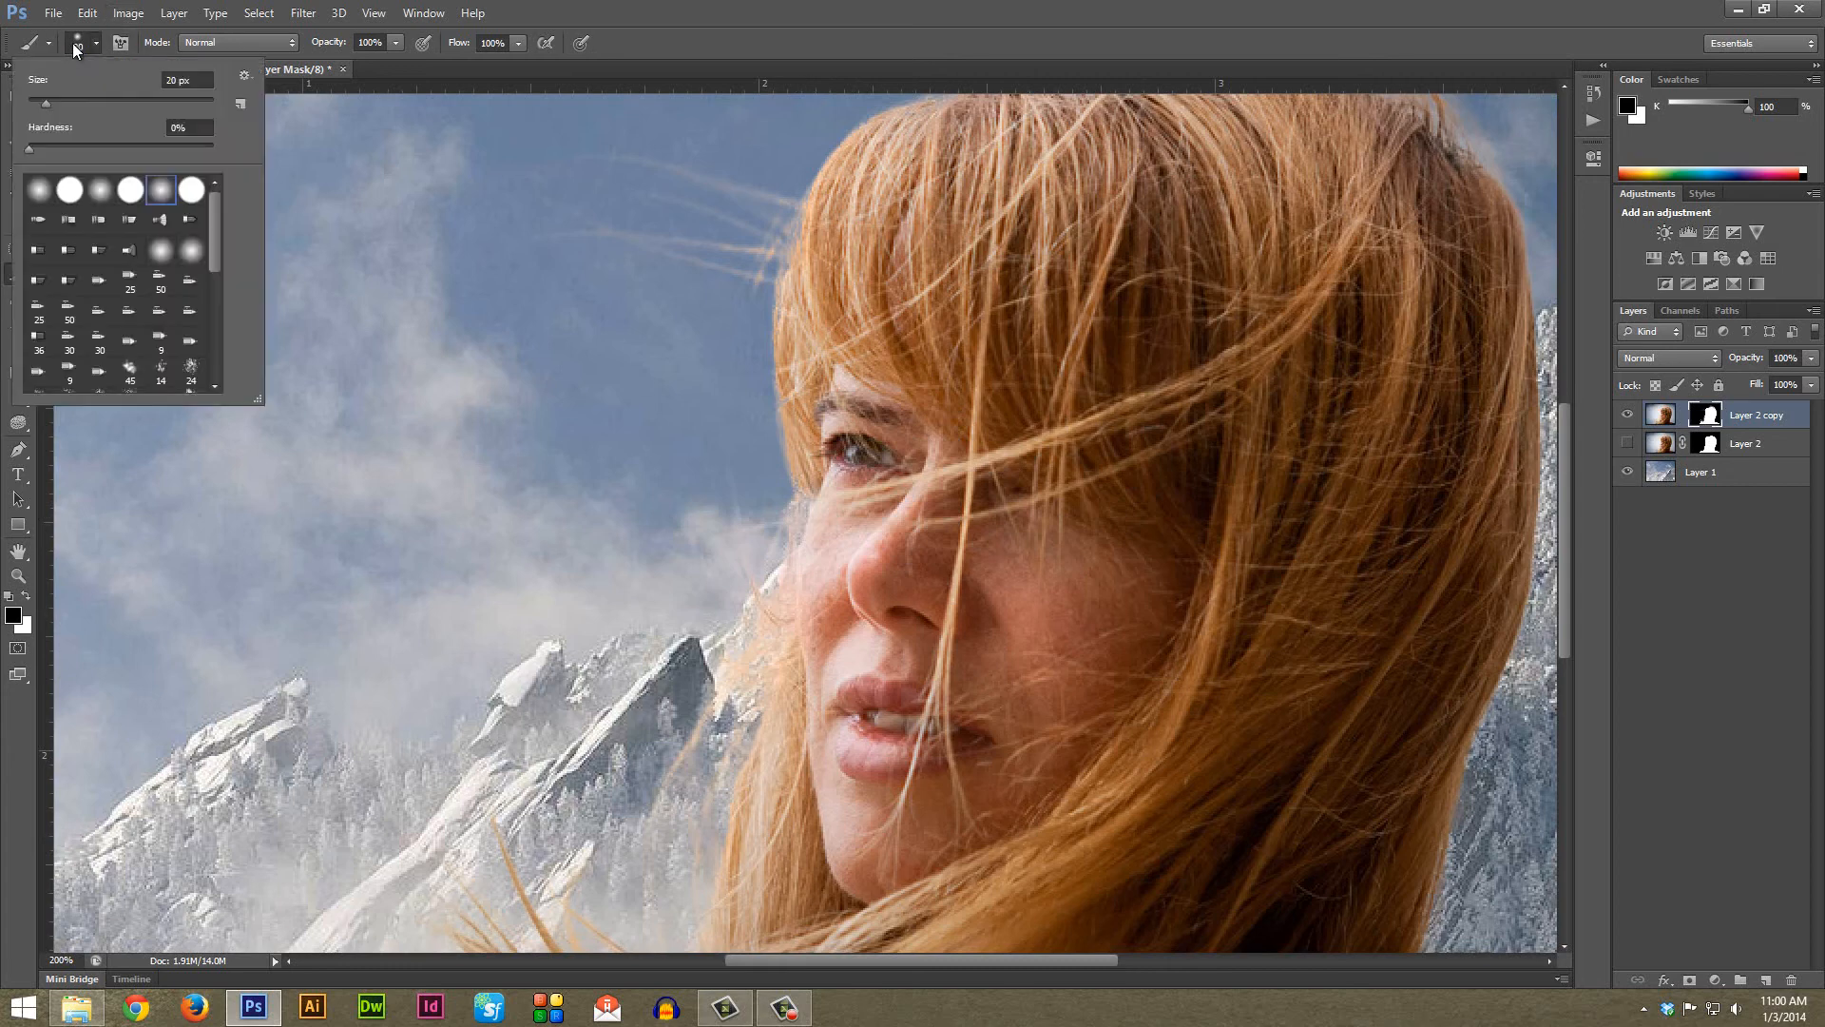
click(852, 479)
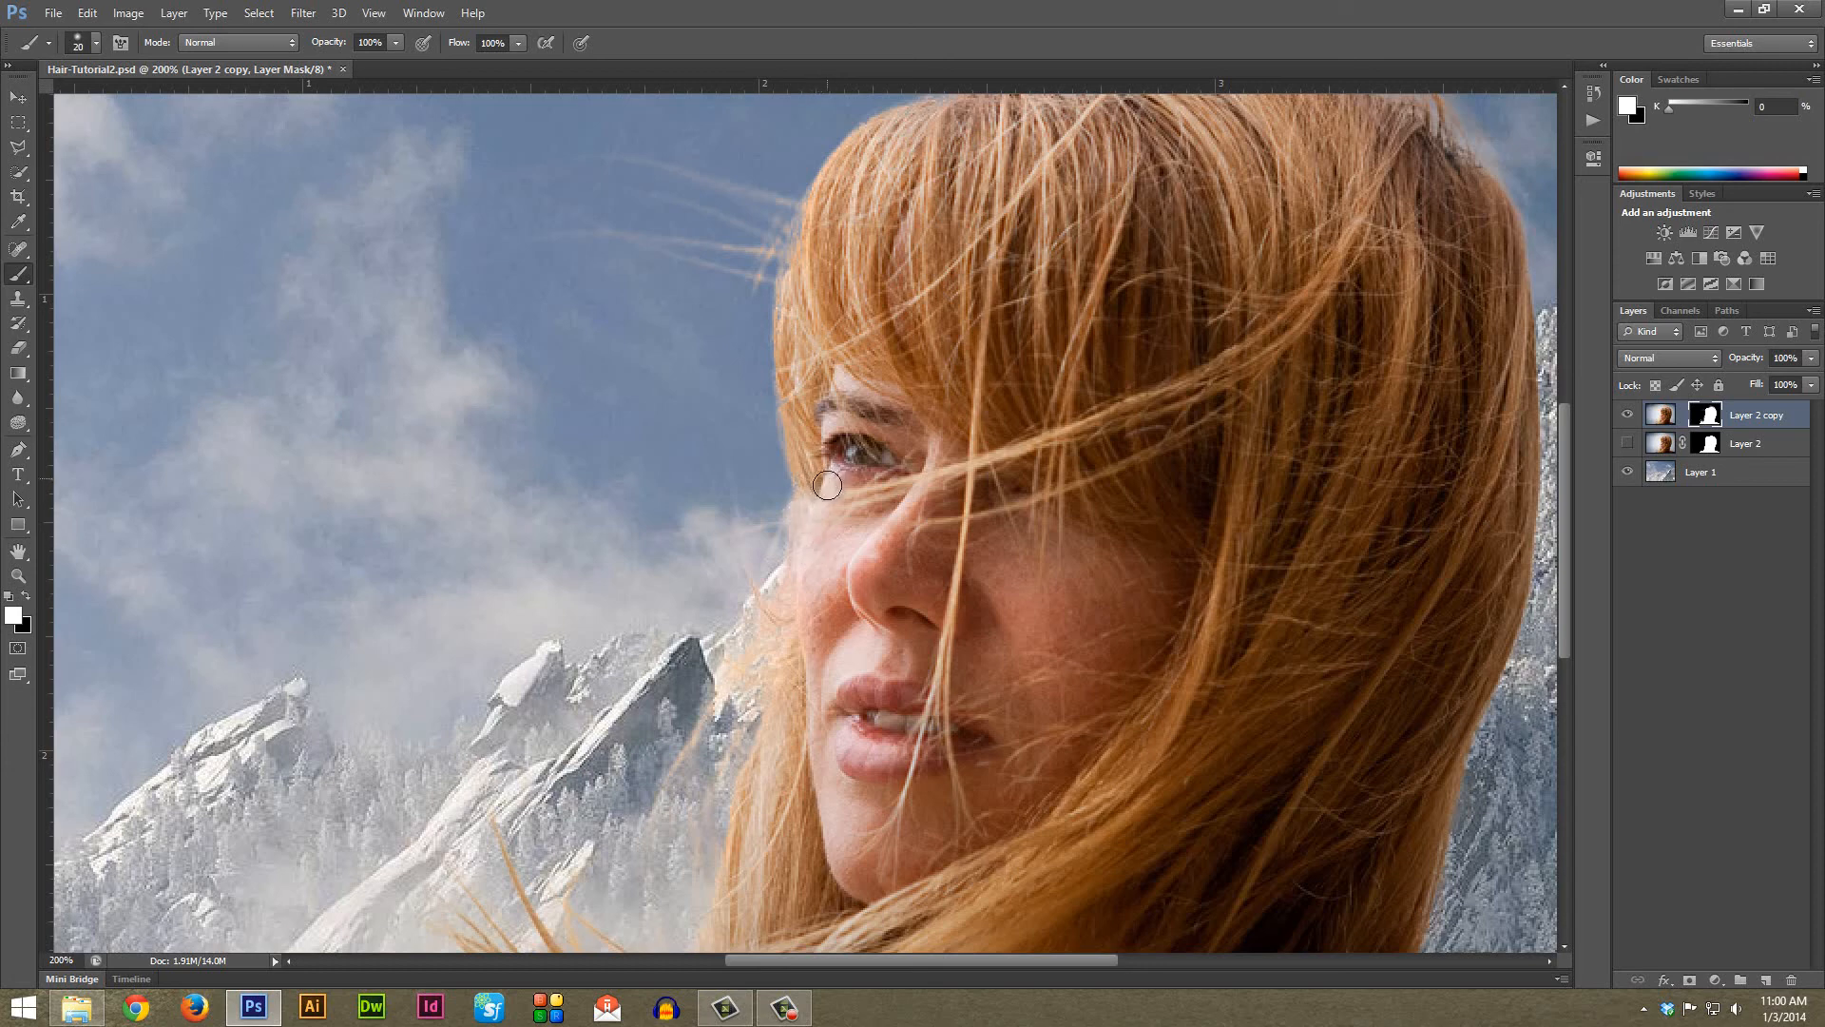
scroll(down, 3)
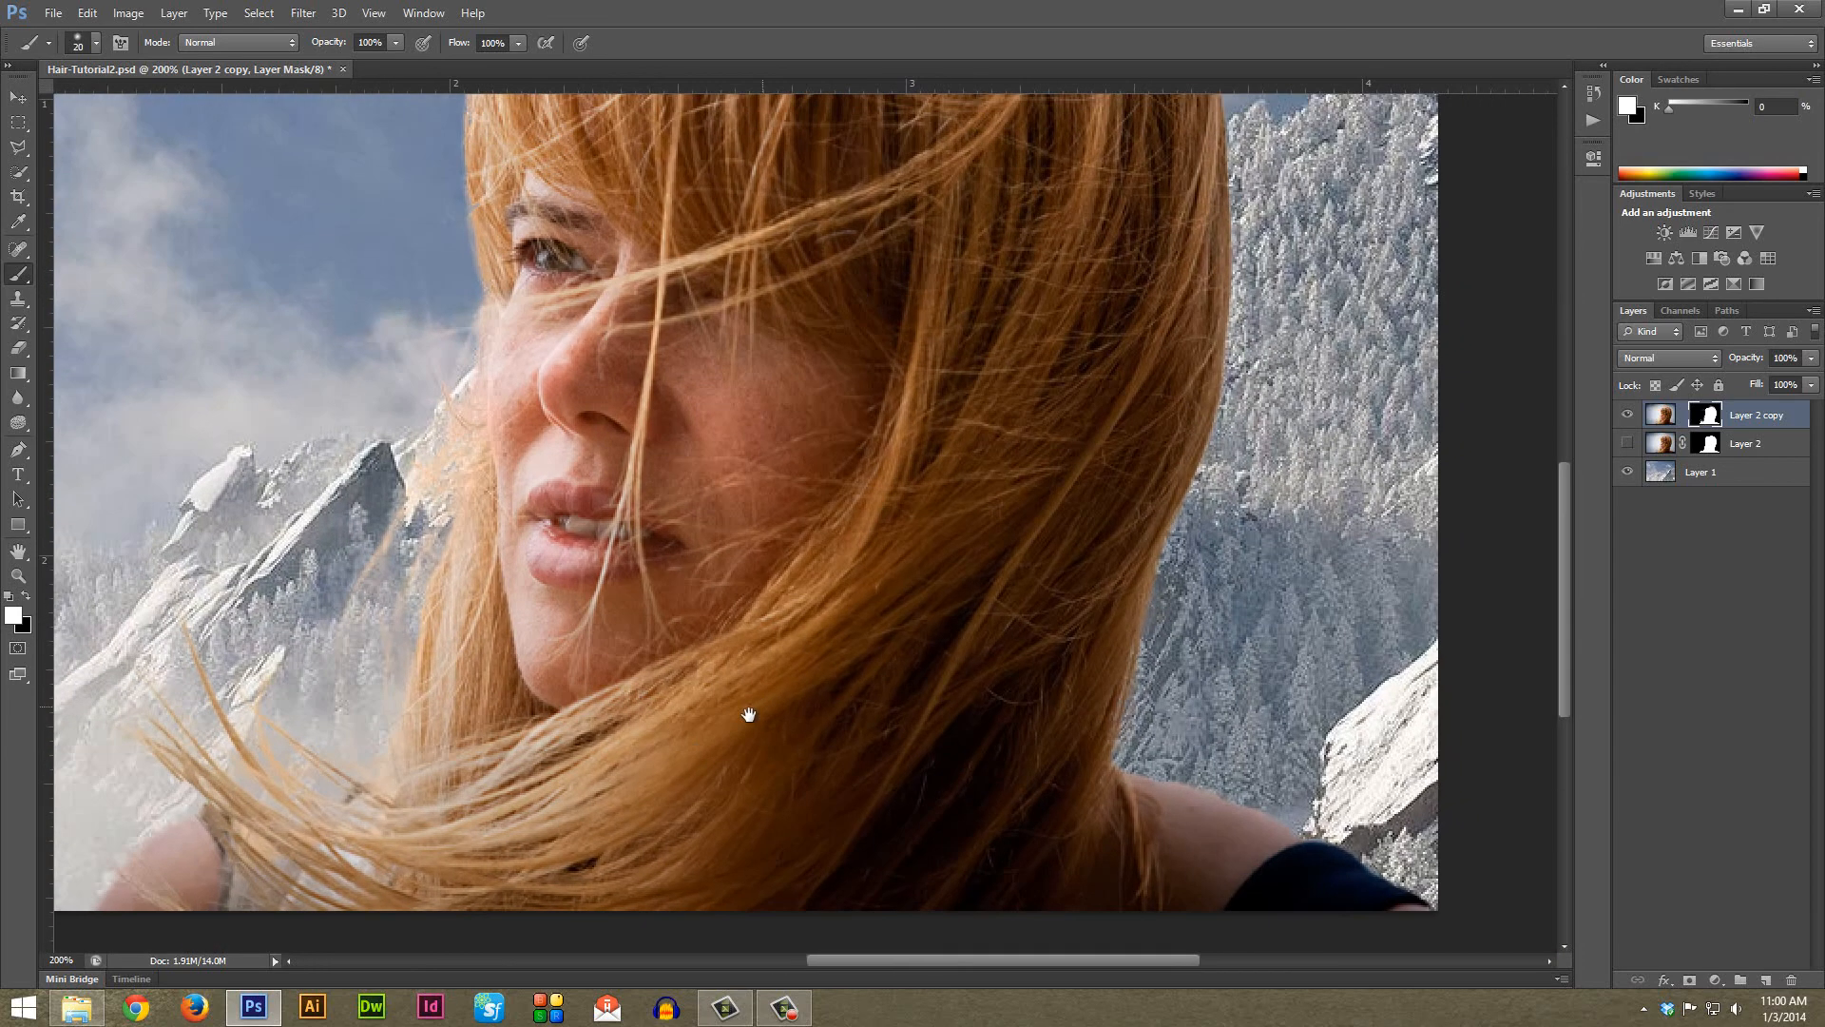
mouse_move(1365, 894)
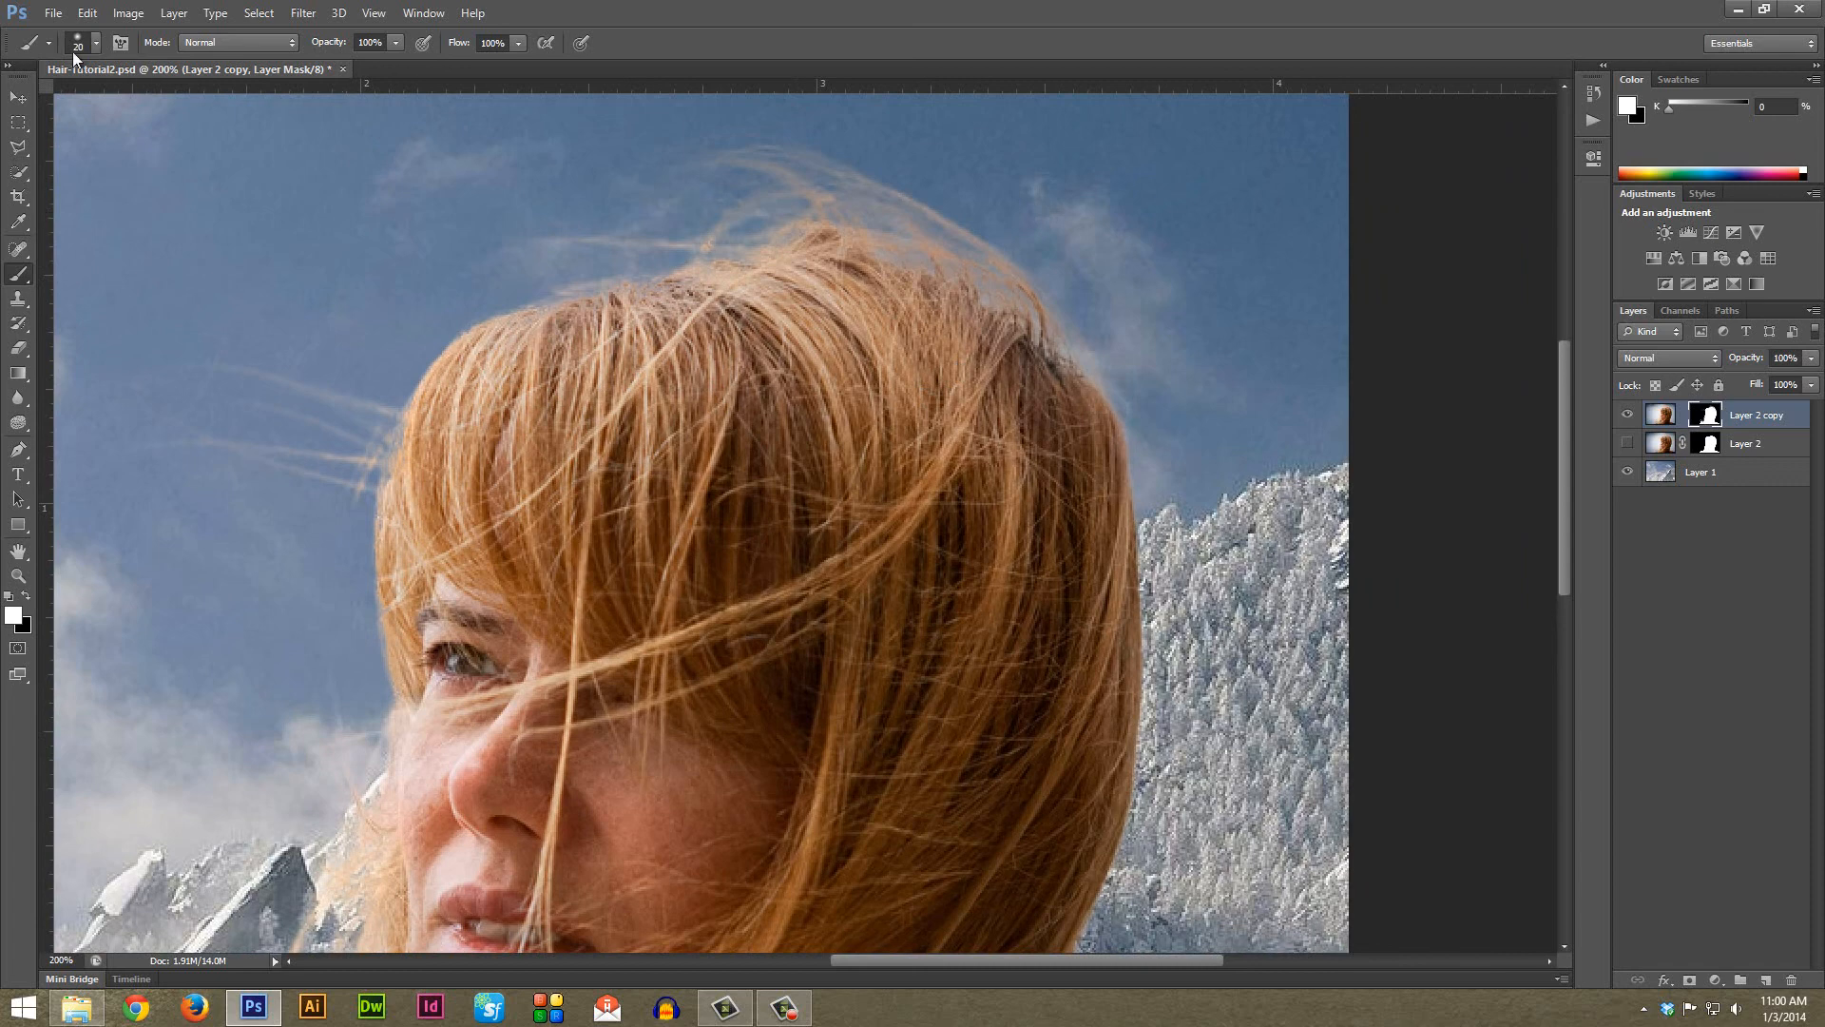
click(84, 43)
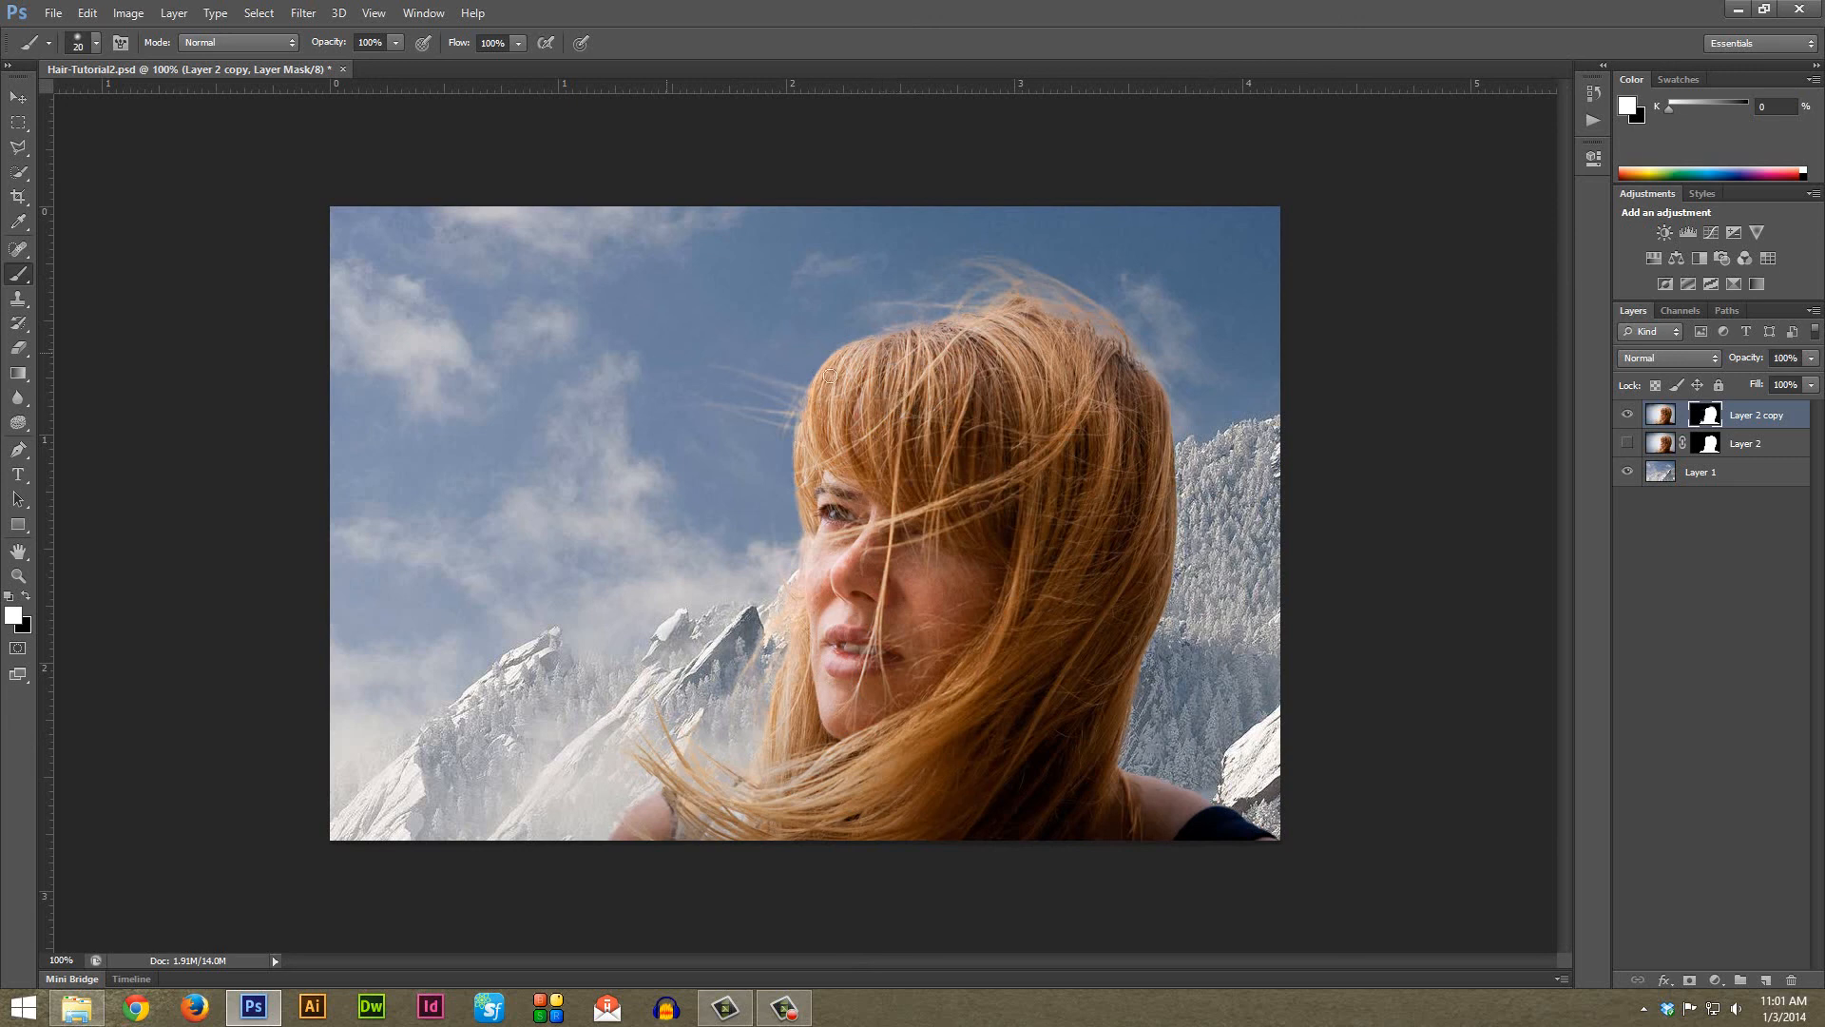
mouse_move(962, 329)
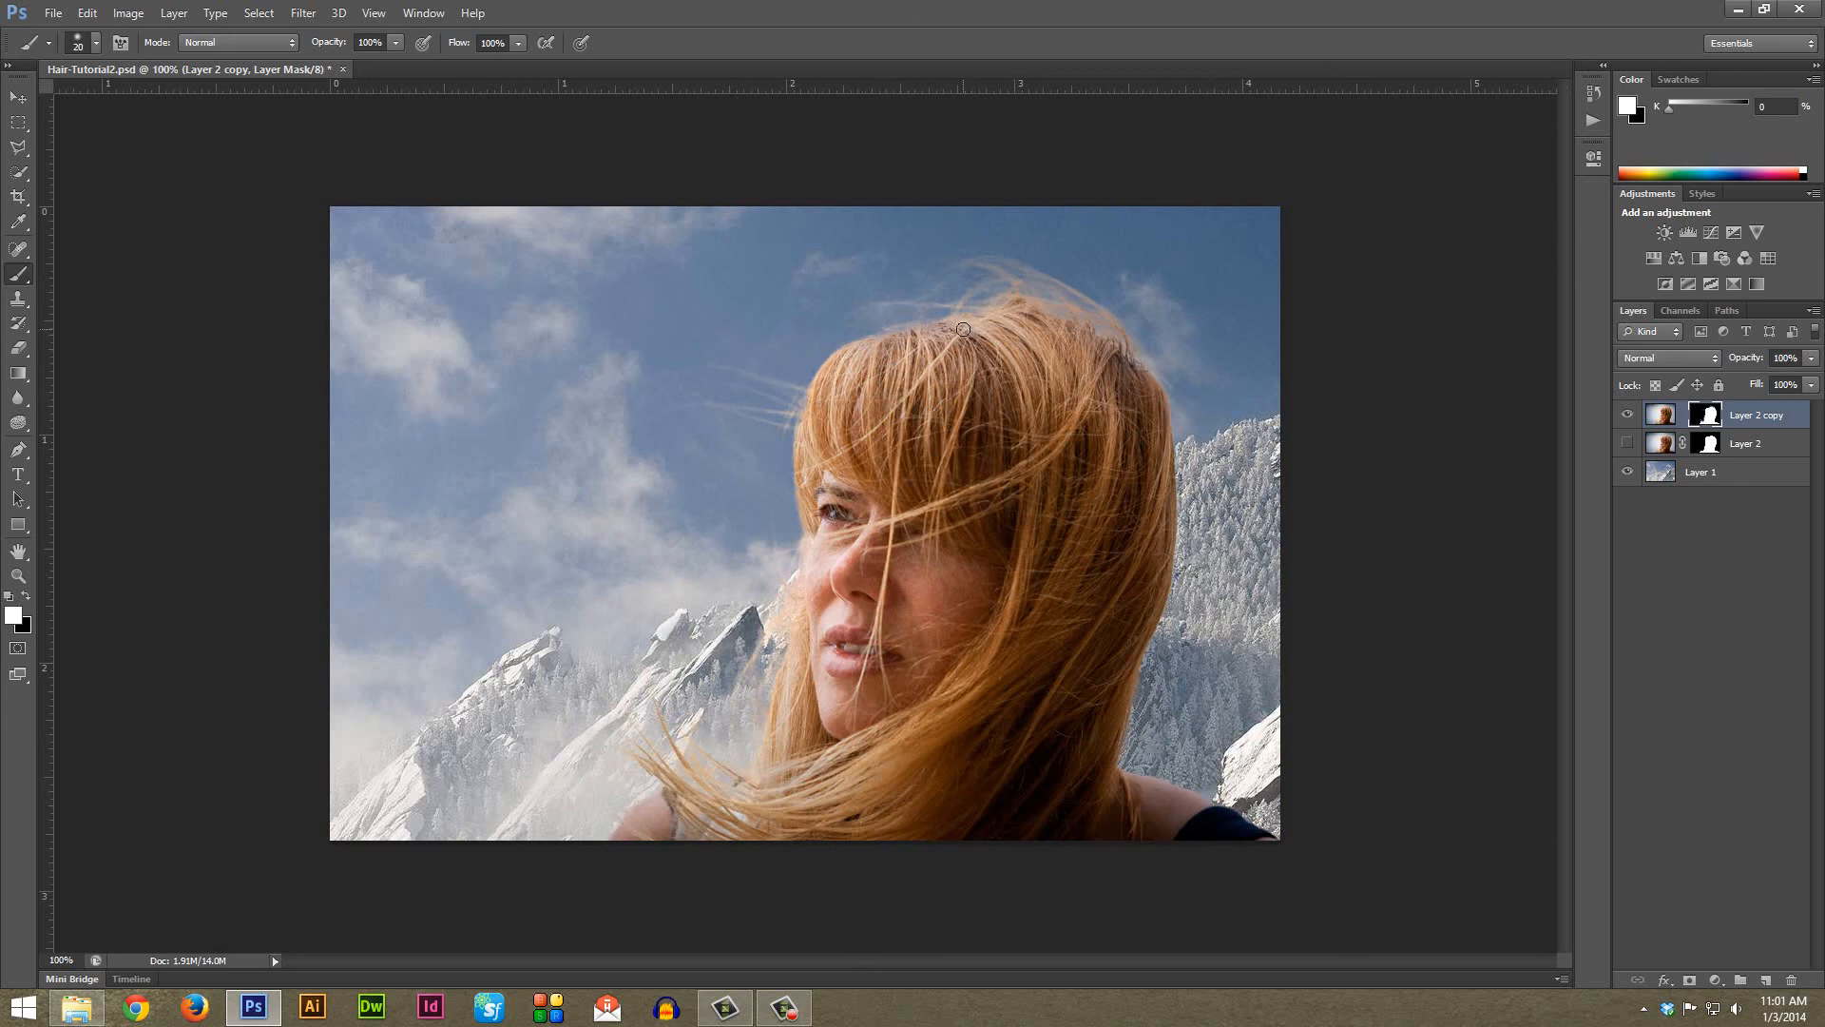